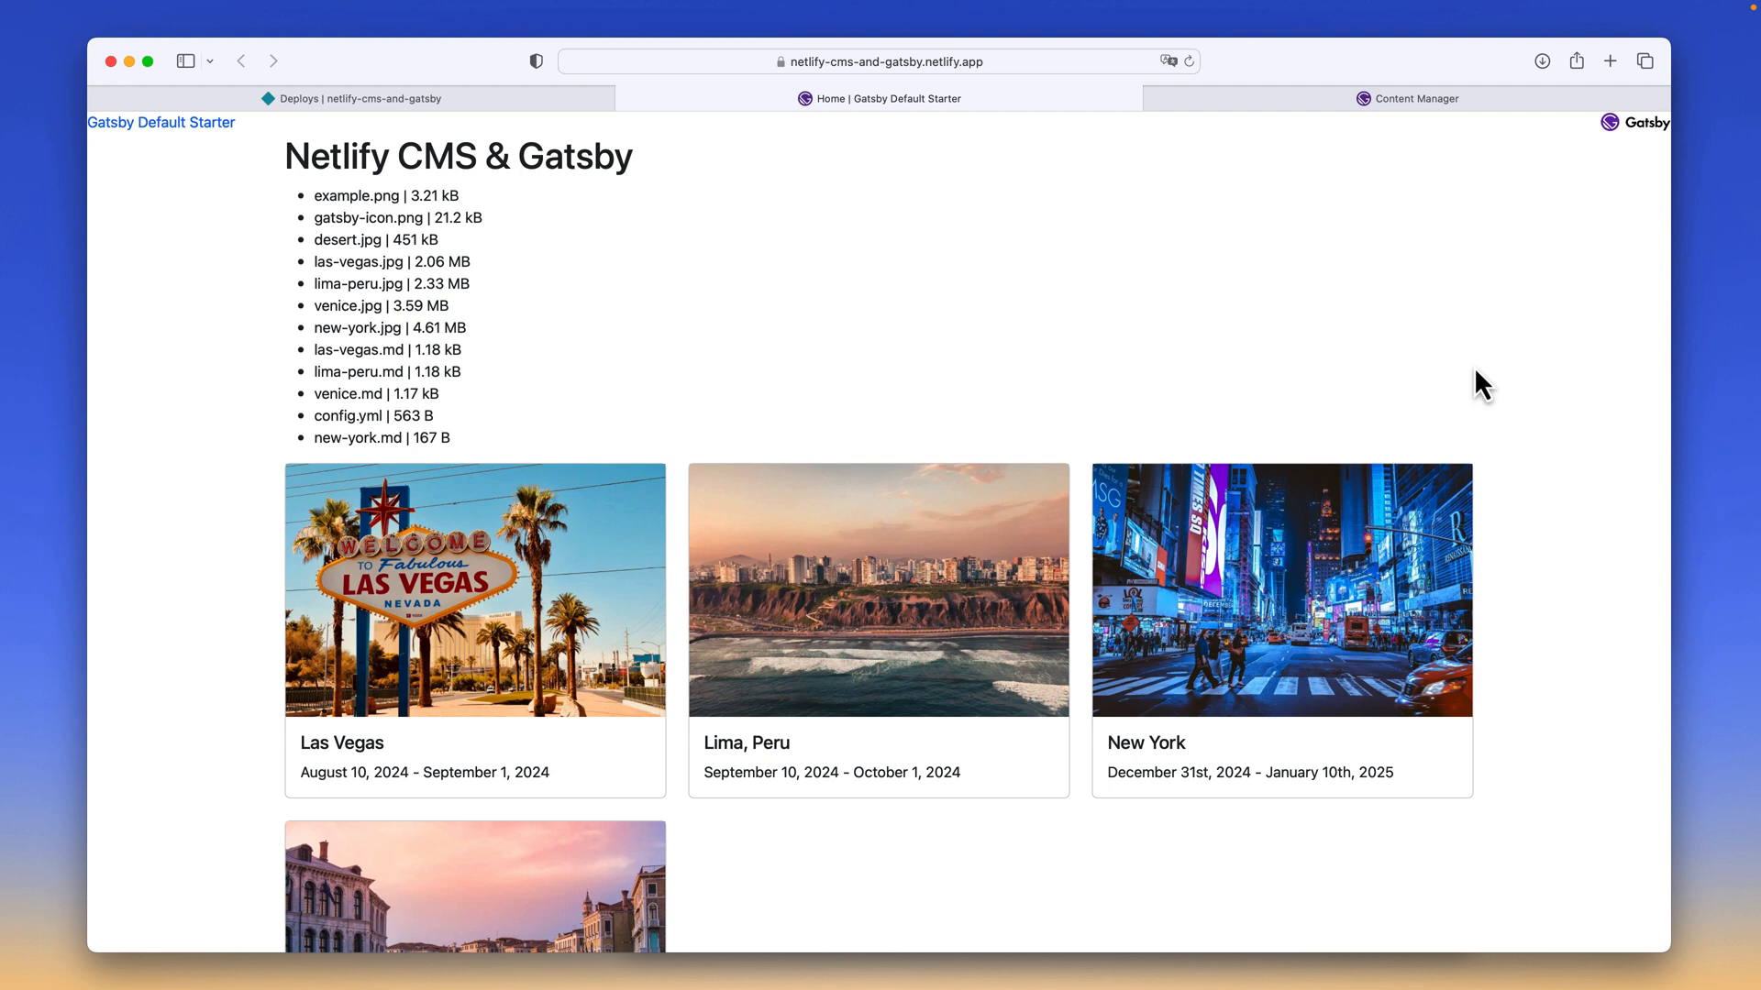
mouse_move(1031, 344)
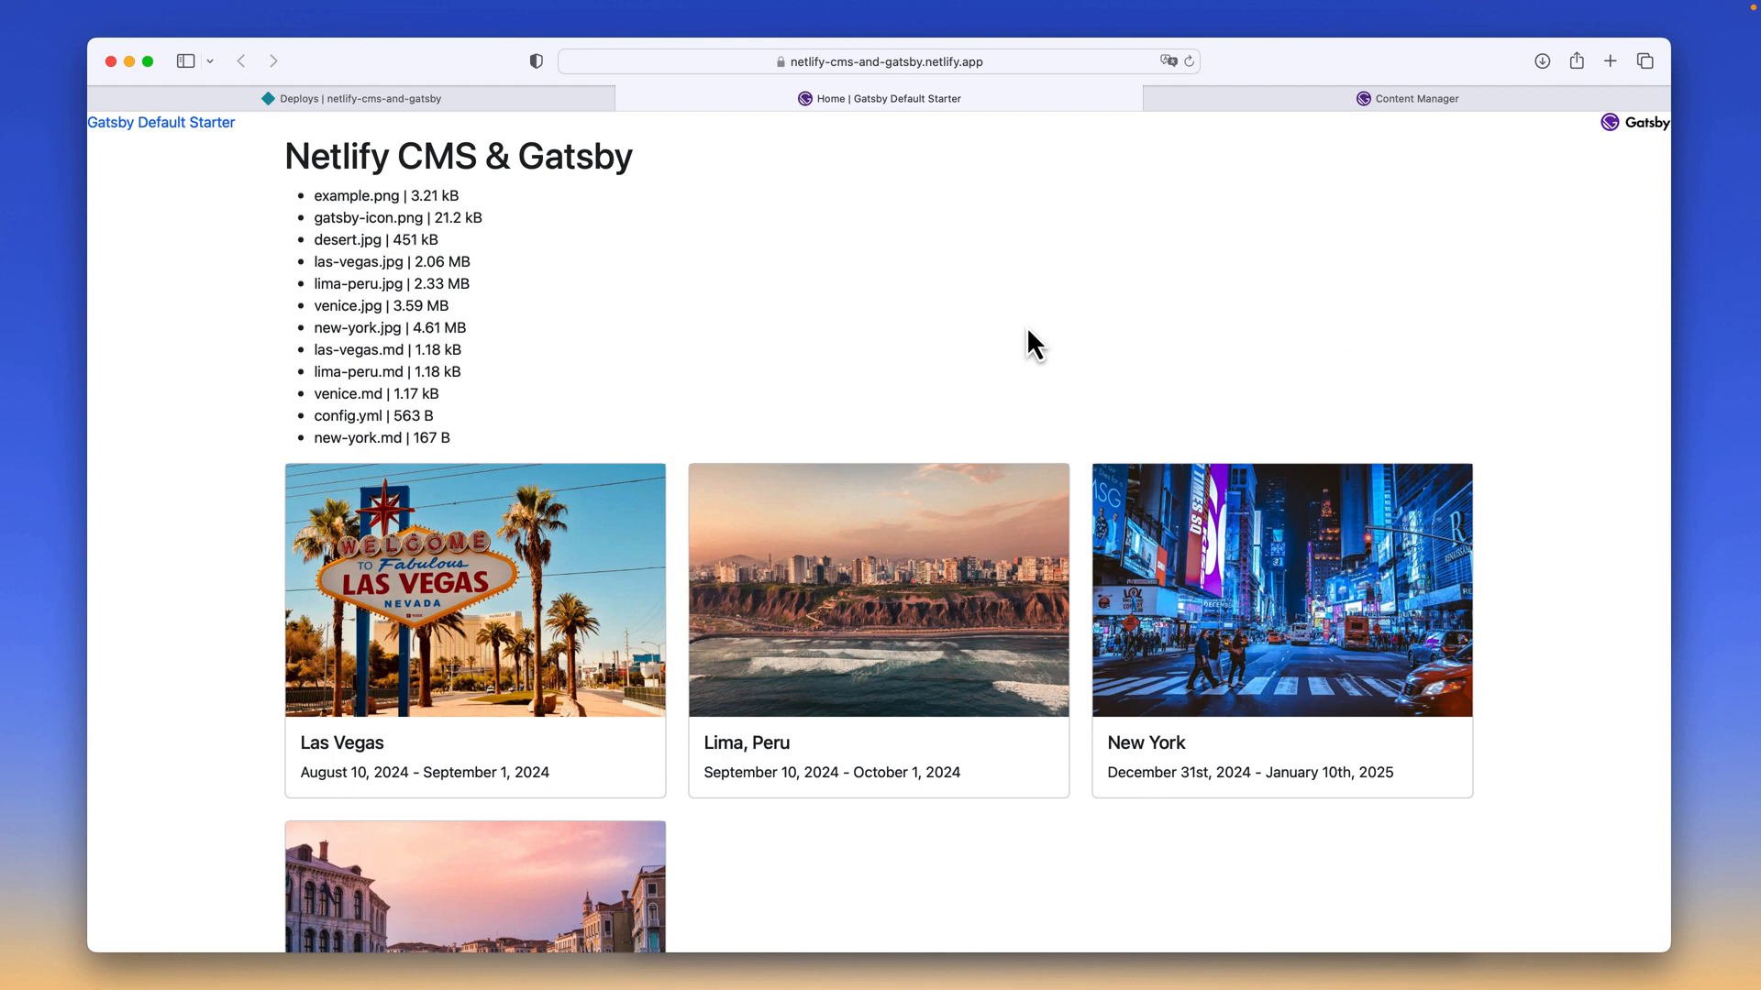
mouse_move(657, 232)
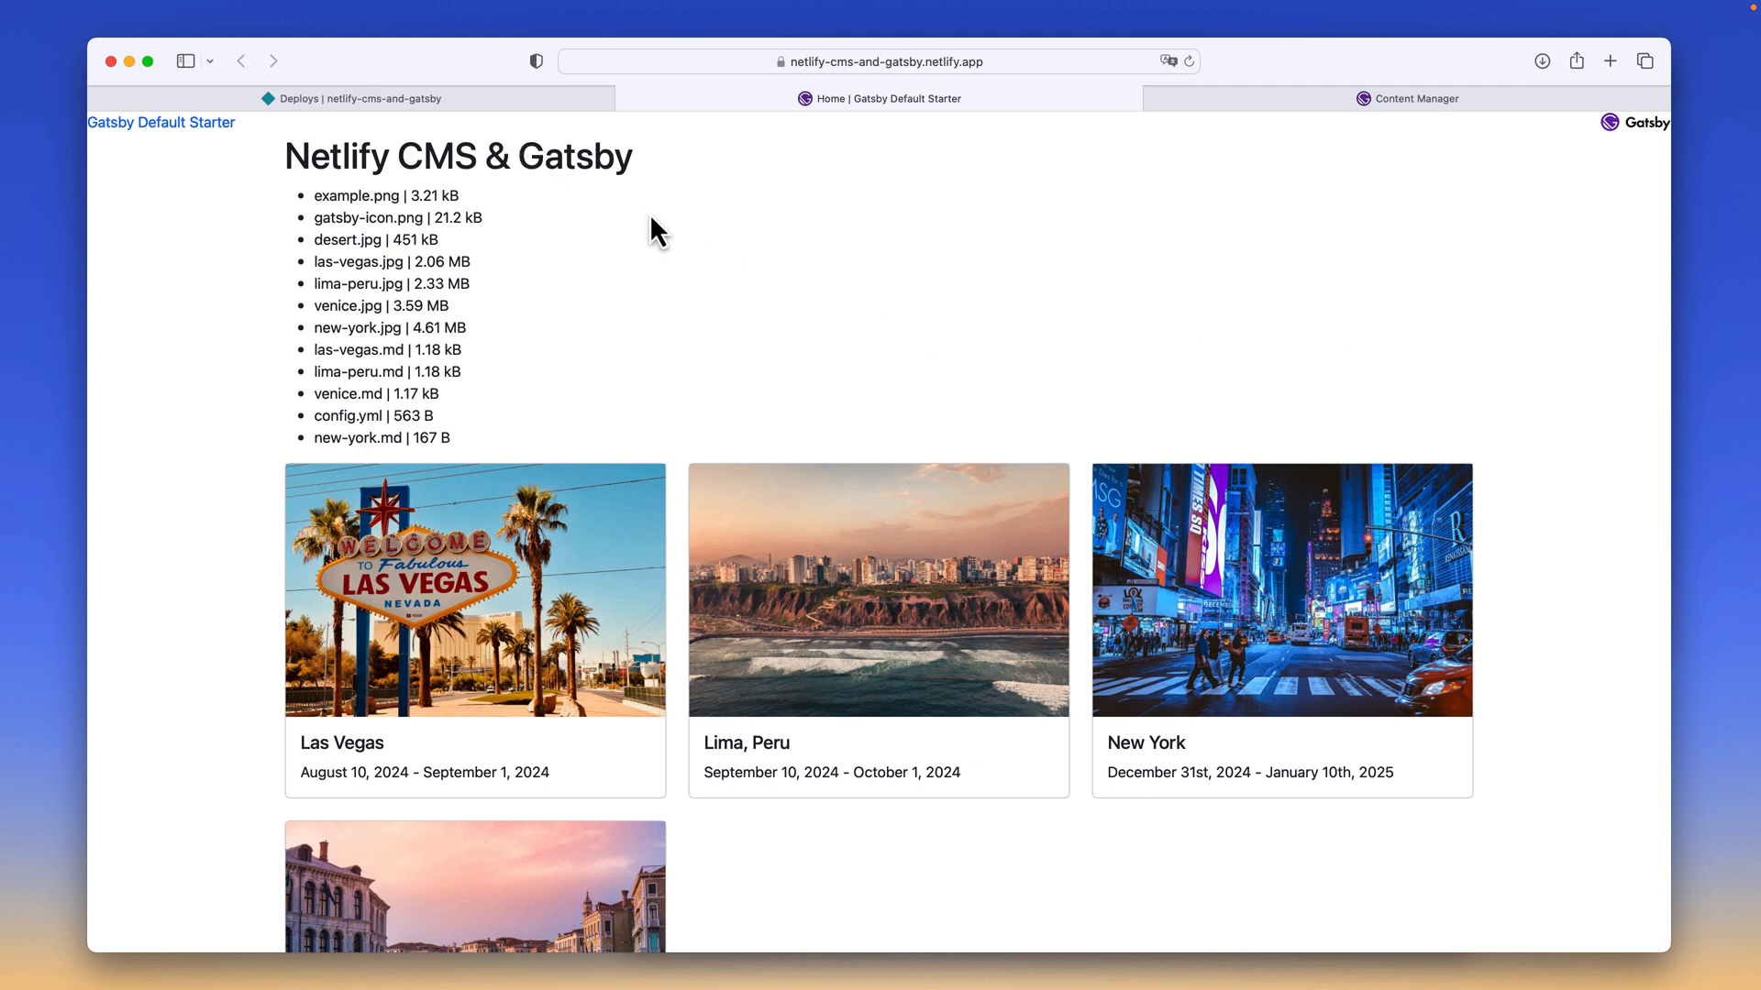
mouse_move(488, 213)
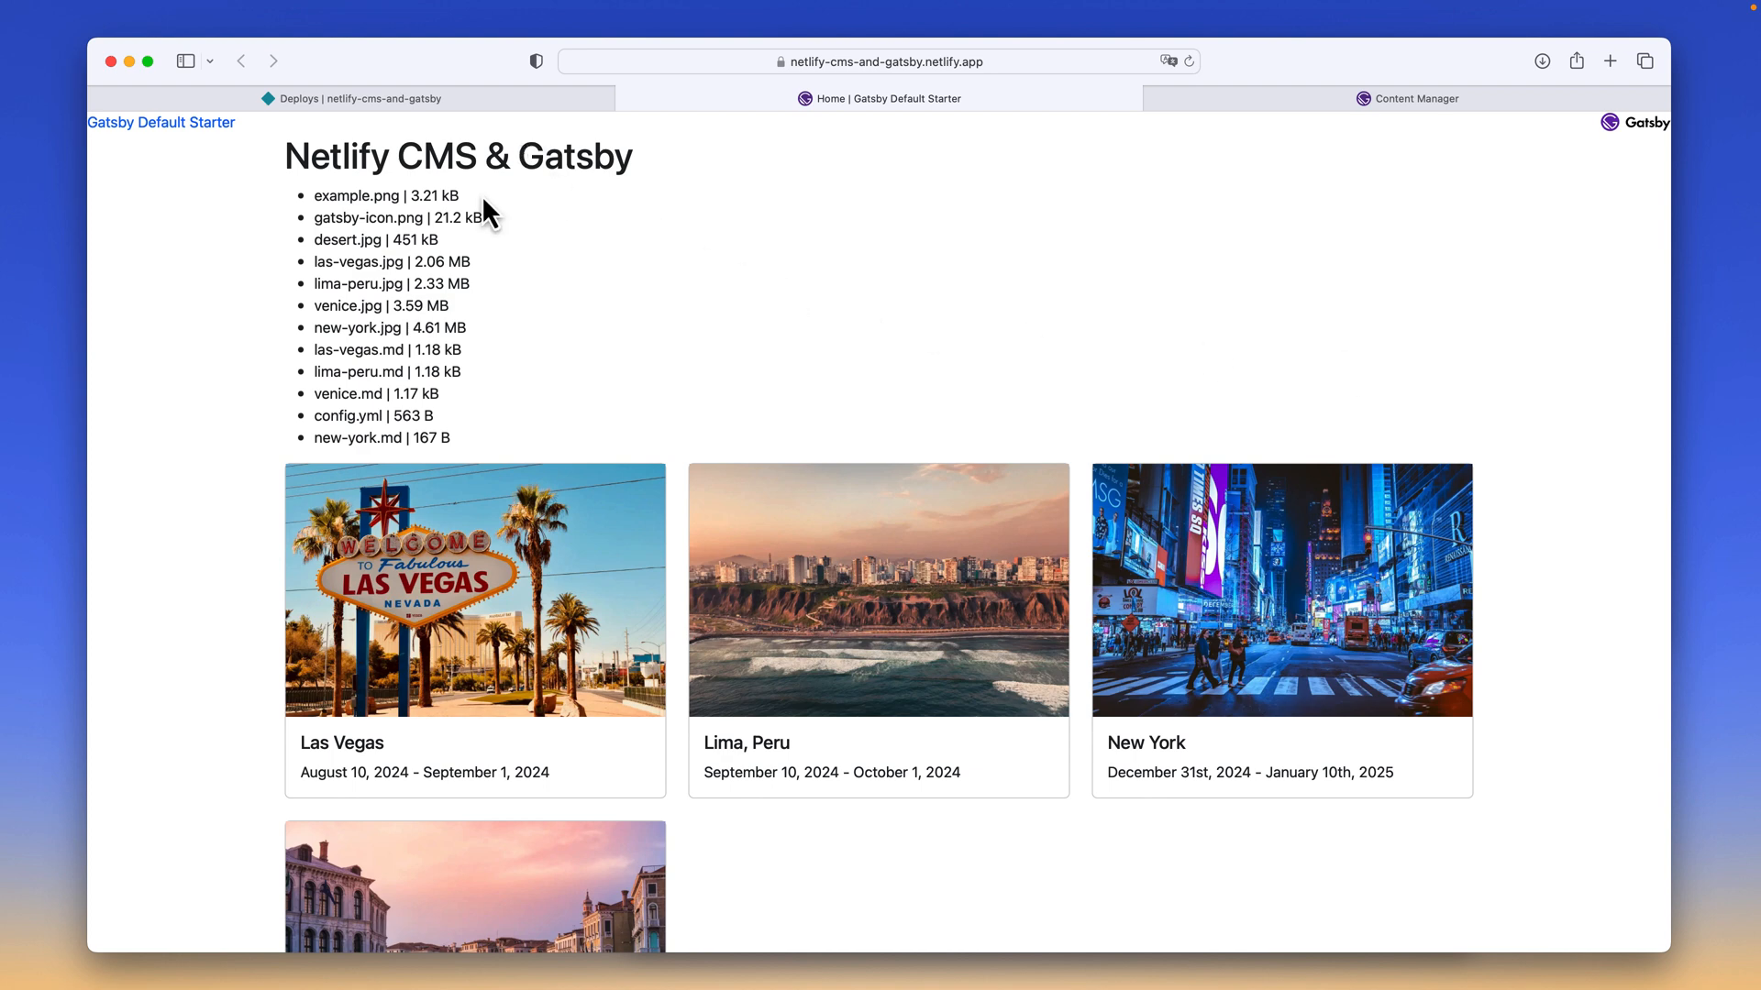
mouse_move(264, 139)
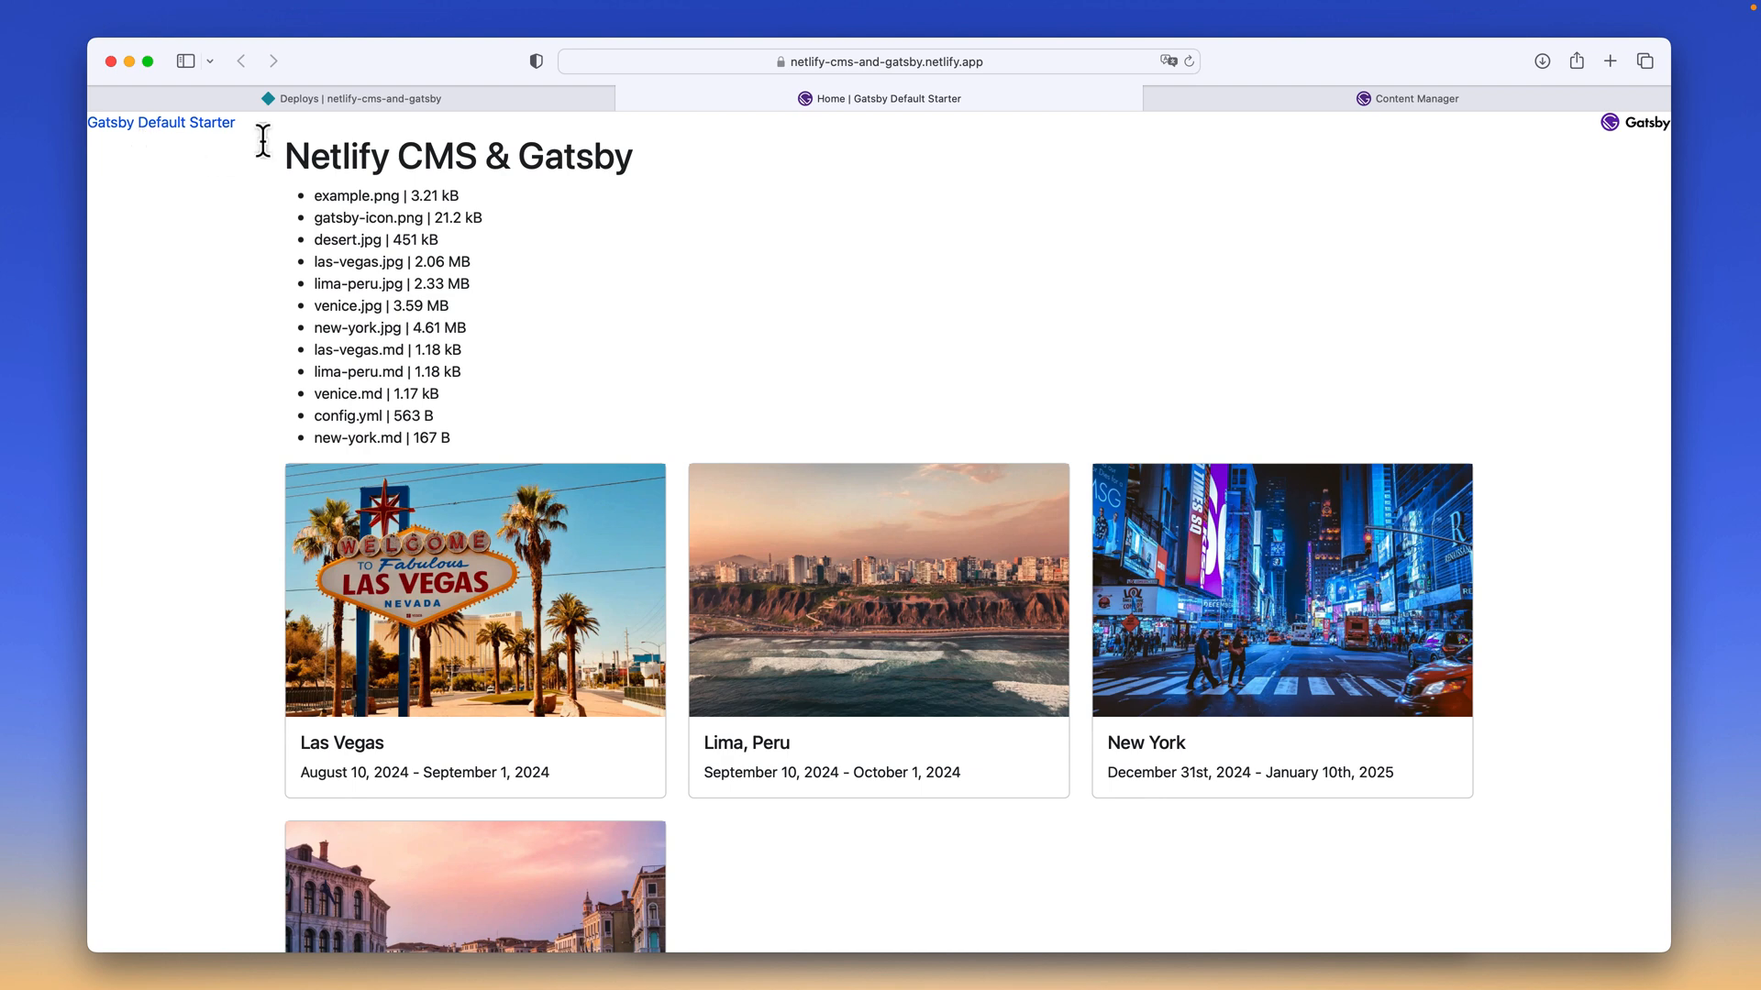
Change the Las Vegas entry's Travel Dates from August to July in the Content Manager.
scroll(down, 3)
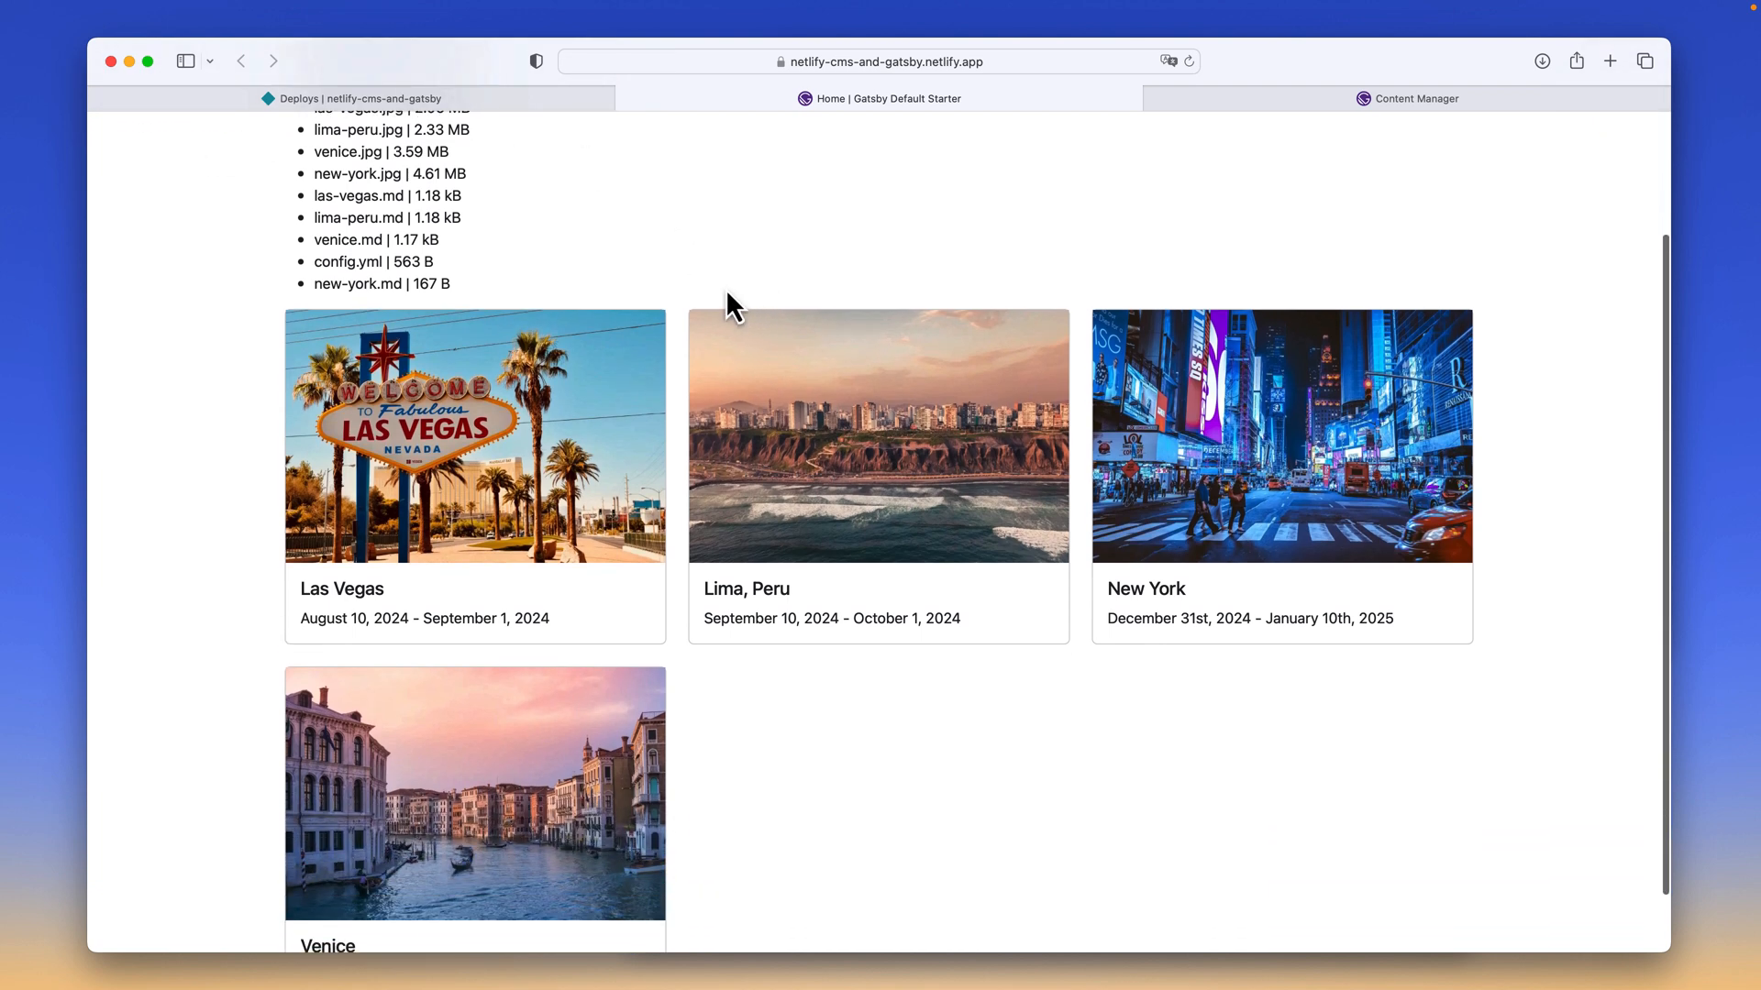
mouse_move(674, 336)
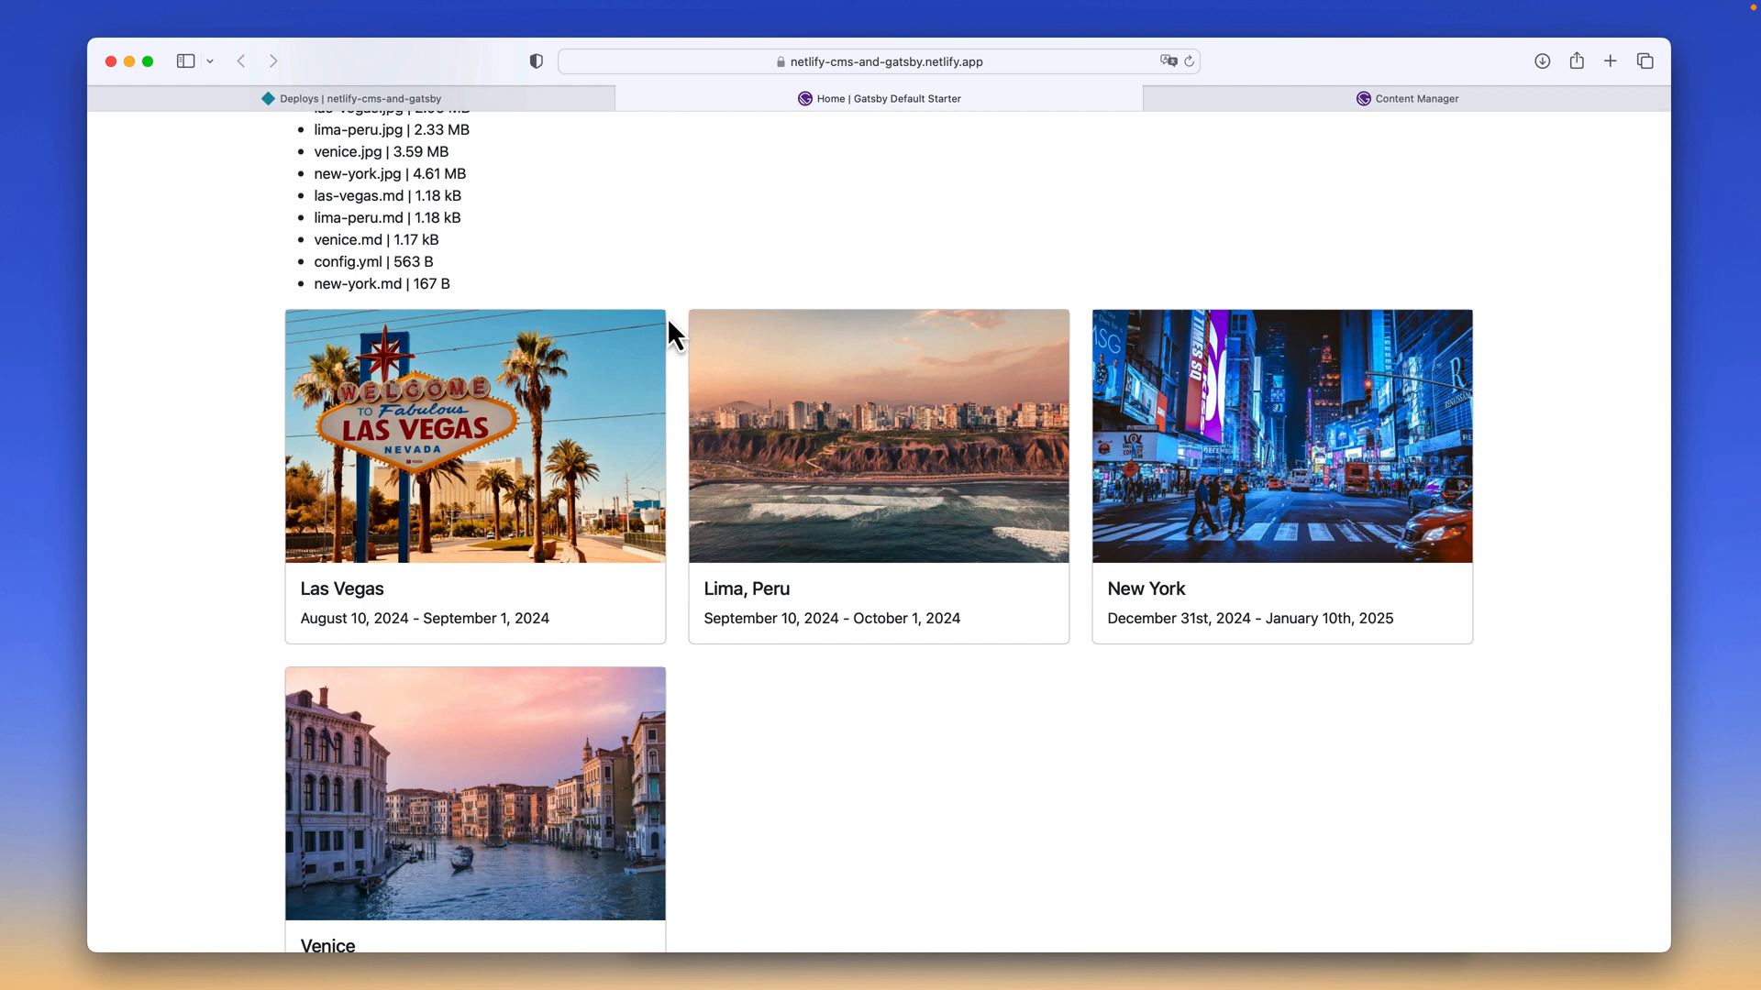
mouse_move(1176, 389)
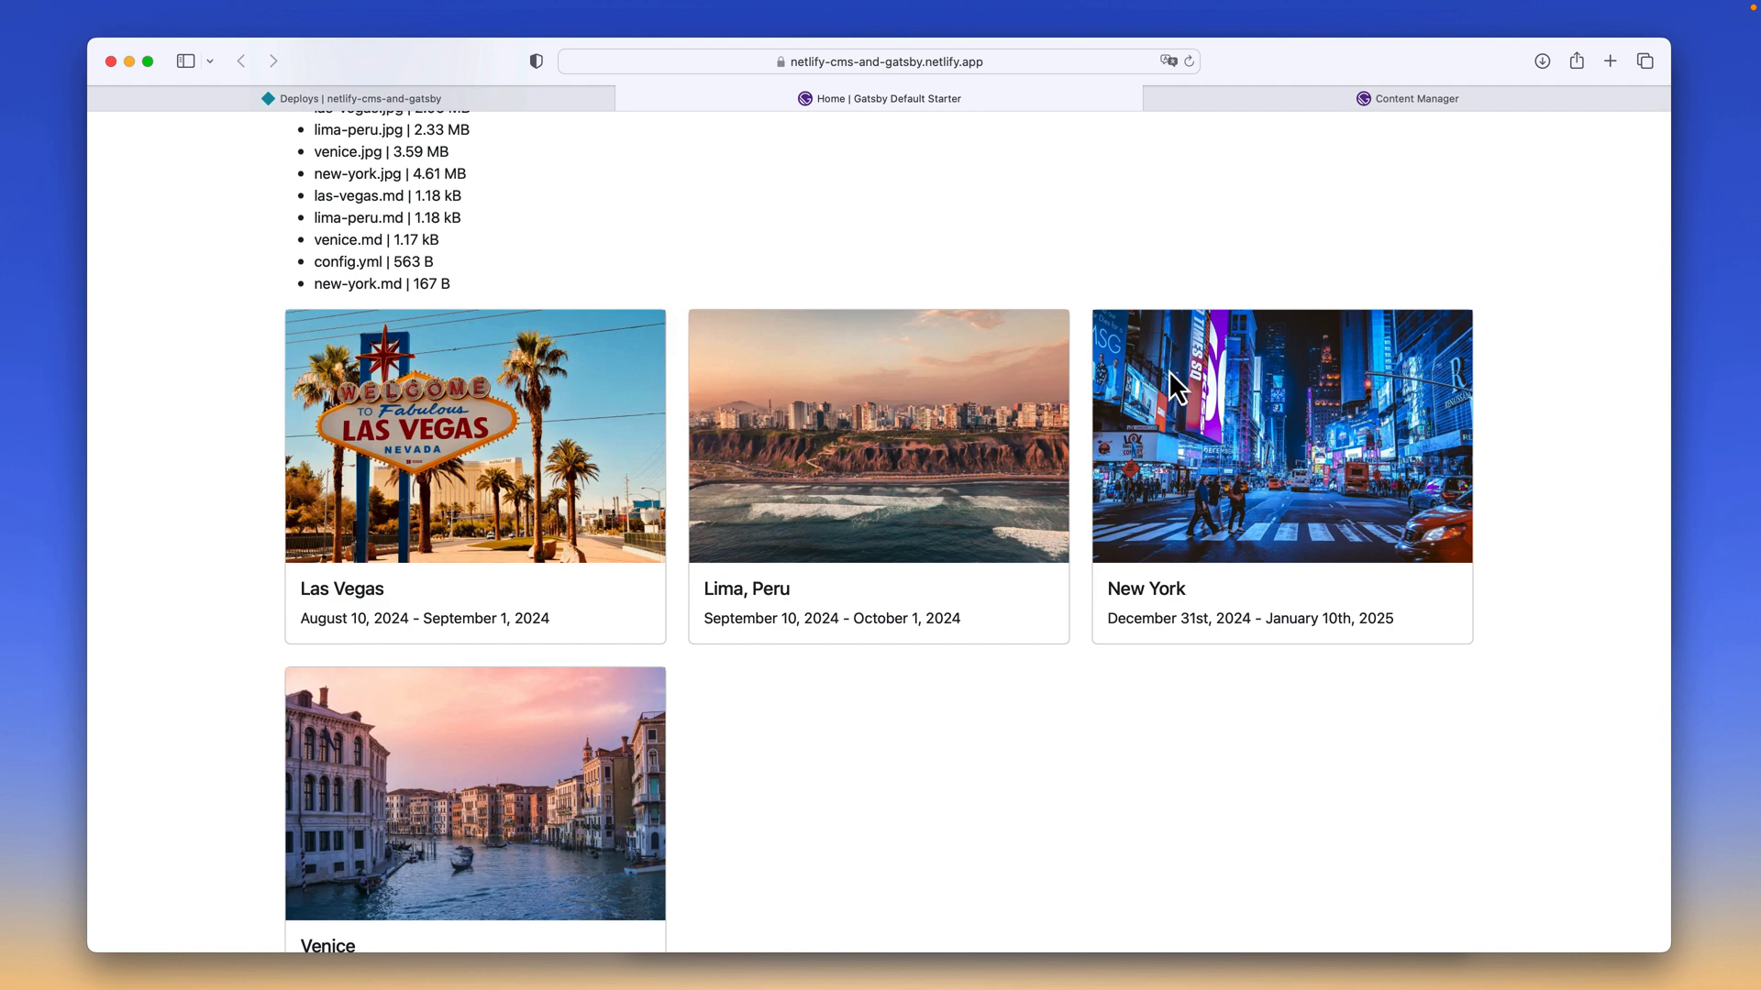
mouse_move(749, 625)
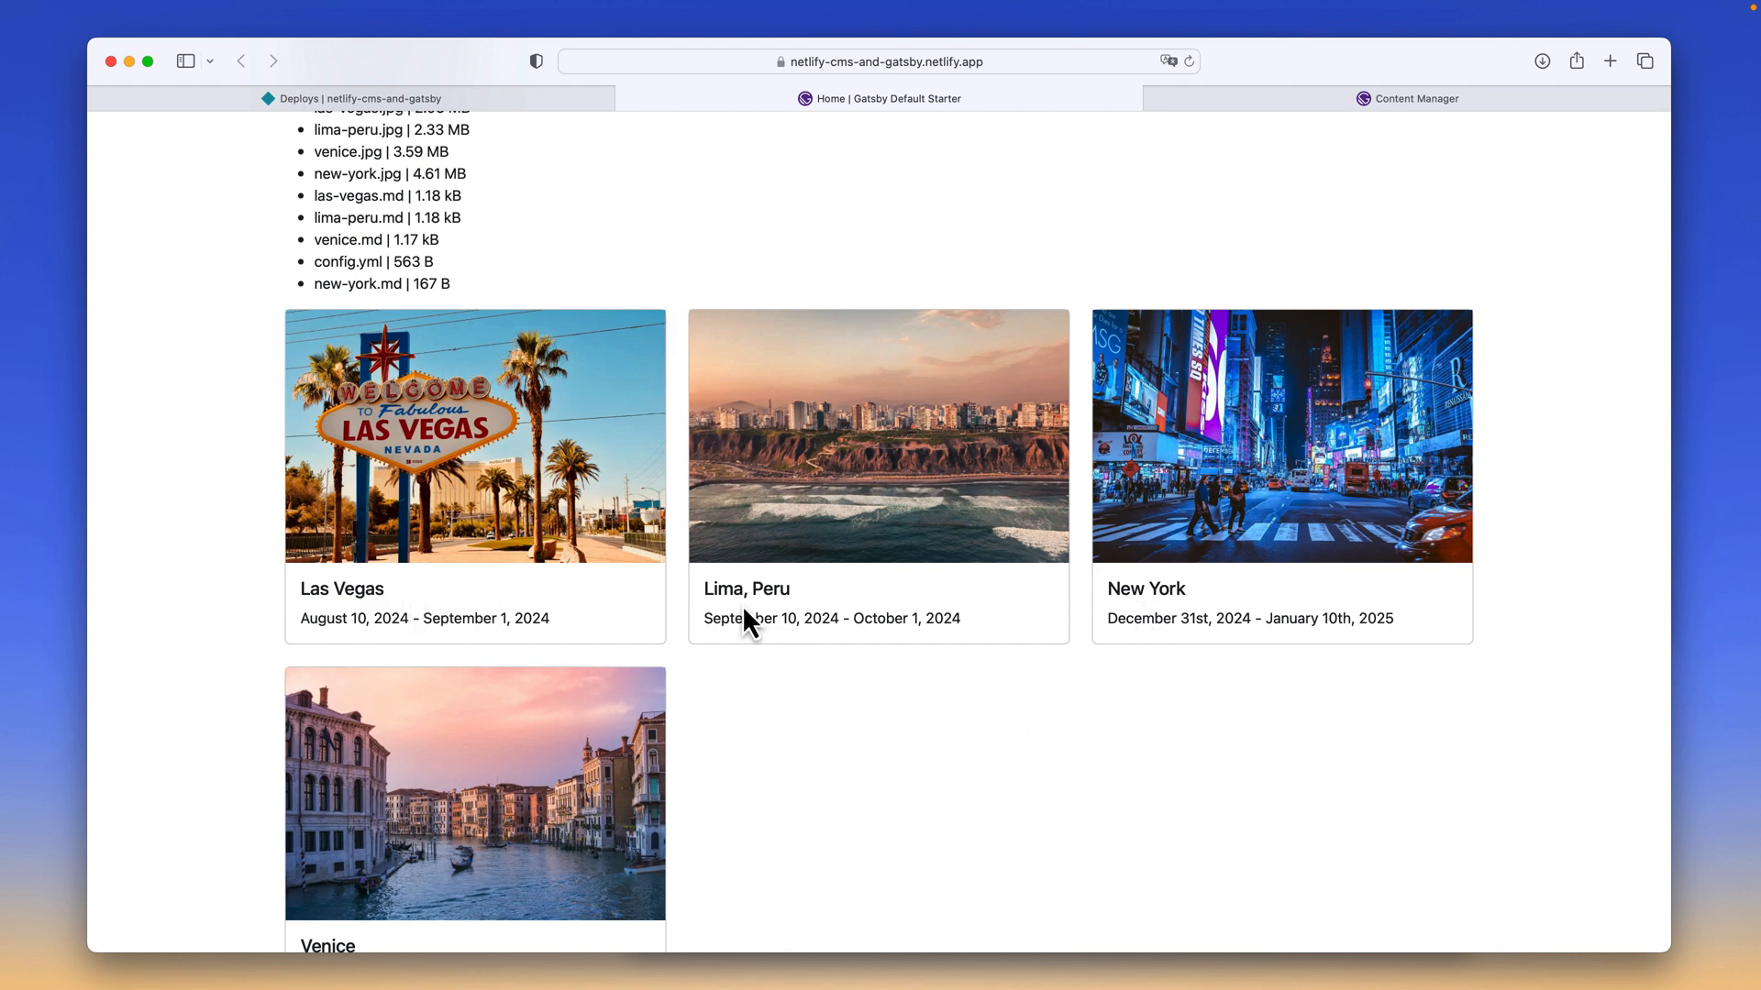
scroll(down, 3)
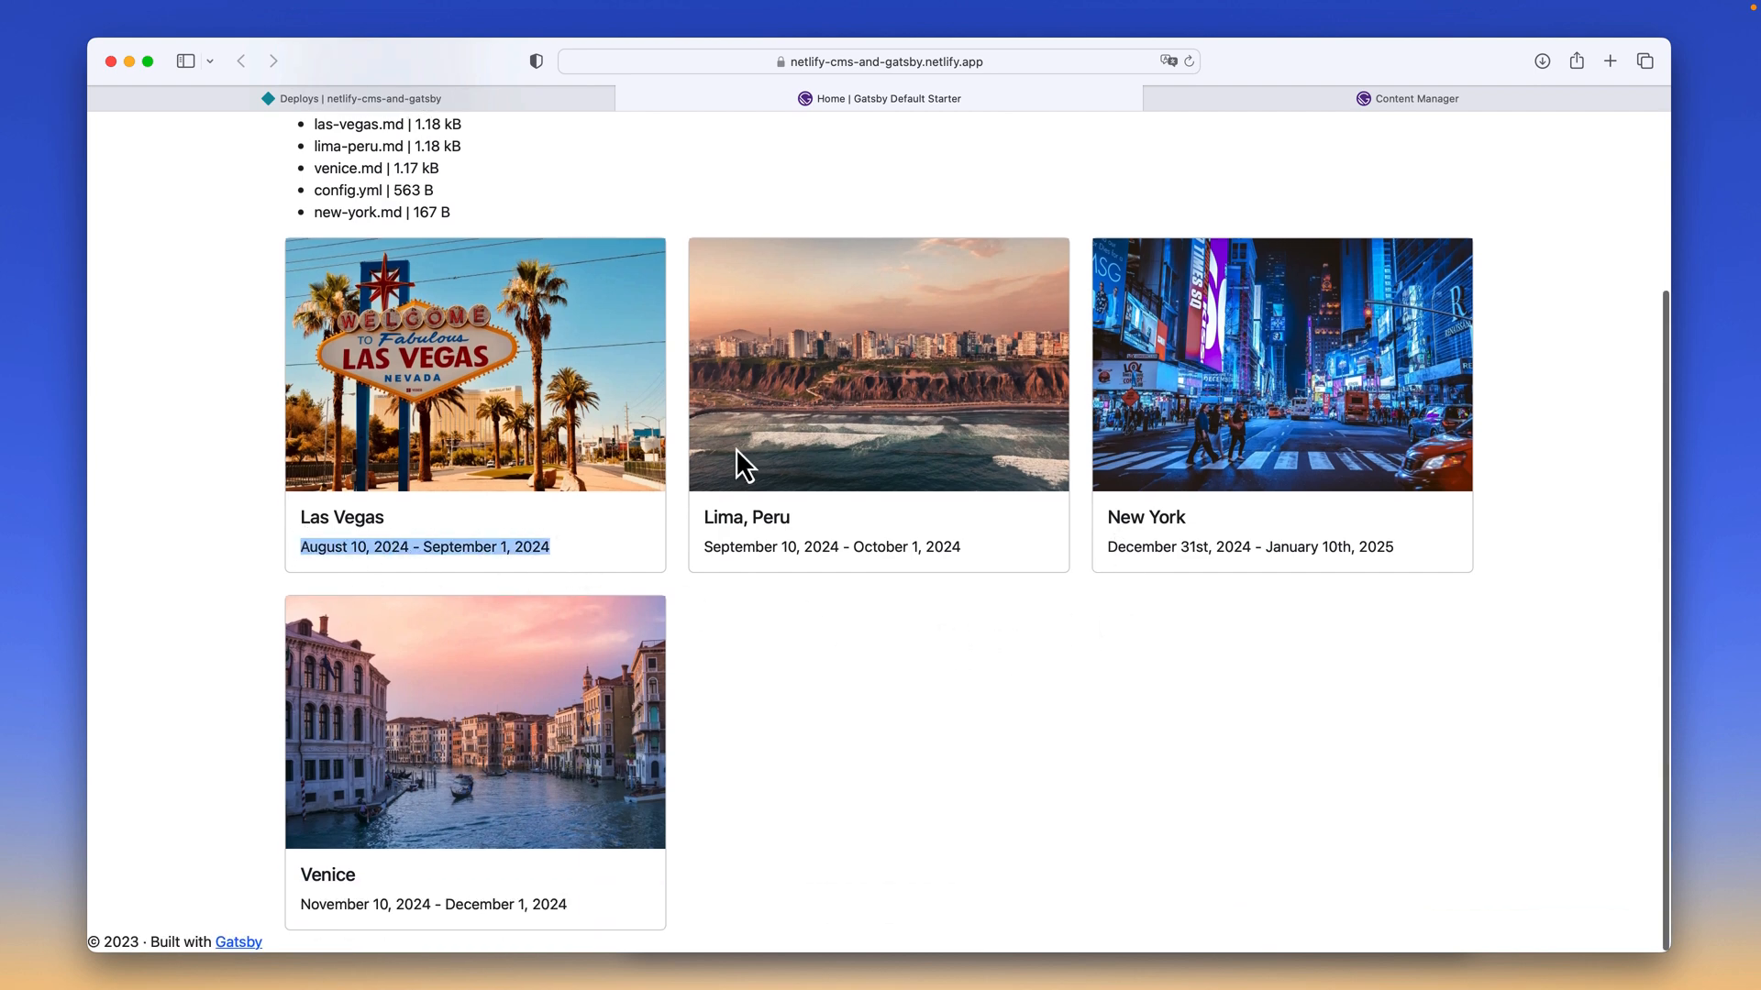
click(1414, 99)
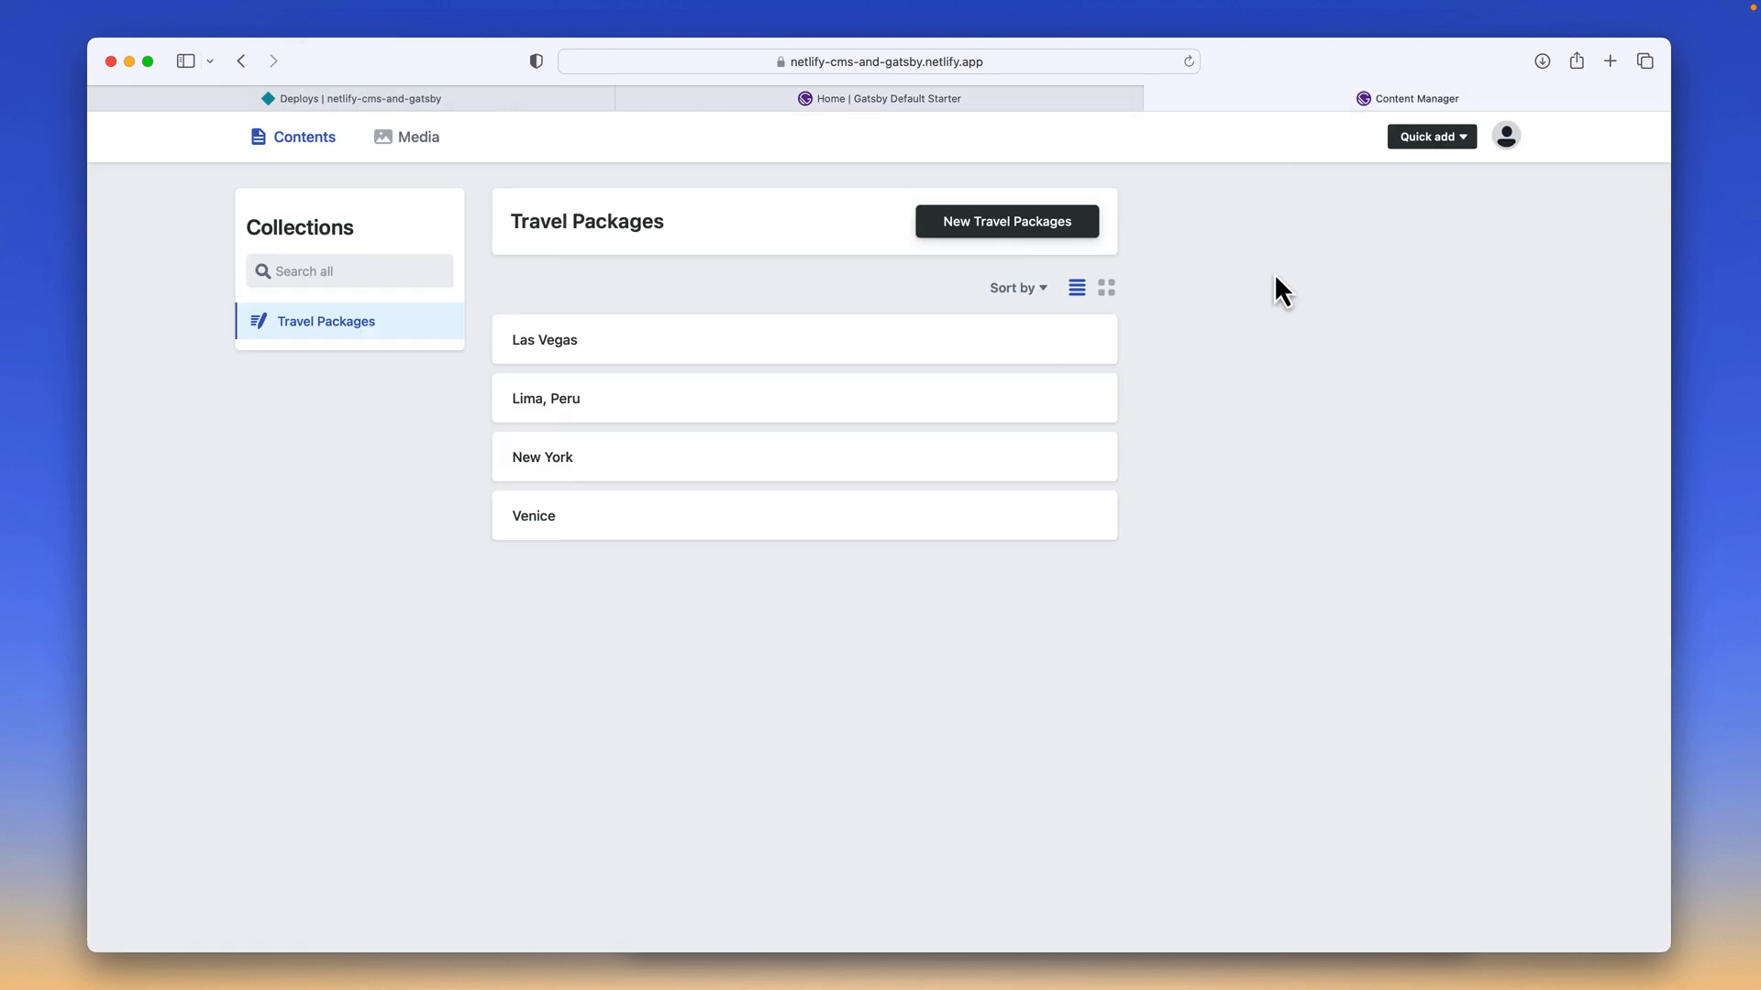
mouse_move(634, 360)
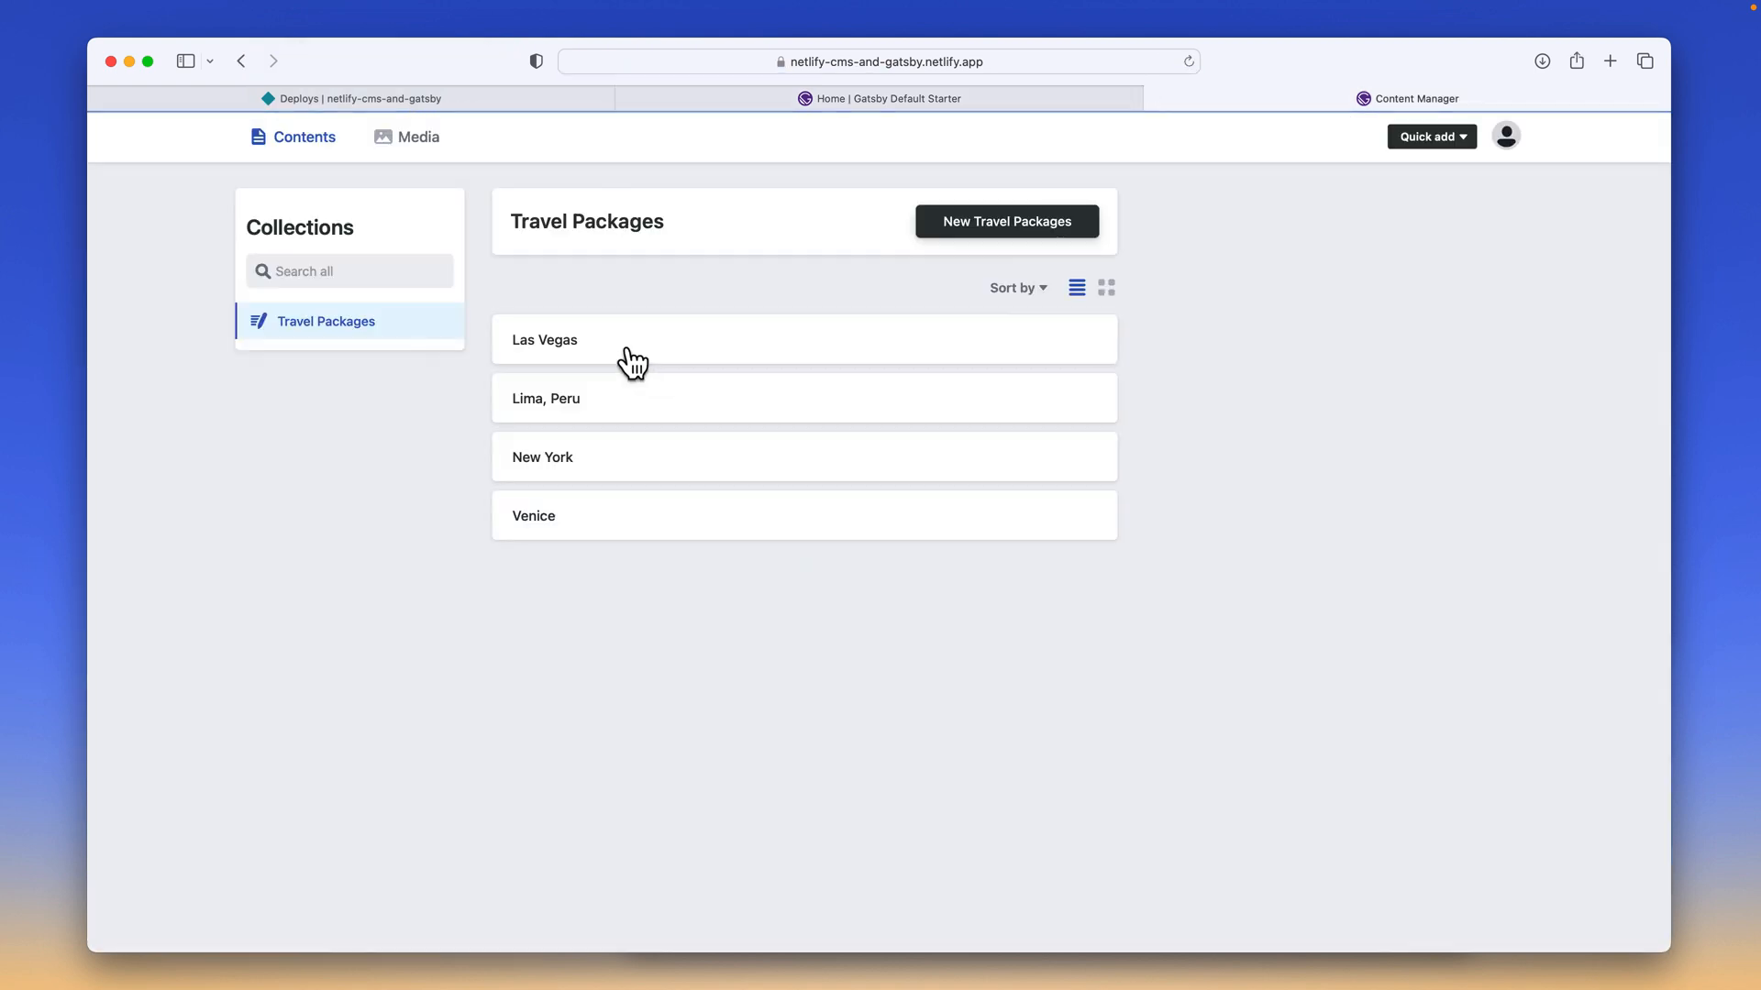
click(544, 340)
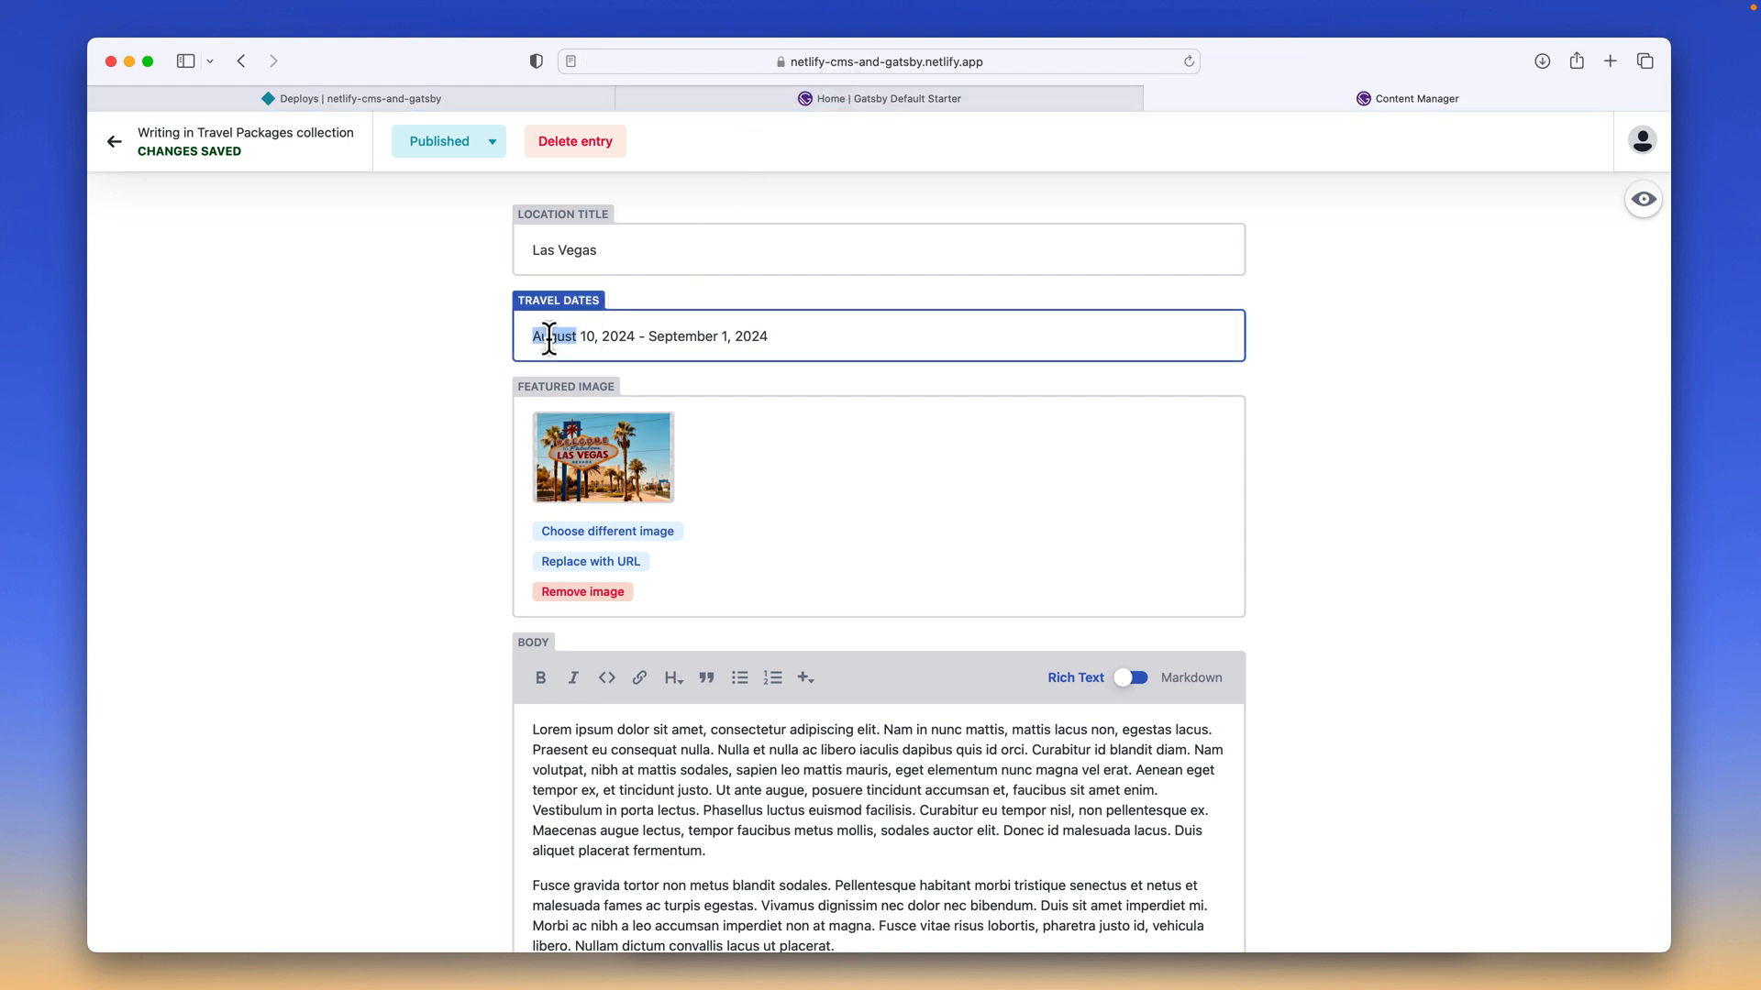
text(July)
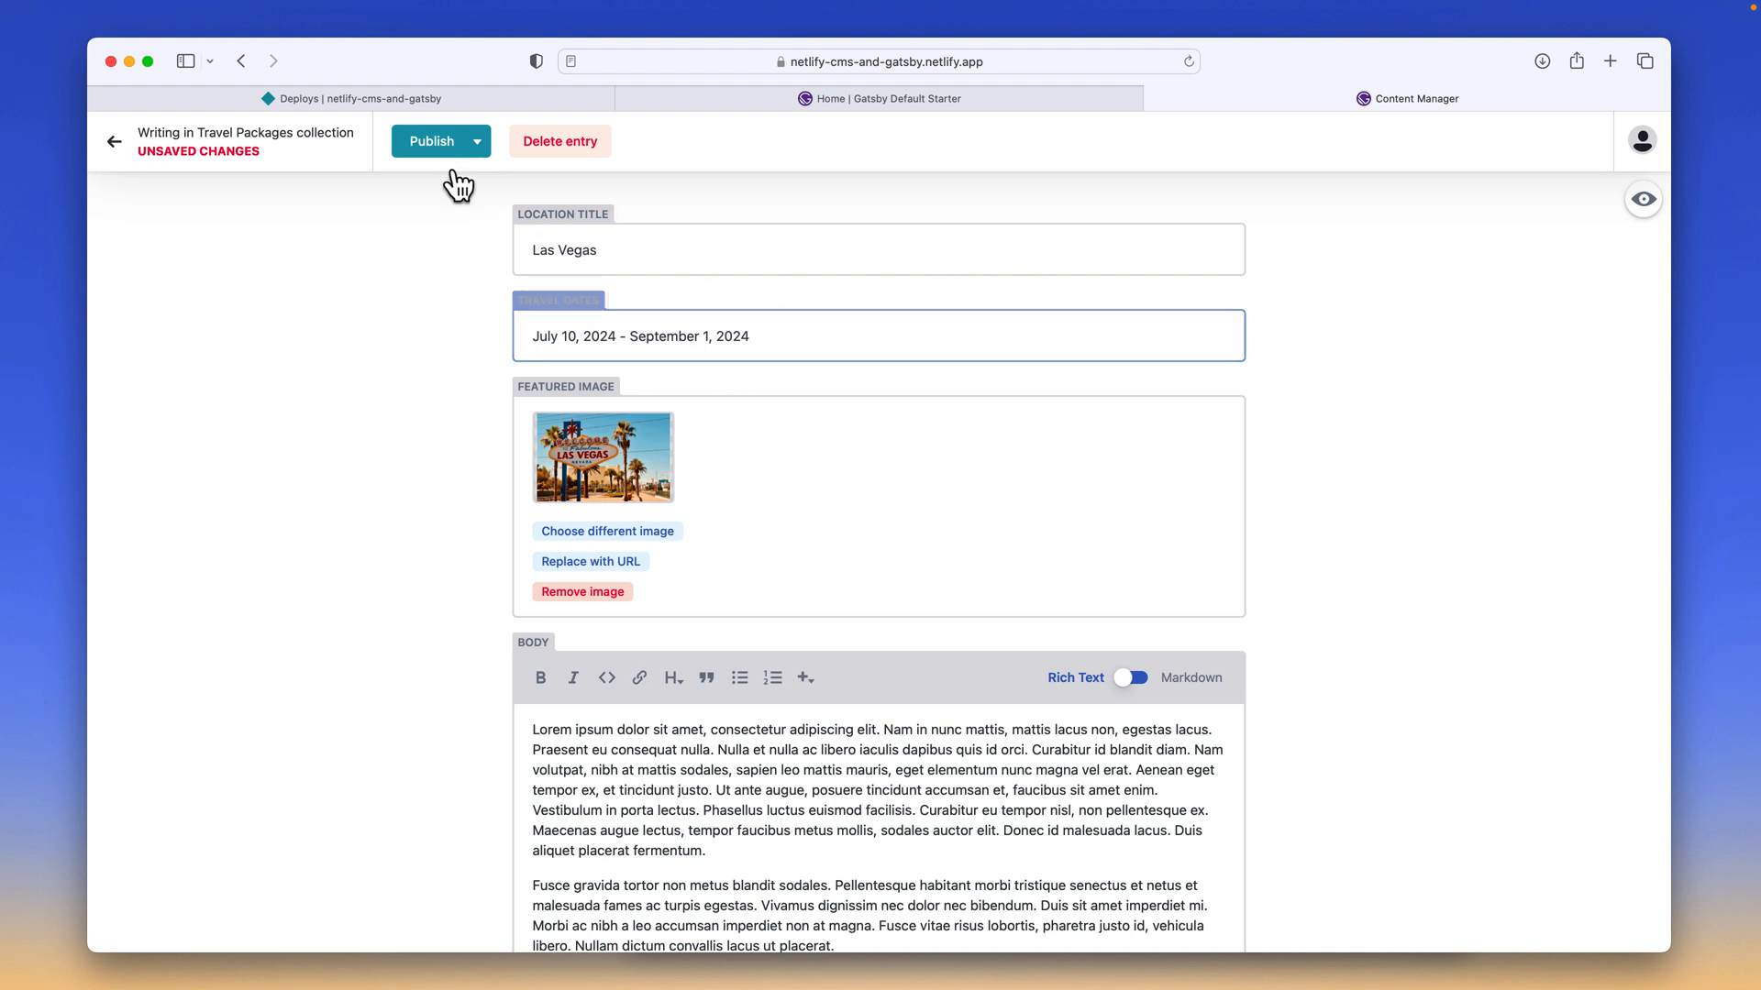
Publish the edited Las Vegas entry now and check the deploy it triggers.
click(430, 140)
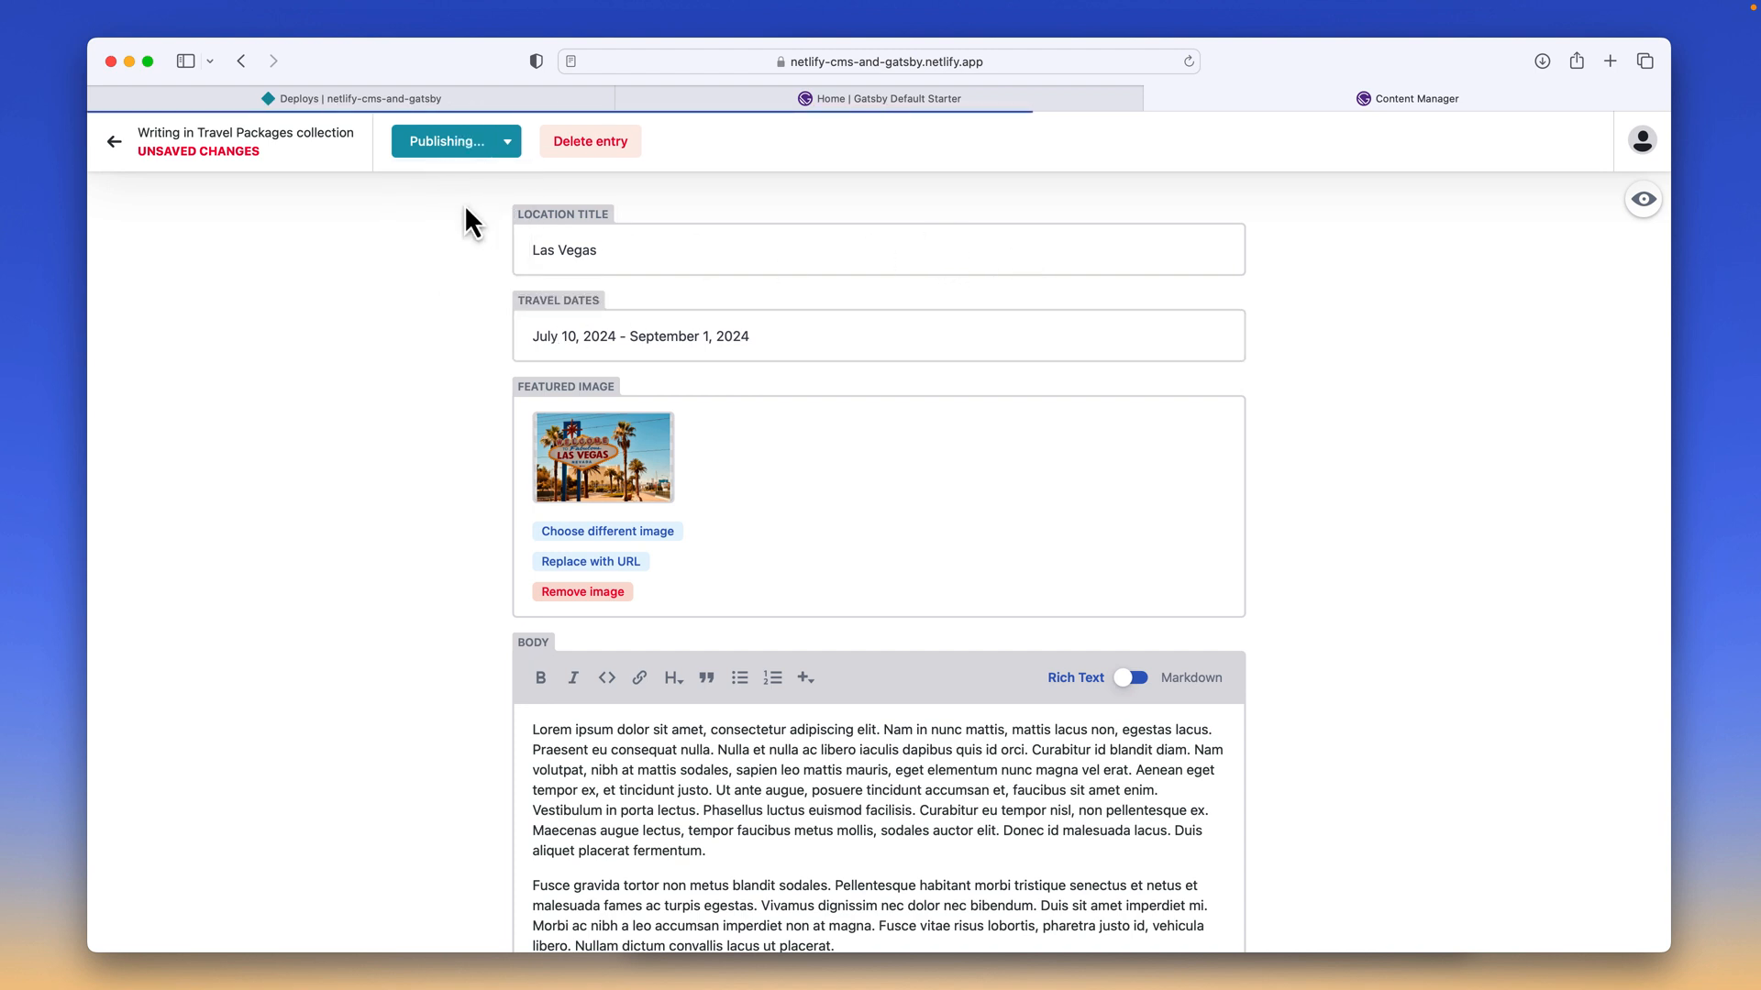
click(446, 140)
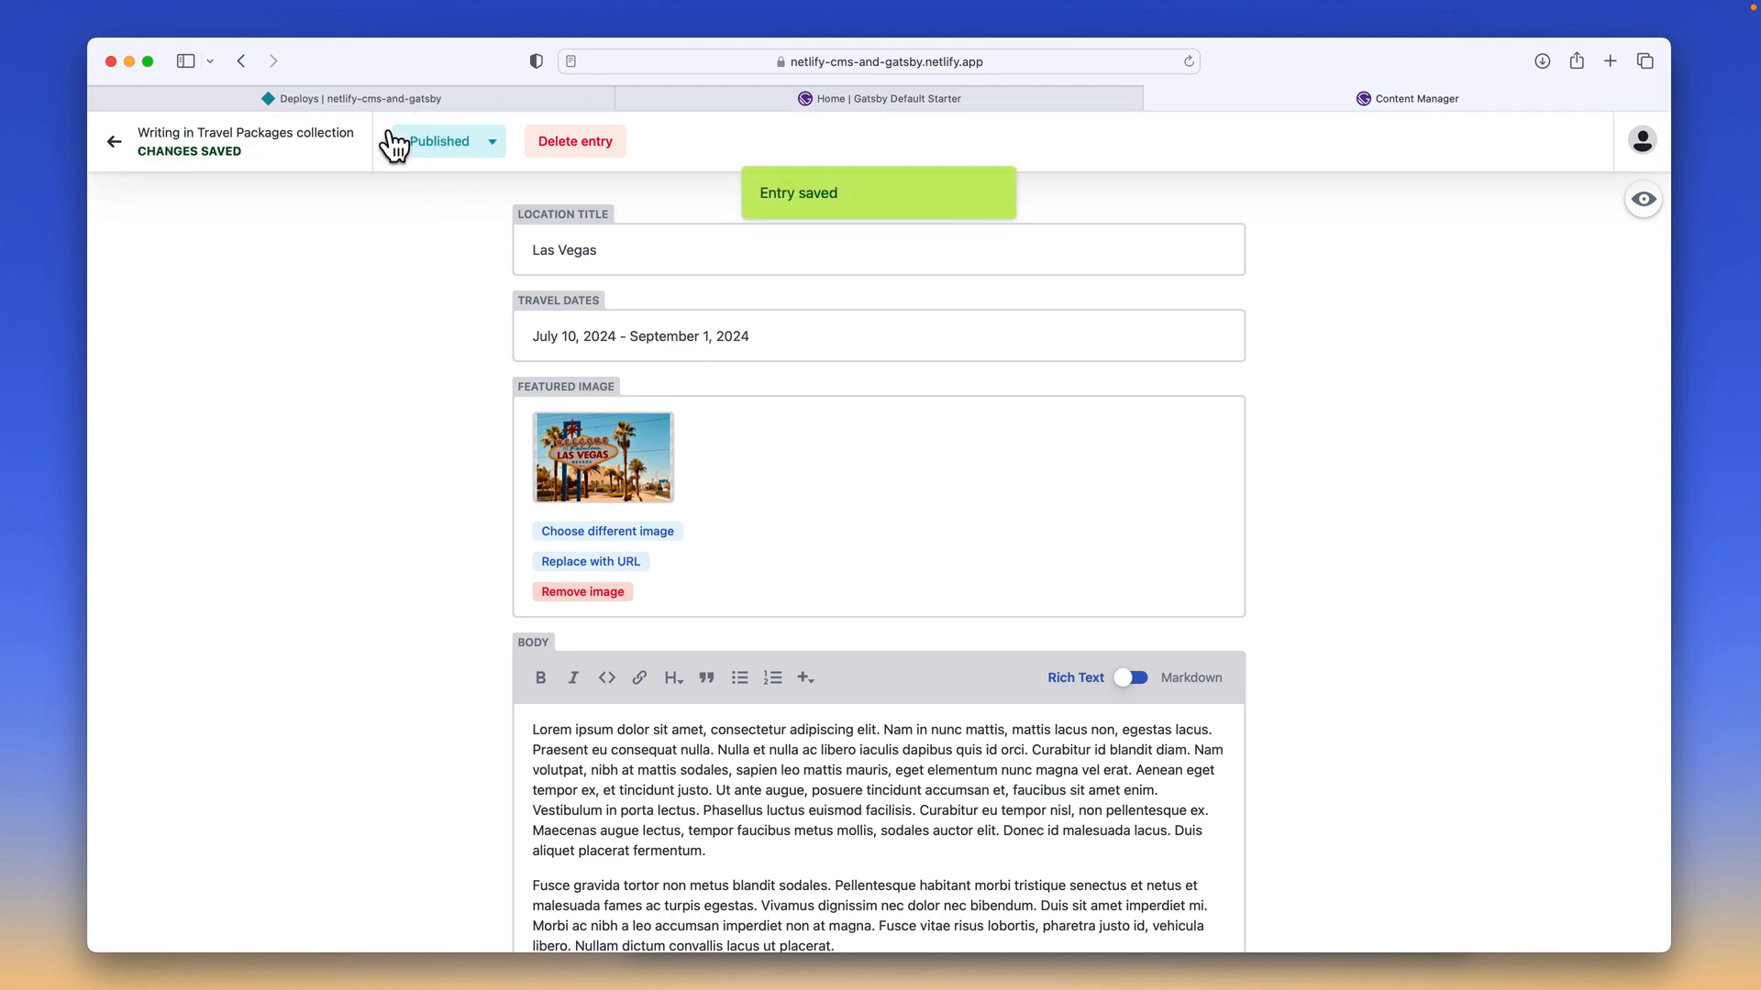
click(348, 98)
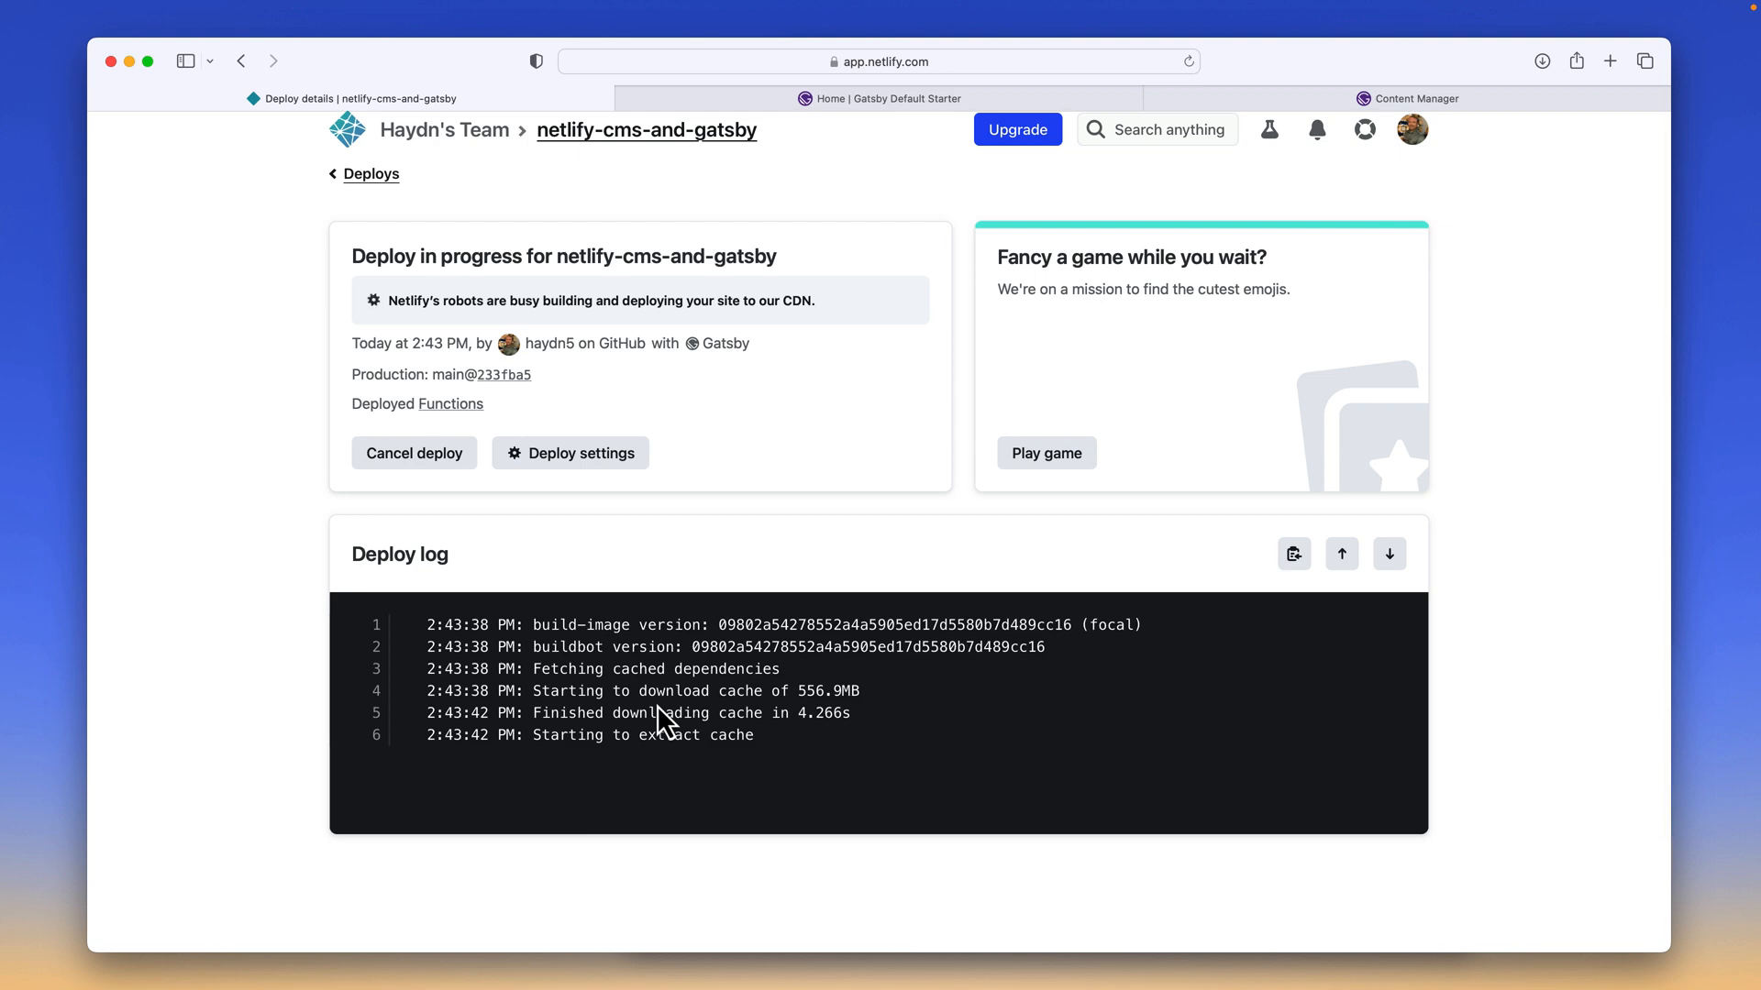
mouse_move(754, 357)
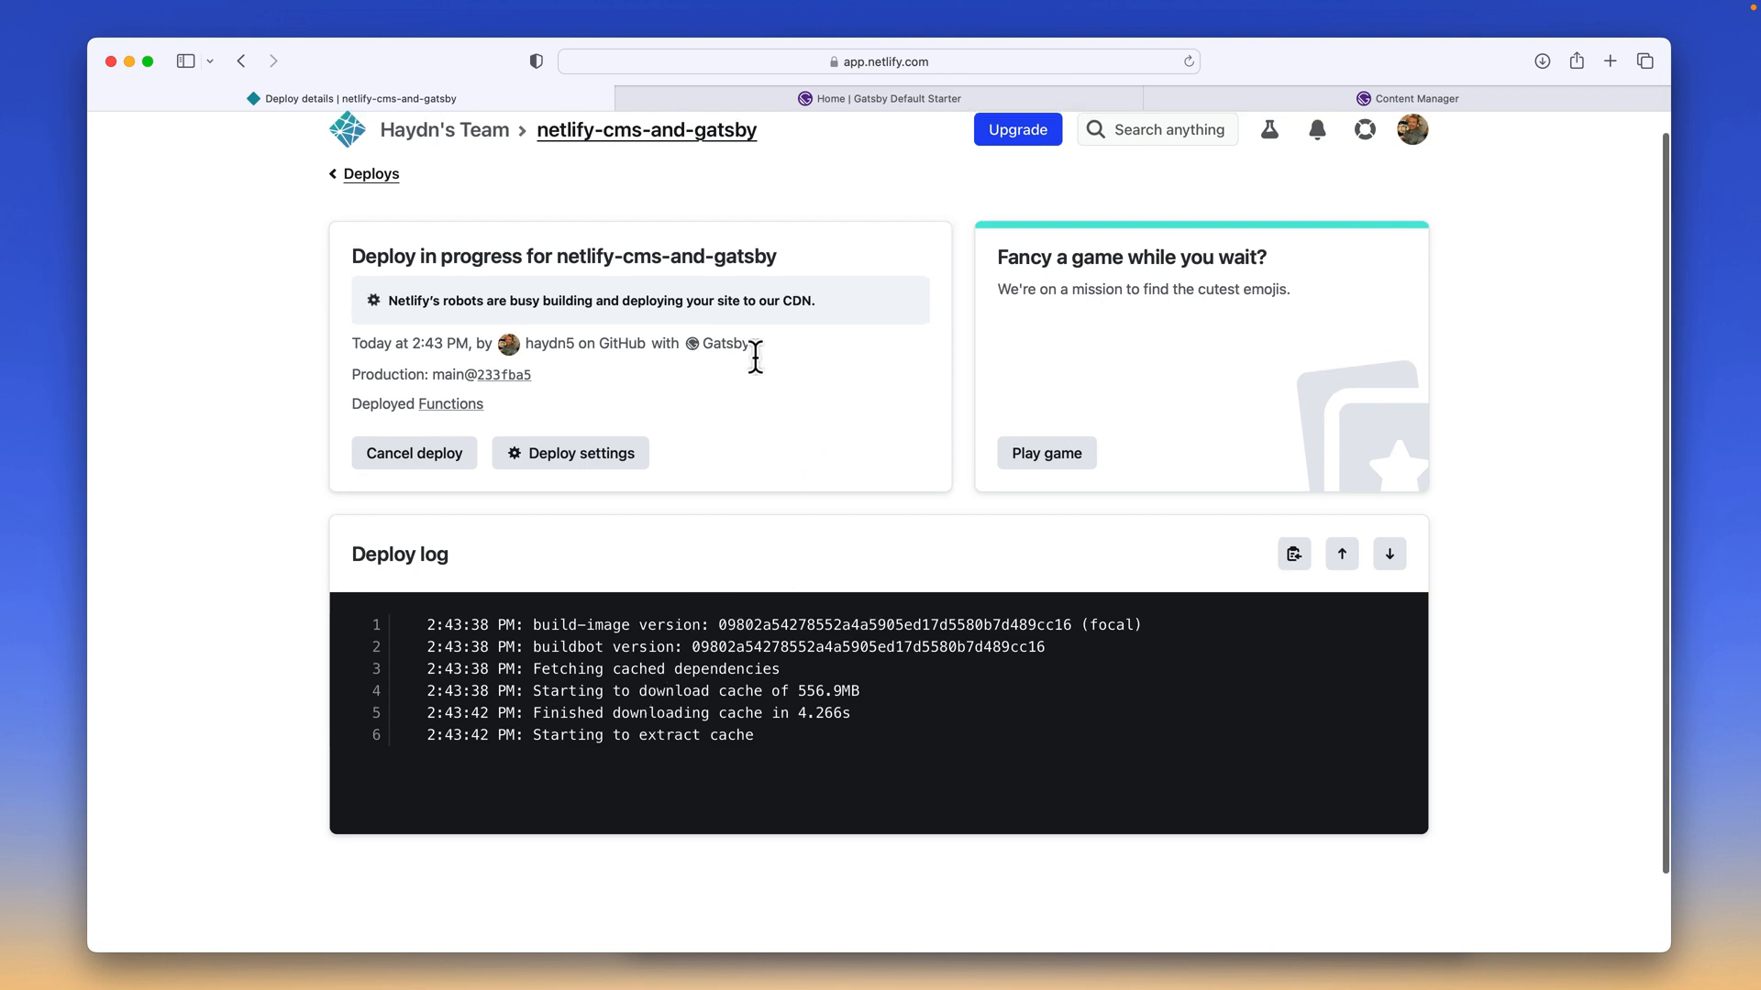
Glance at the live site, then scroll the deploy log down to 'Site is live'.
click(880, 99)
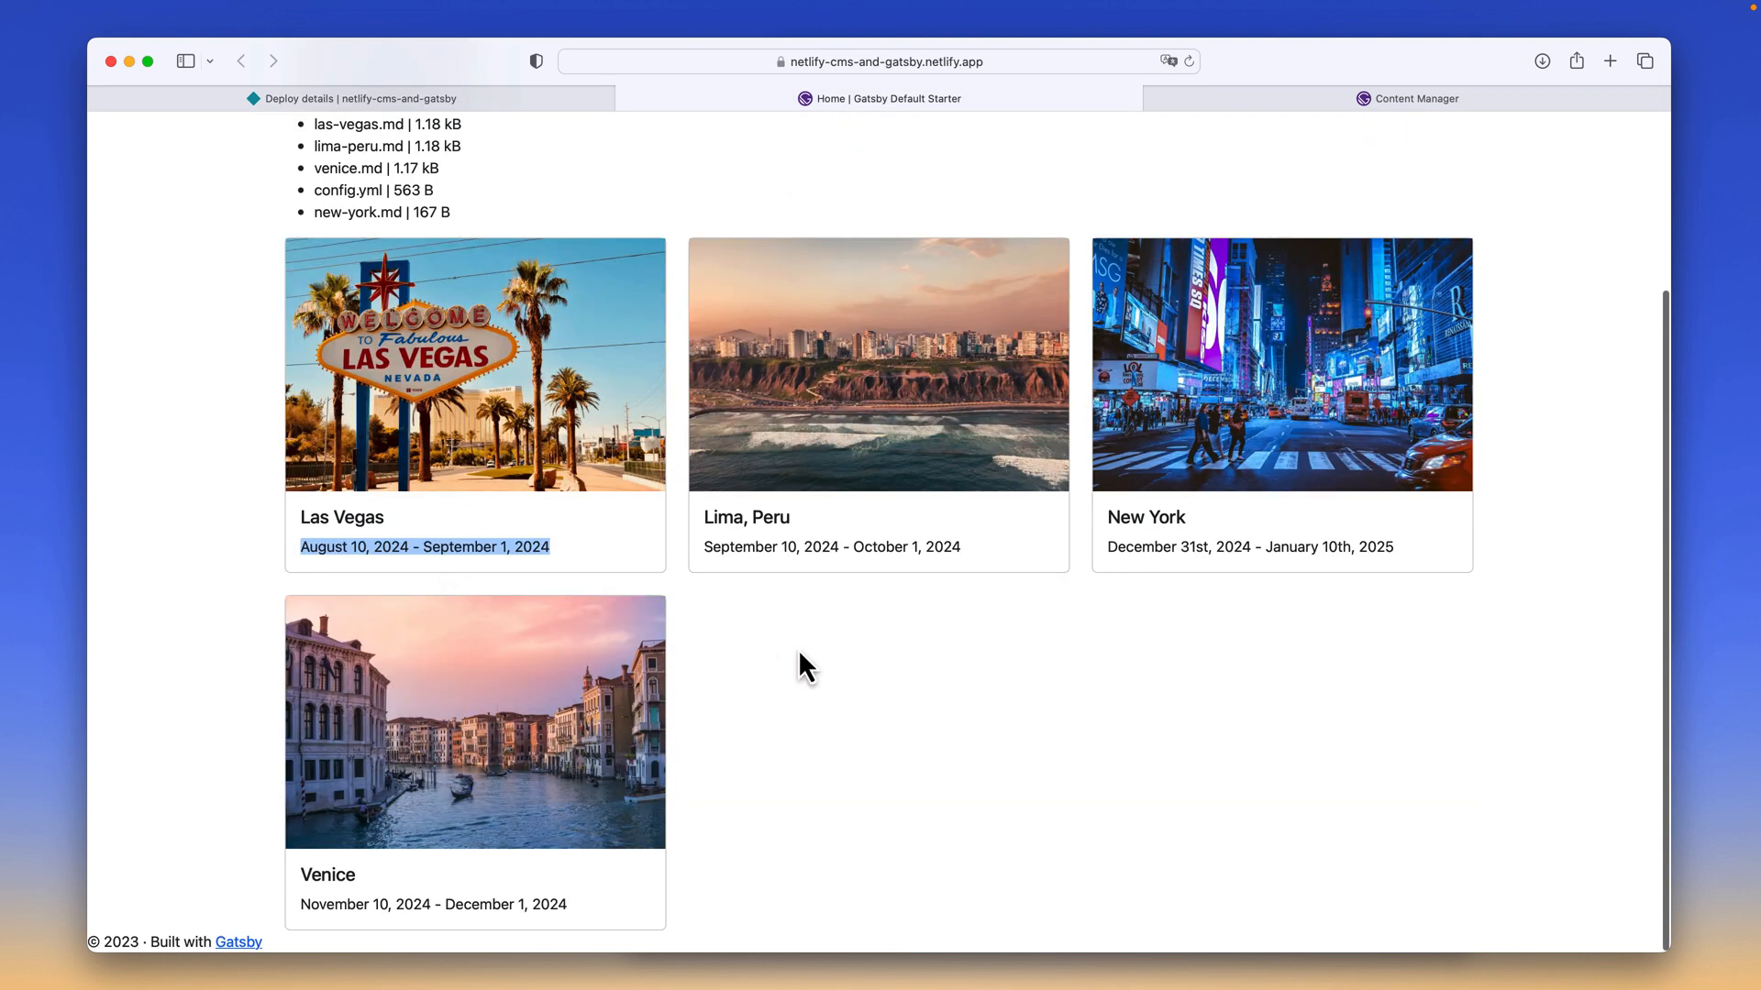
mouse_move(829, 191)
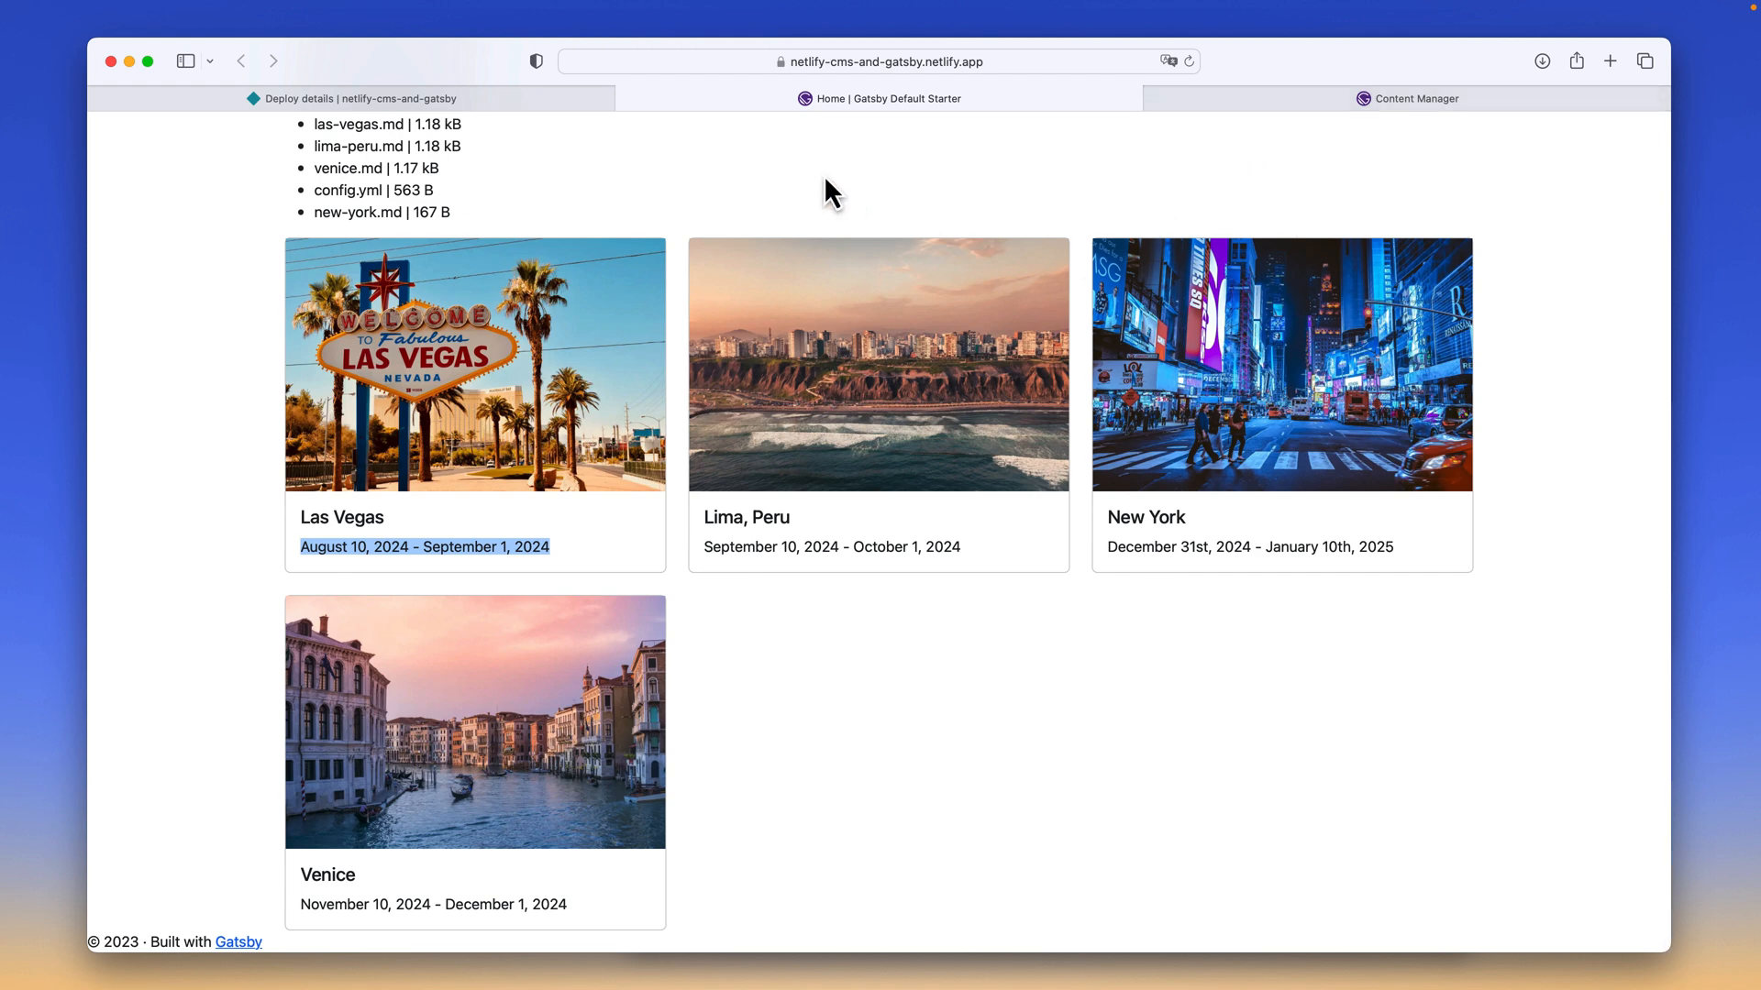
mouse_move(296, 549)
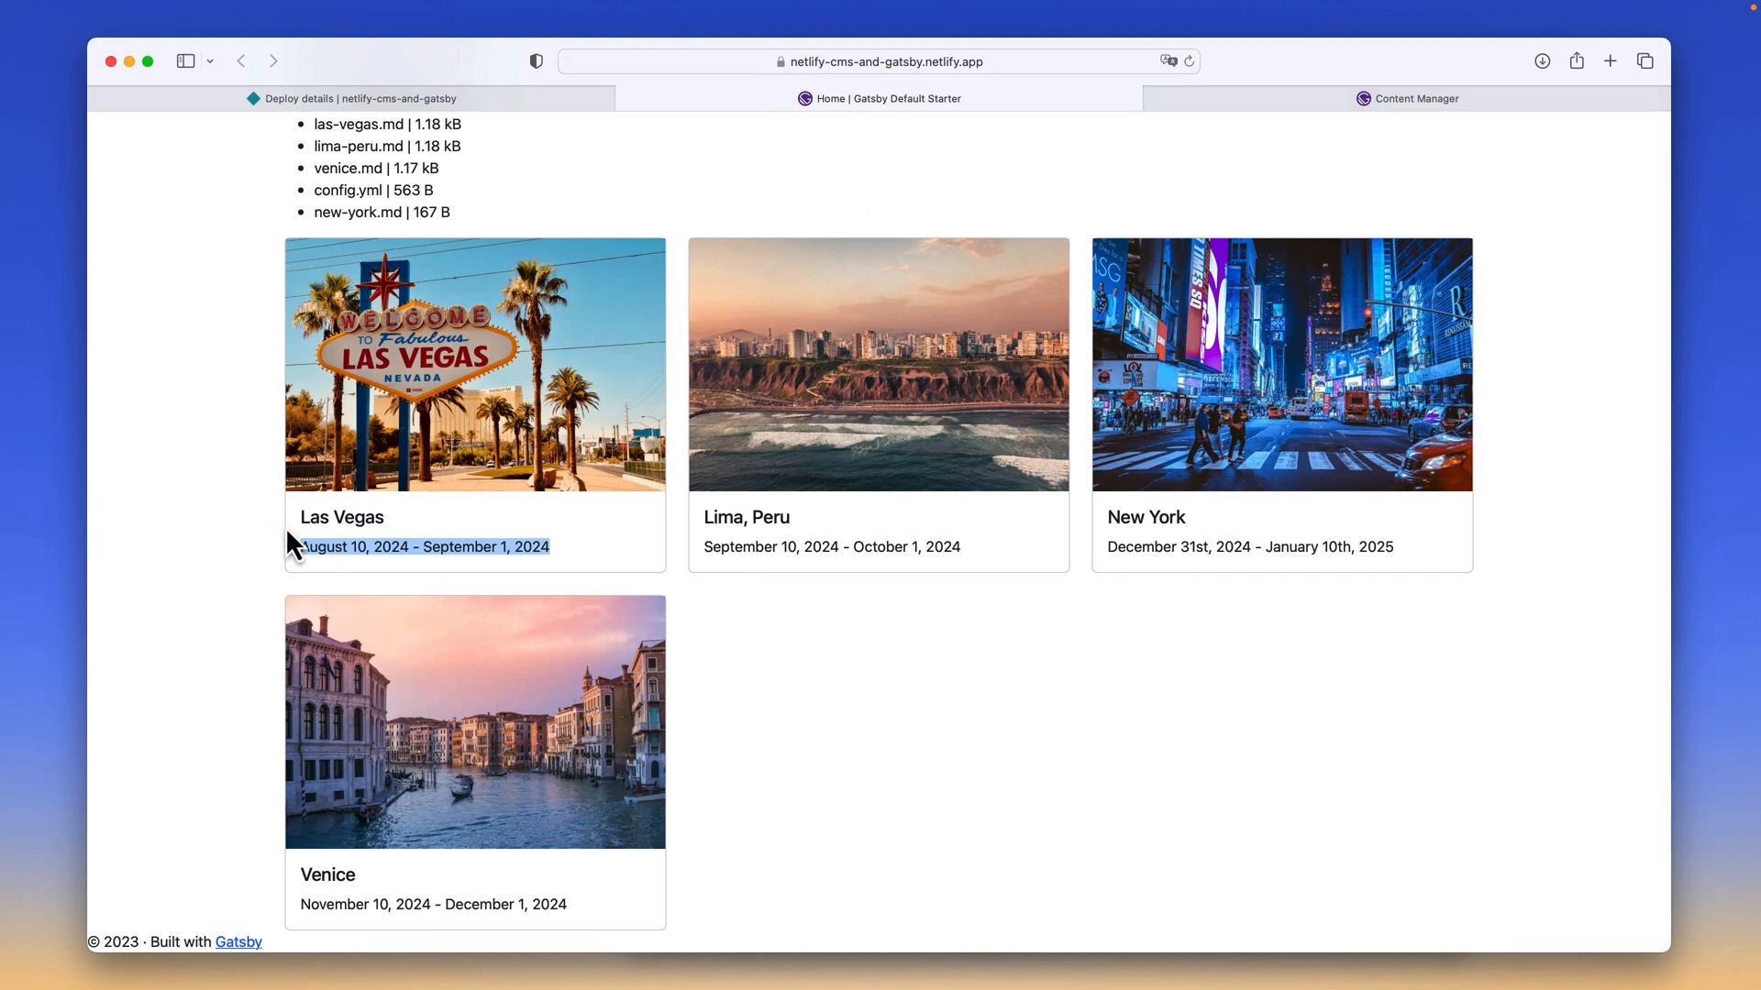
click(354, 98)
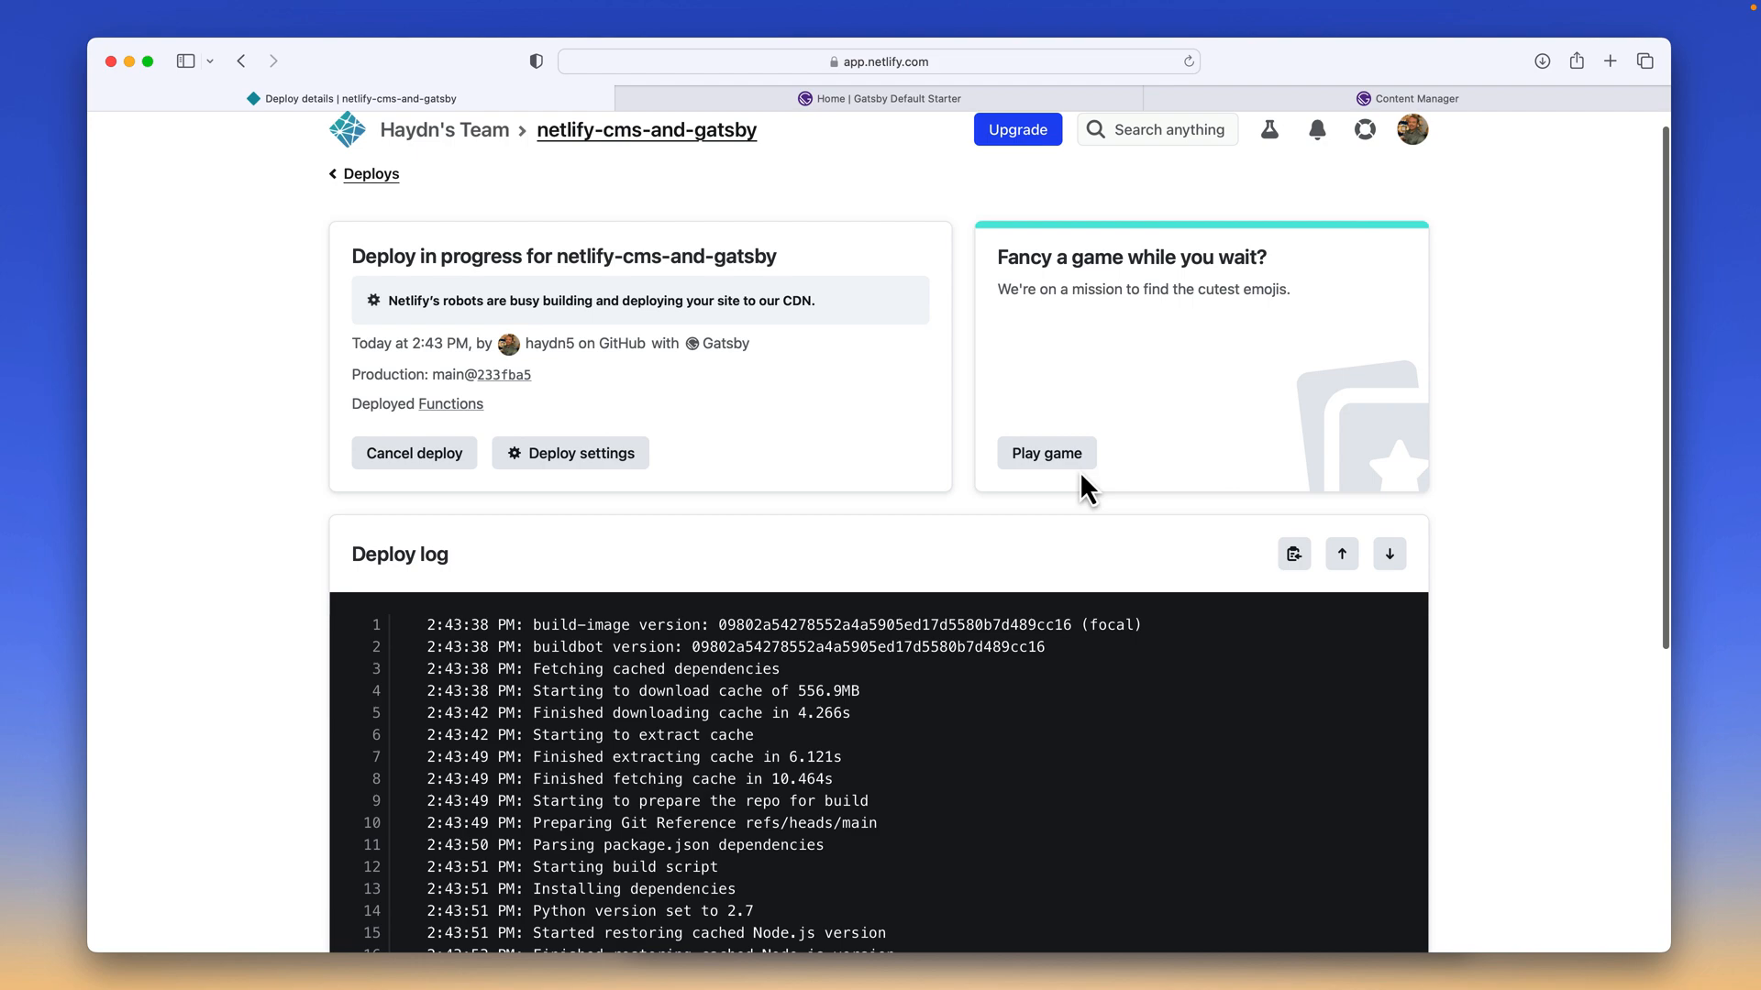
scroll(down, 3)
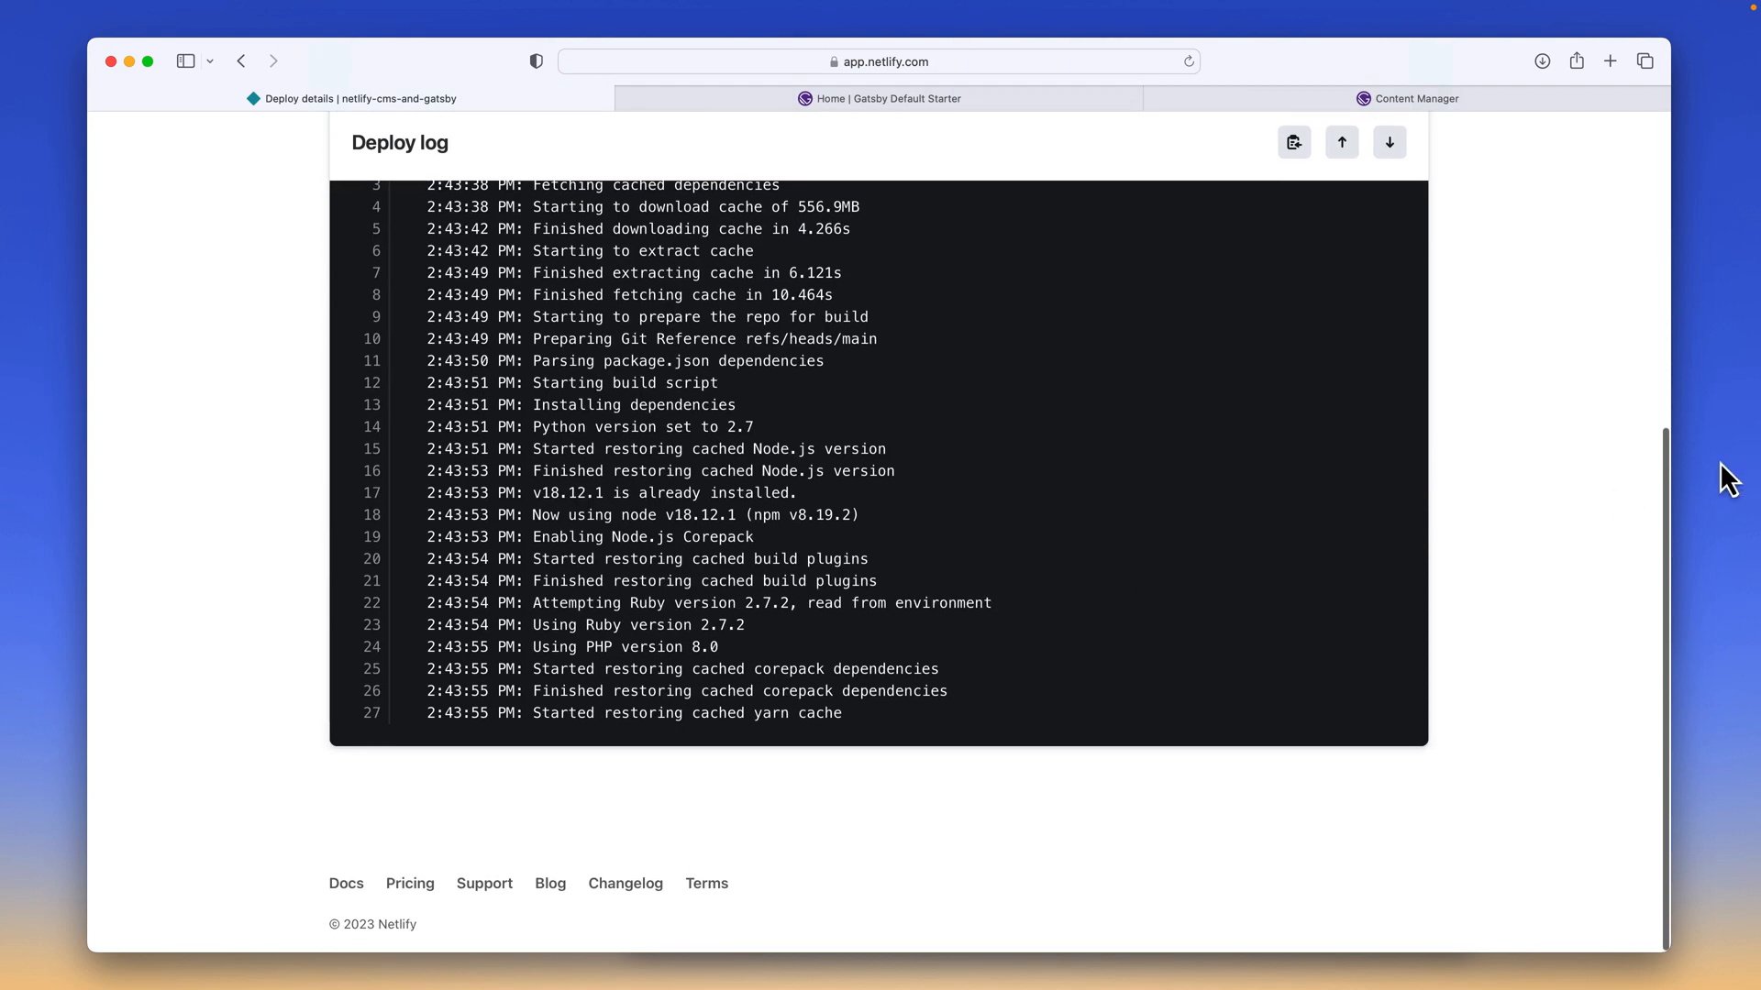
scroll(down, 3)
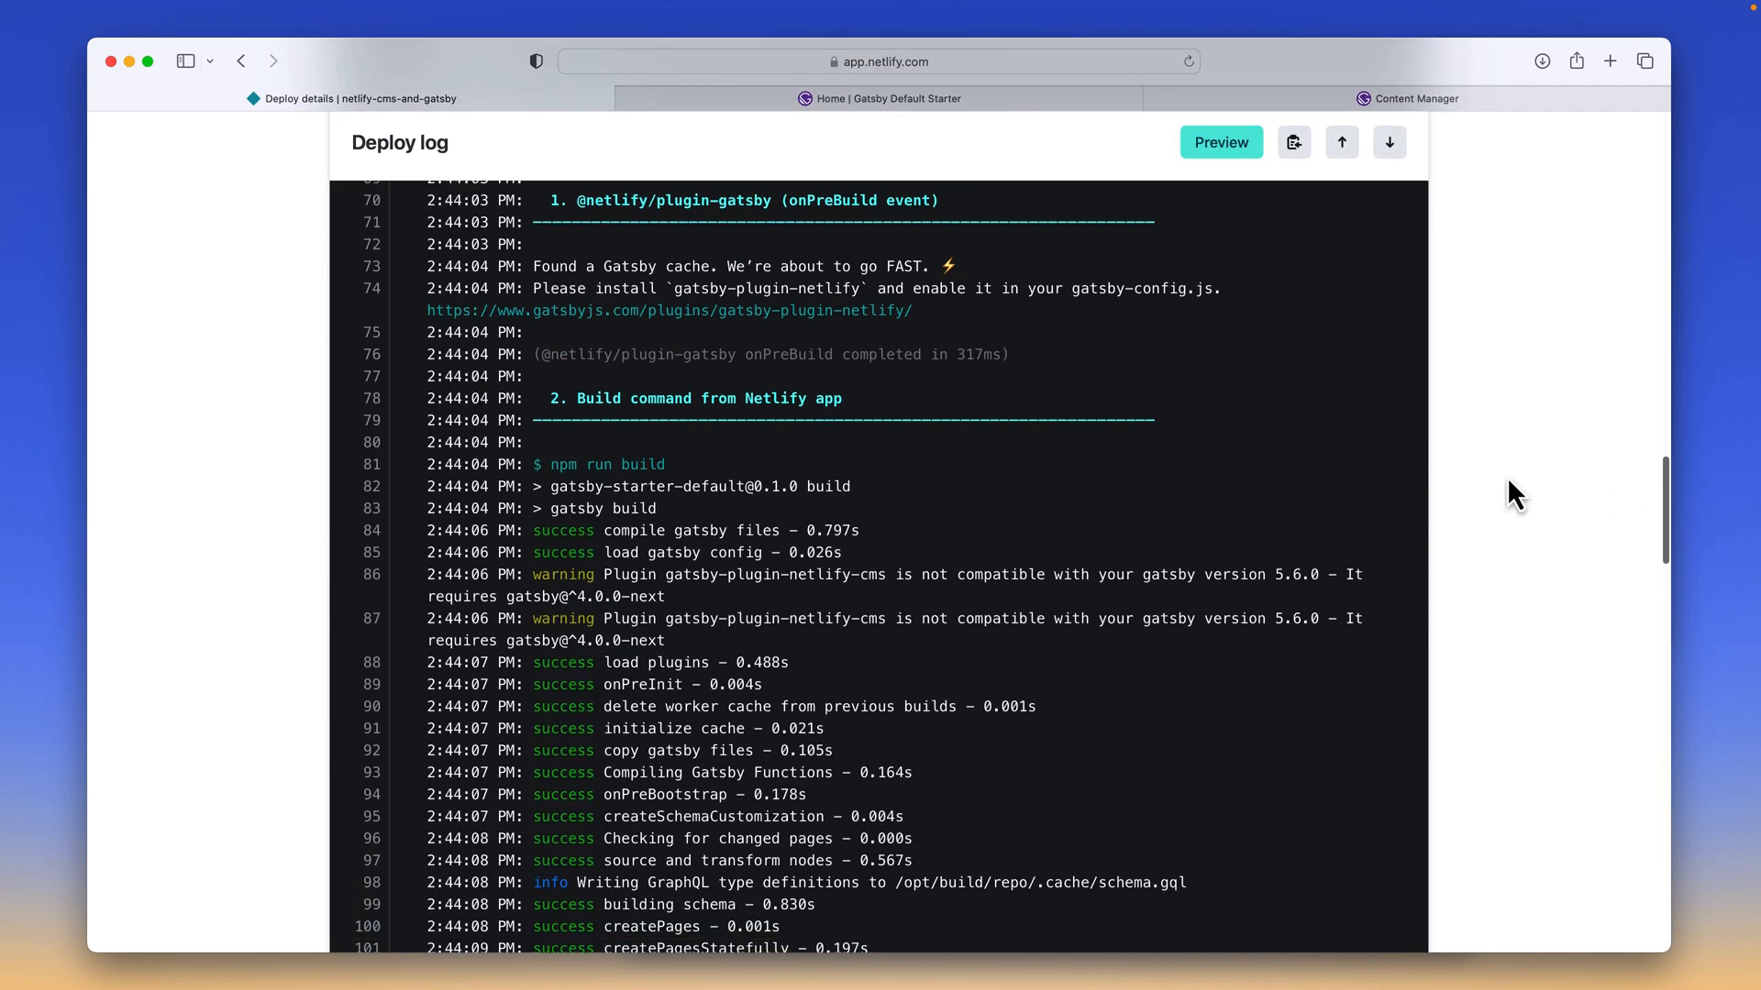
scroll(down, 3)
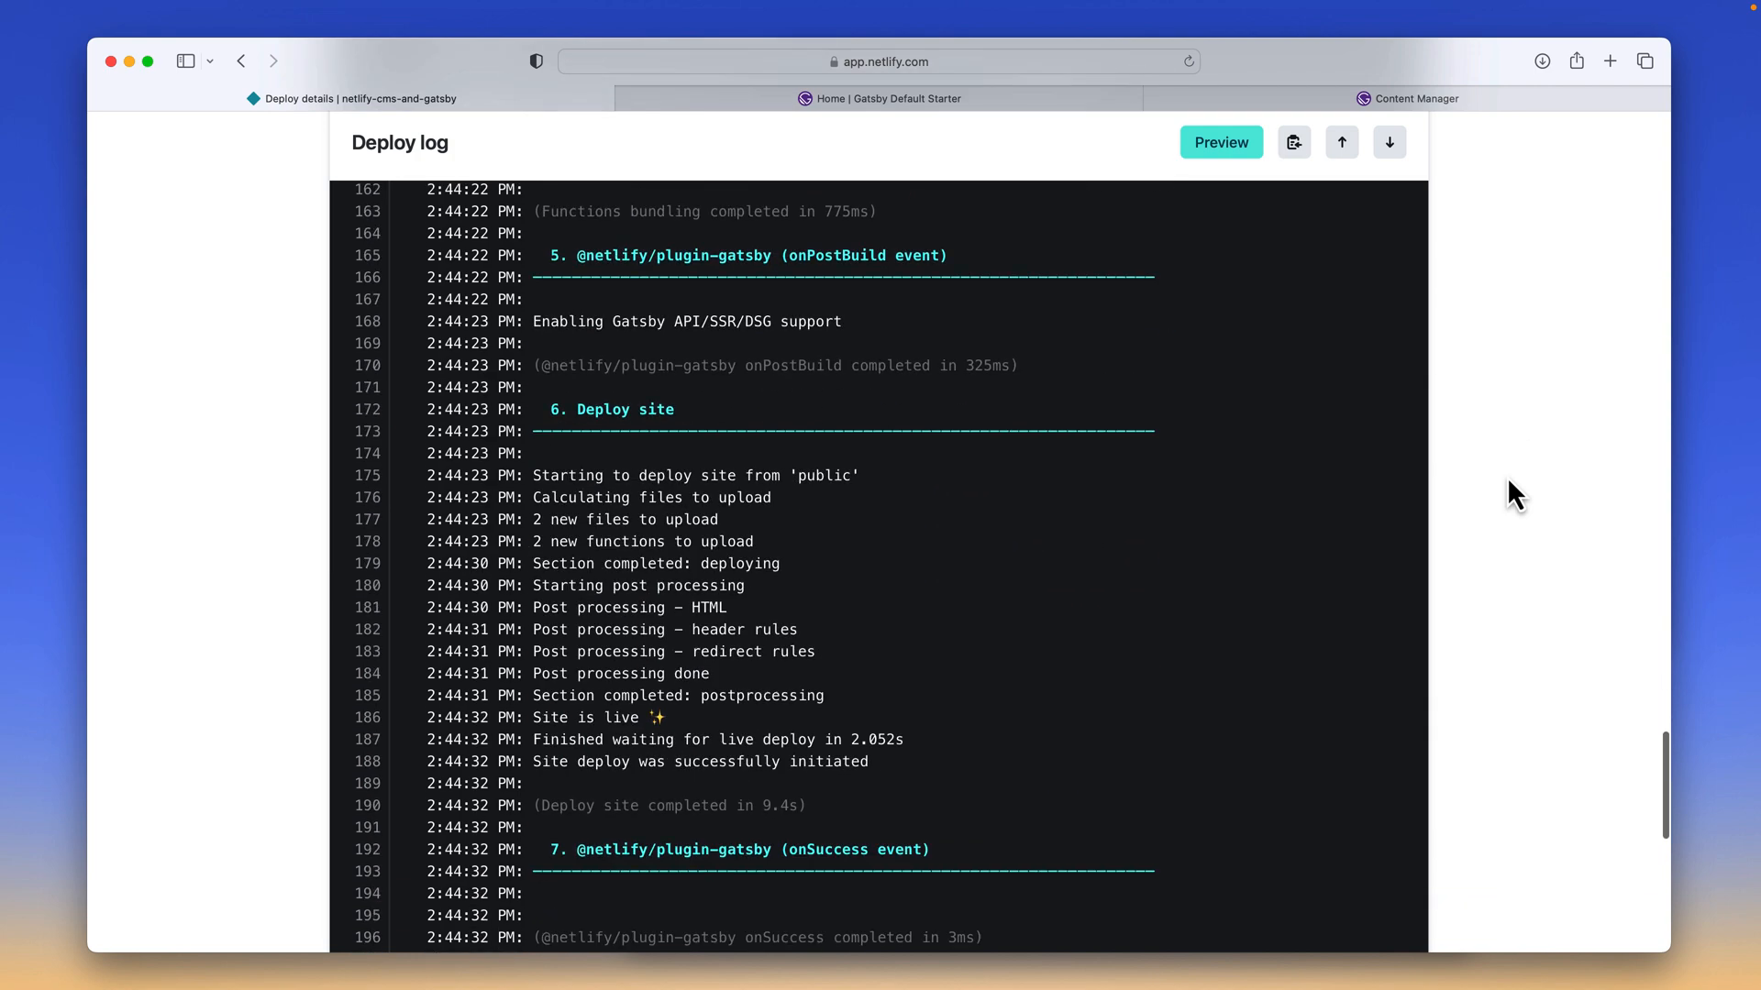
scroll(down, 3)
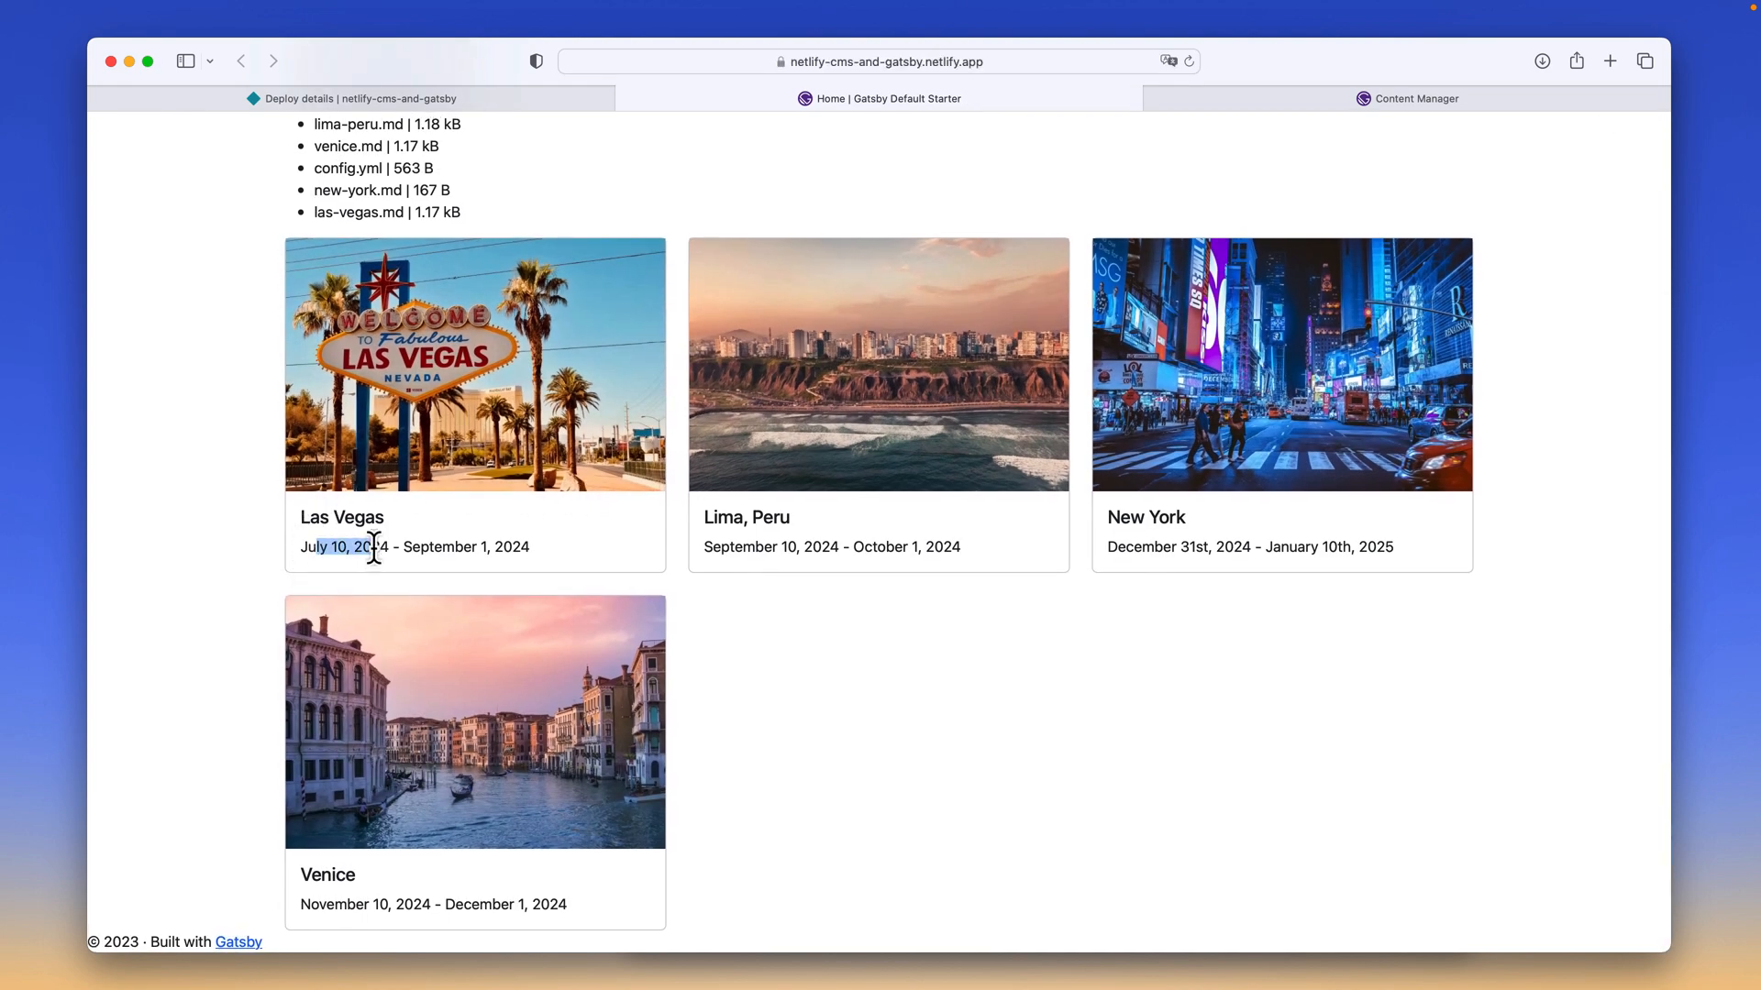
Scroll up the Gatsby Default Starter homepage to the Las Vegas card showing July 10 - September 1, 2024.
scroll(up, 3)
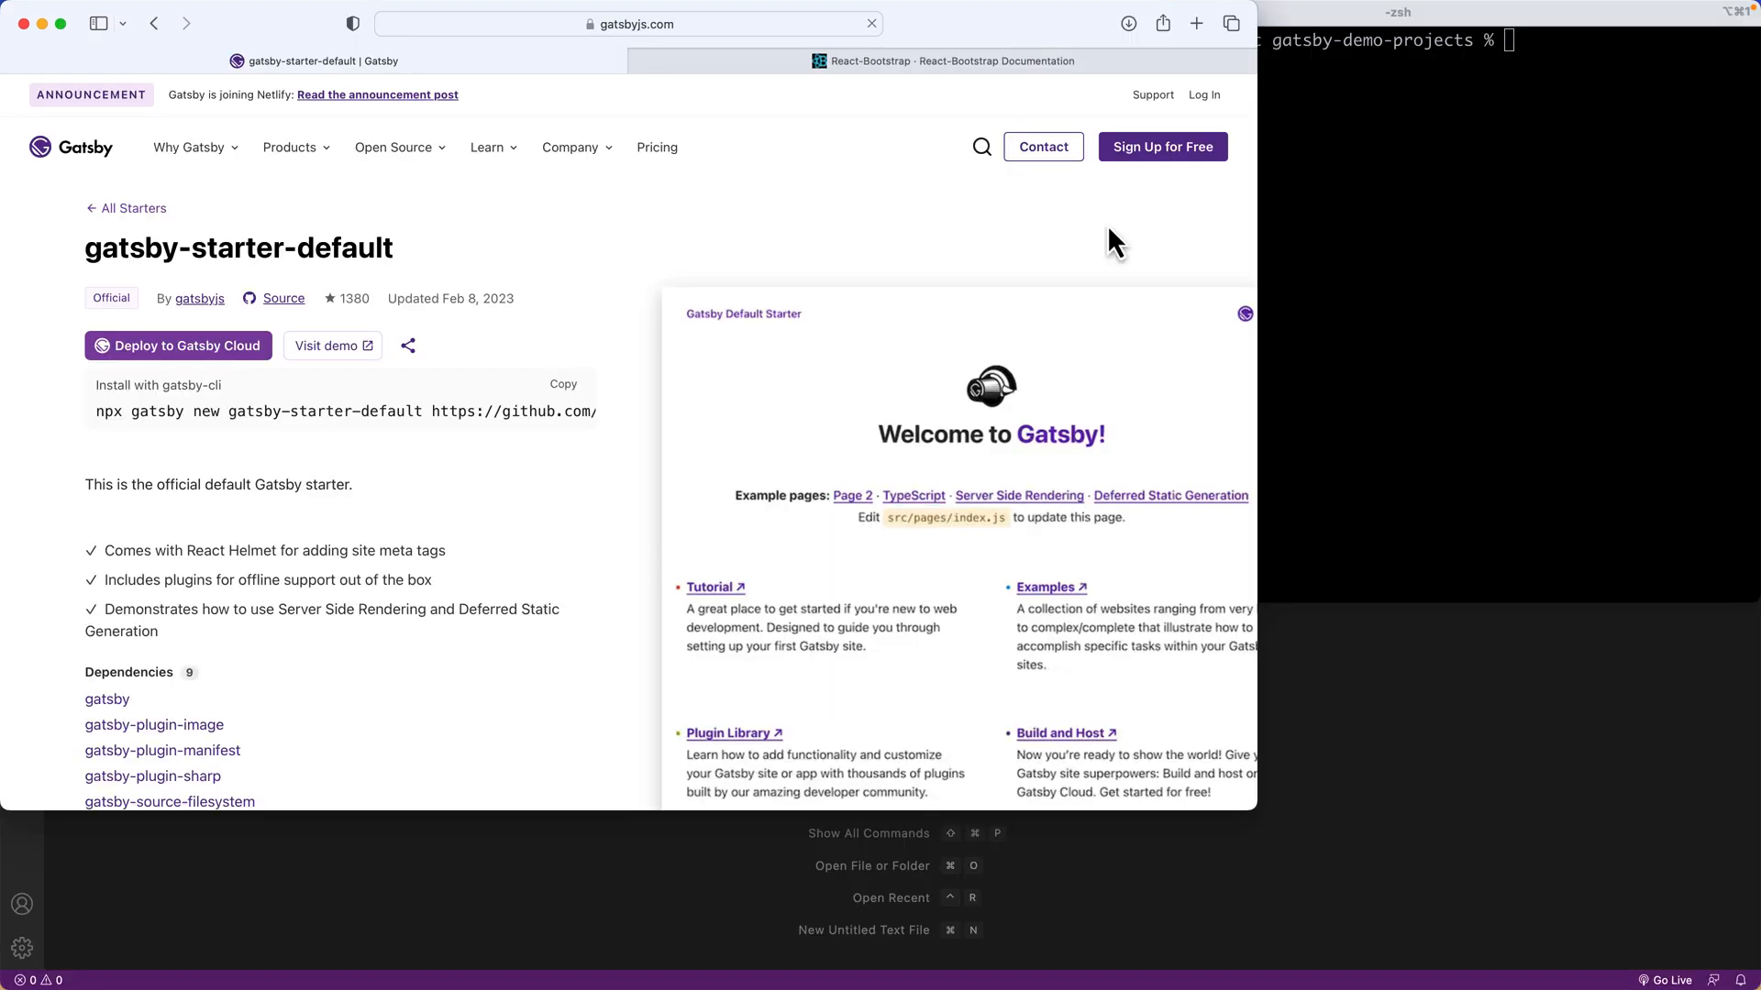
mouse_move(579, 304)
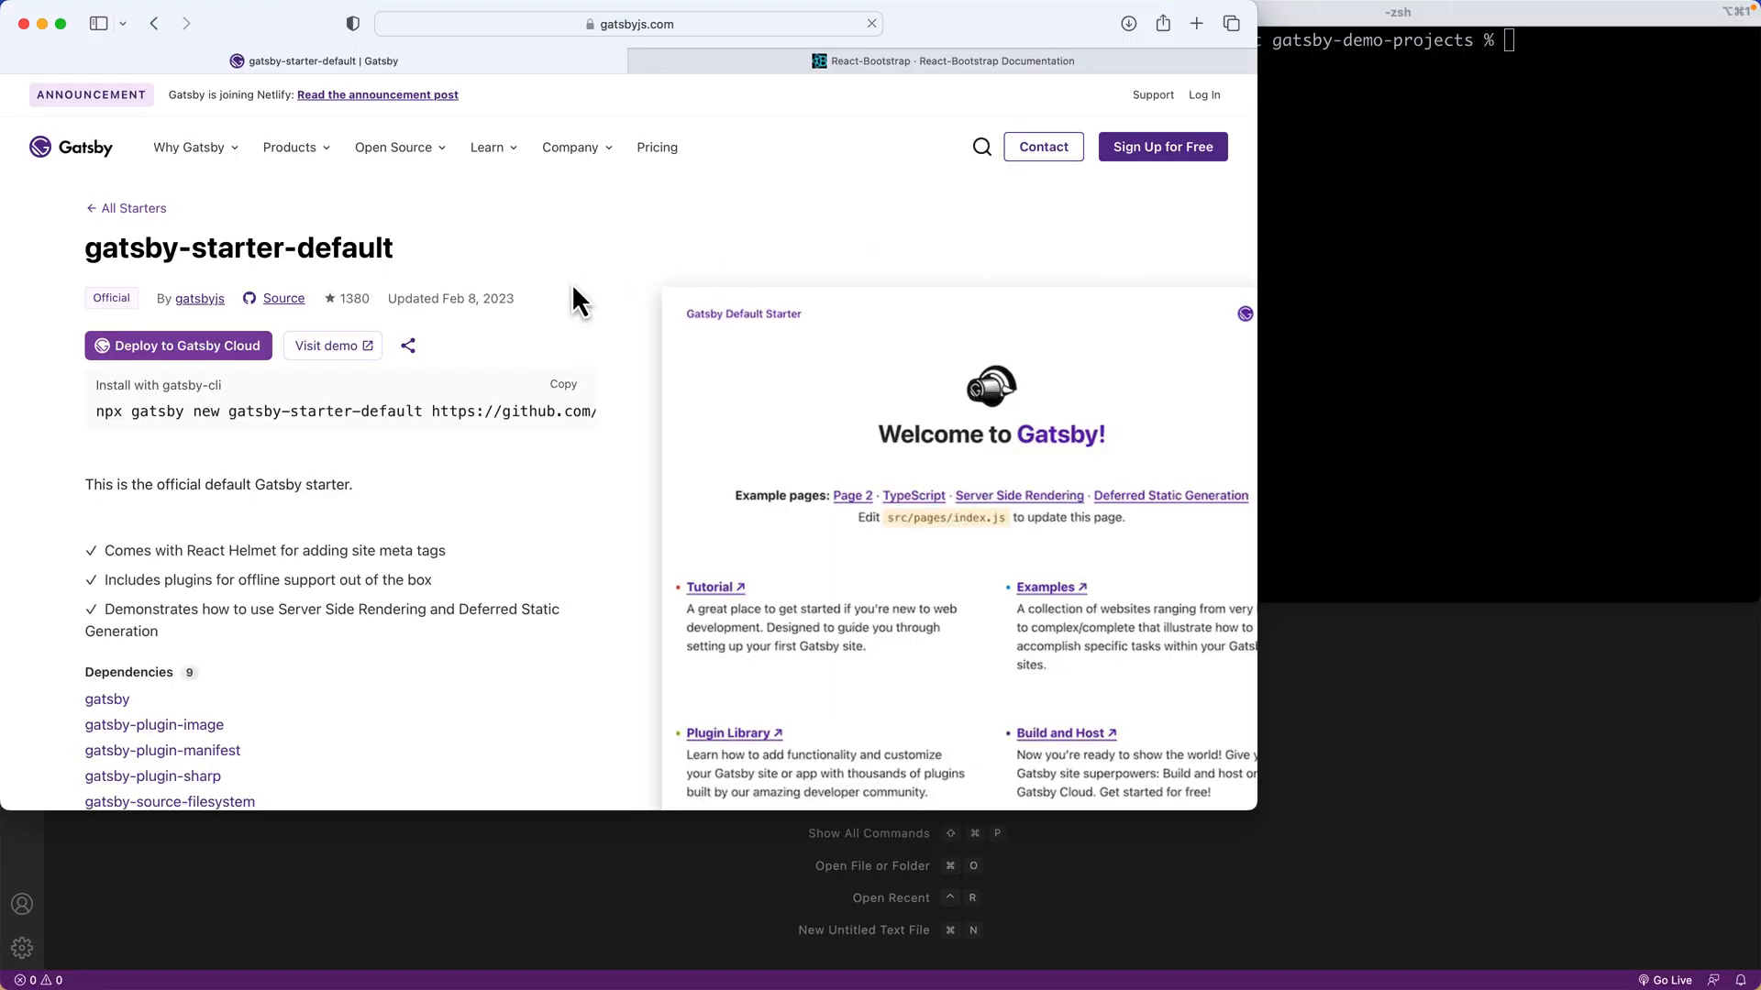
mouse_move(702, 460)
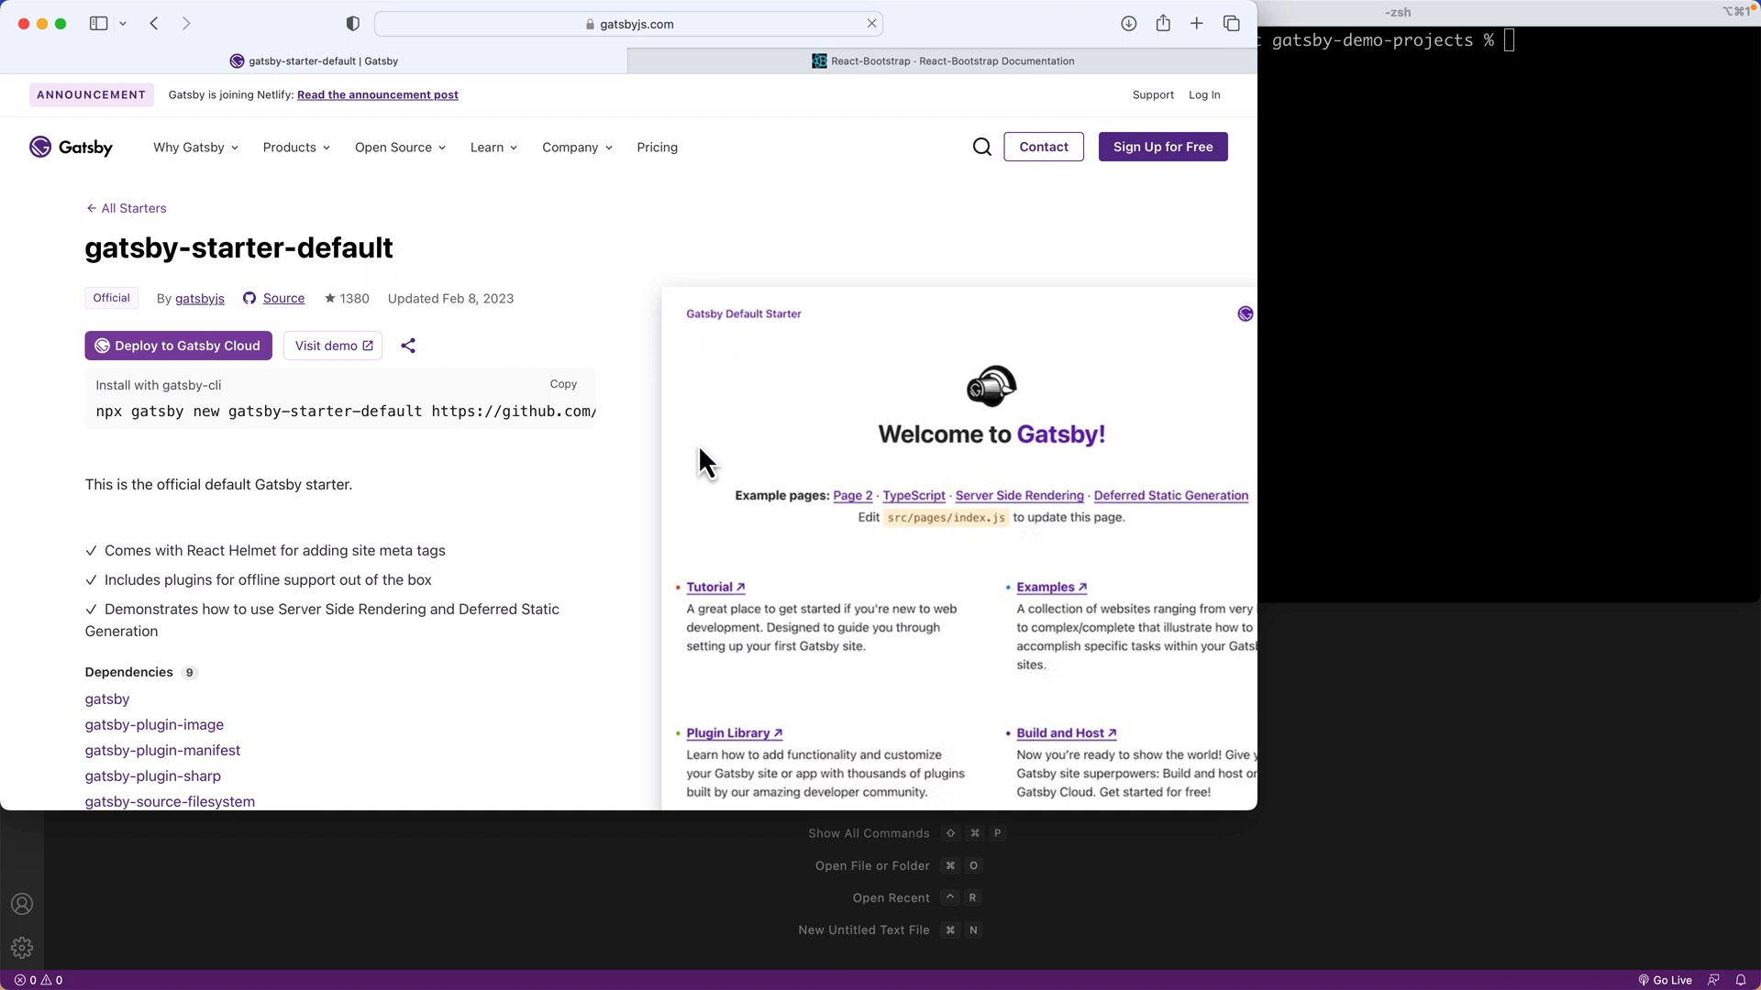
Review the gatsby-starter-default page's install command, features and nine dependencies.
scroll(down, 3)
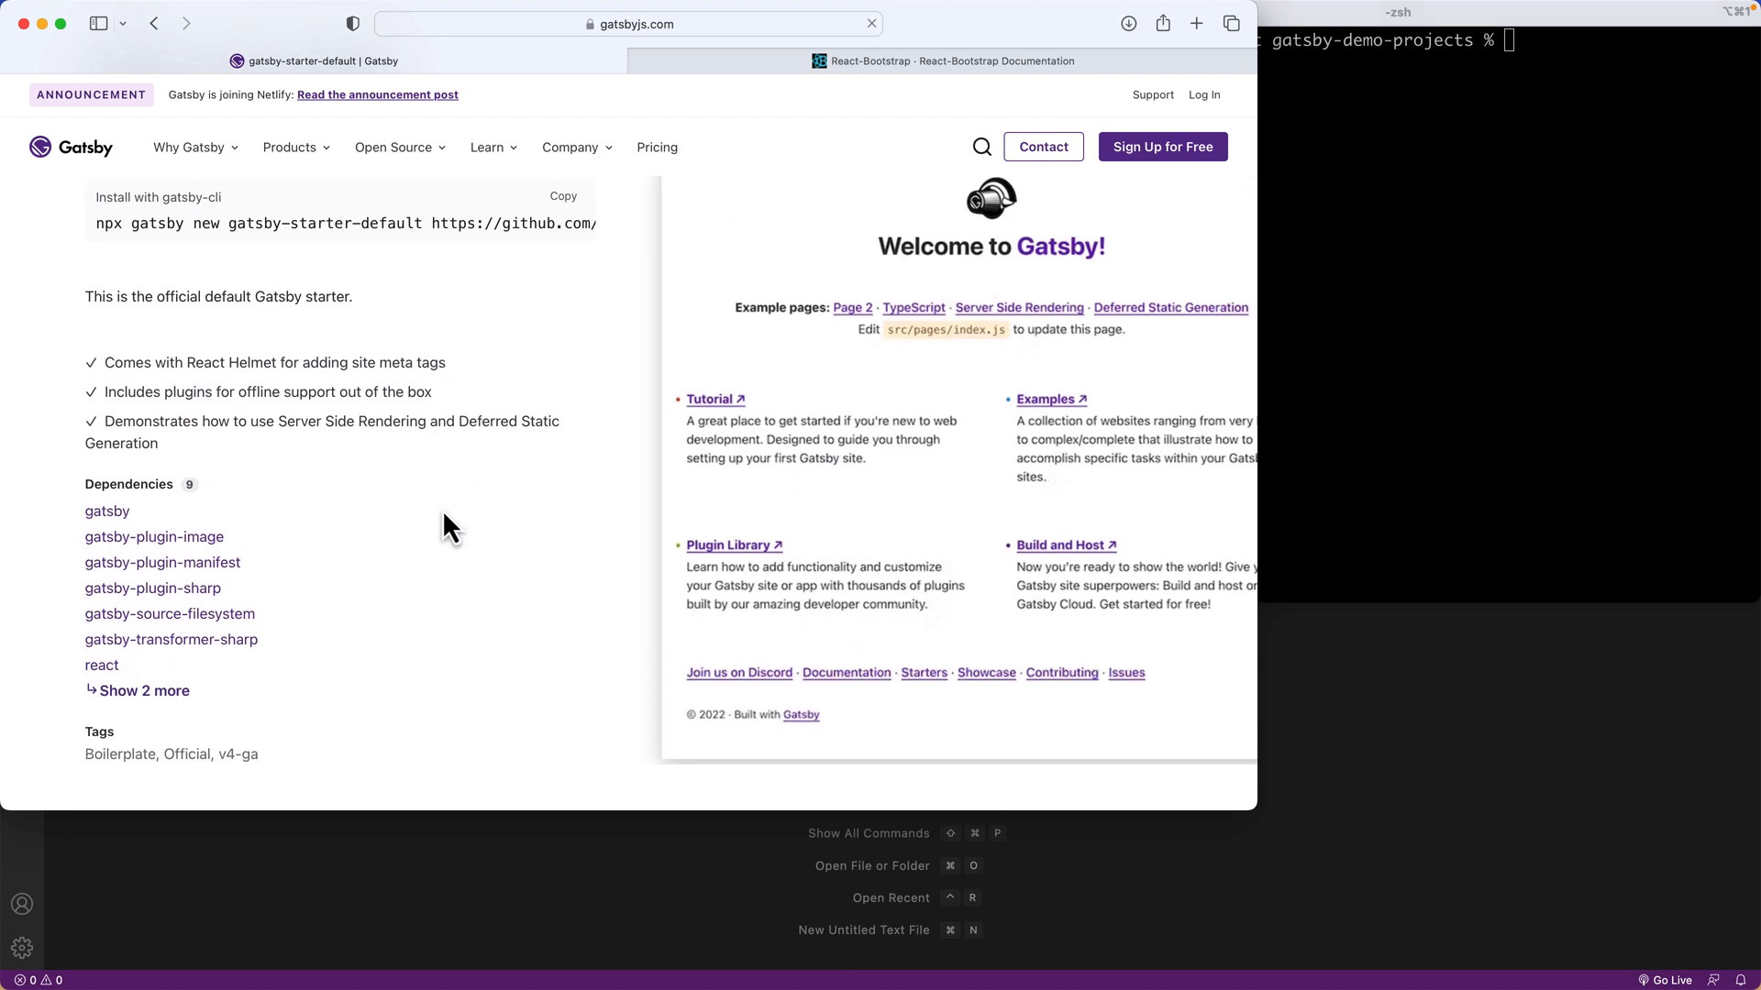
scroll(down, 3)
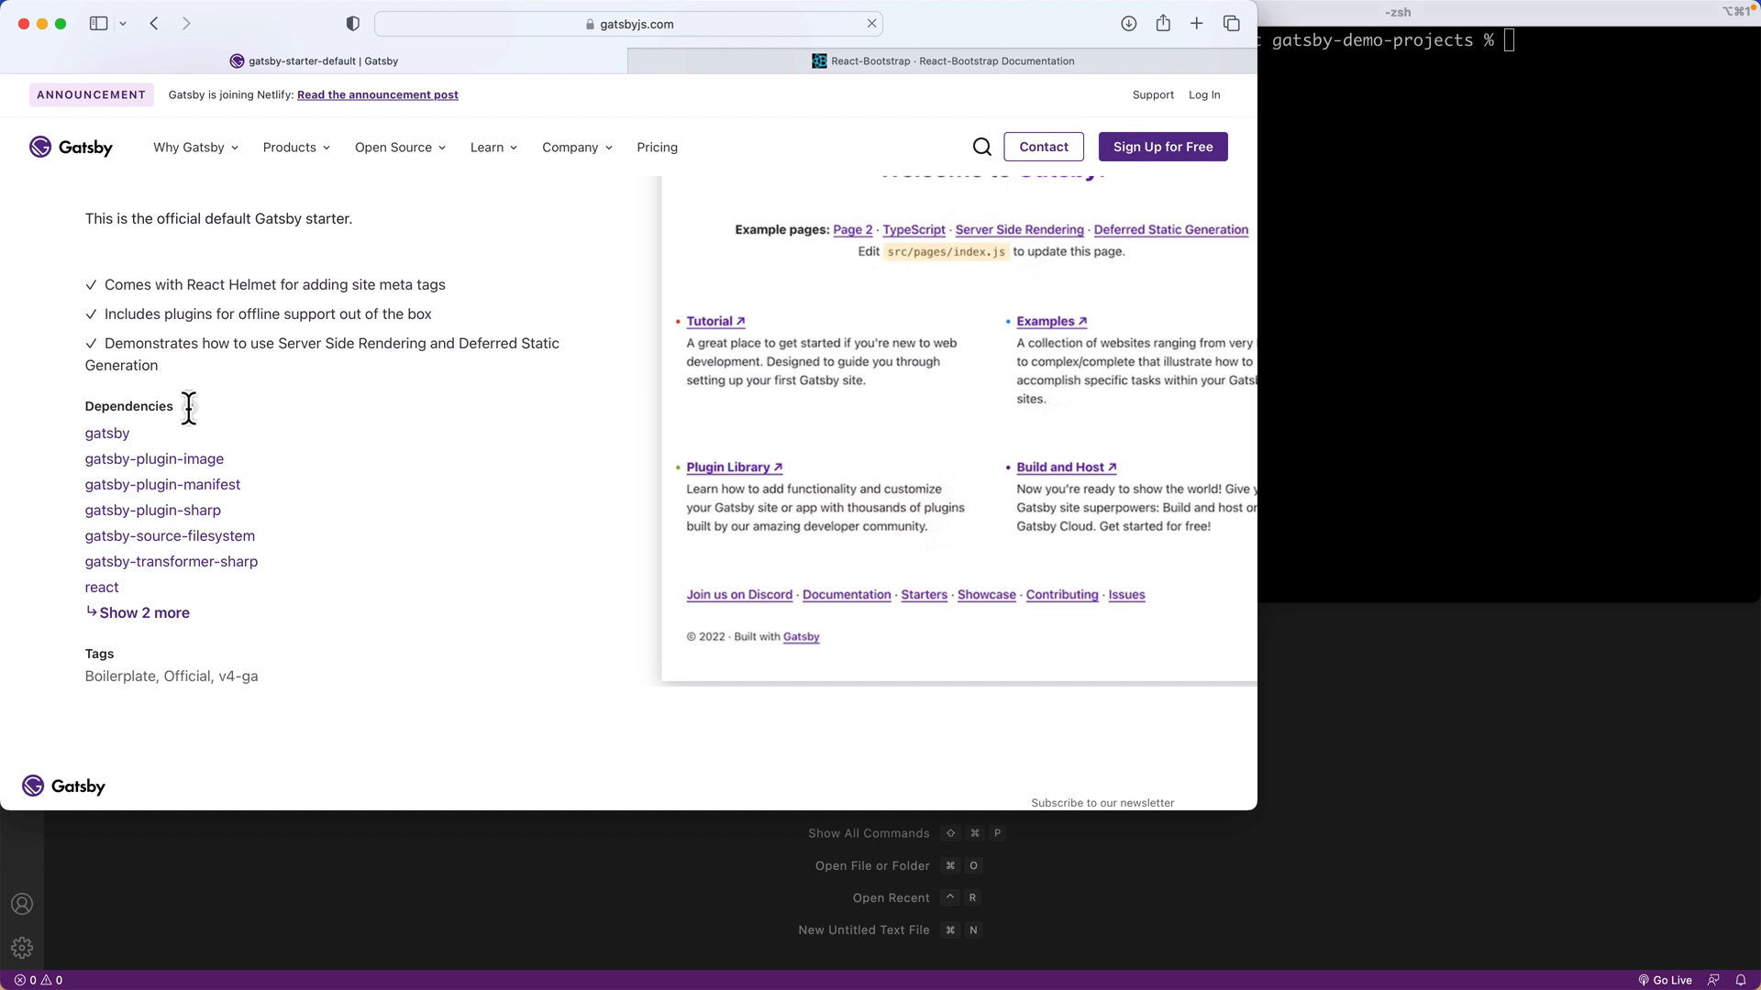
mouse_move(137, 475)
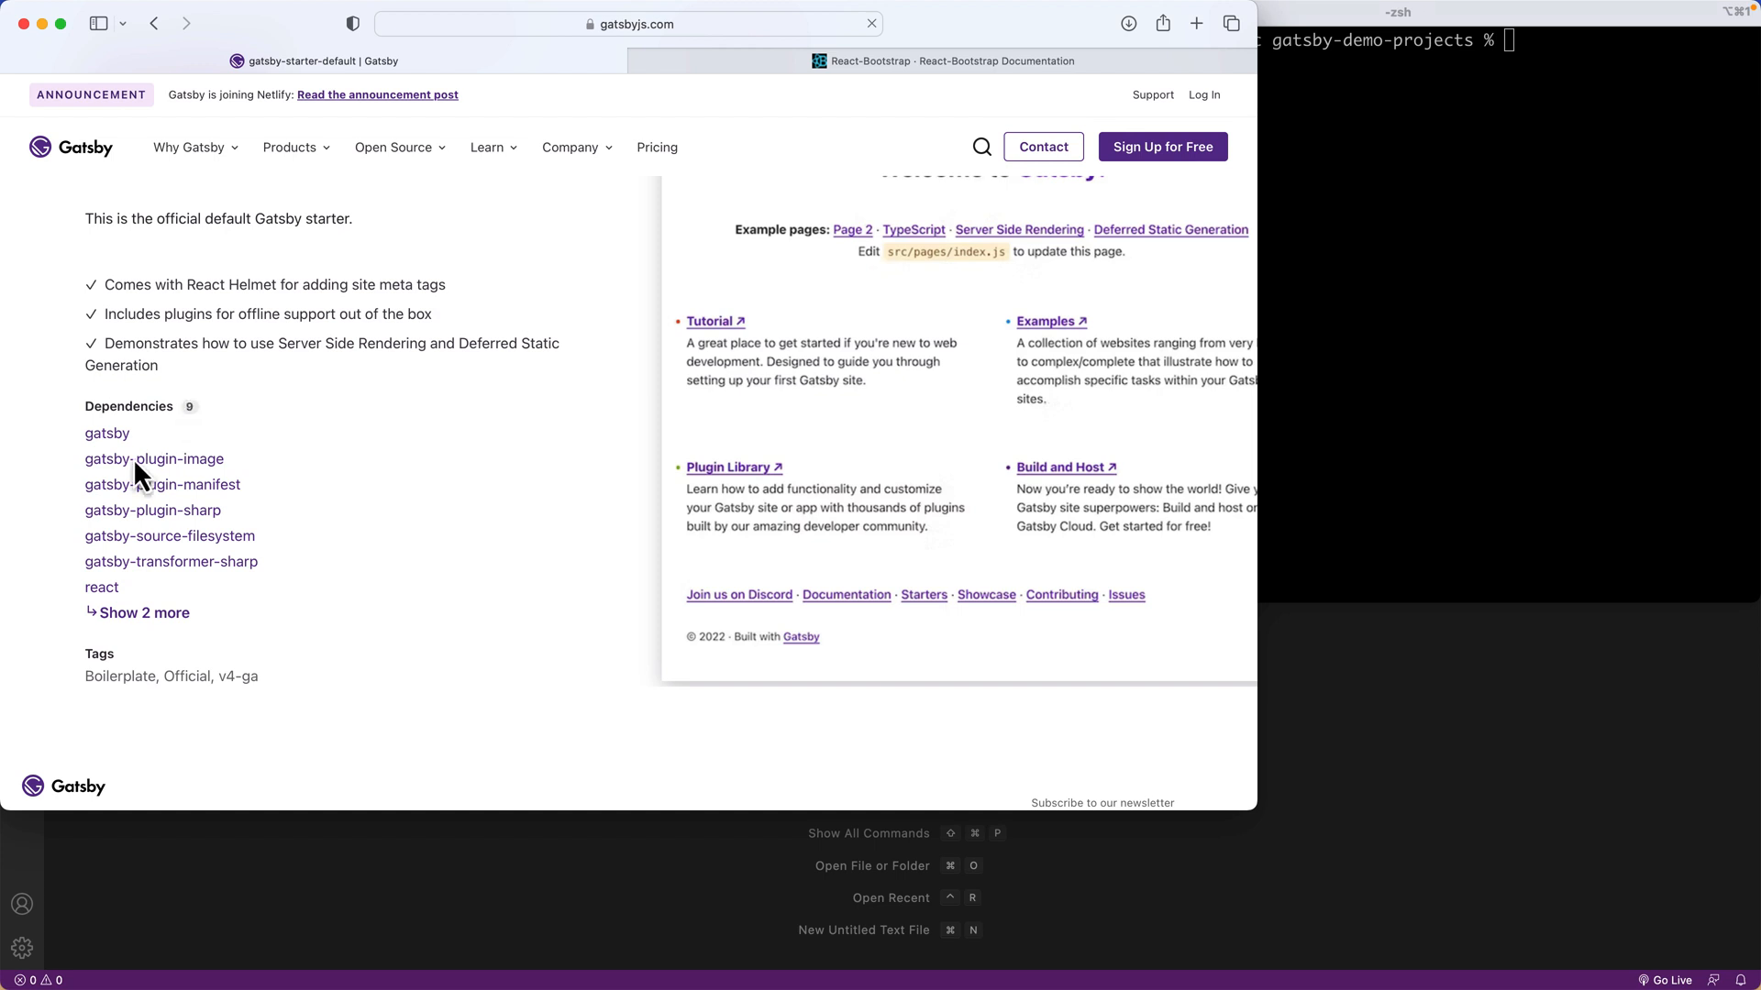
scroll(up, 3)
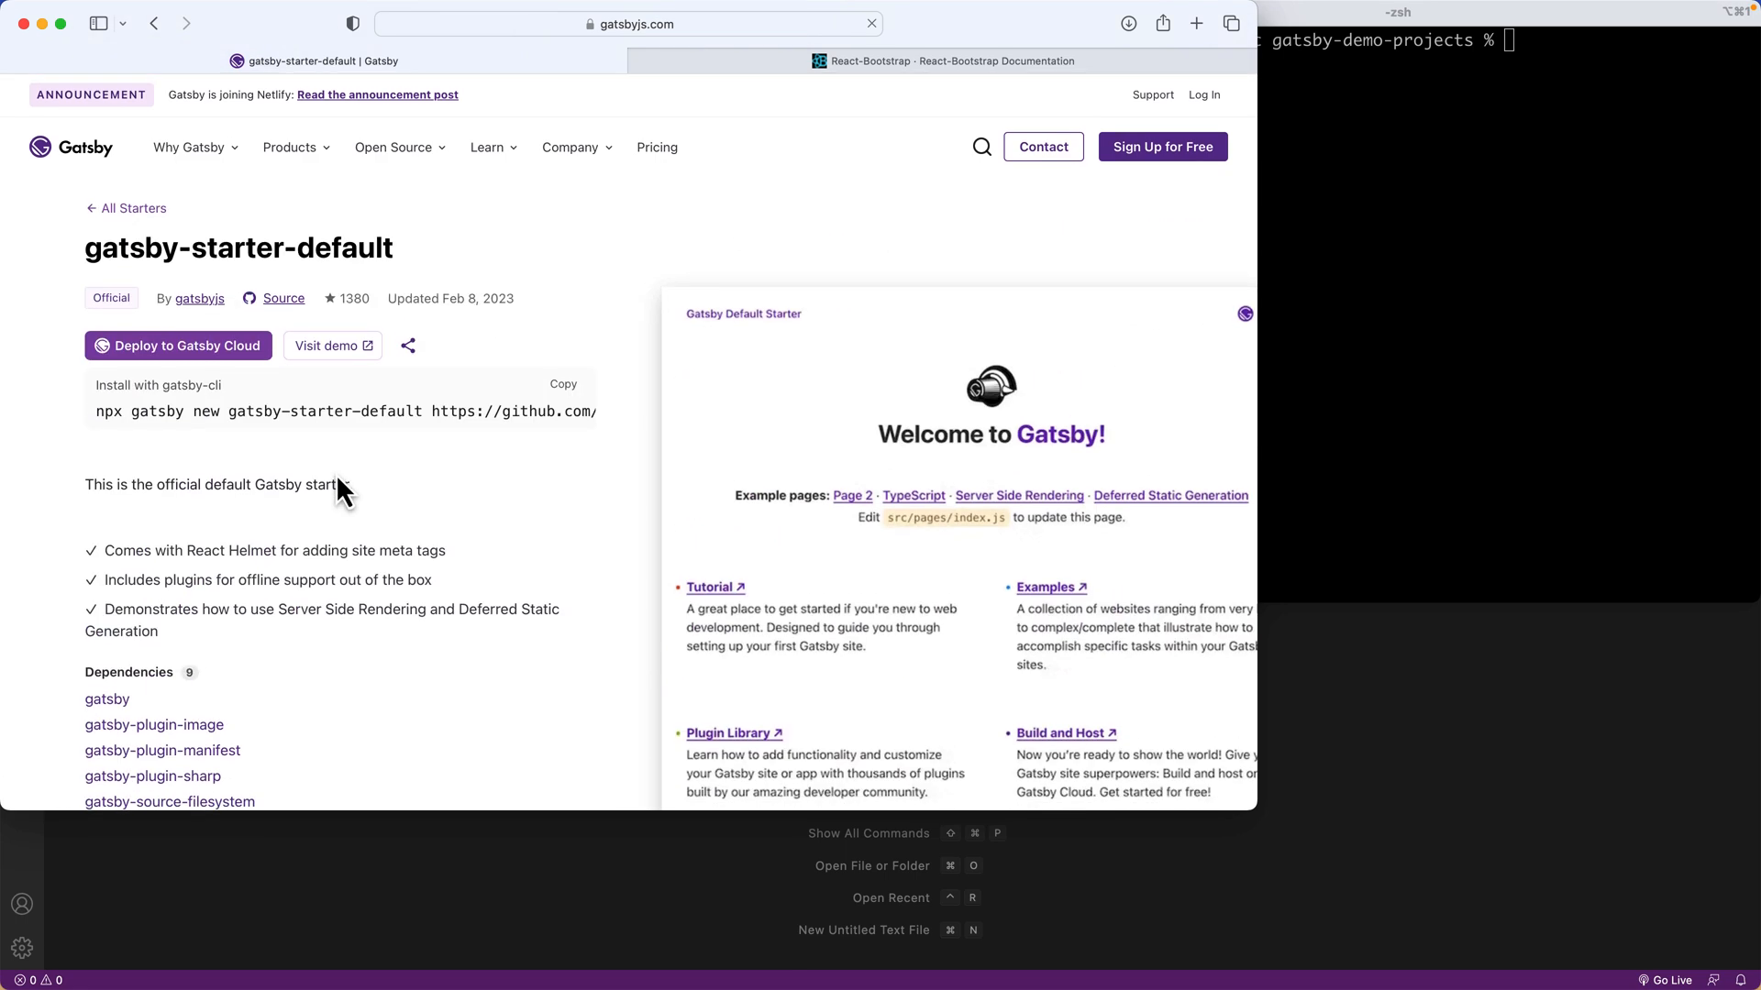
mouse_move(436, 414)
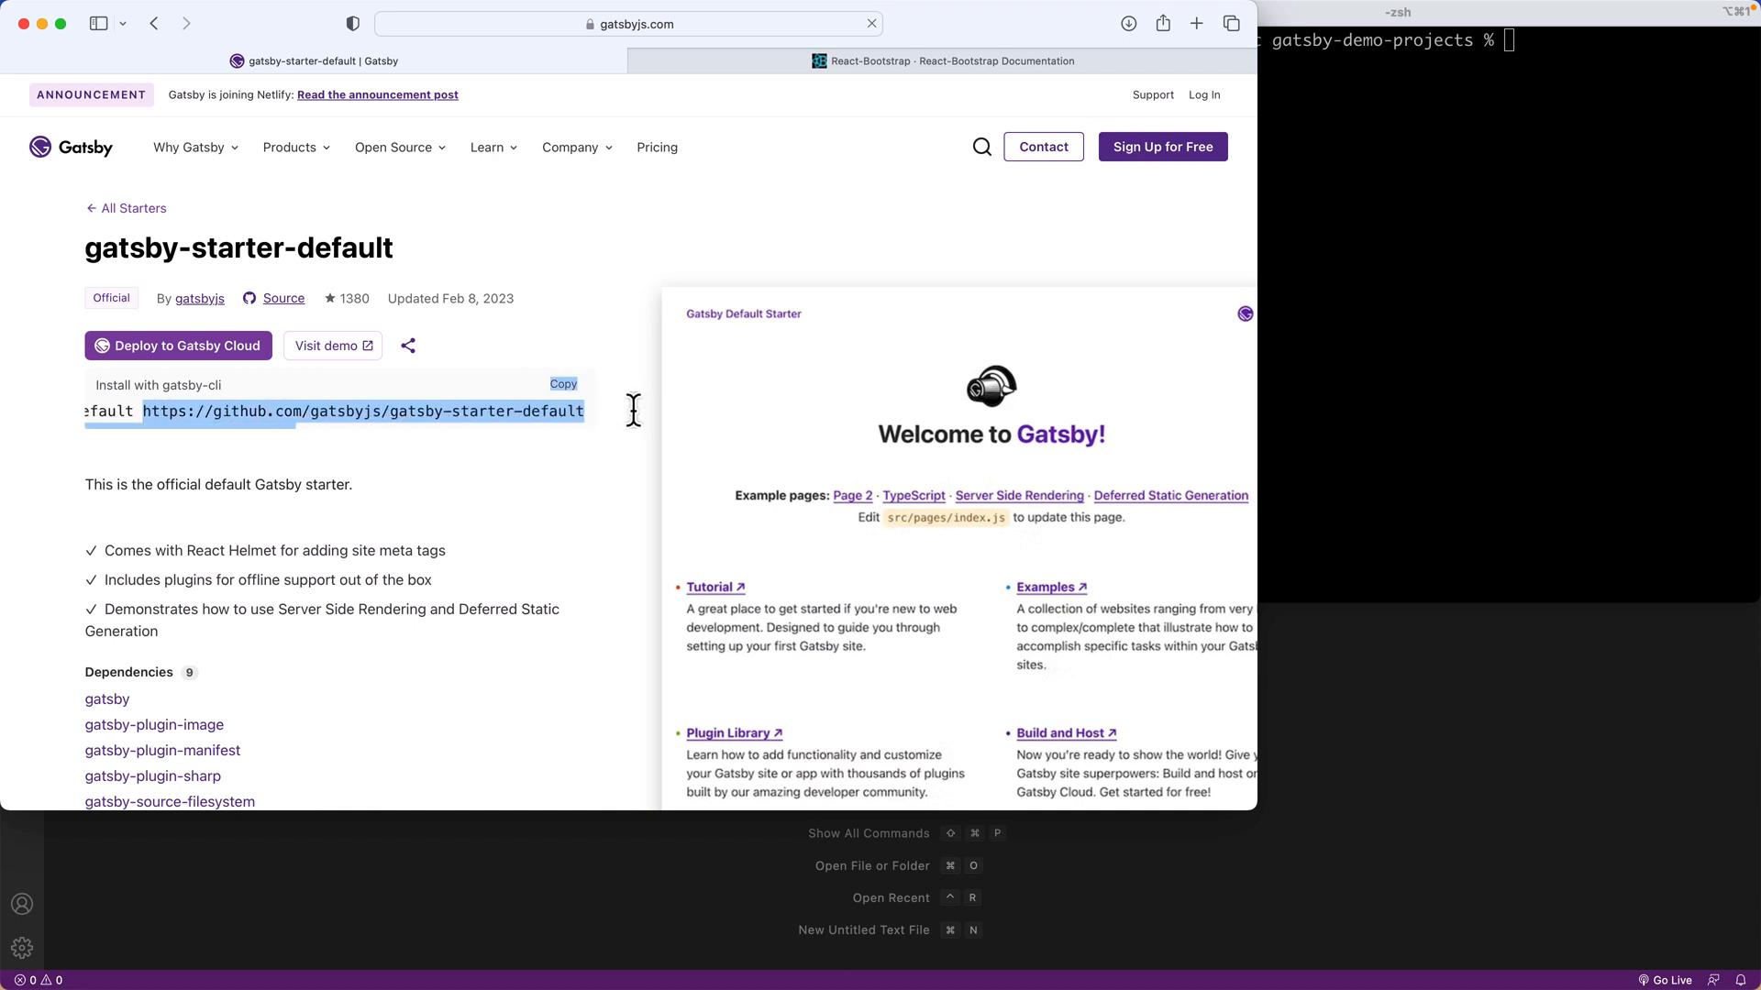
mouse_move(198, 413)
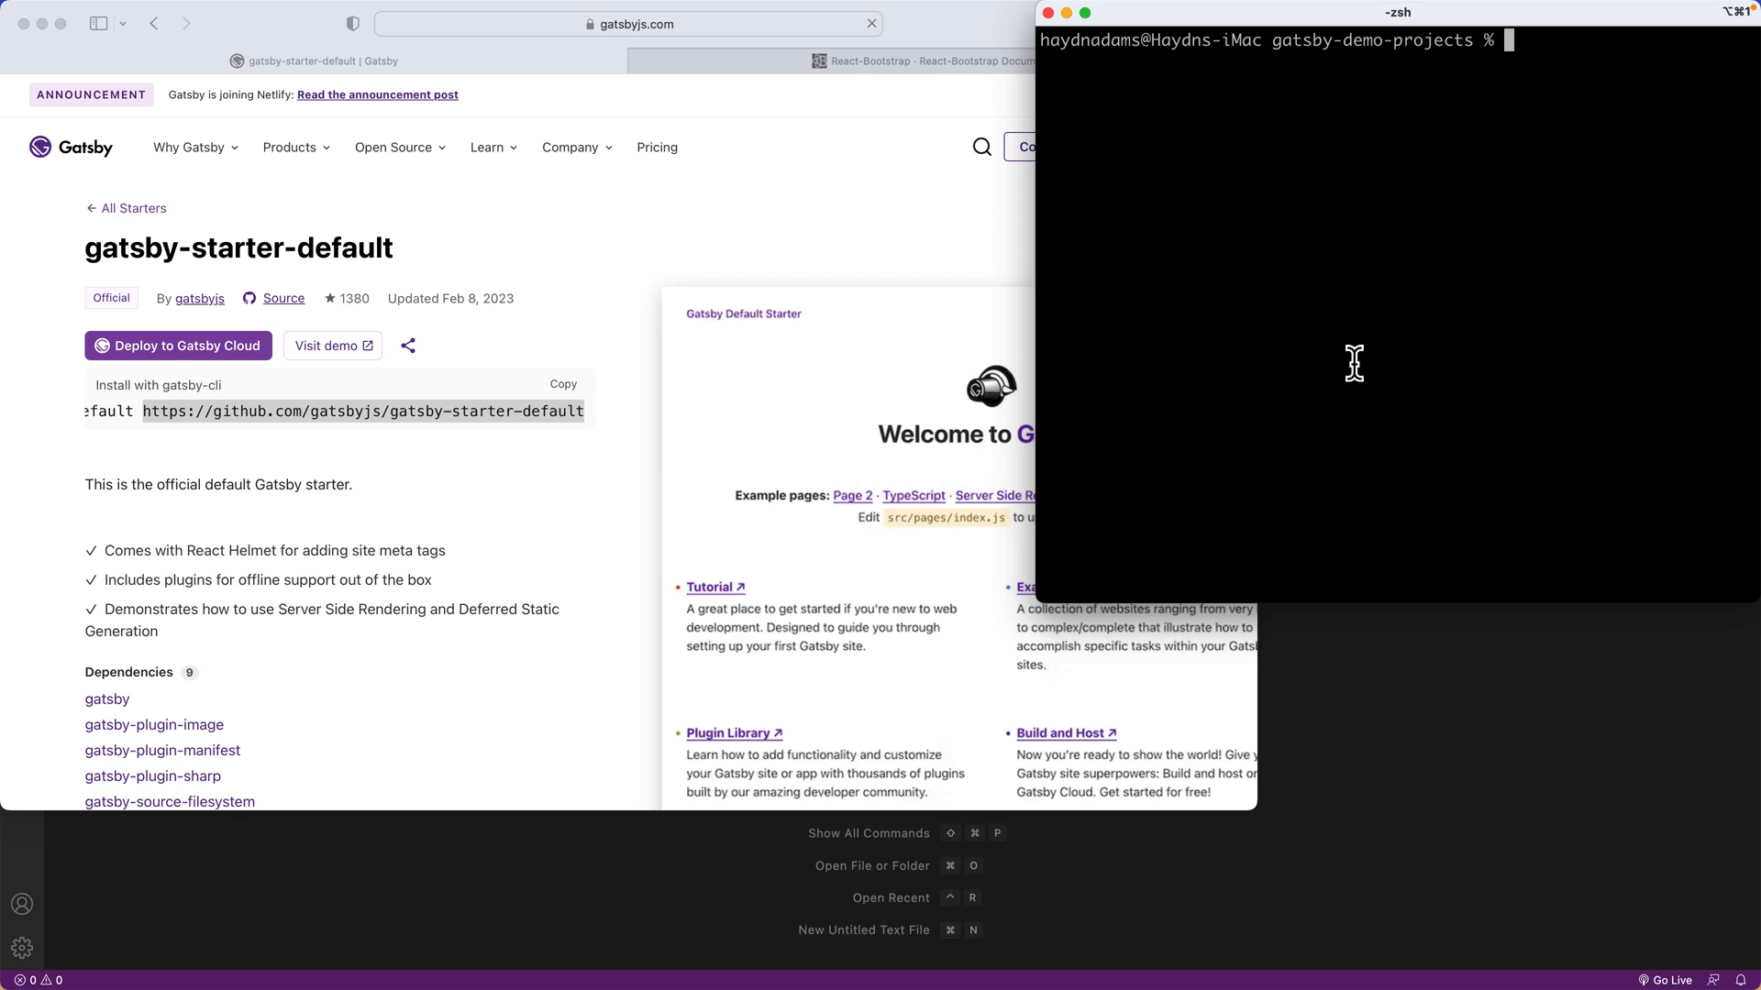
Run npx gatsby new 179-netlify-cms-and-gatsby with the default starter URL.
text(npx gatsb)
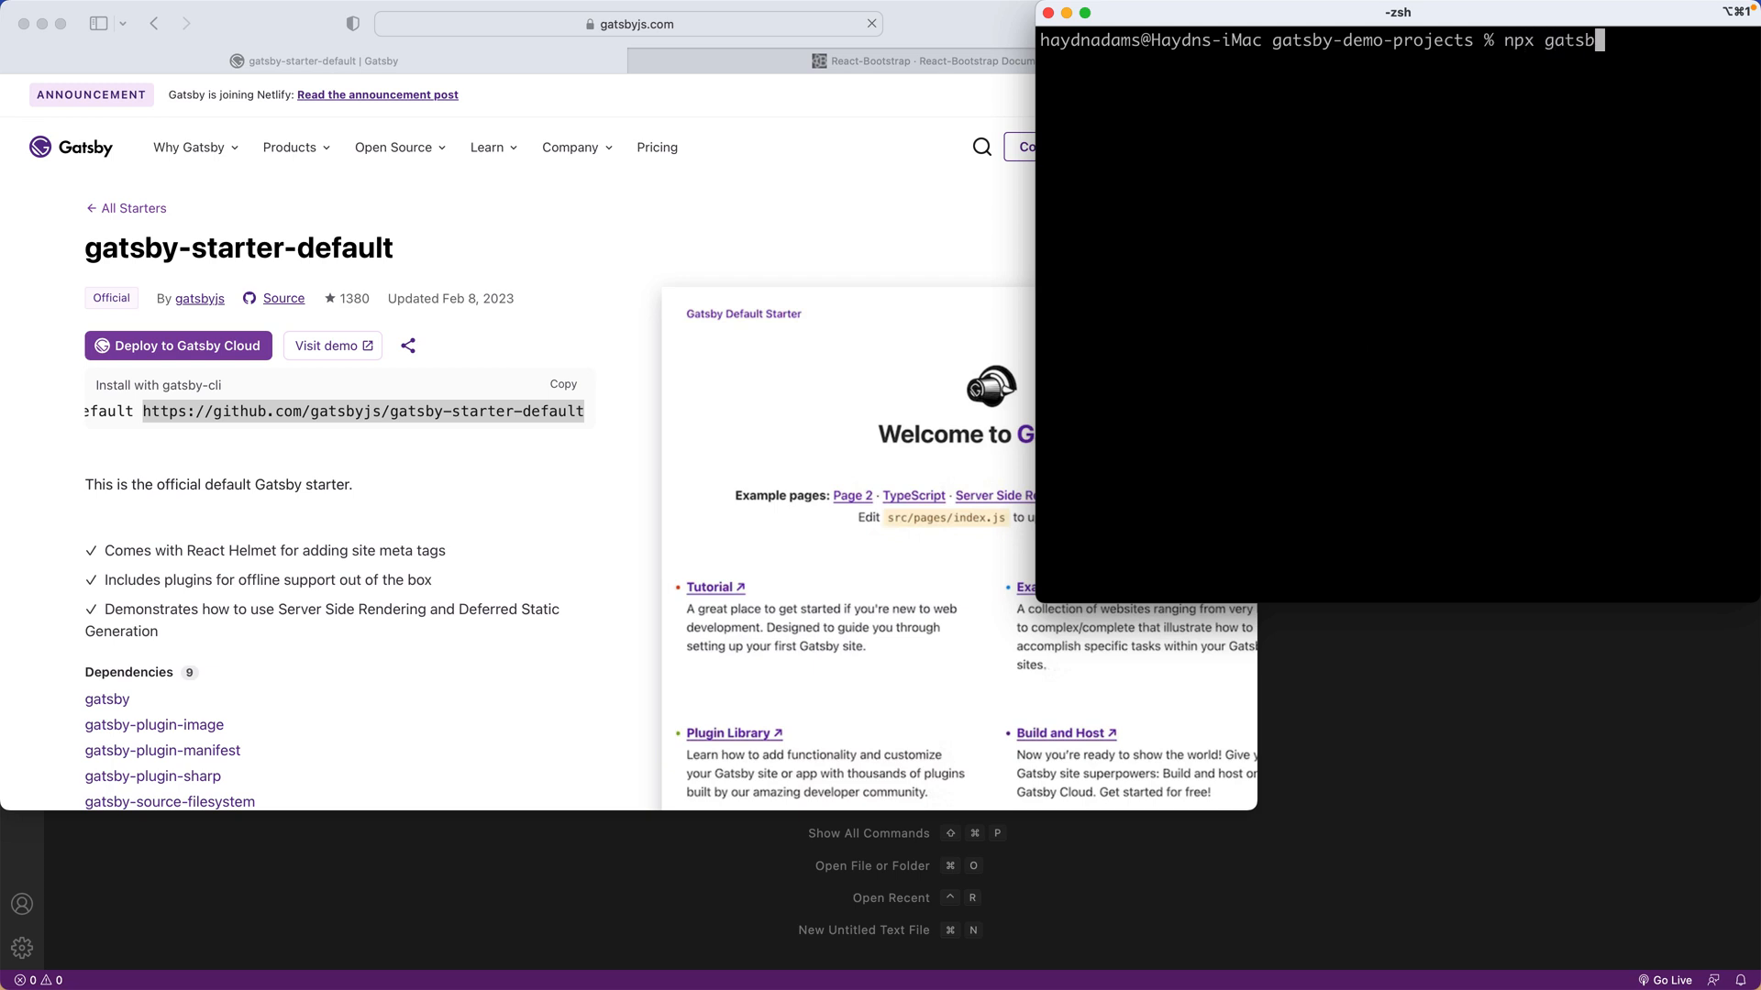
text(new)
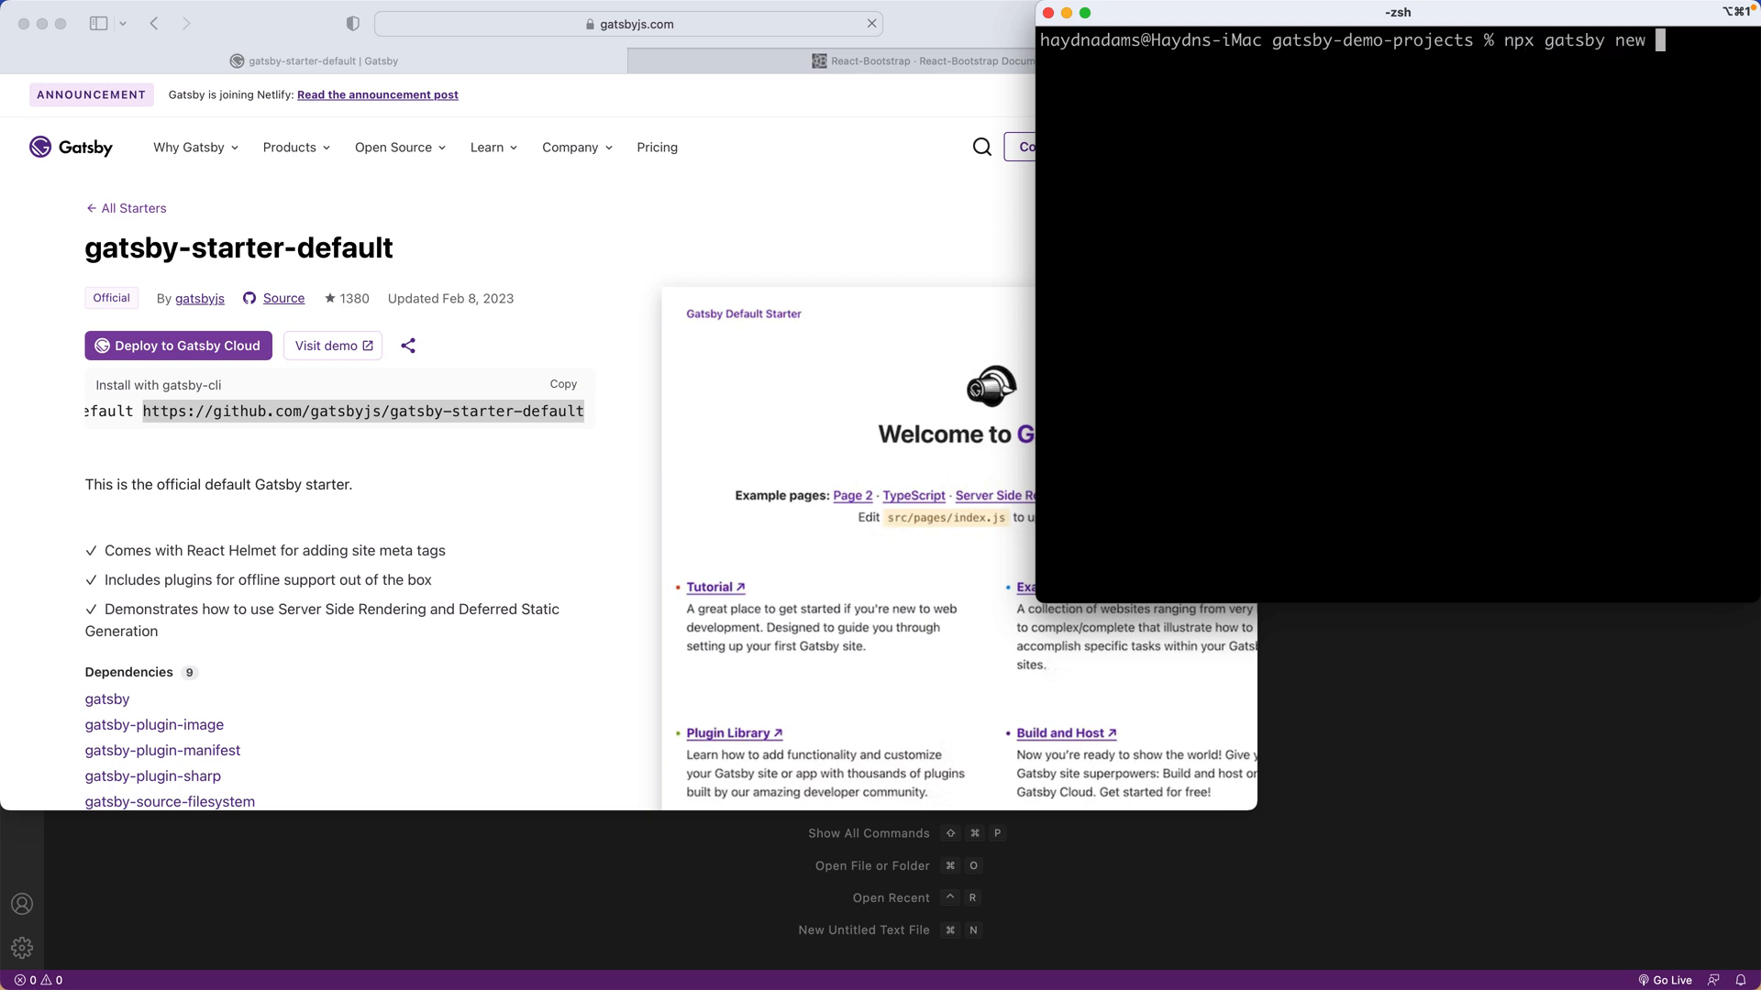
text(179-netlify-)
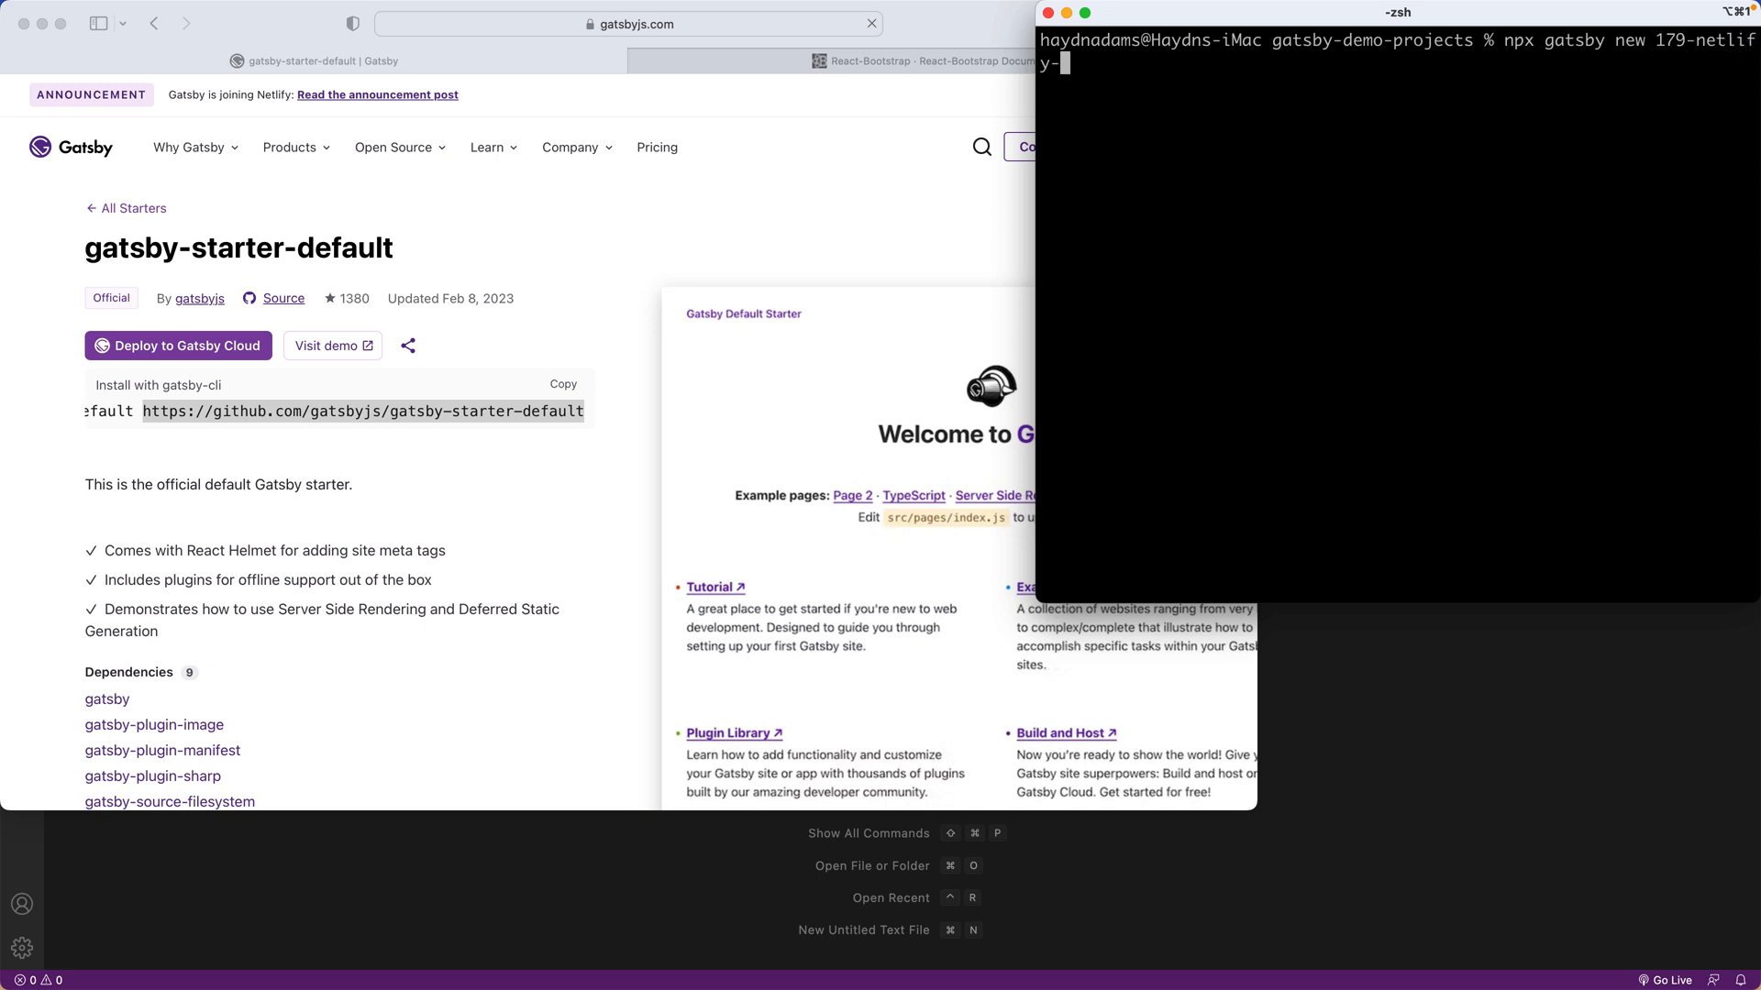
text(cms-and-ga)
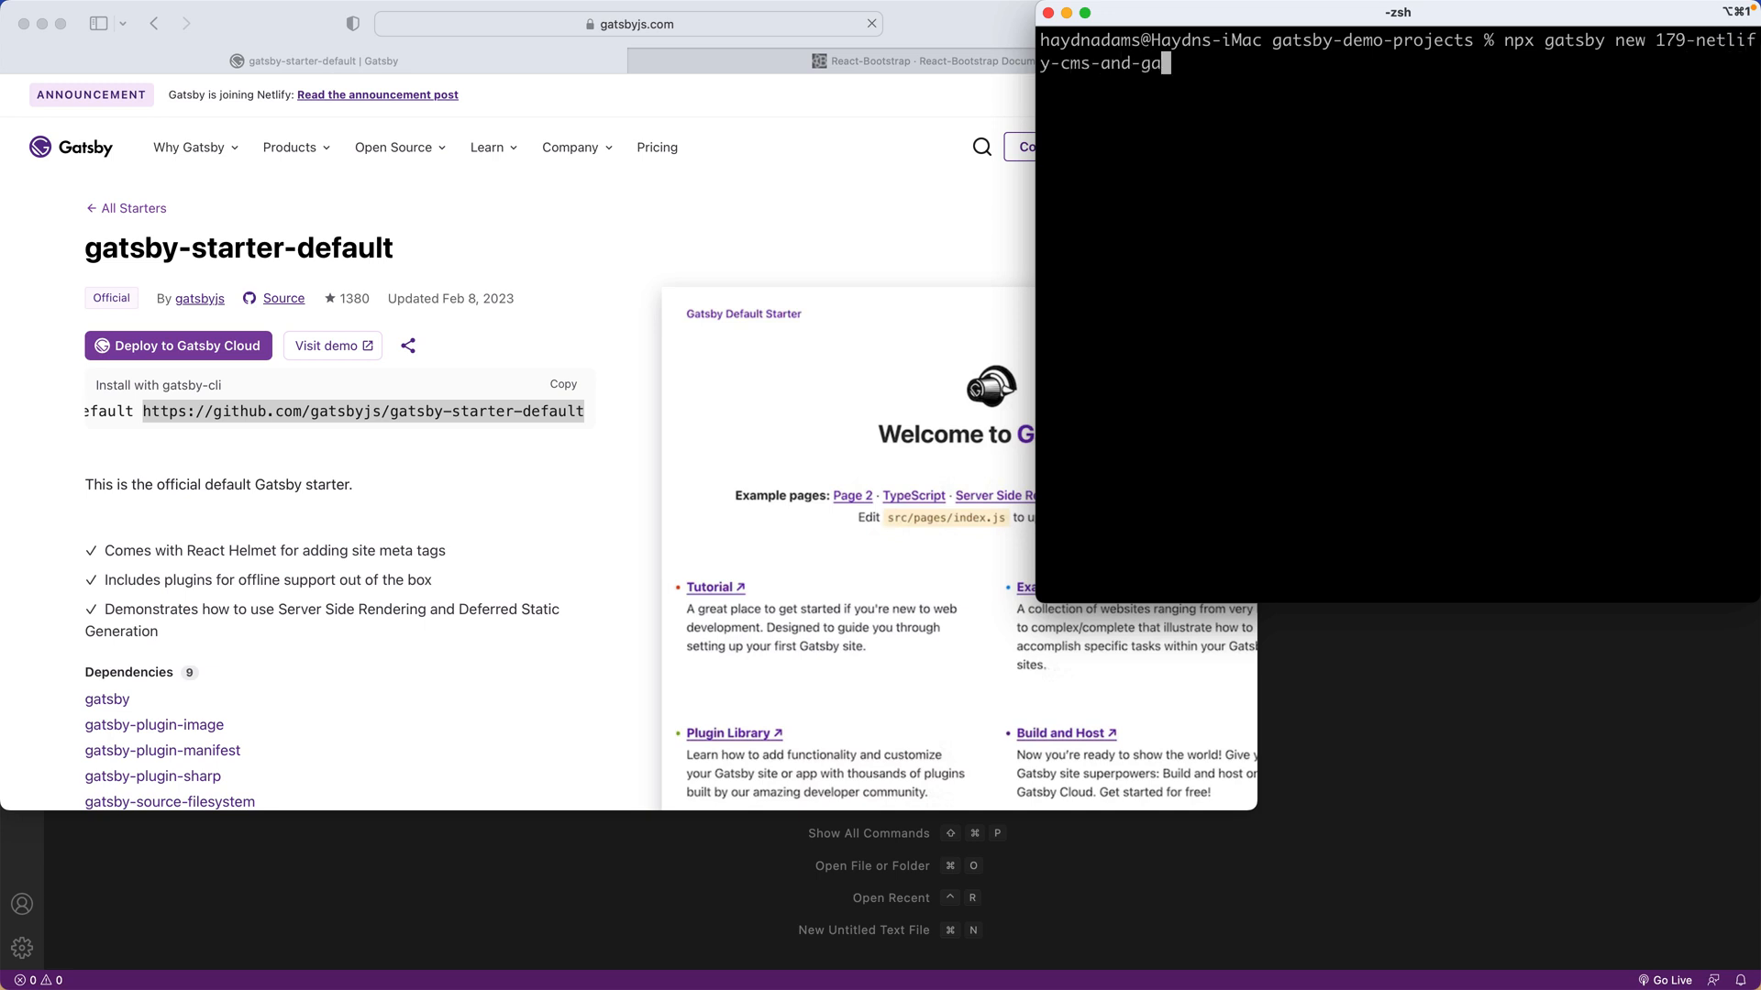
key(Return)
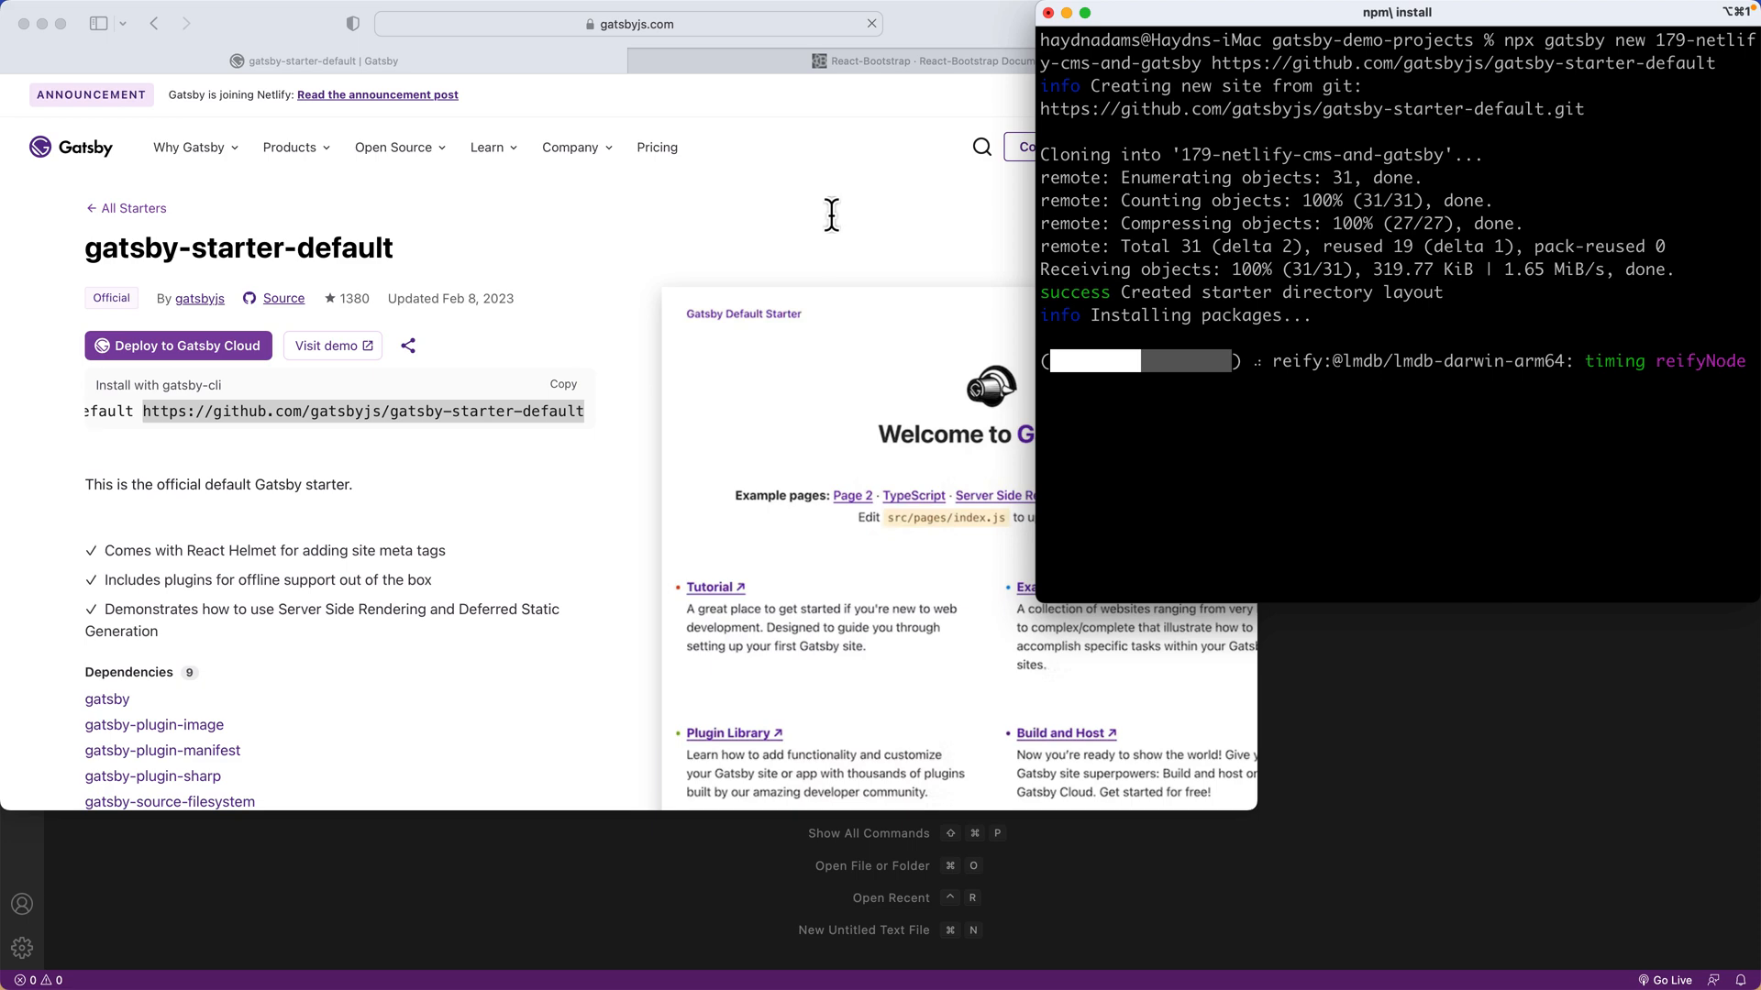
click(944, 60)
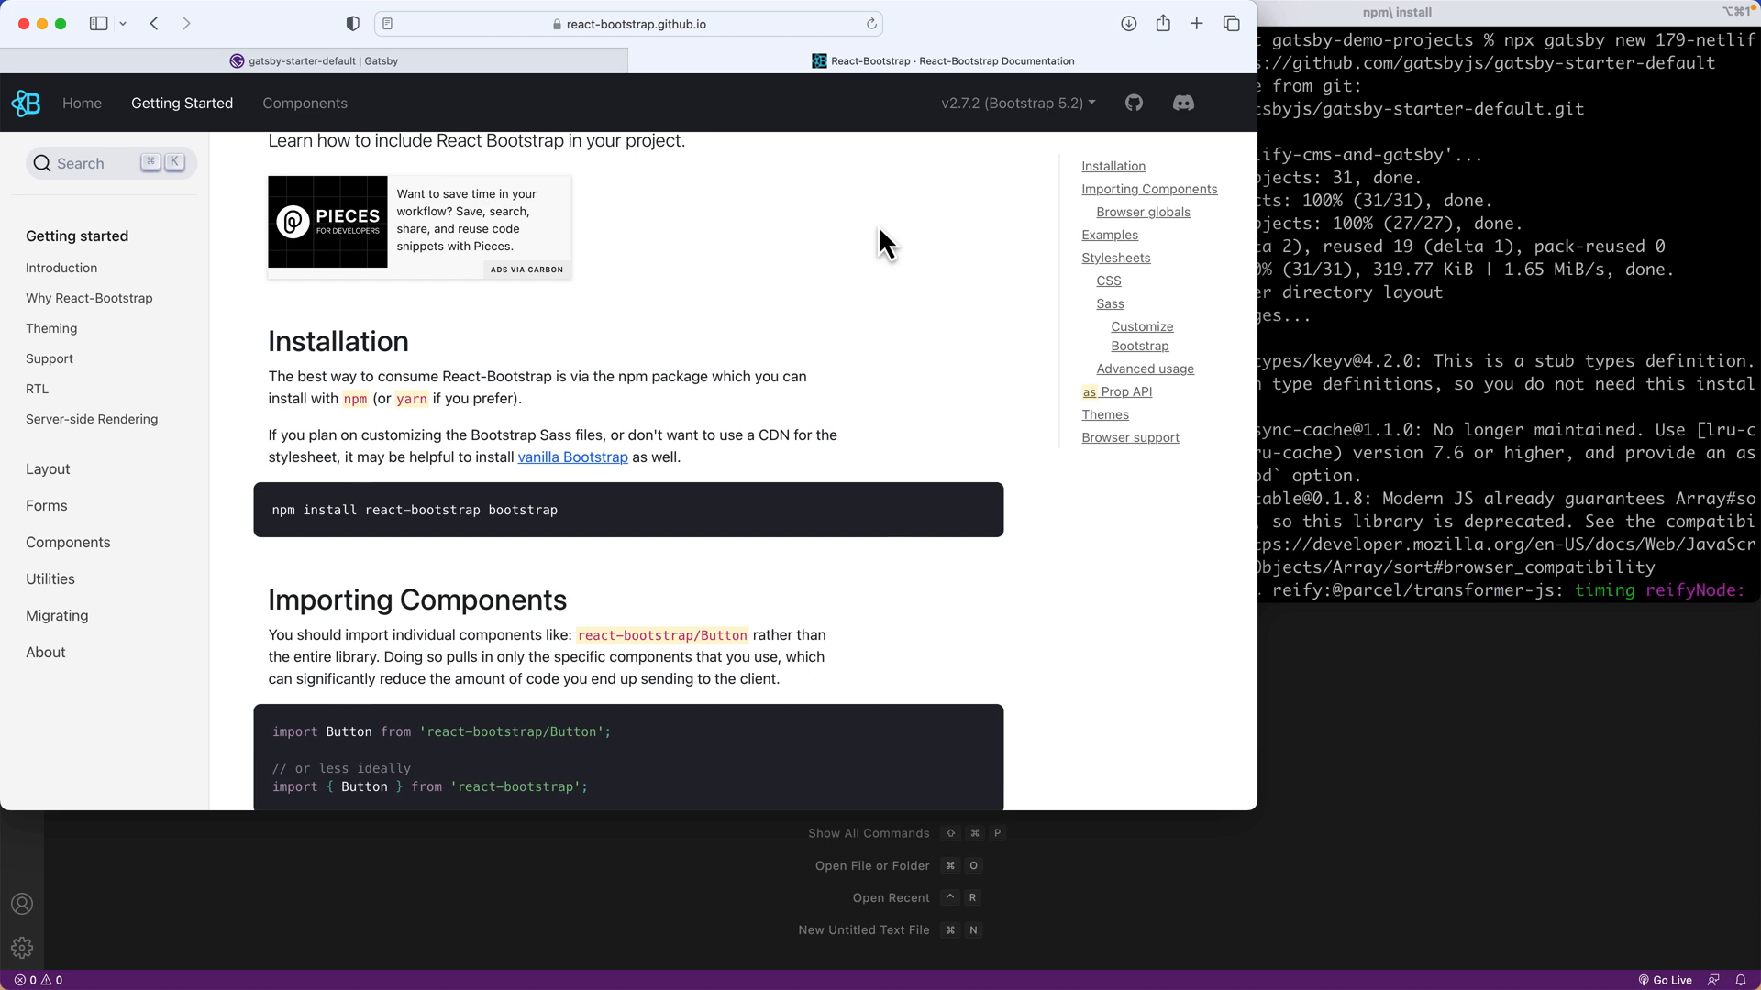
mouse_move(781, 301)
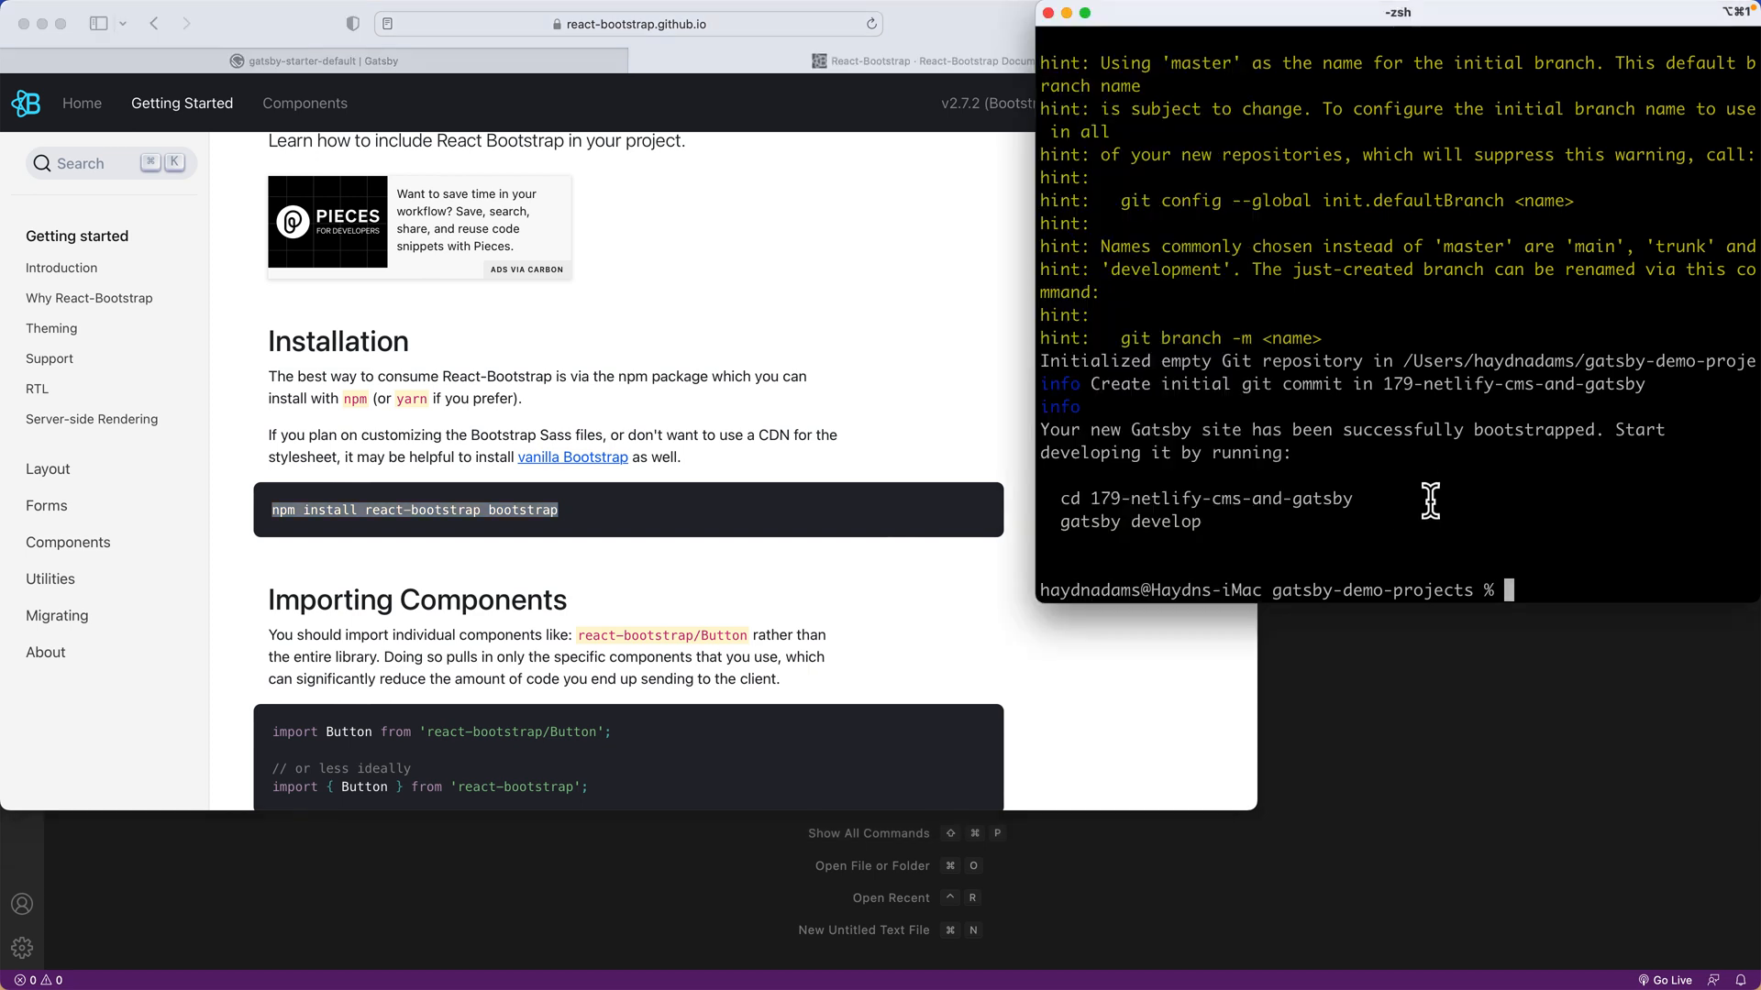
Change into the 179-netlify-cms-and-gatsby project folder in Terminal.
text(cd 179)
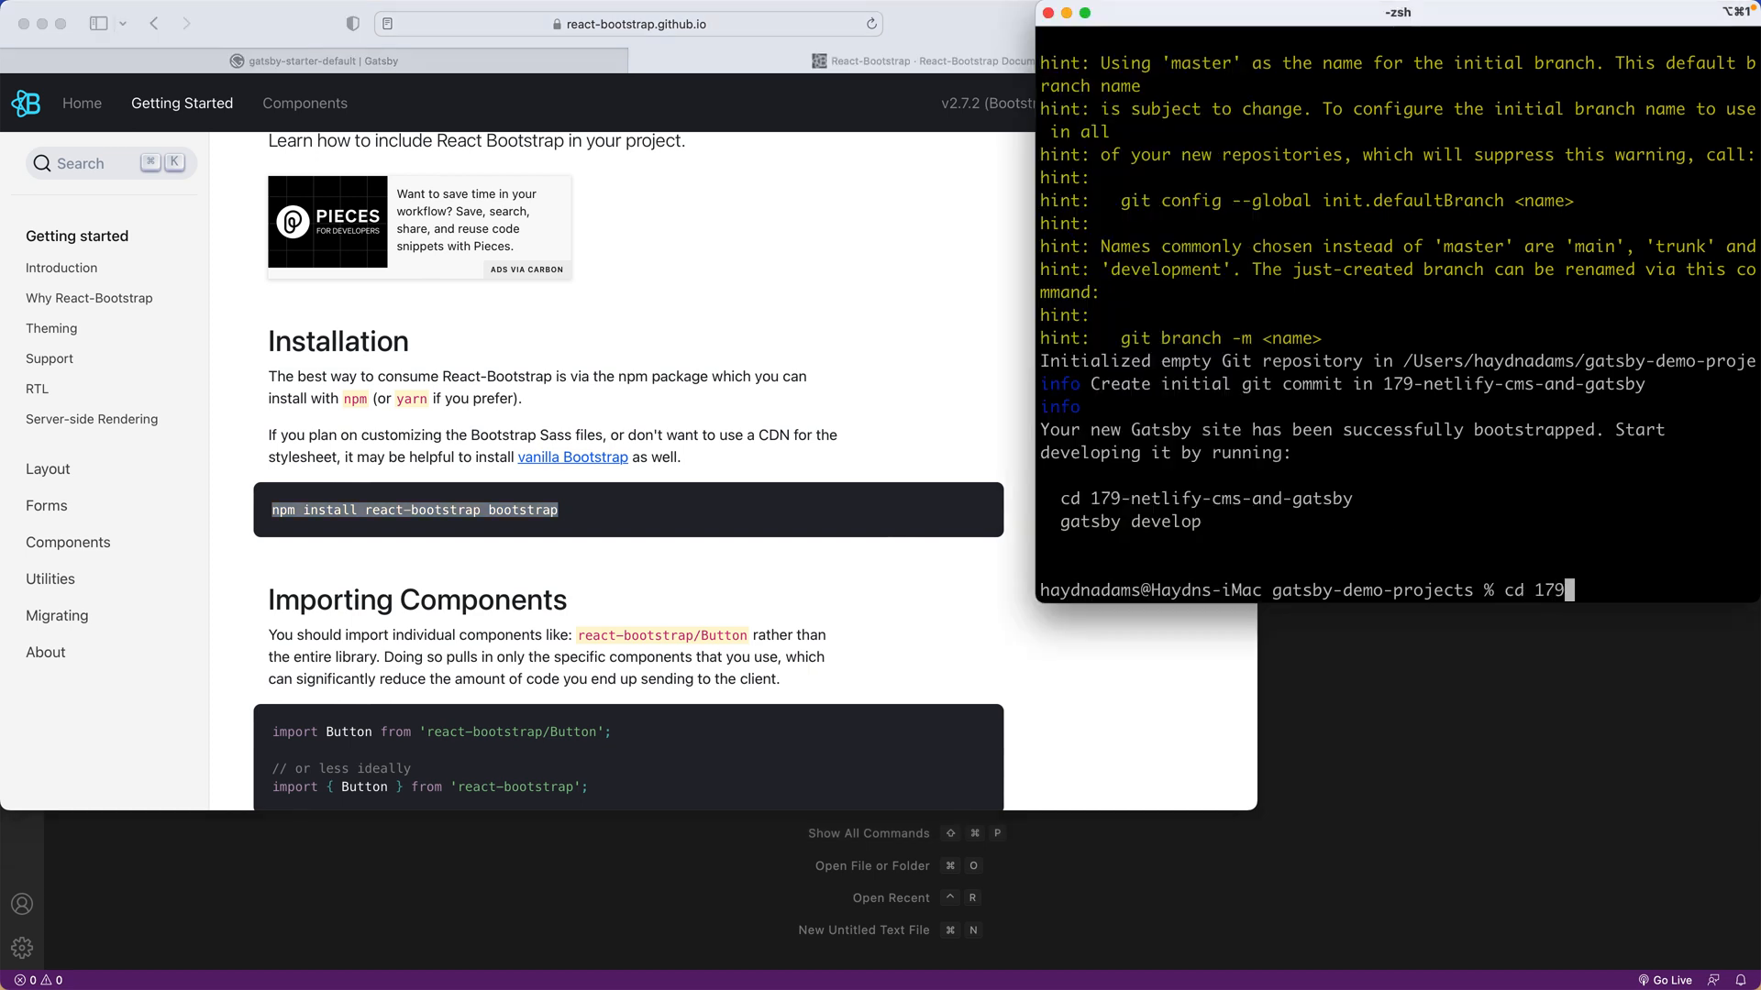
key(Return)
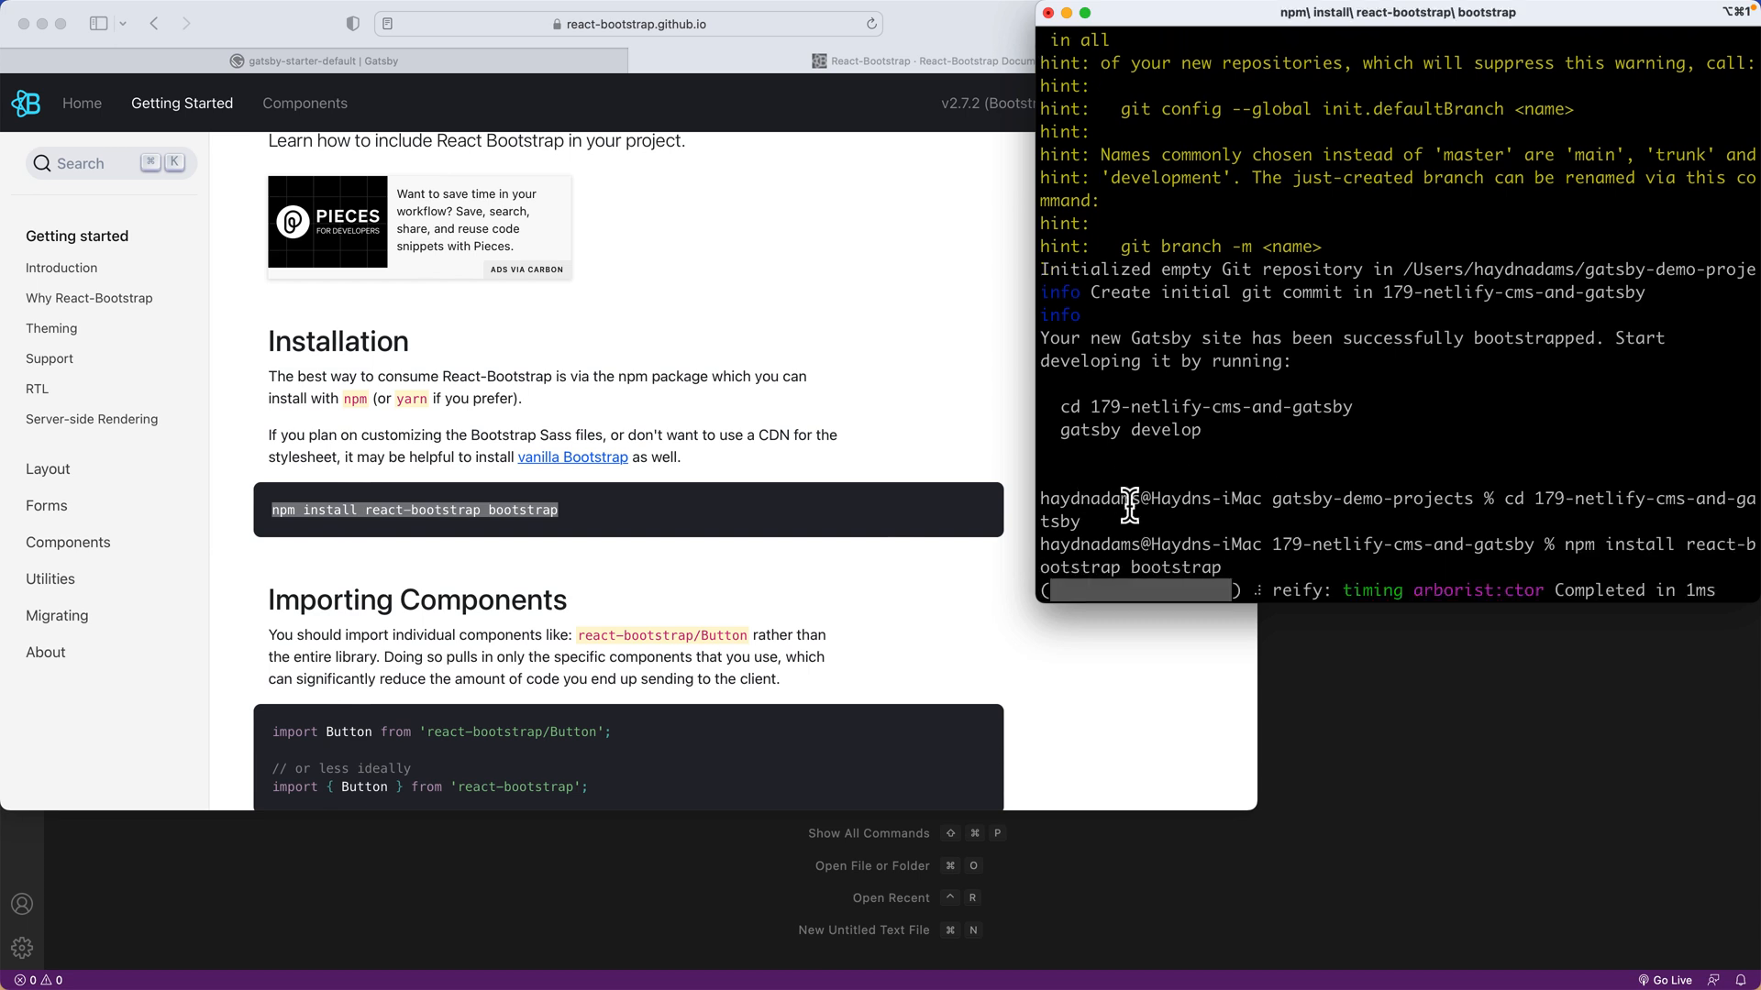
mouse_move(844, 381)
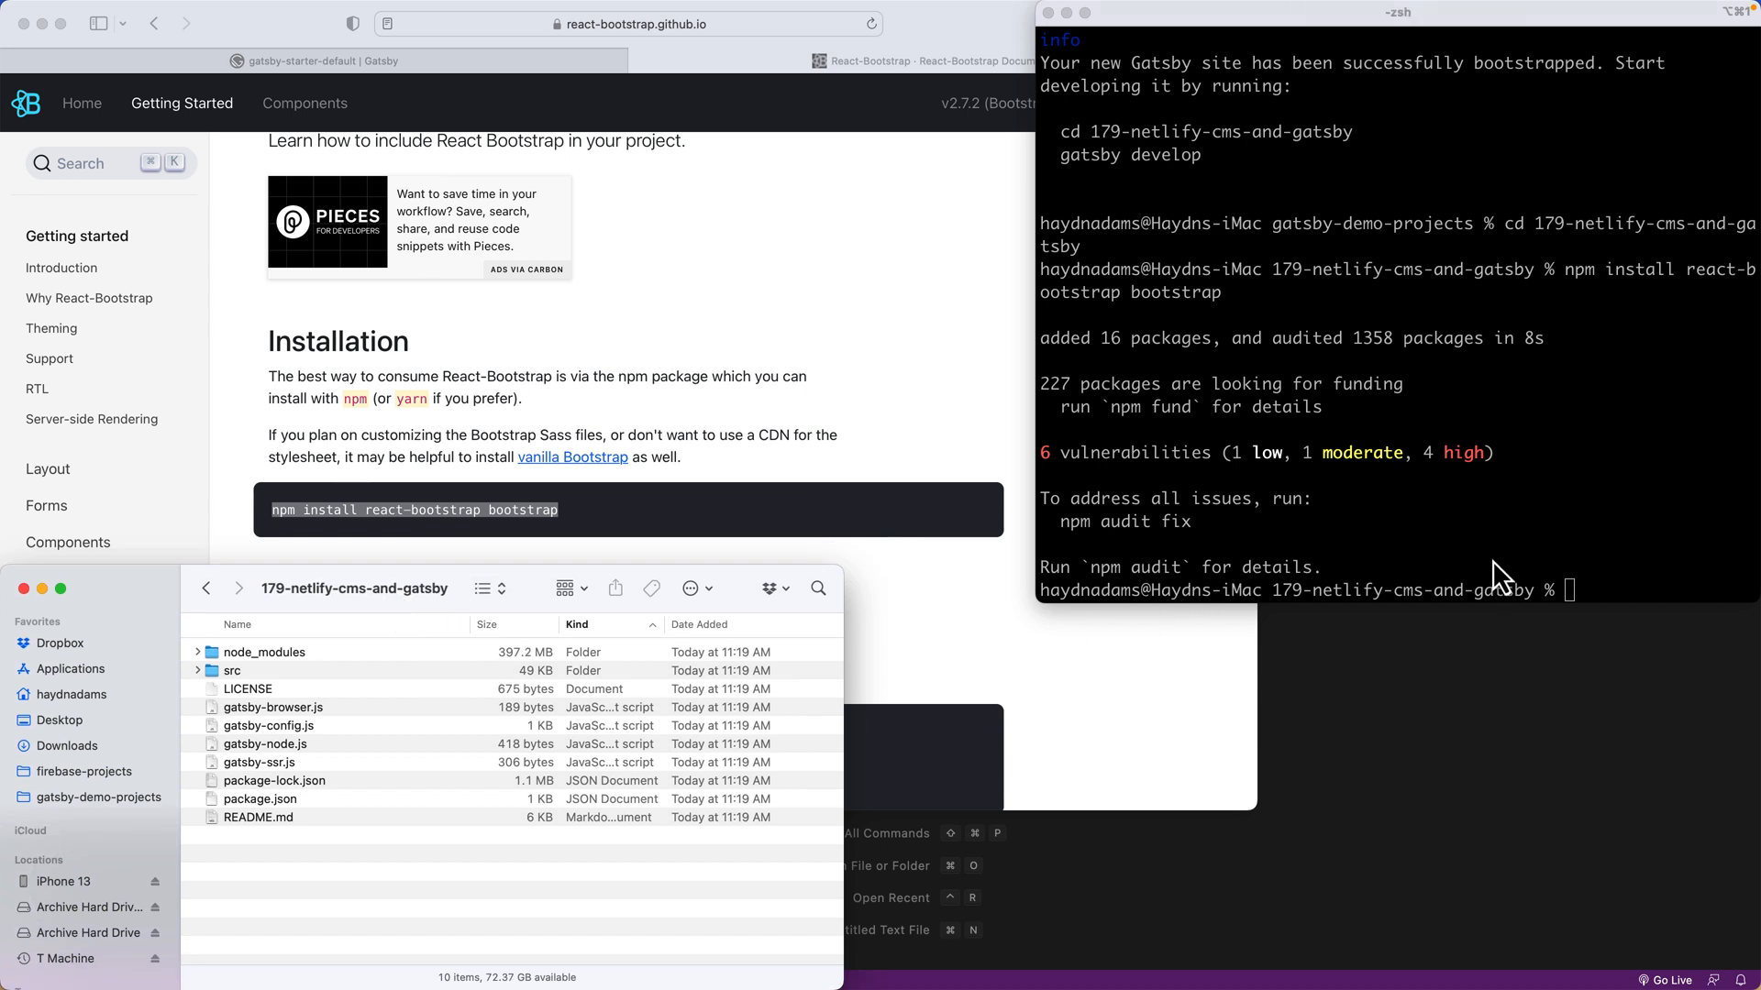
Enter the gatsby develop command in Terminal to start the local site.
text(gat)
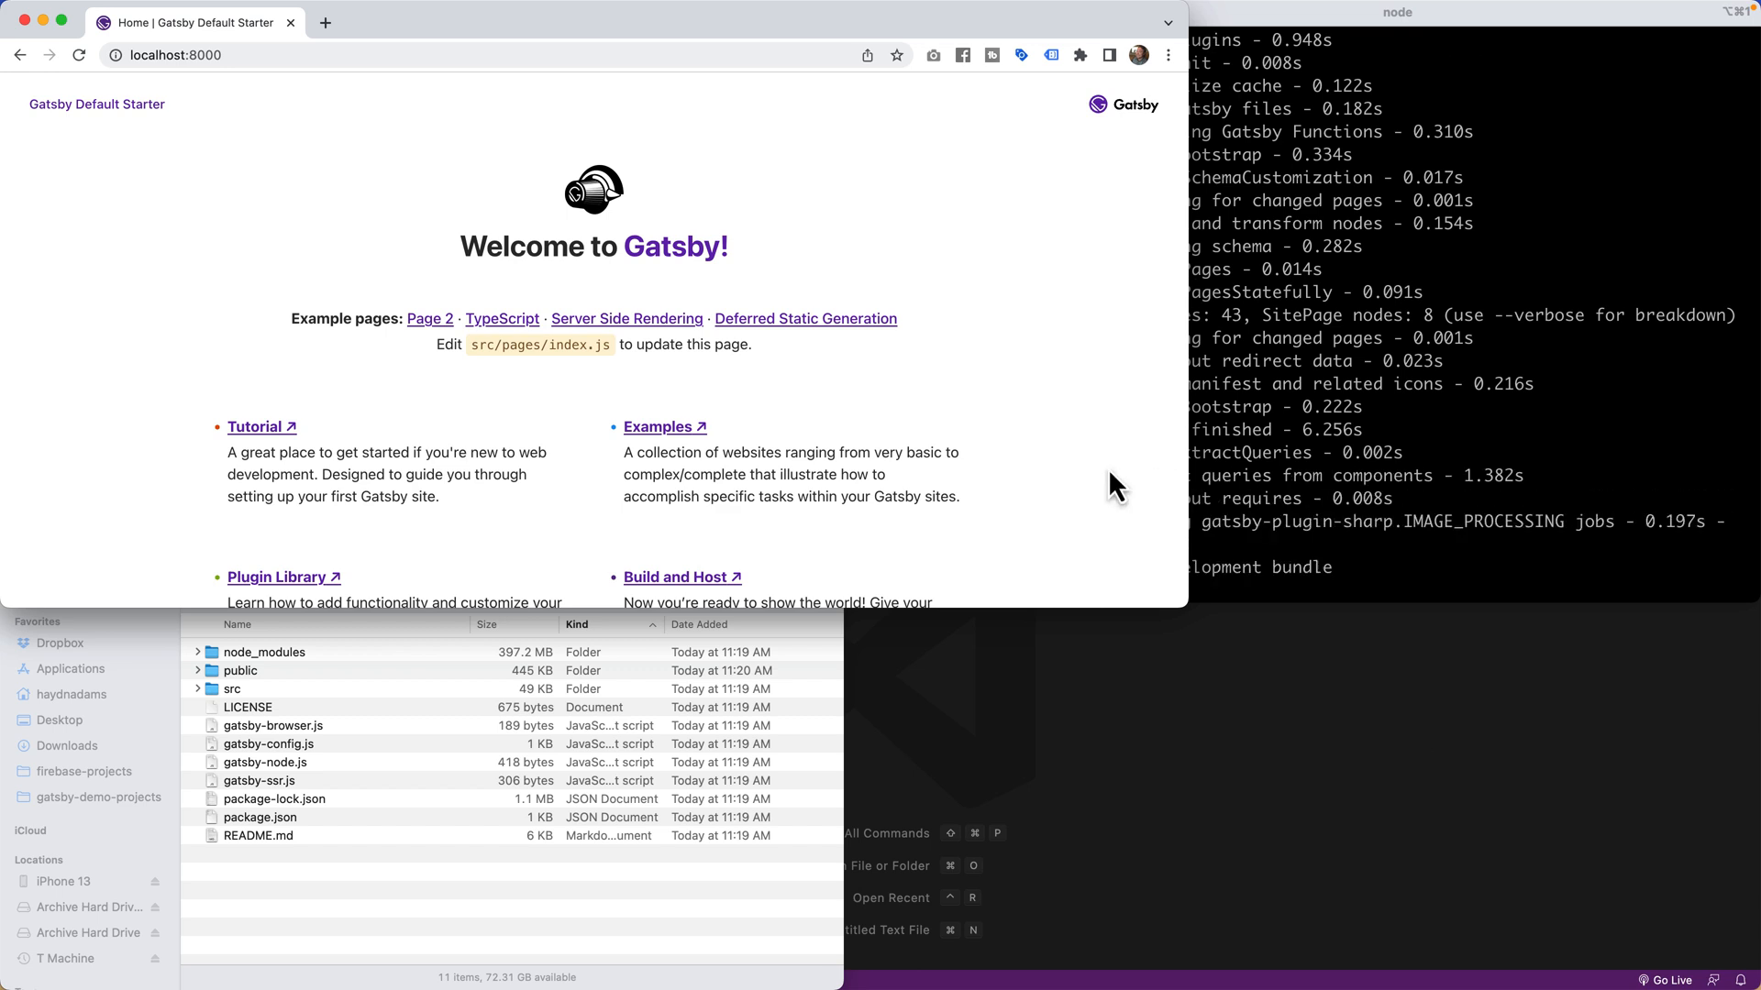
mouse_move(1143, 463)
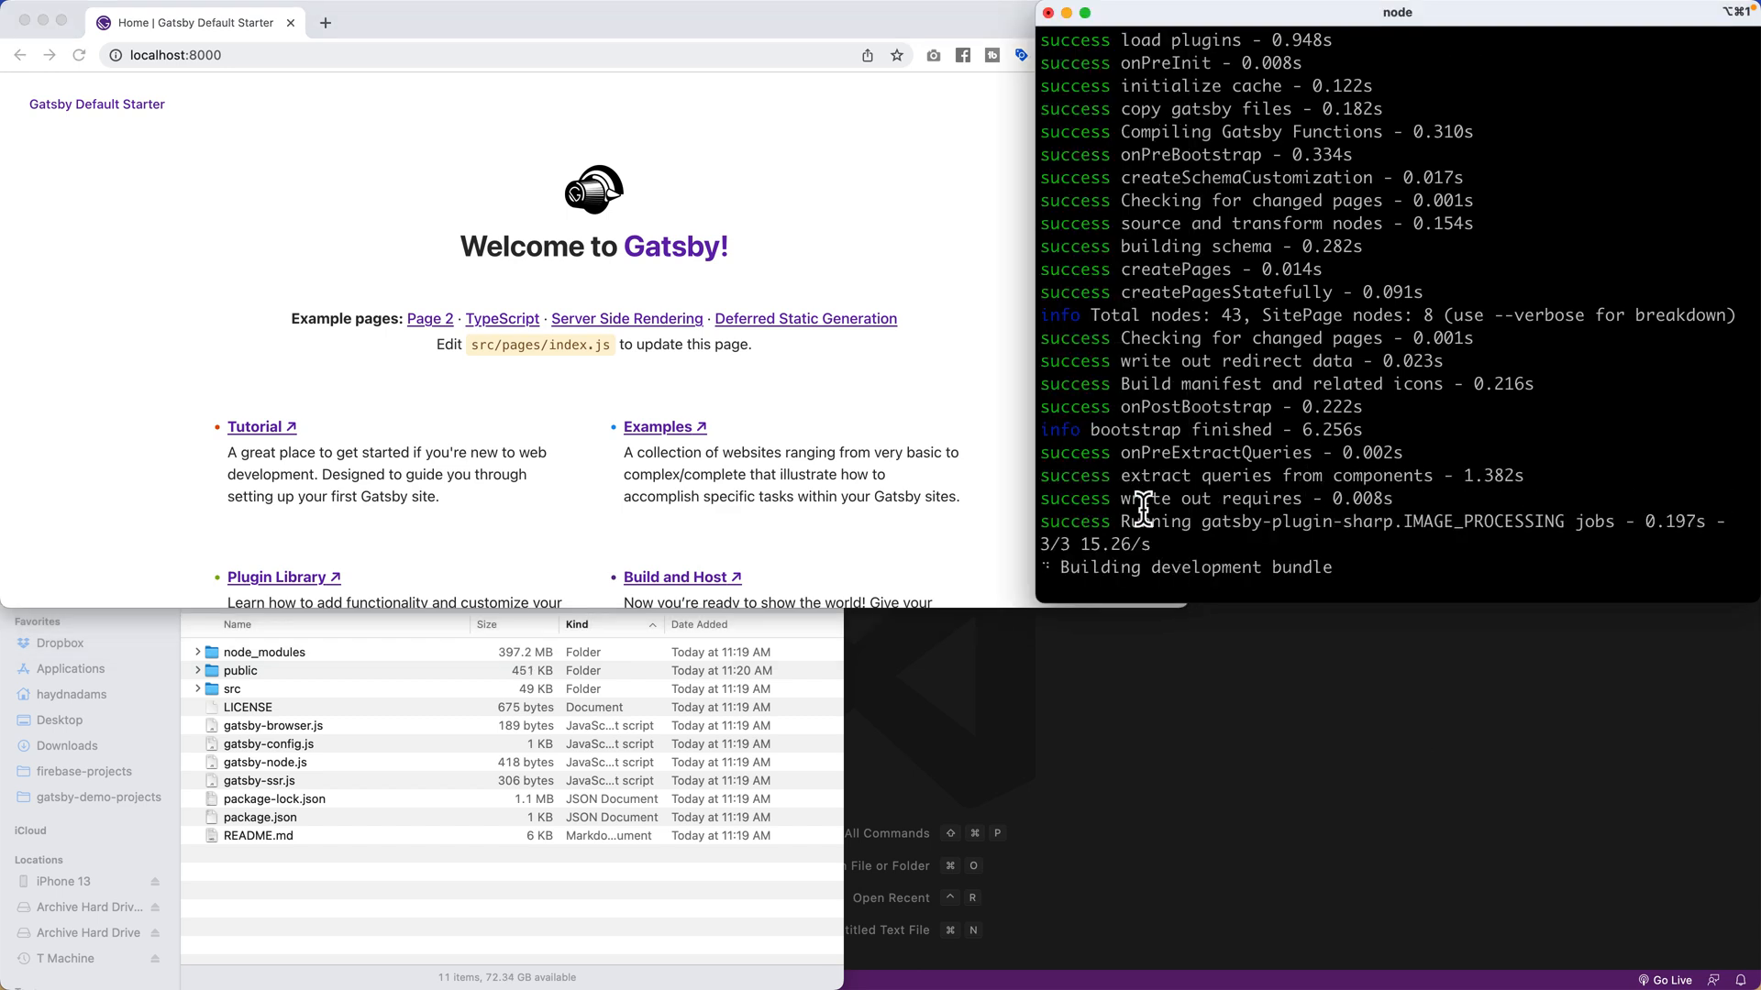
mouse_move(817, 457)
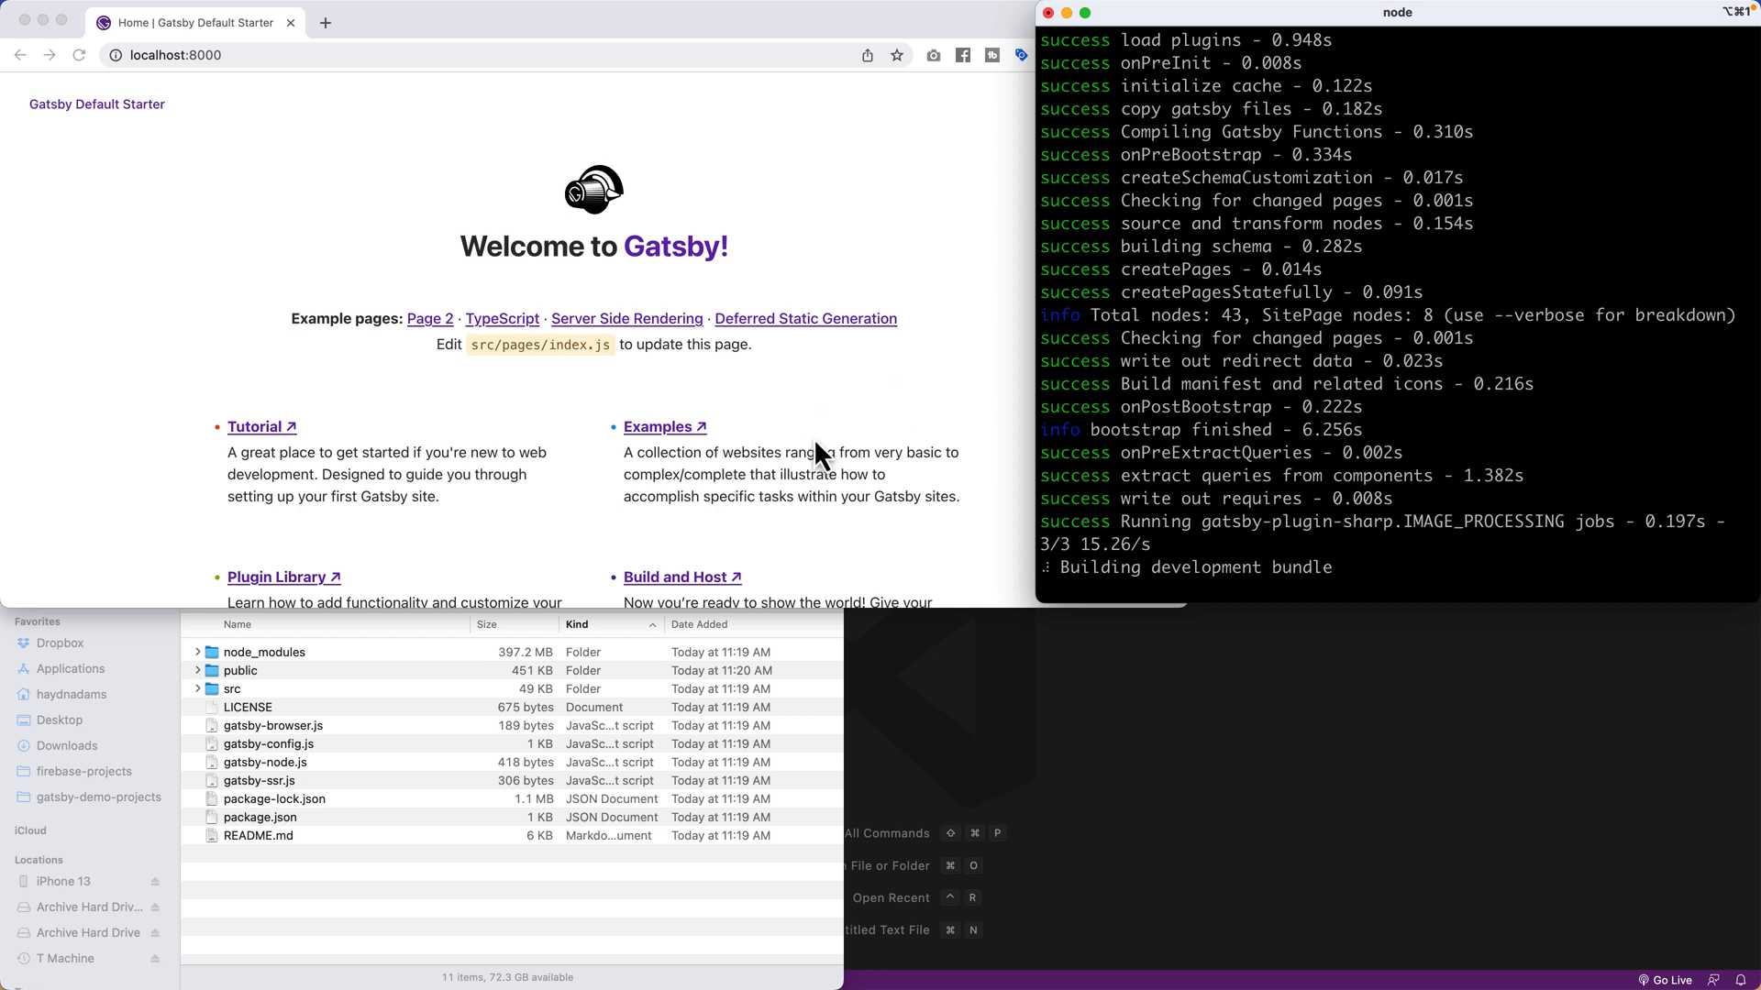
mouse_move(249, 77)
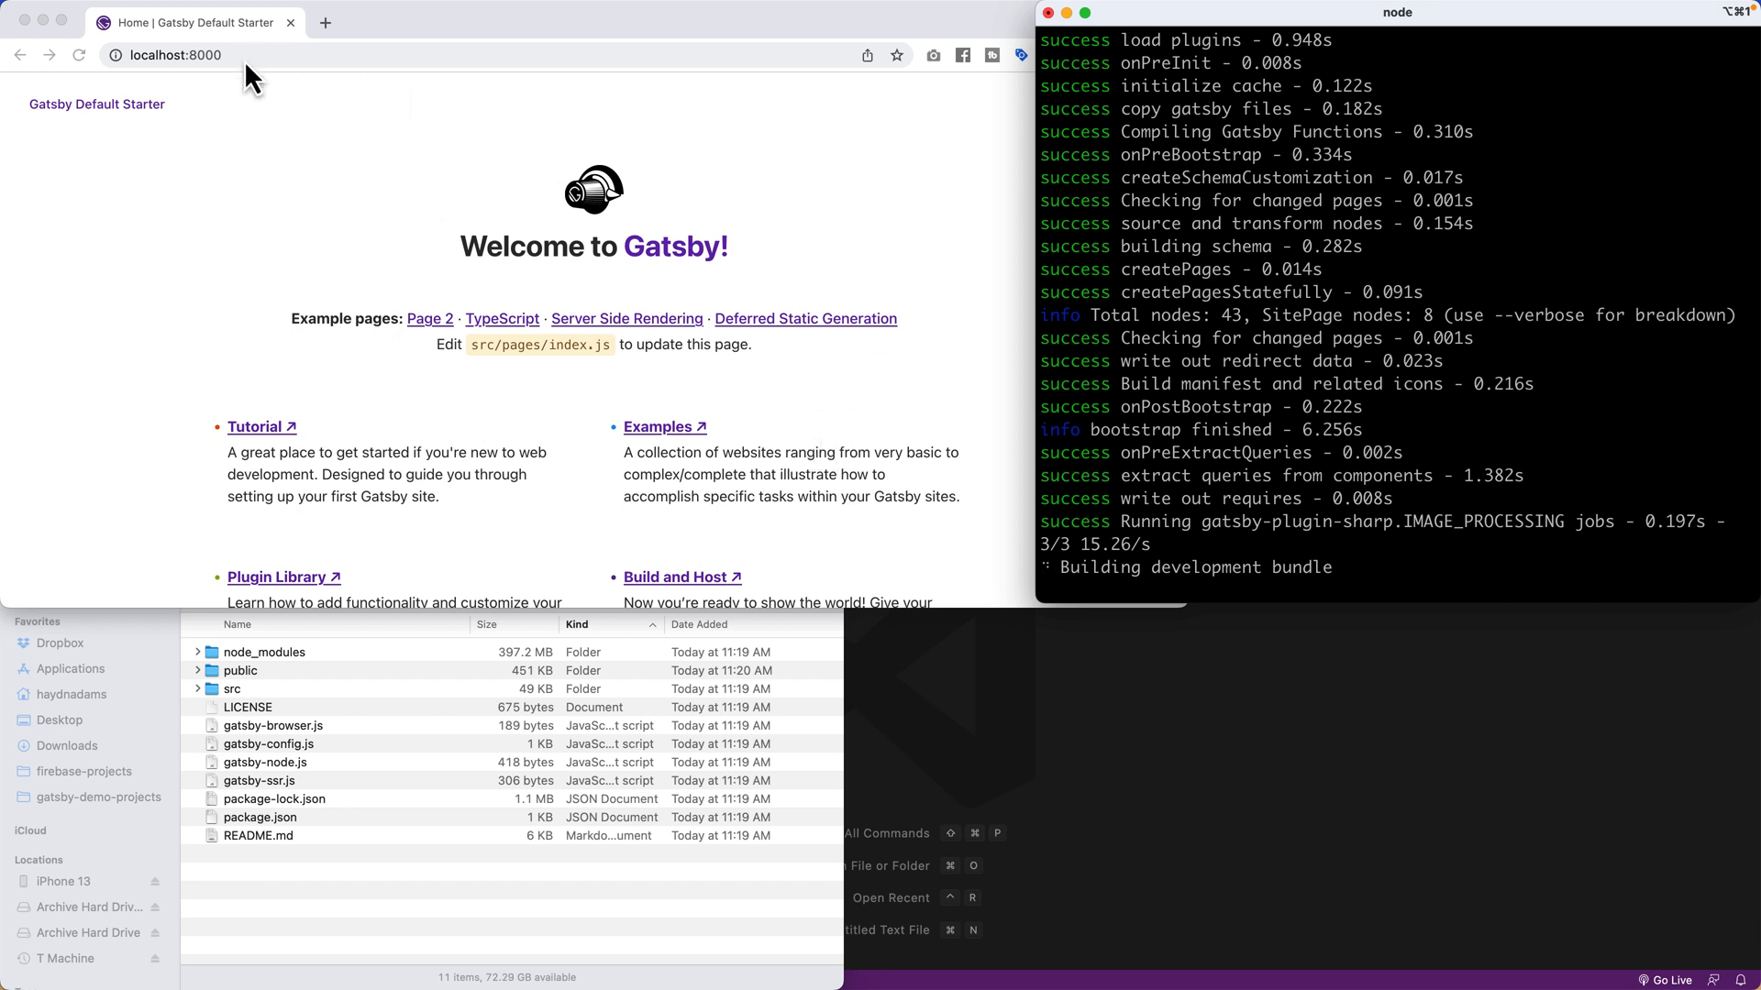
mouse_move(1291, 505)
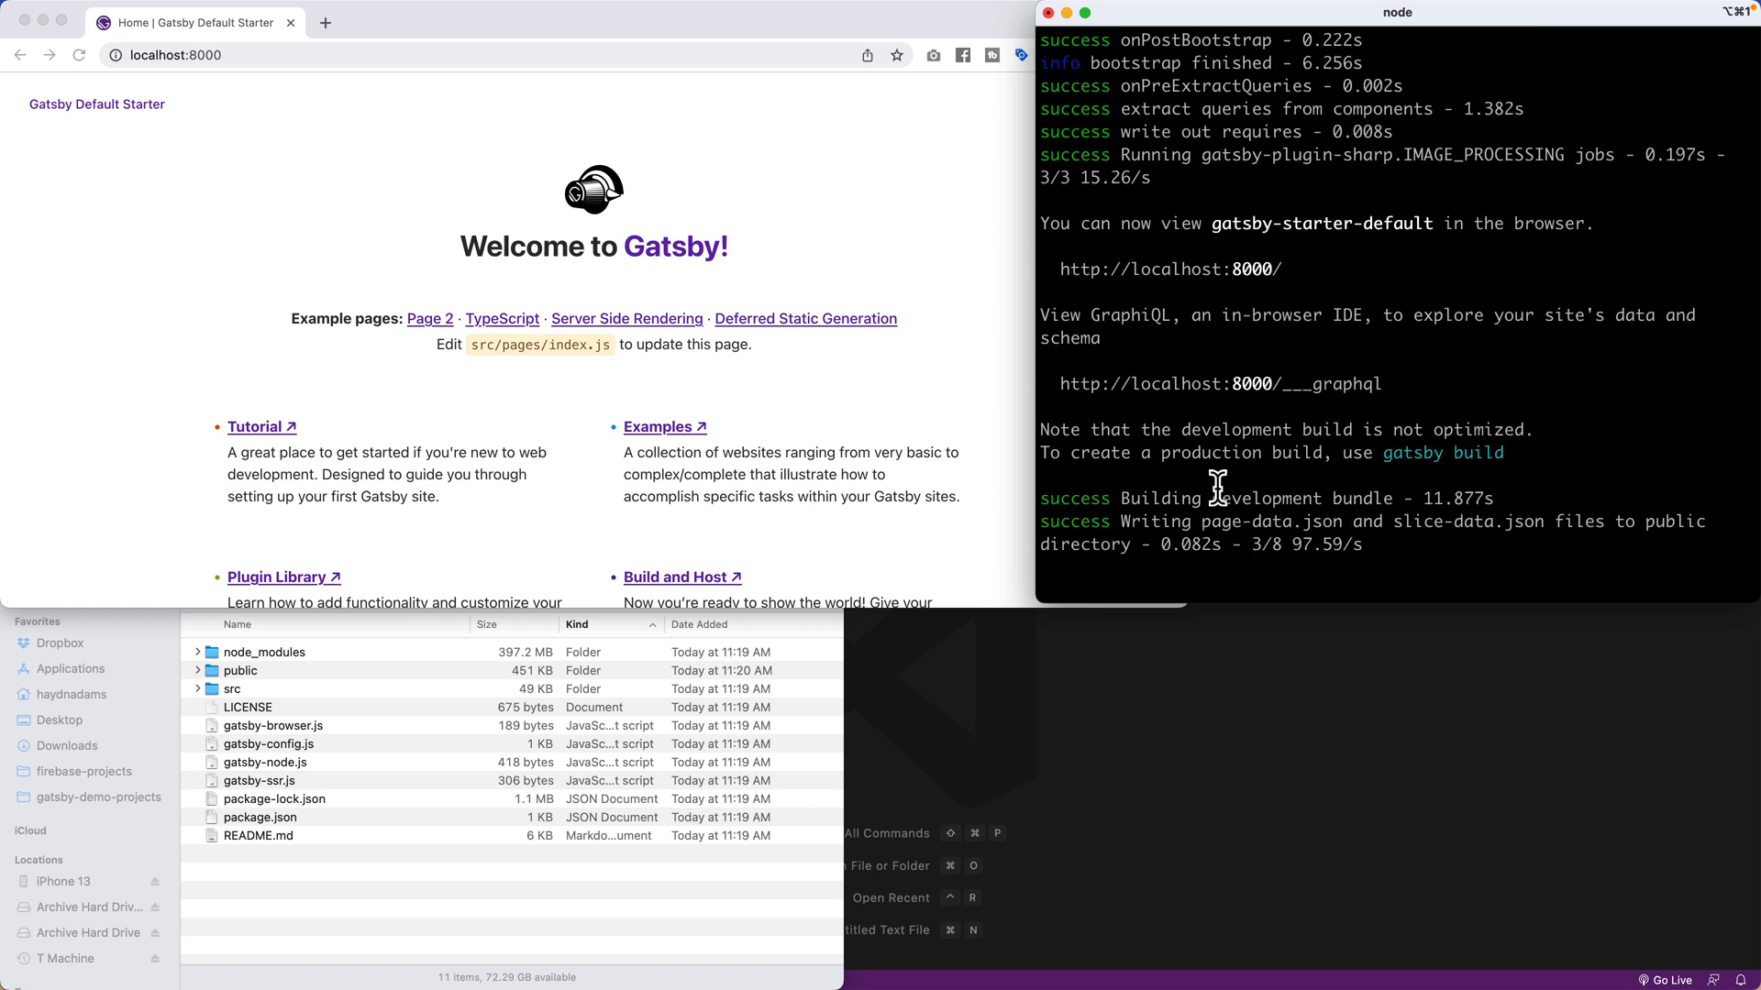
mouse_move(930, 390)
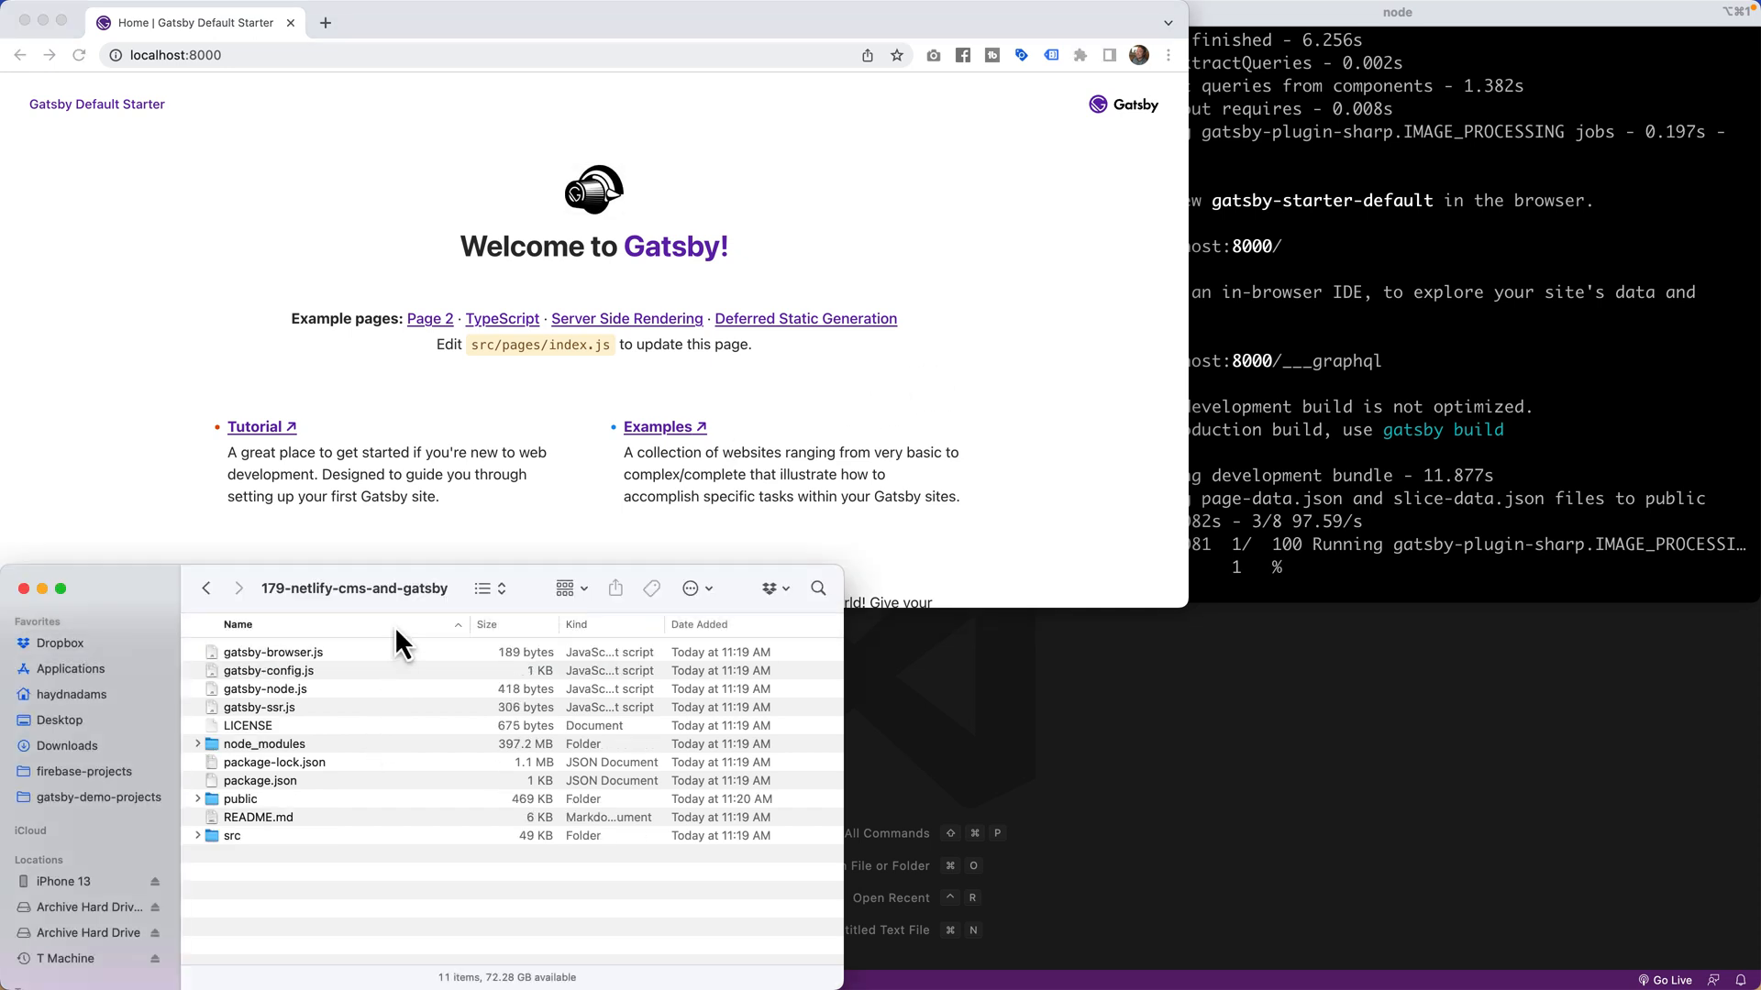
Open the project's src folder, then its components folder, in Finder.
double_click(231, 835)
text(css)
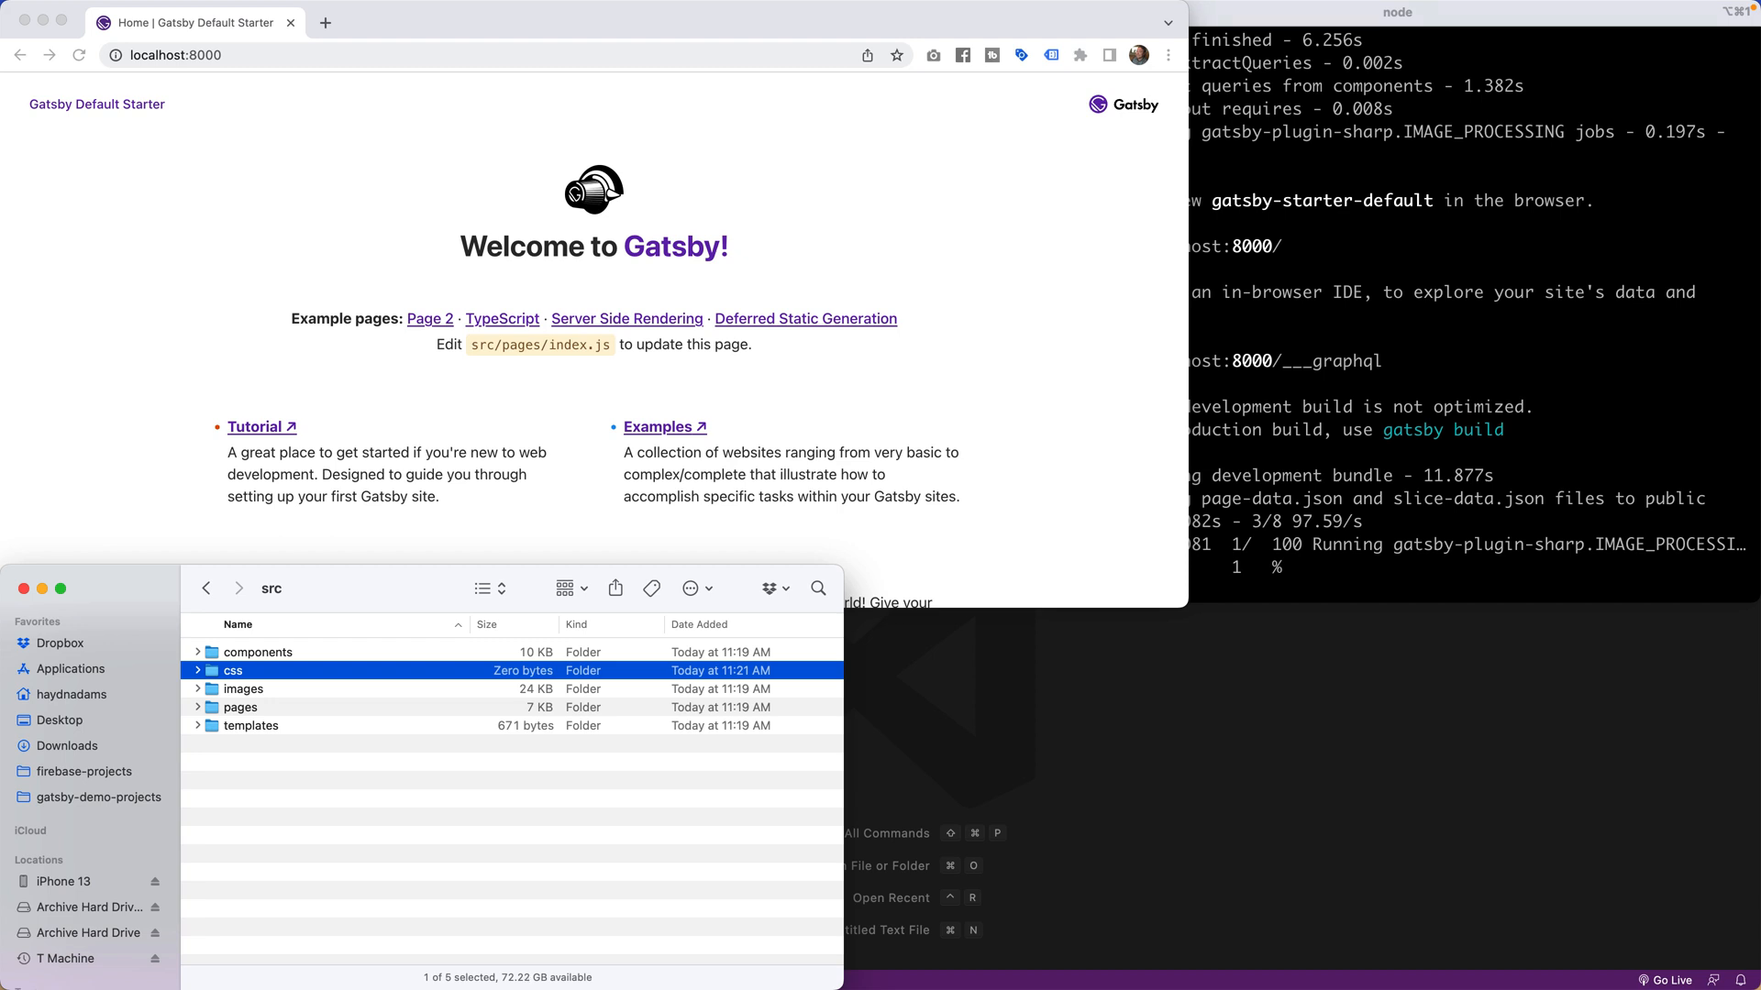
click(259, 651)
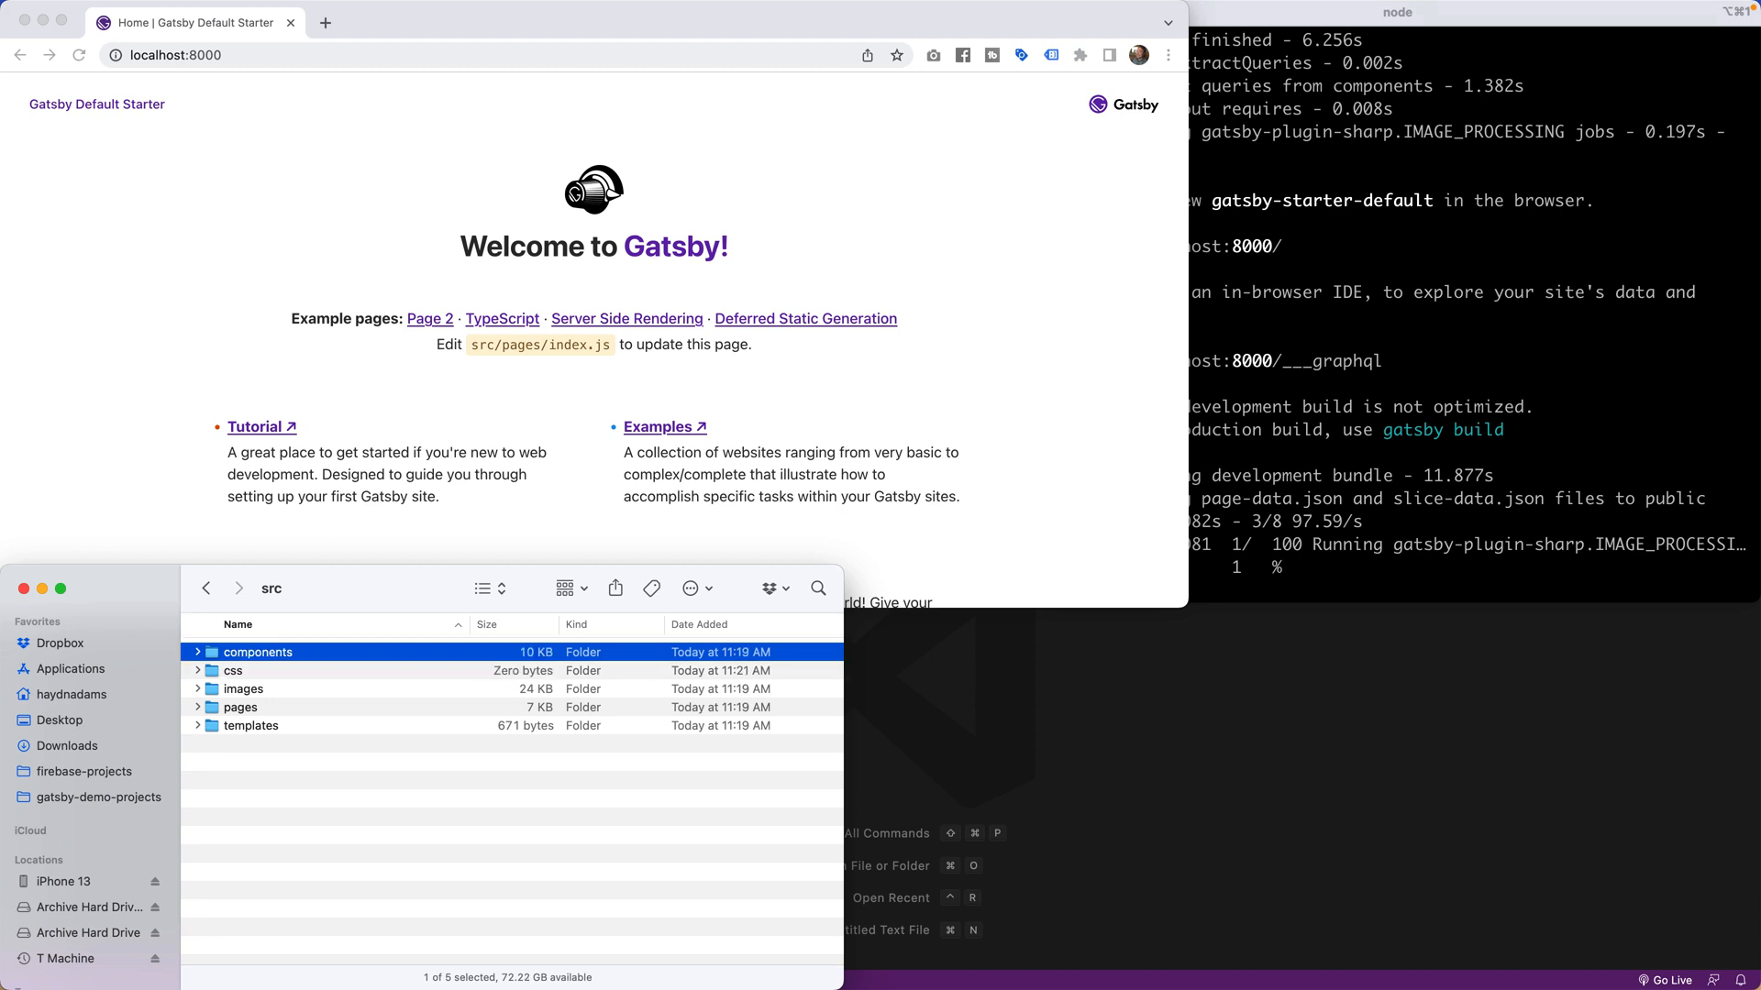
double_click(259, 651)
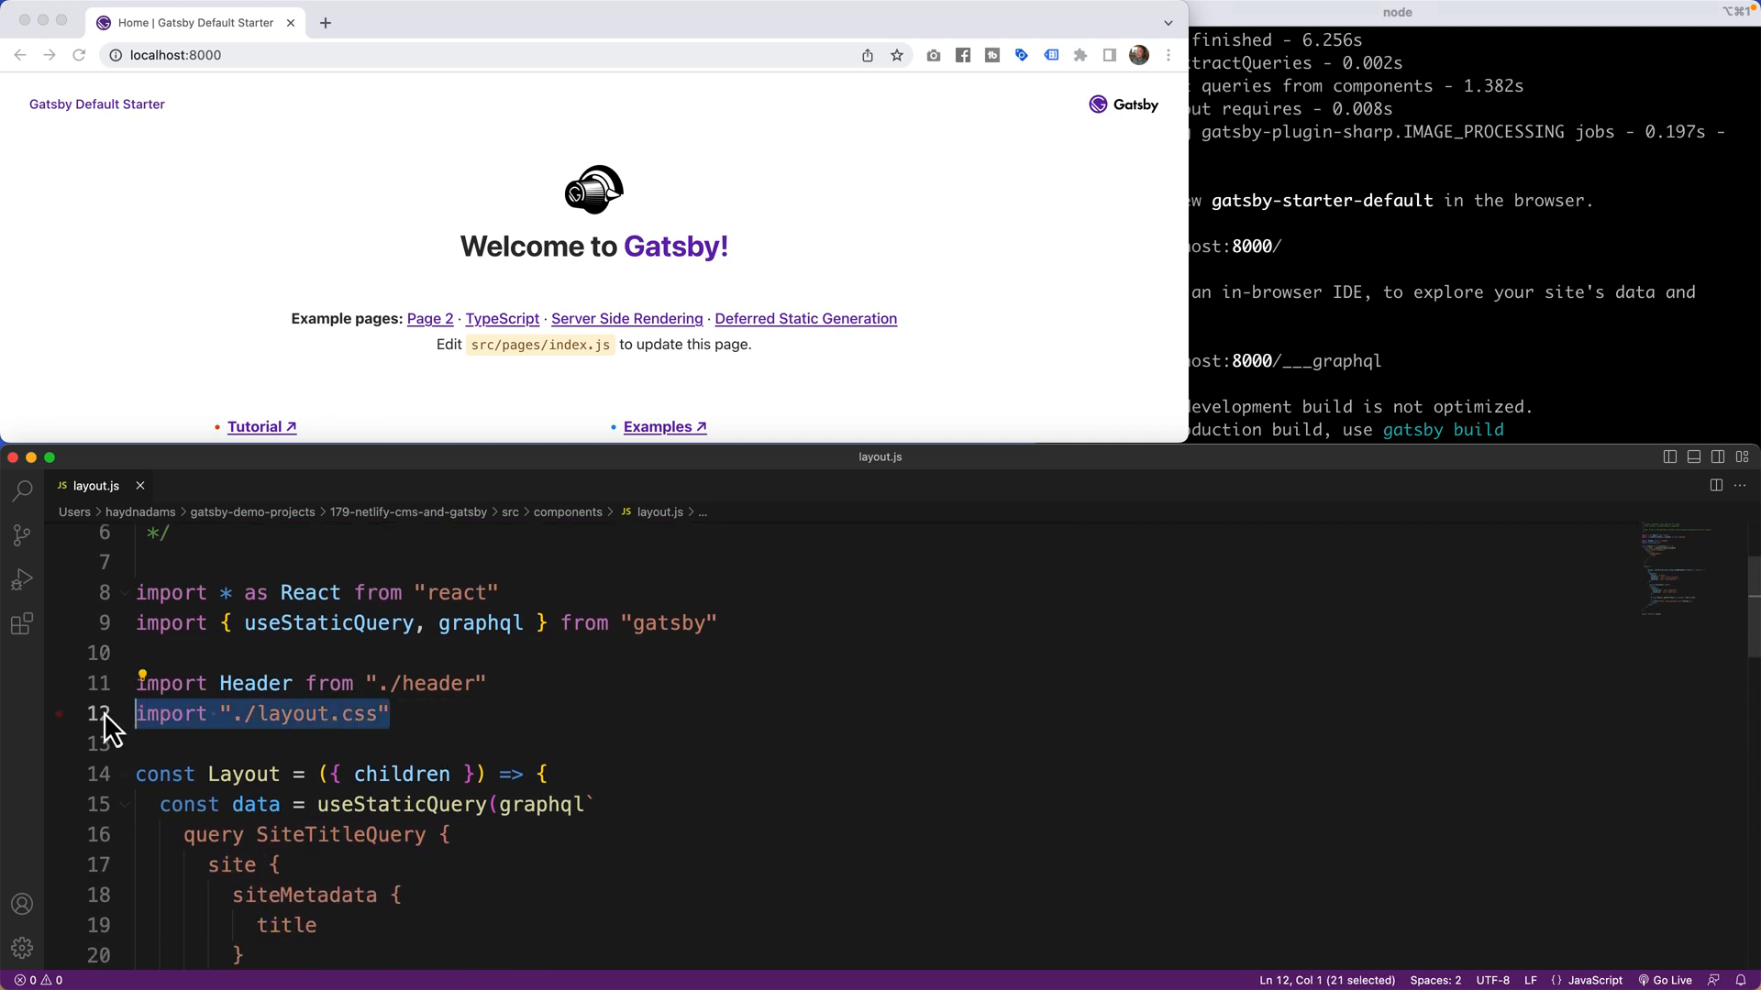
Delete the layout.css import line from layout.js.
key(Delete)
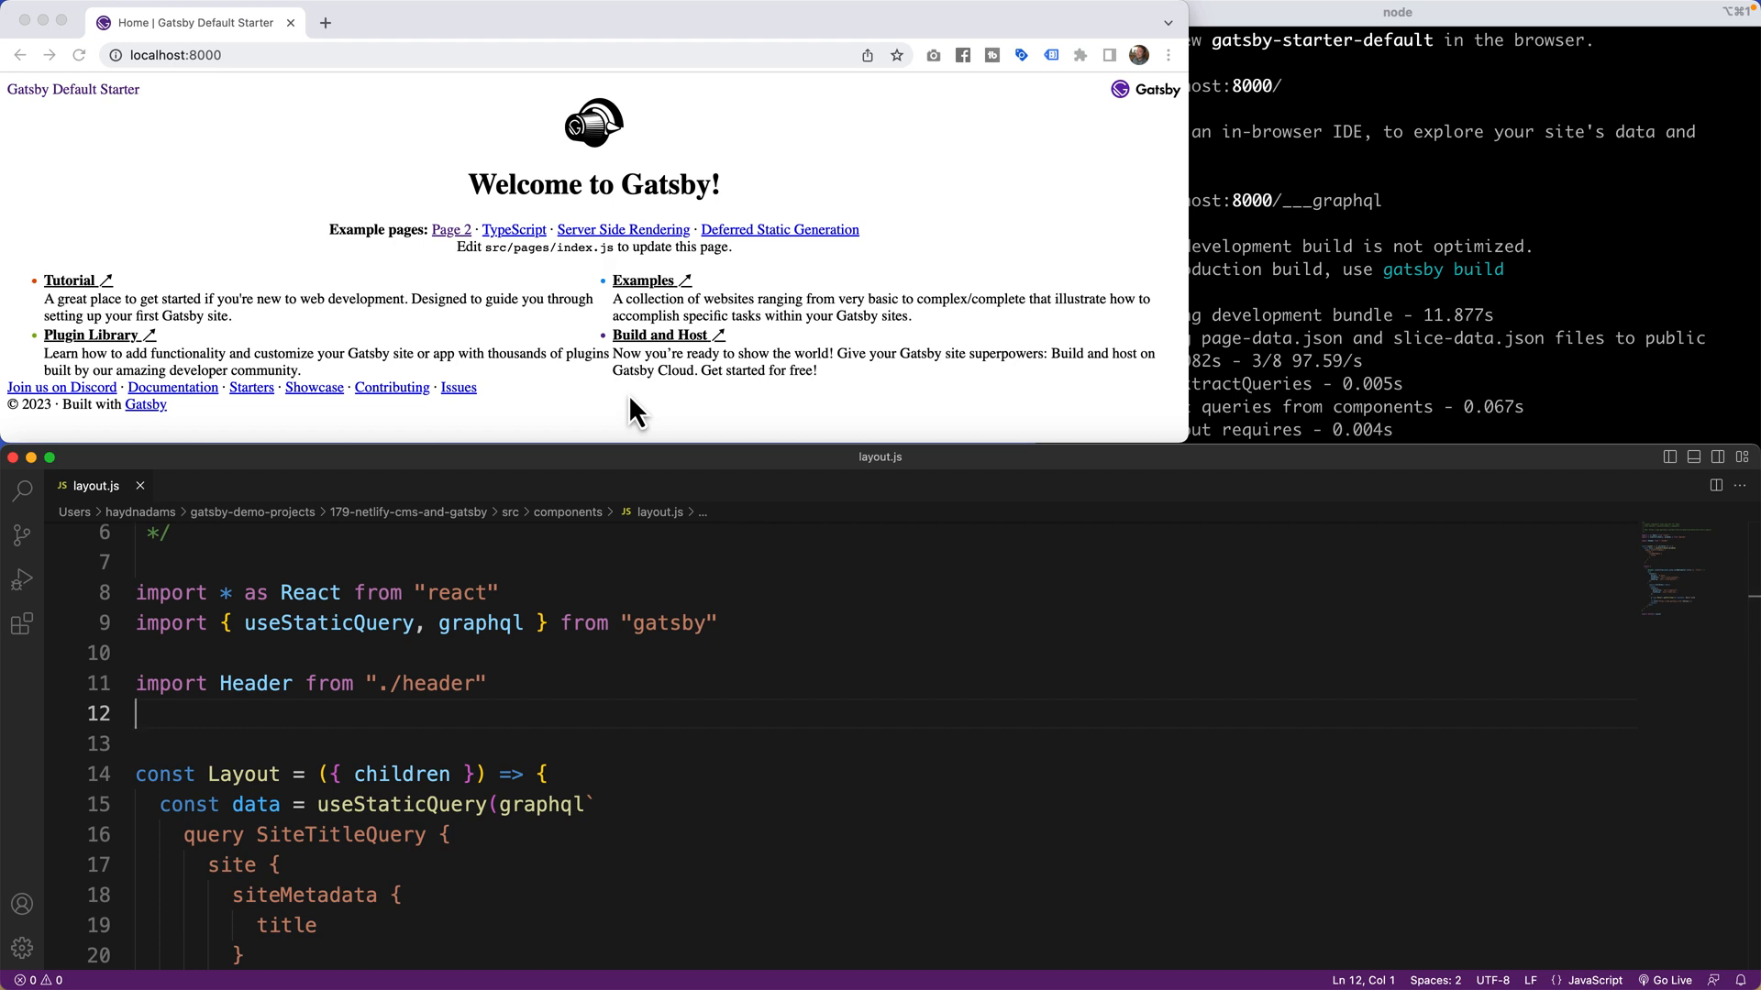
mouse_move(635, 406)
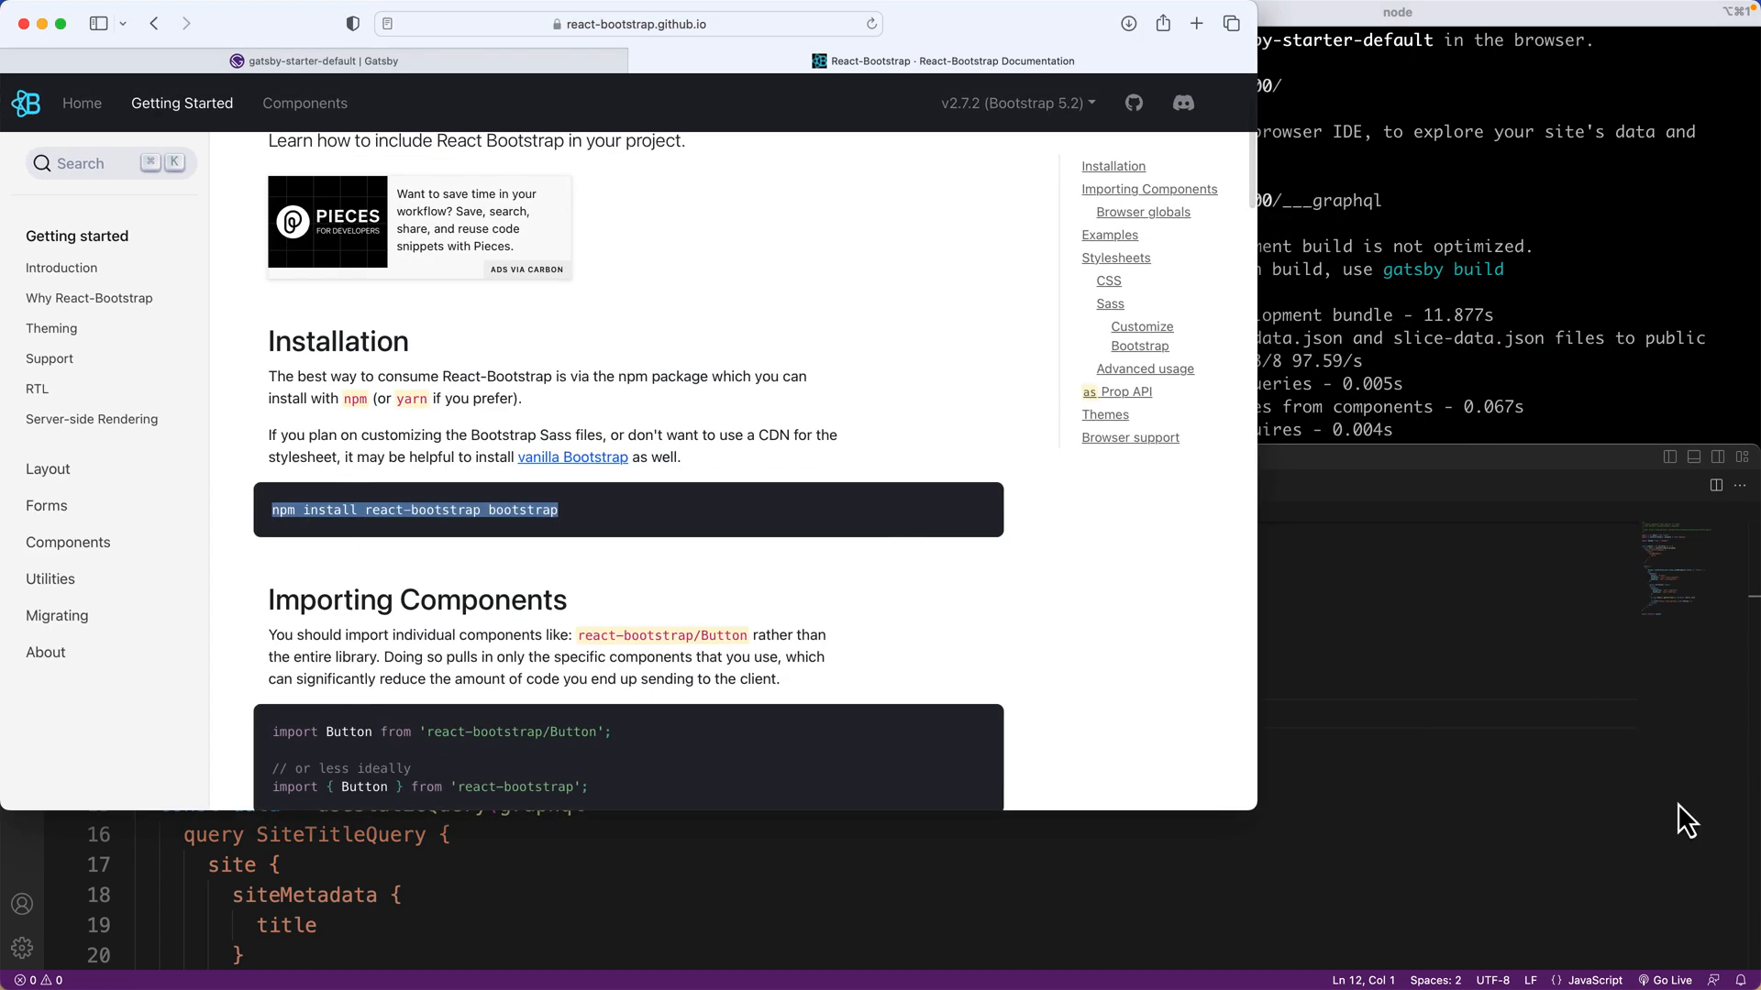
Scroll the React-Bootstrap docs down to the Stylesheets bootstrap.min.css import line.
scroll(down, 3)
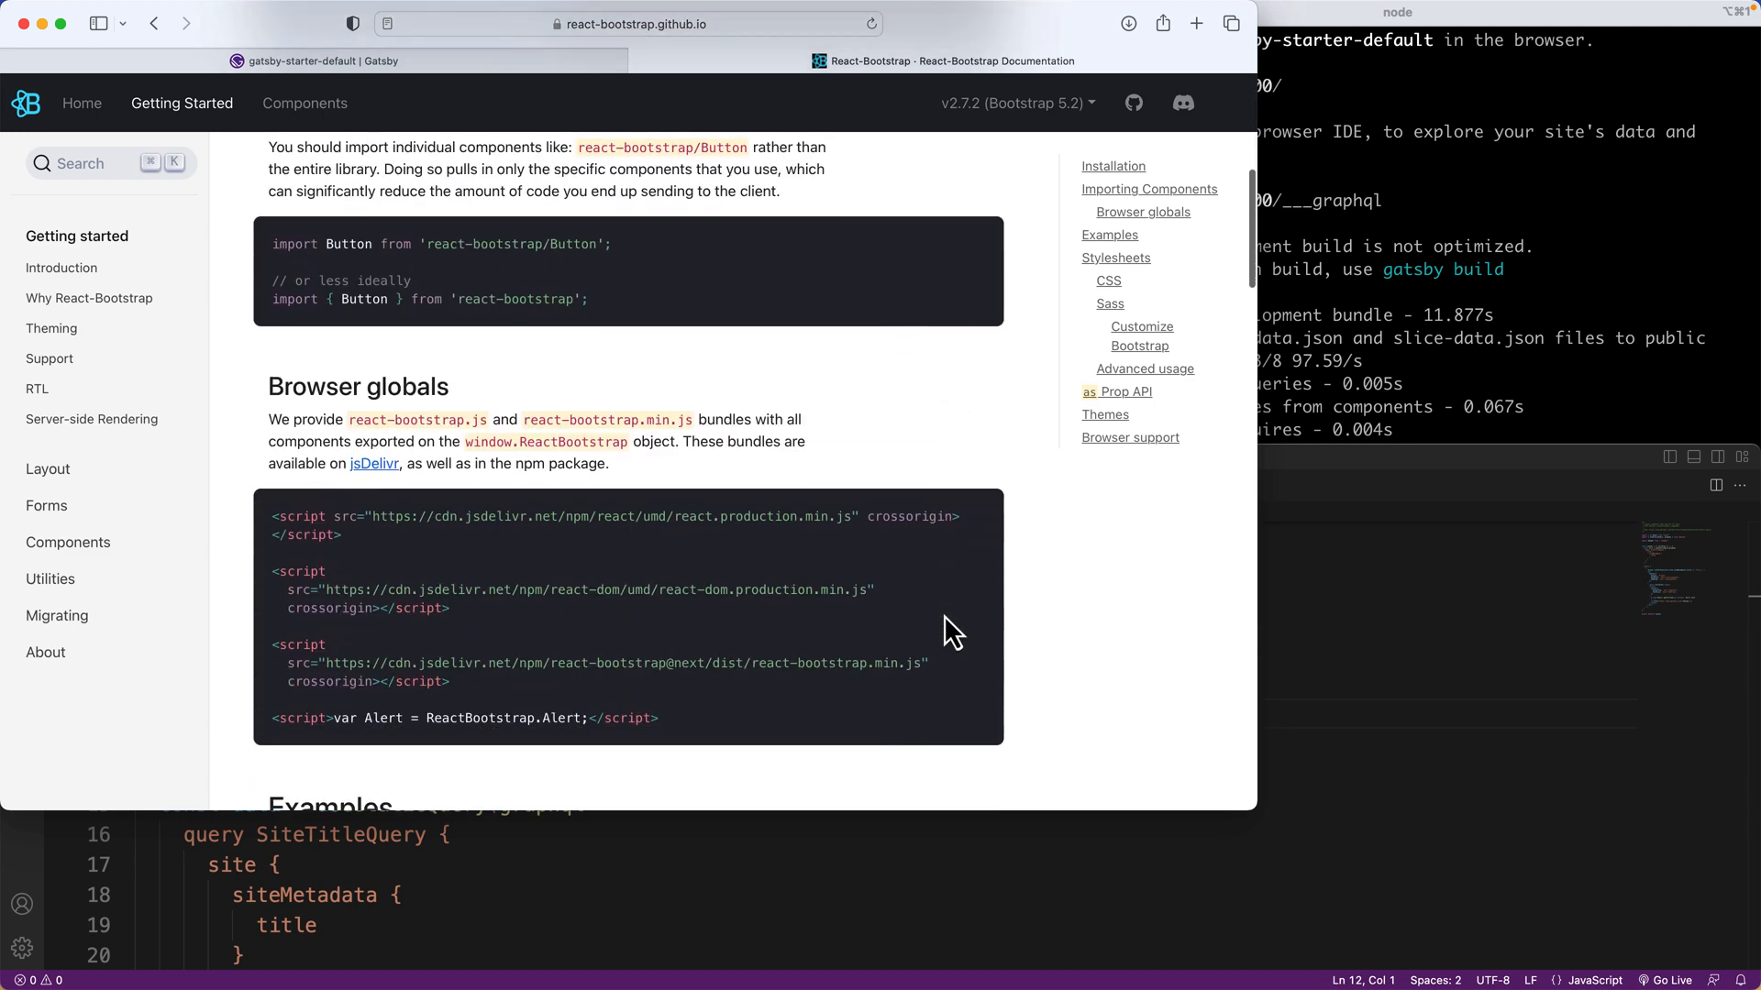
scroll(down, 3)
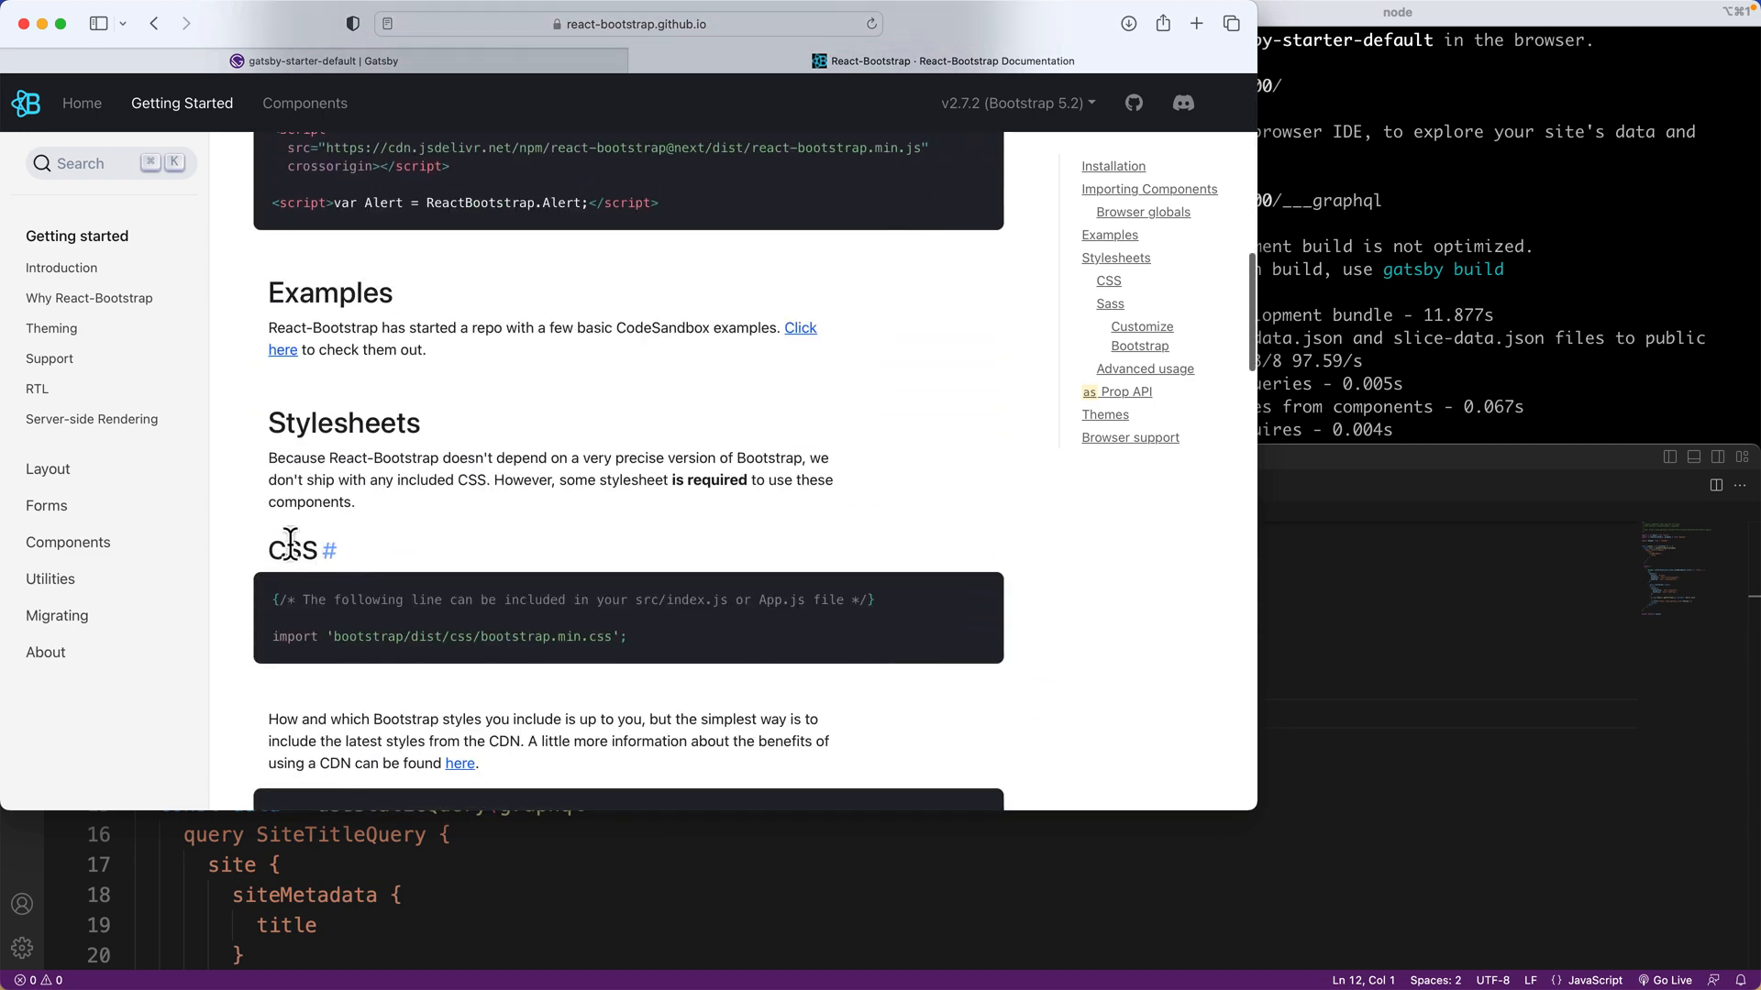
mouse_move(471, 674)
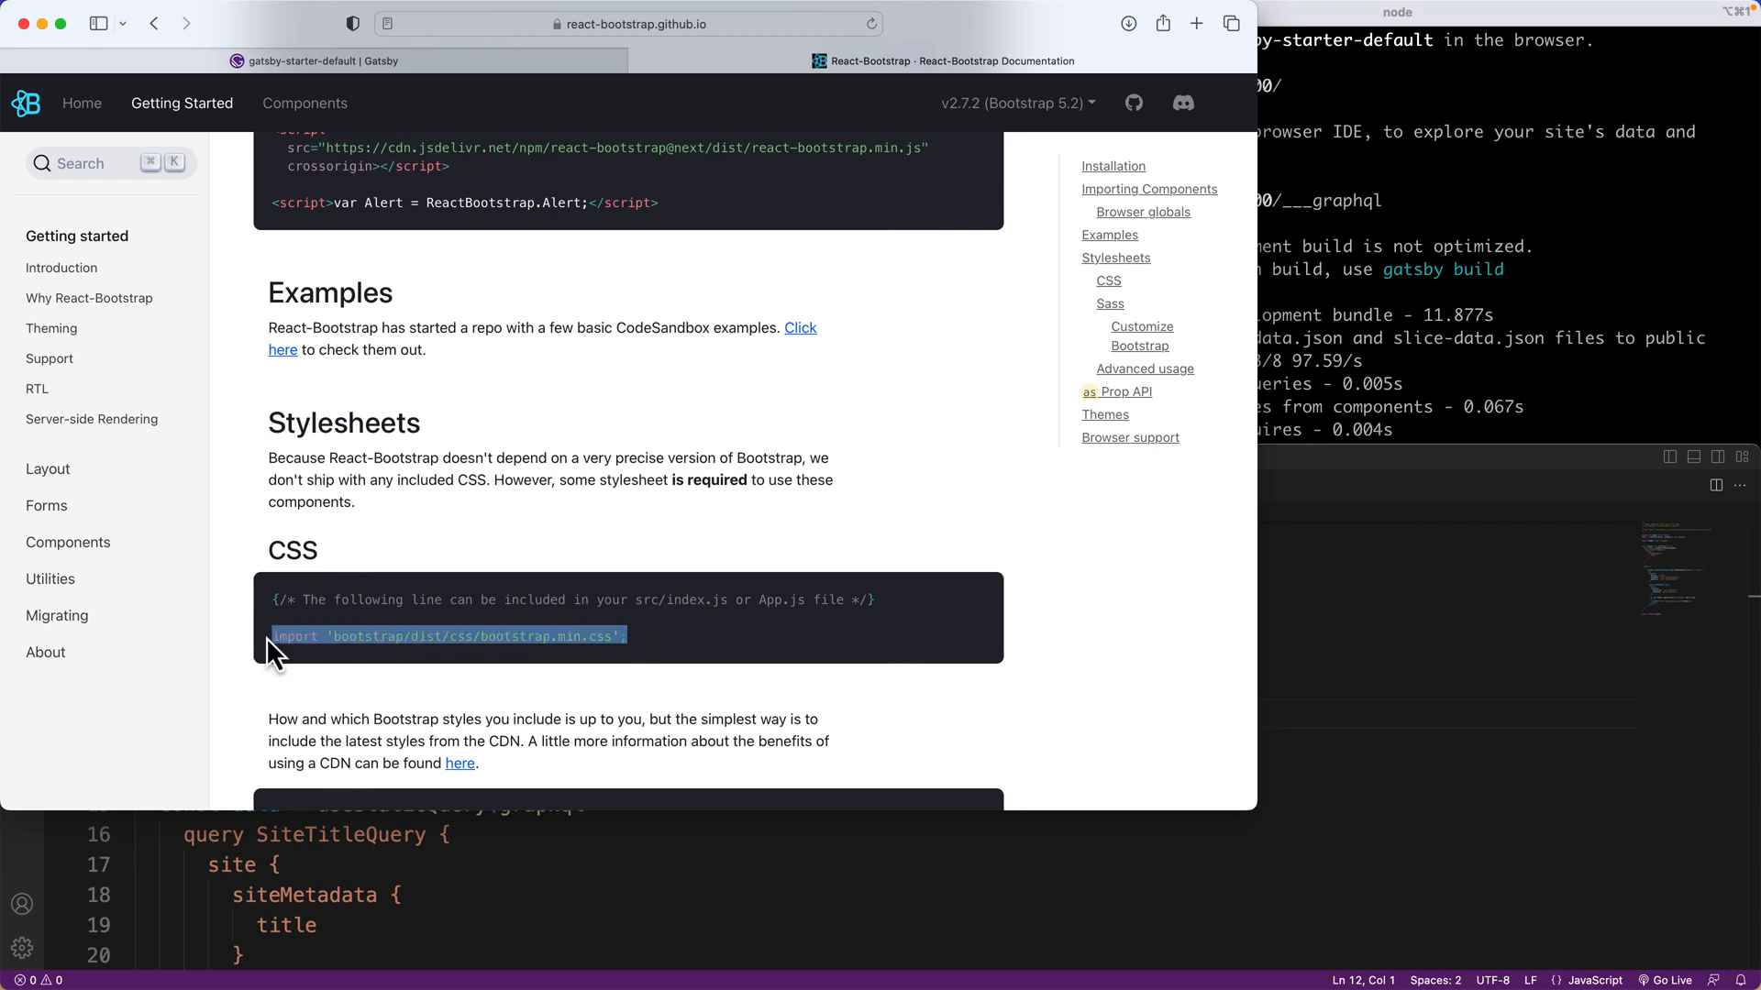
mouse_move(43, 41)
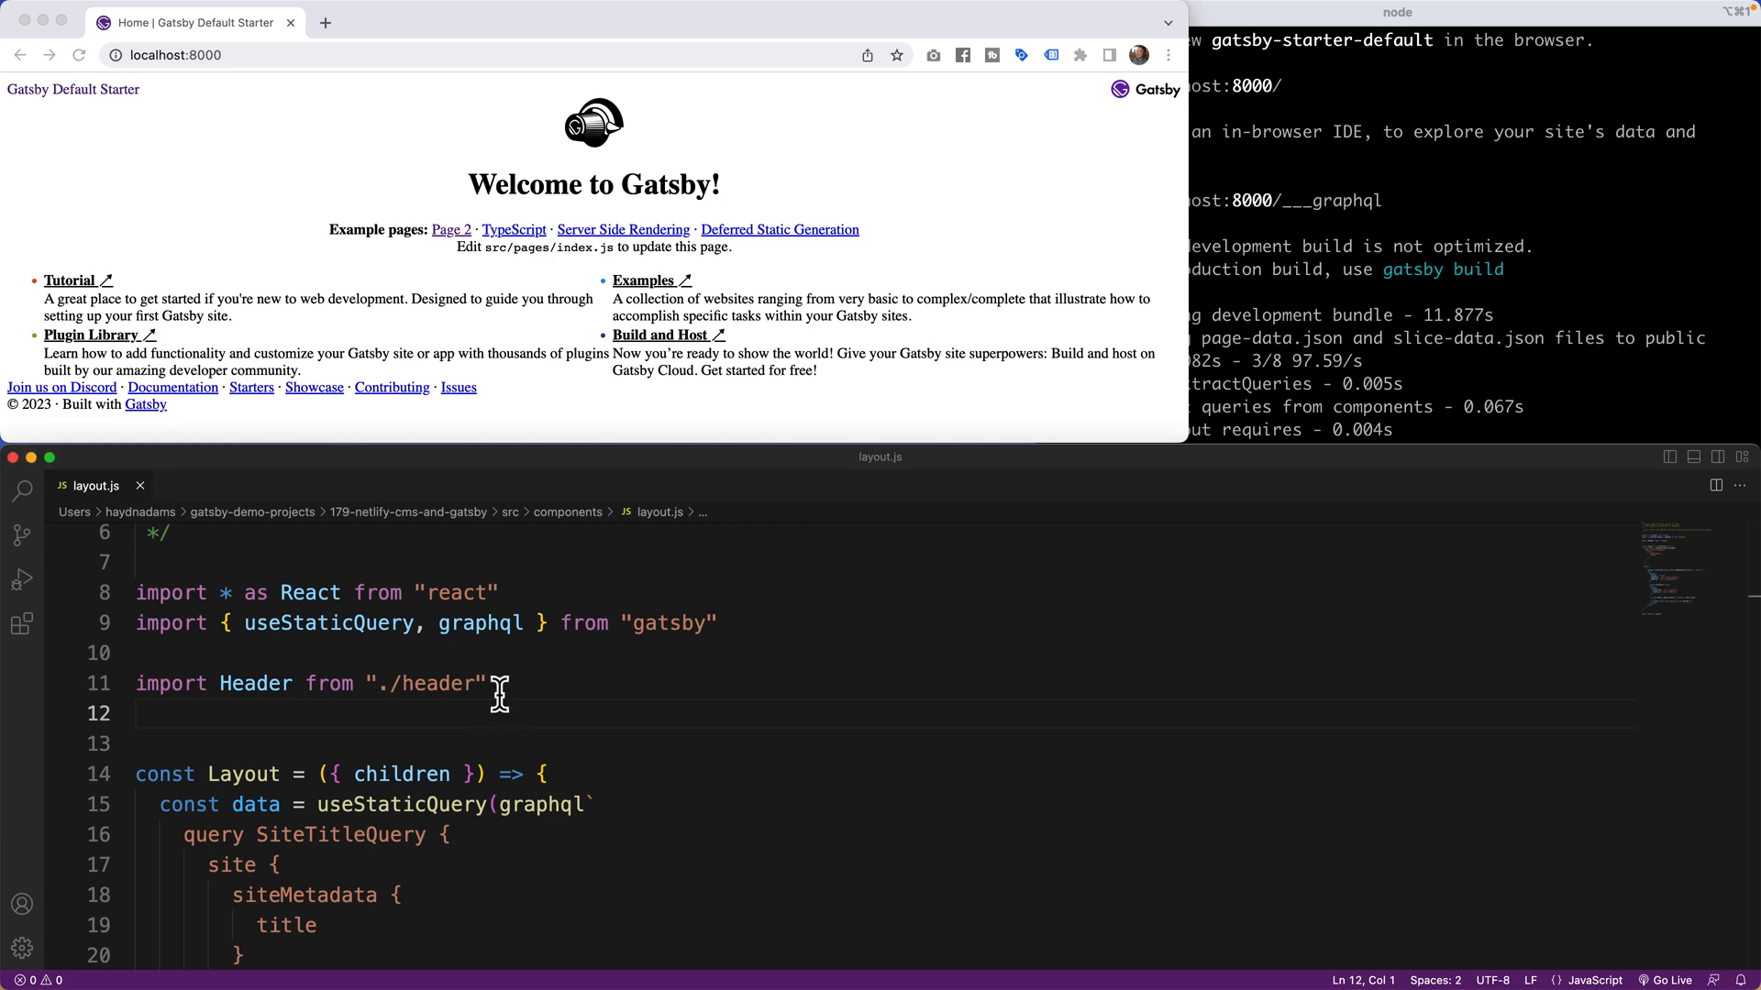
Add import 'bootstrap/dist/css/bootstrap.min.css' to layout.js.
text(import 'bootstrap/dist/css/bootstrap.min.css';)
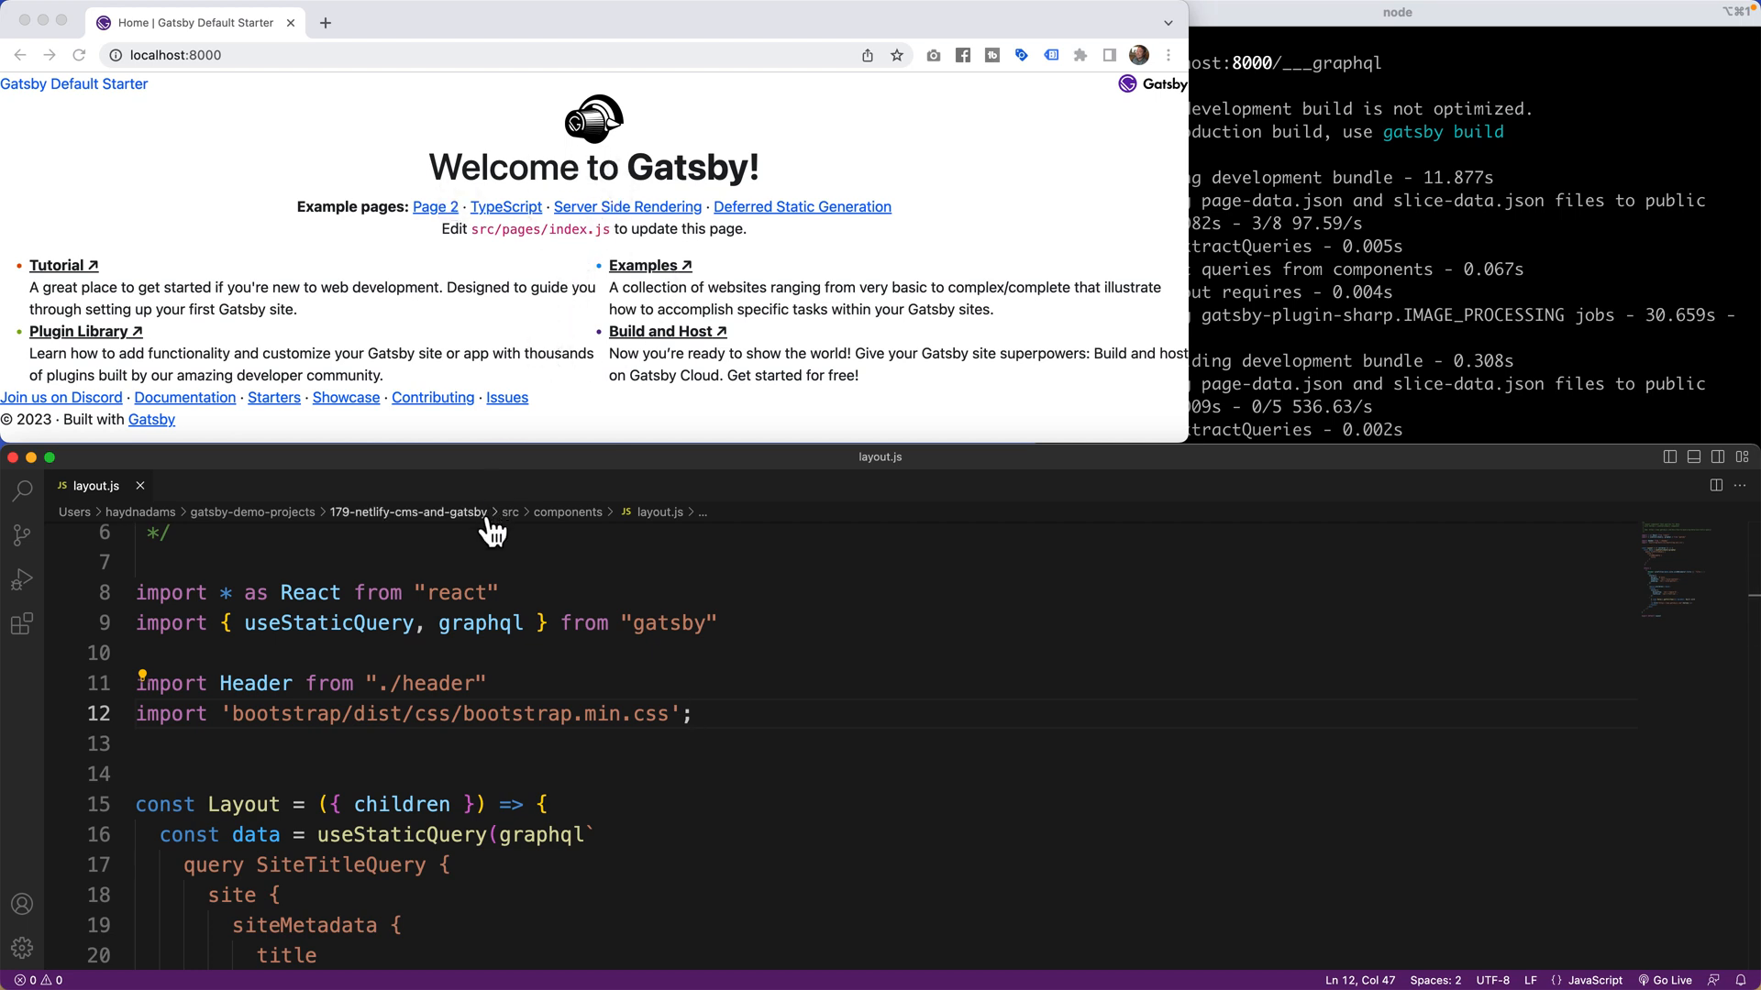
mouse_move(725, 704)
text(custom.css)
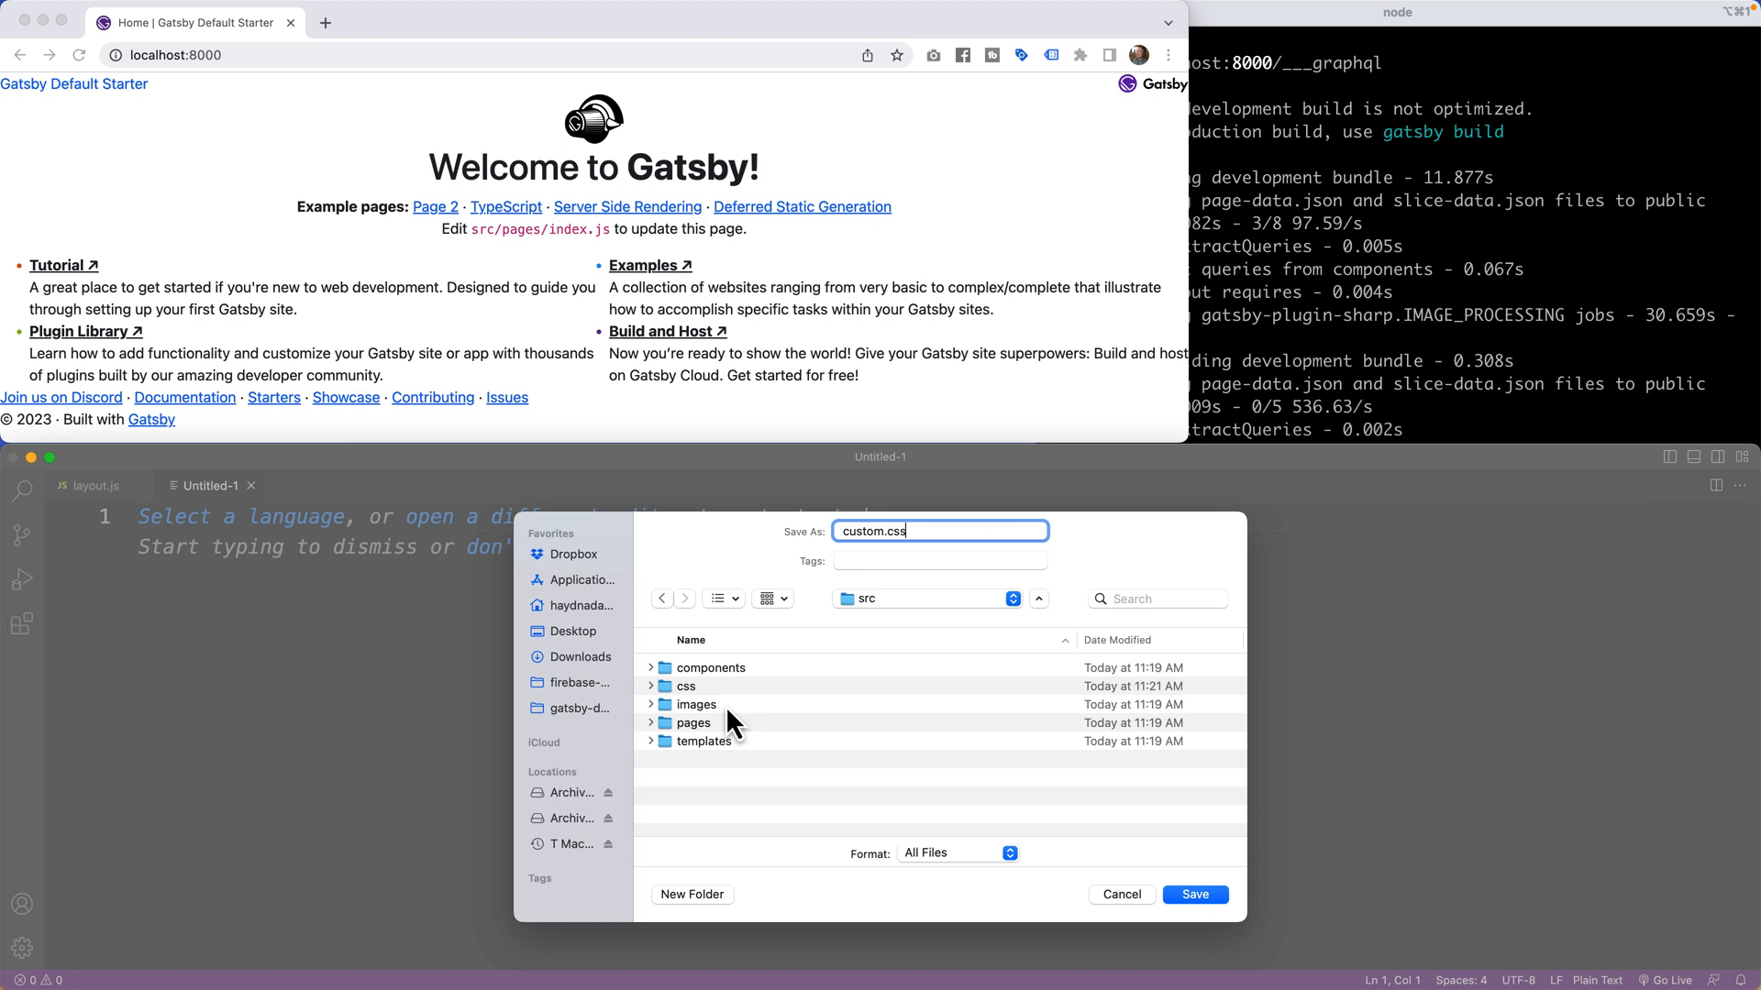
Save custom.css in the css folder with a purple body background-color rule.
click(685, 686)
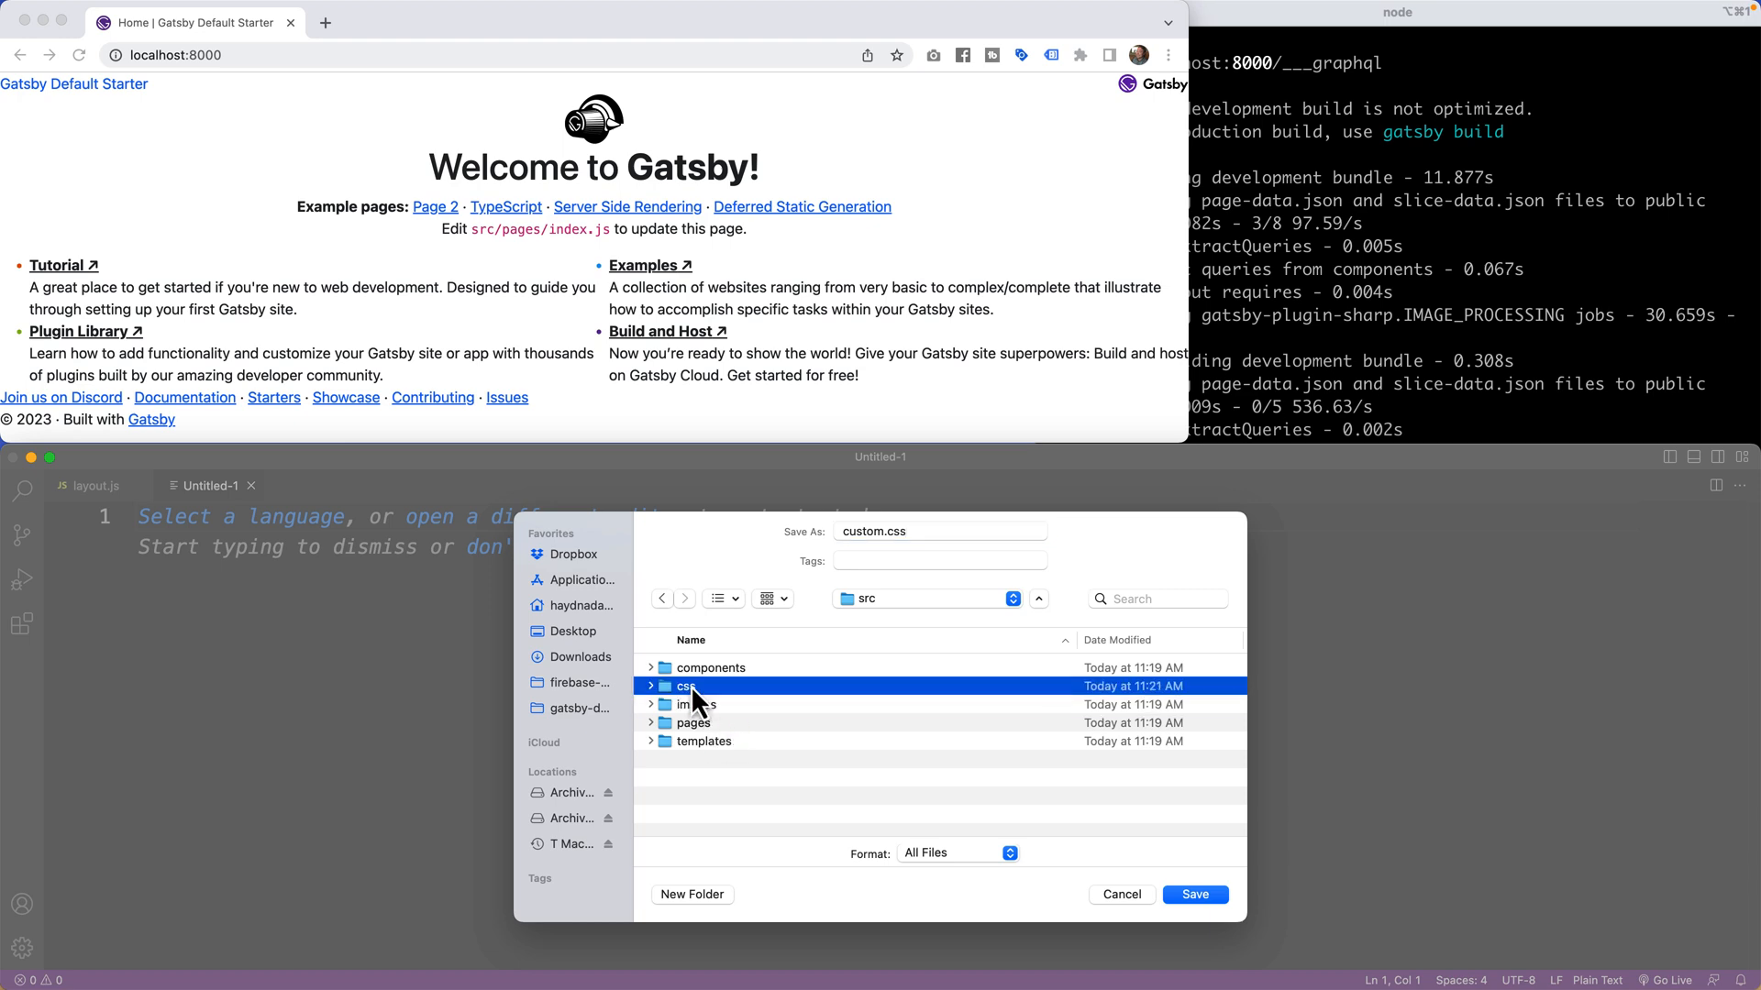
click(1194, 894)
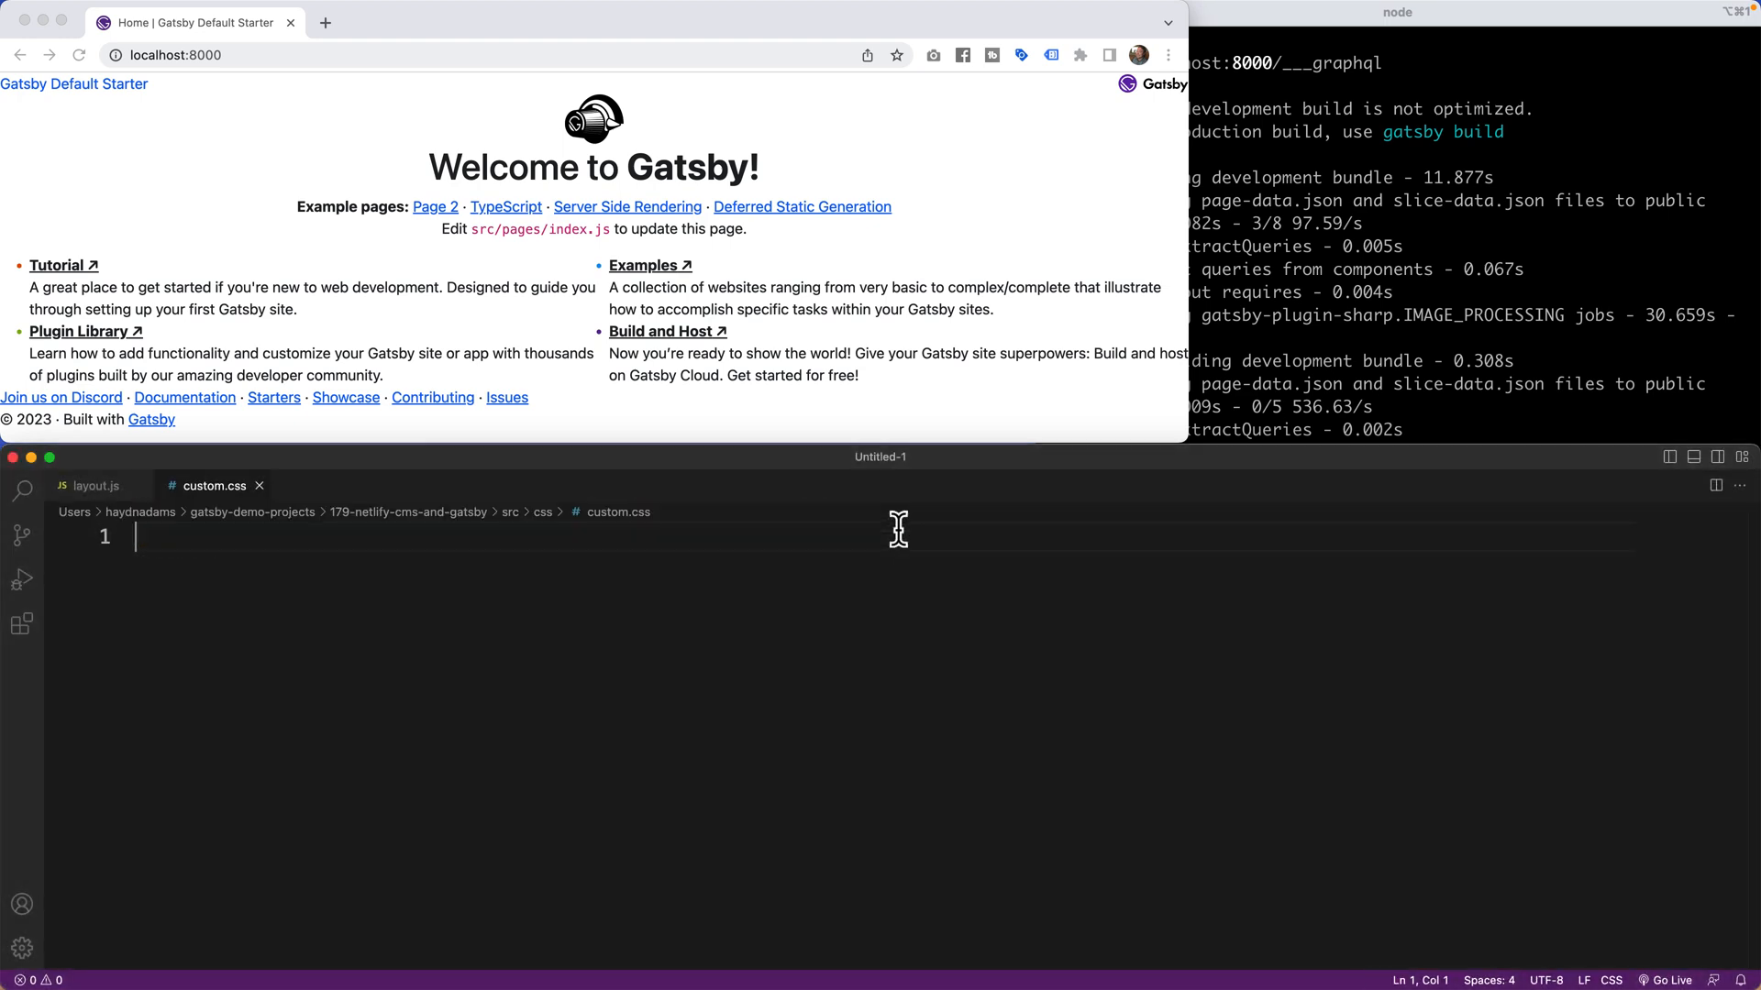
text(body {)
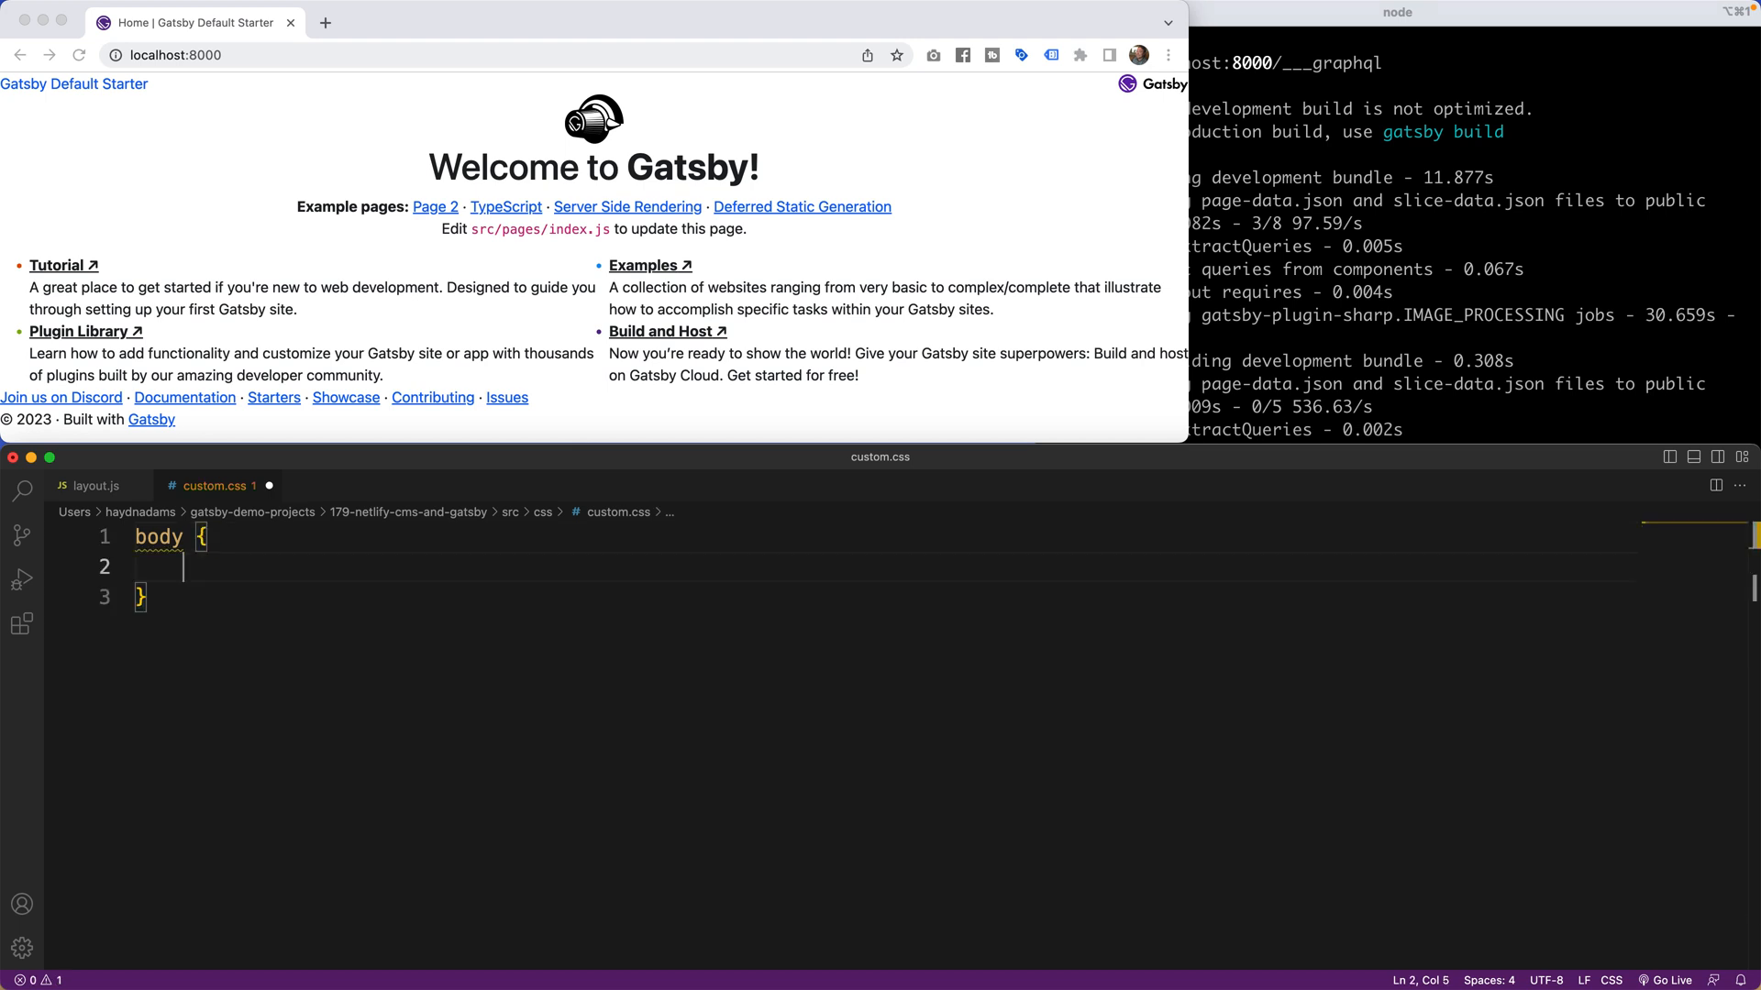
text(background-color: purple;)
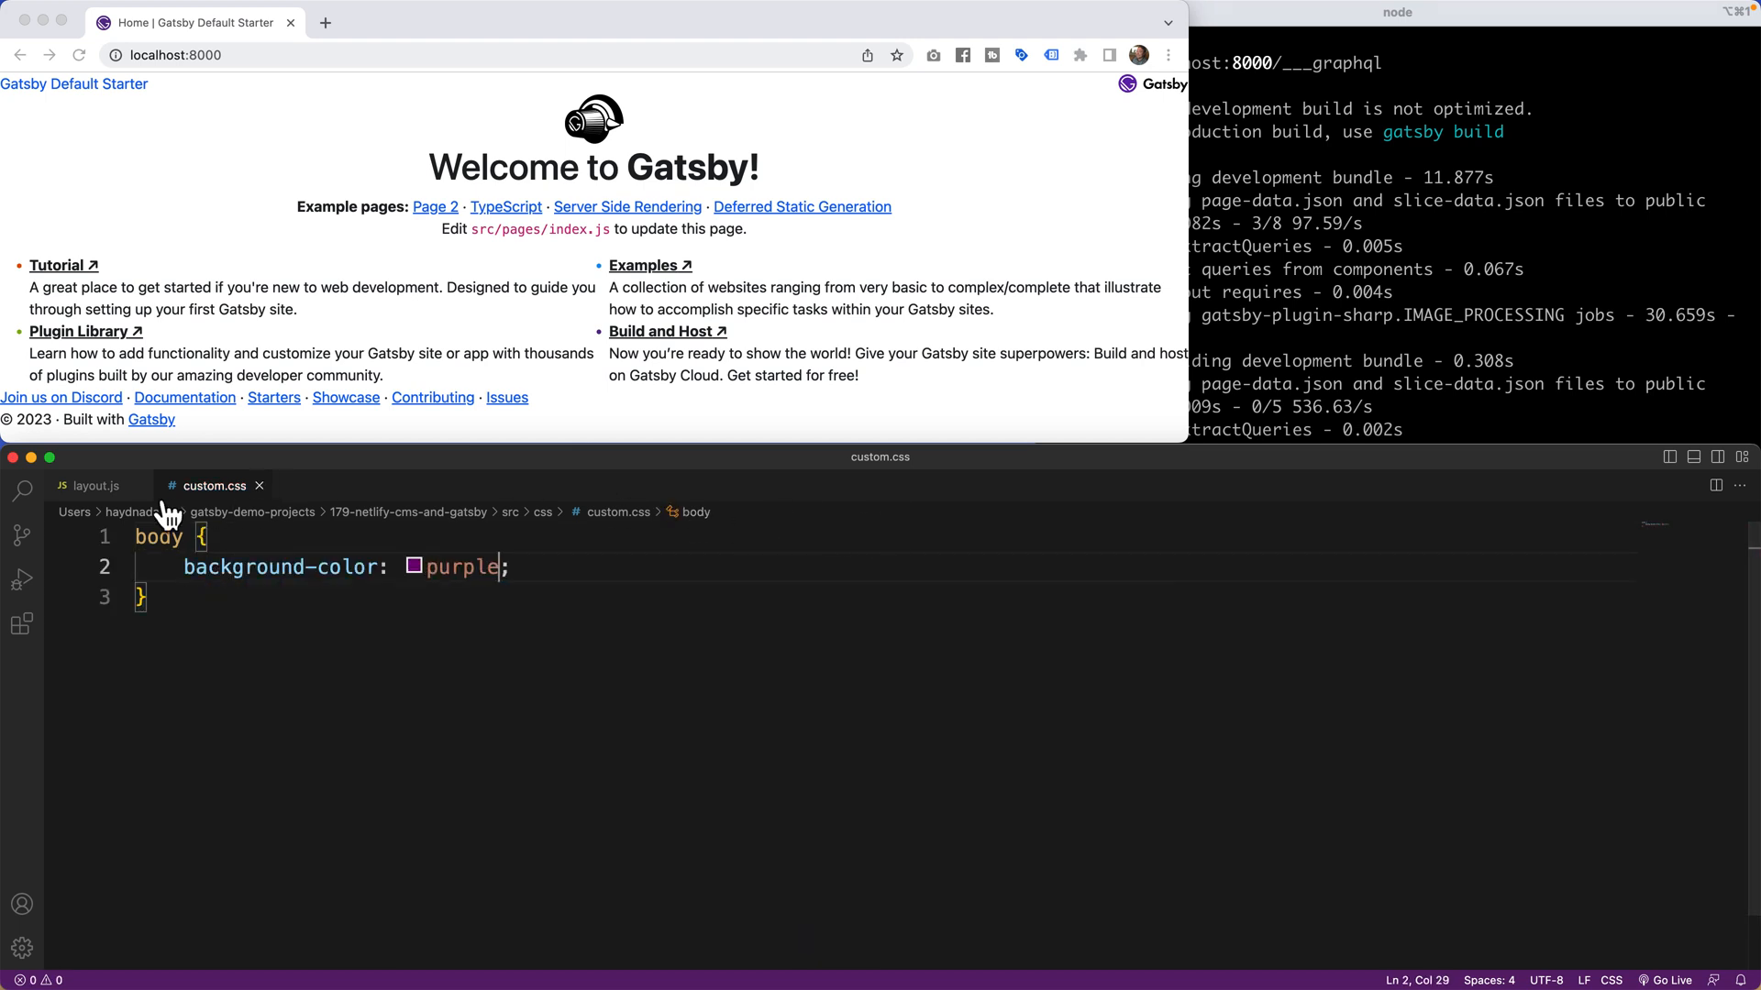
Import '../css/custom.css' in layout.js and return to custom.css to clear it.
click(94, 485)
text(import '.)
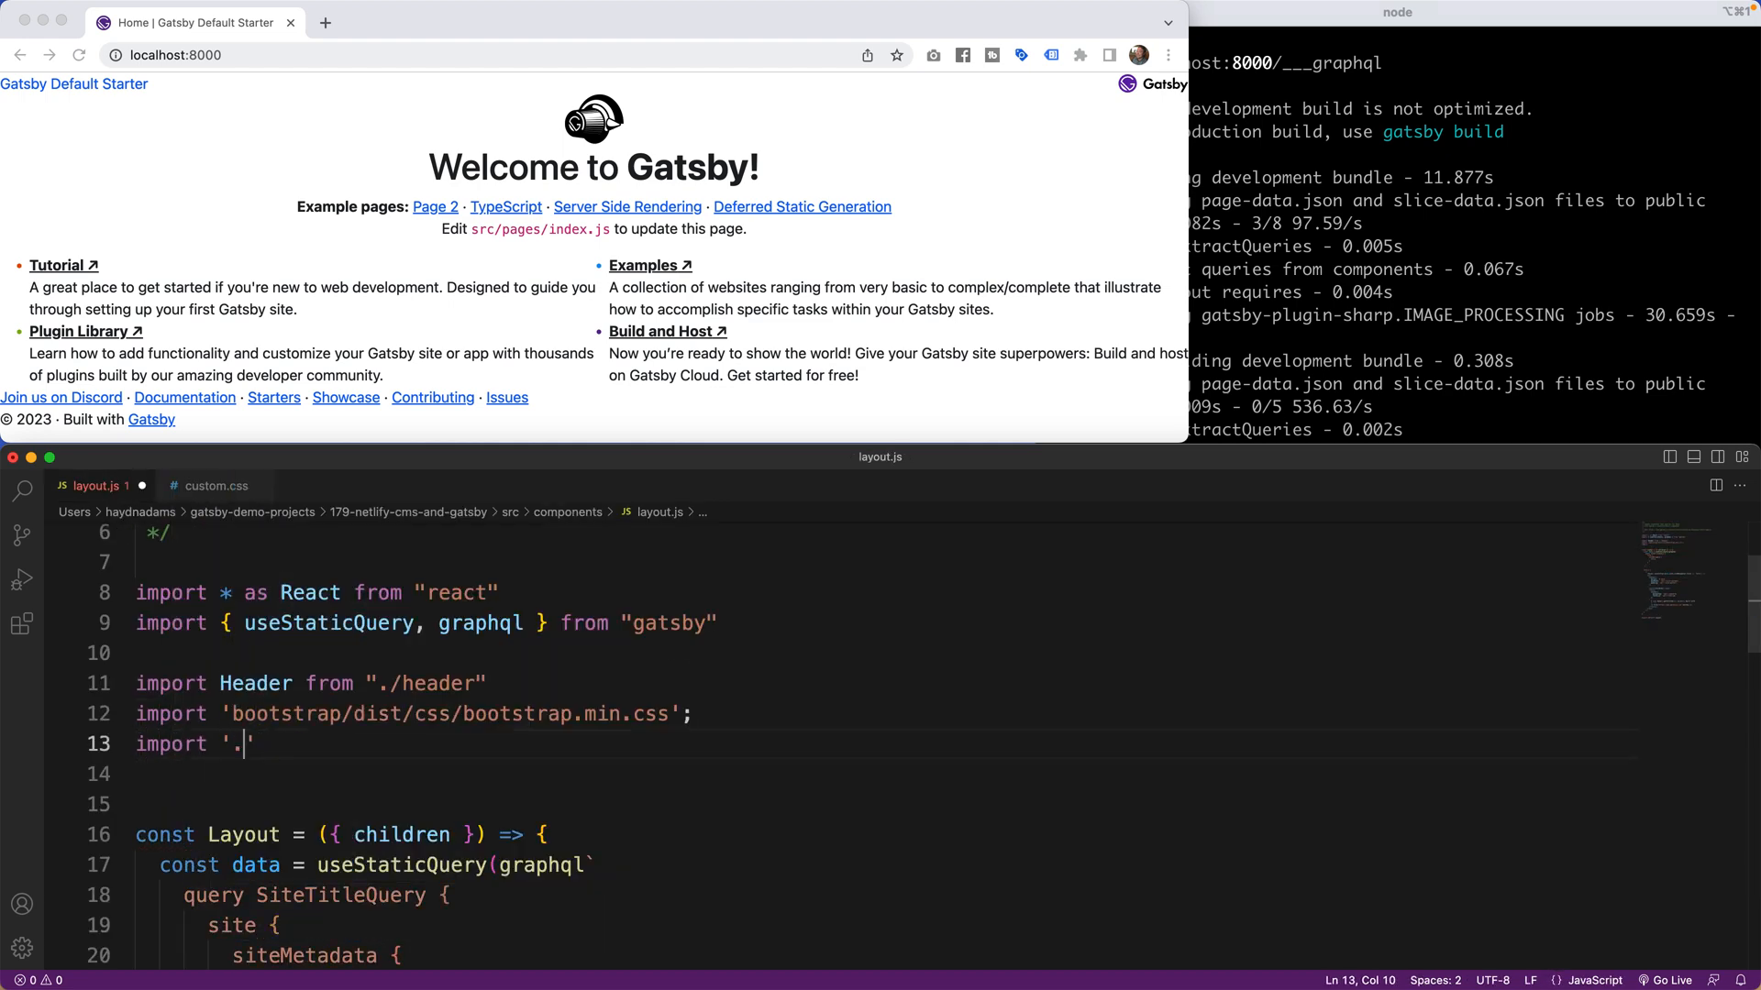
text(../css/)
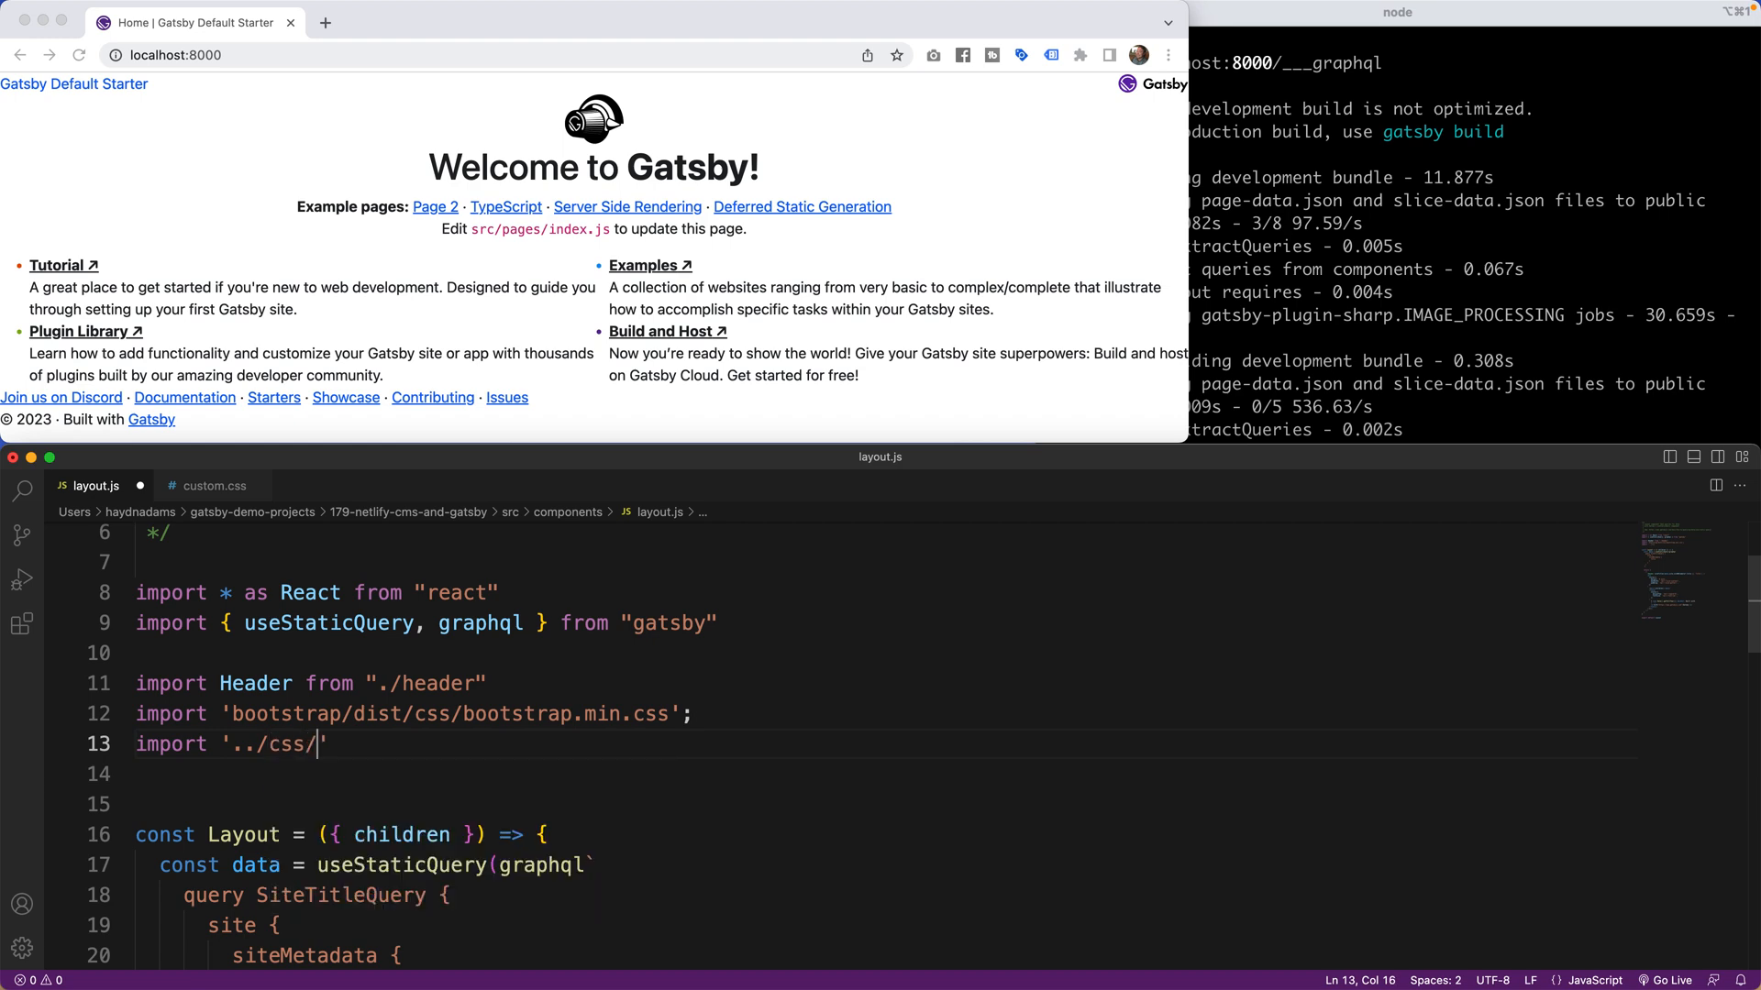
text(custom.css)
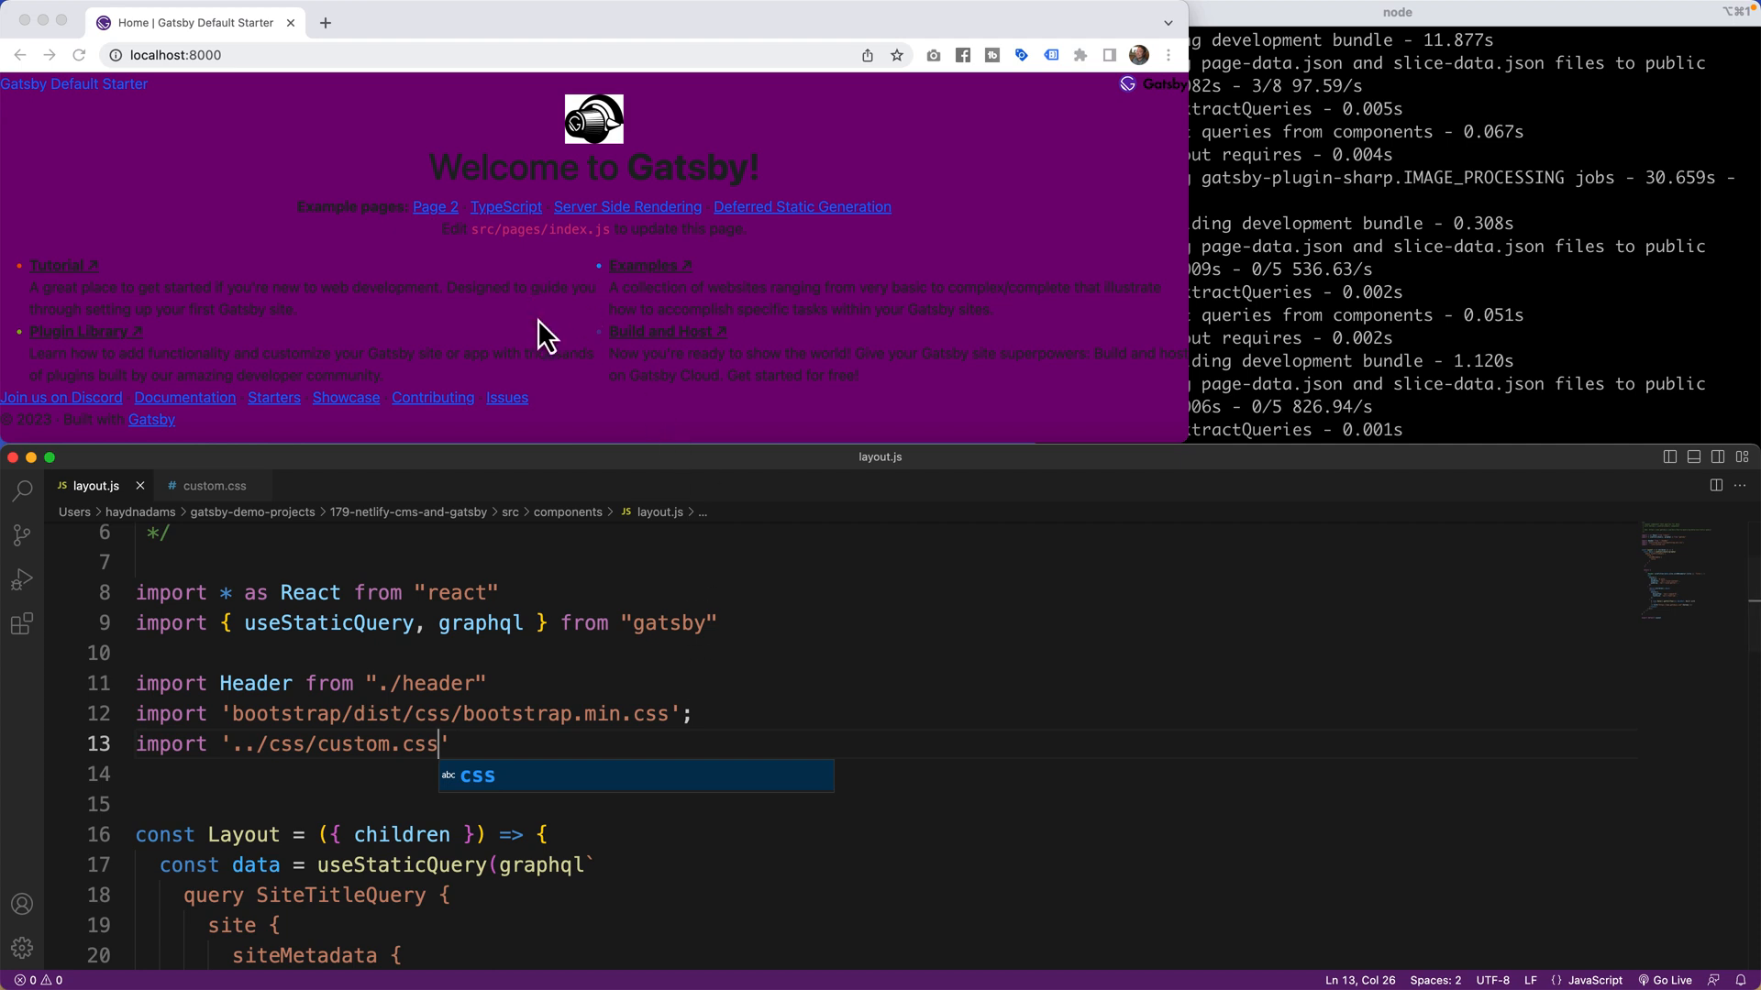
mouse_move(213, 501)
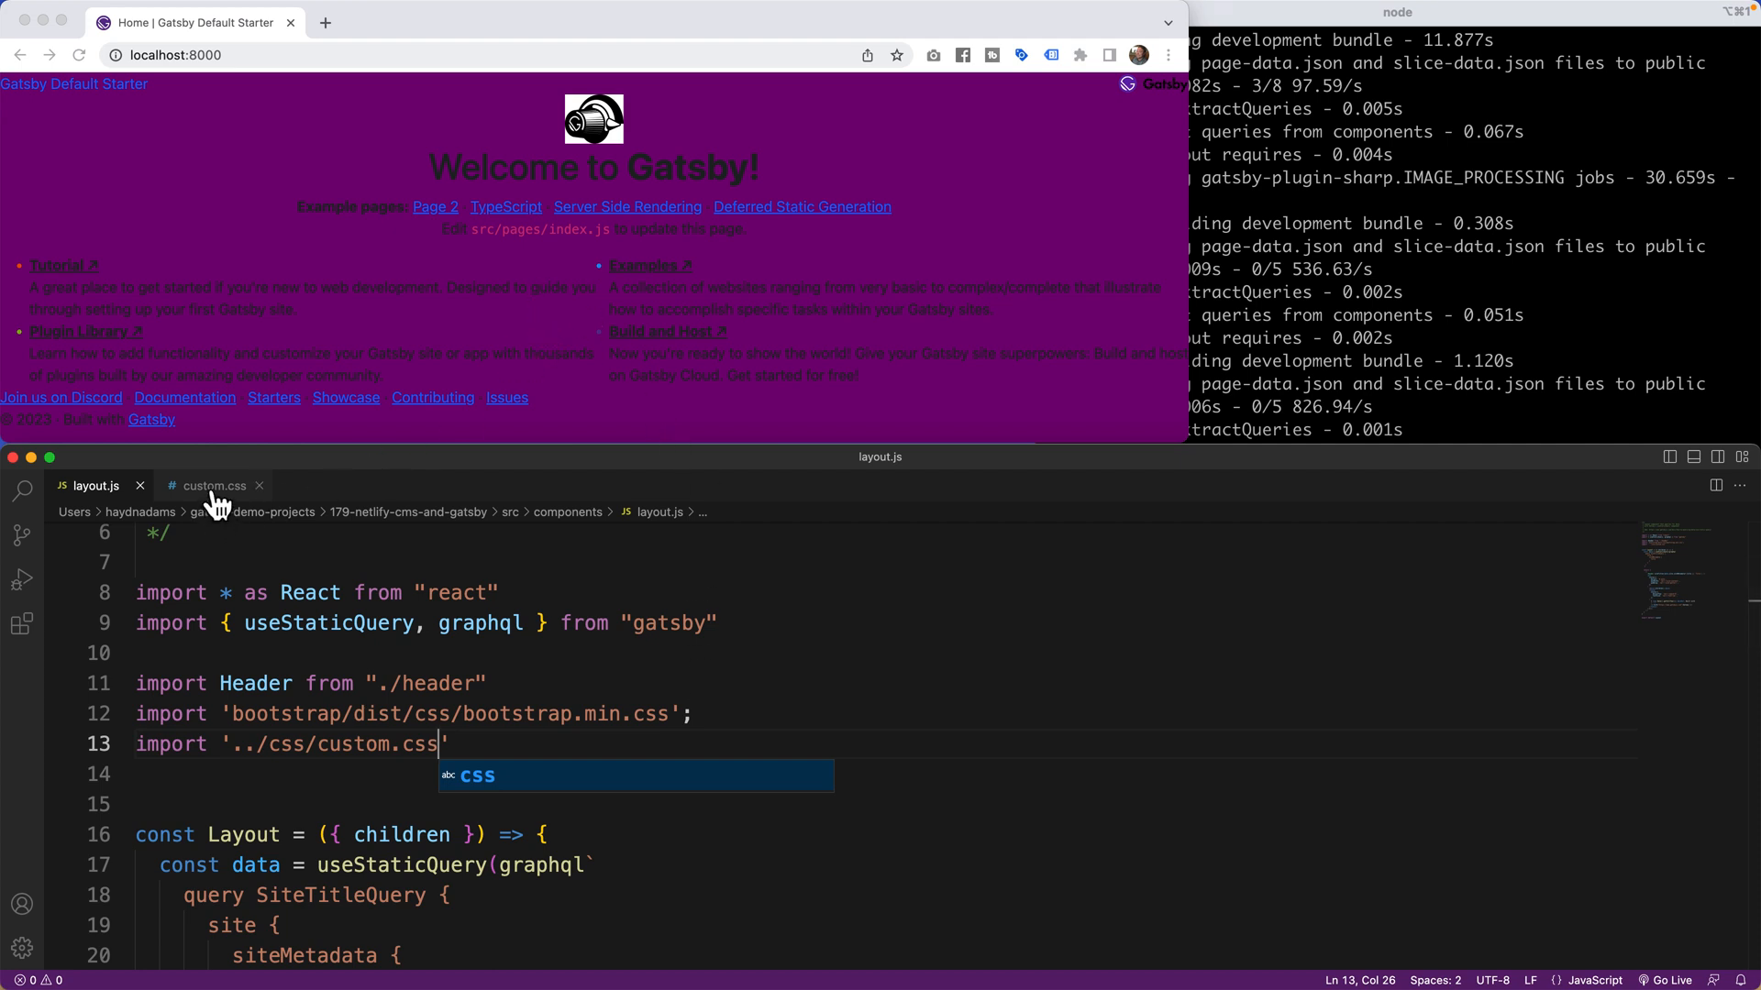
mouse_move(202, 500)
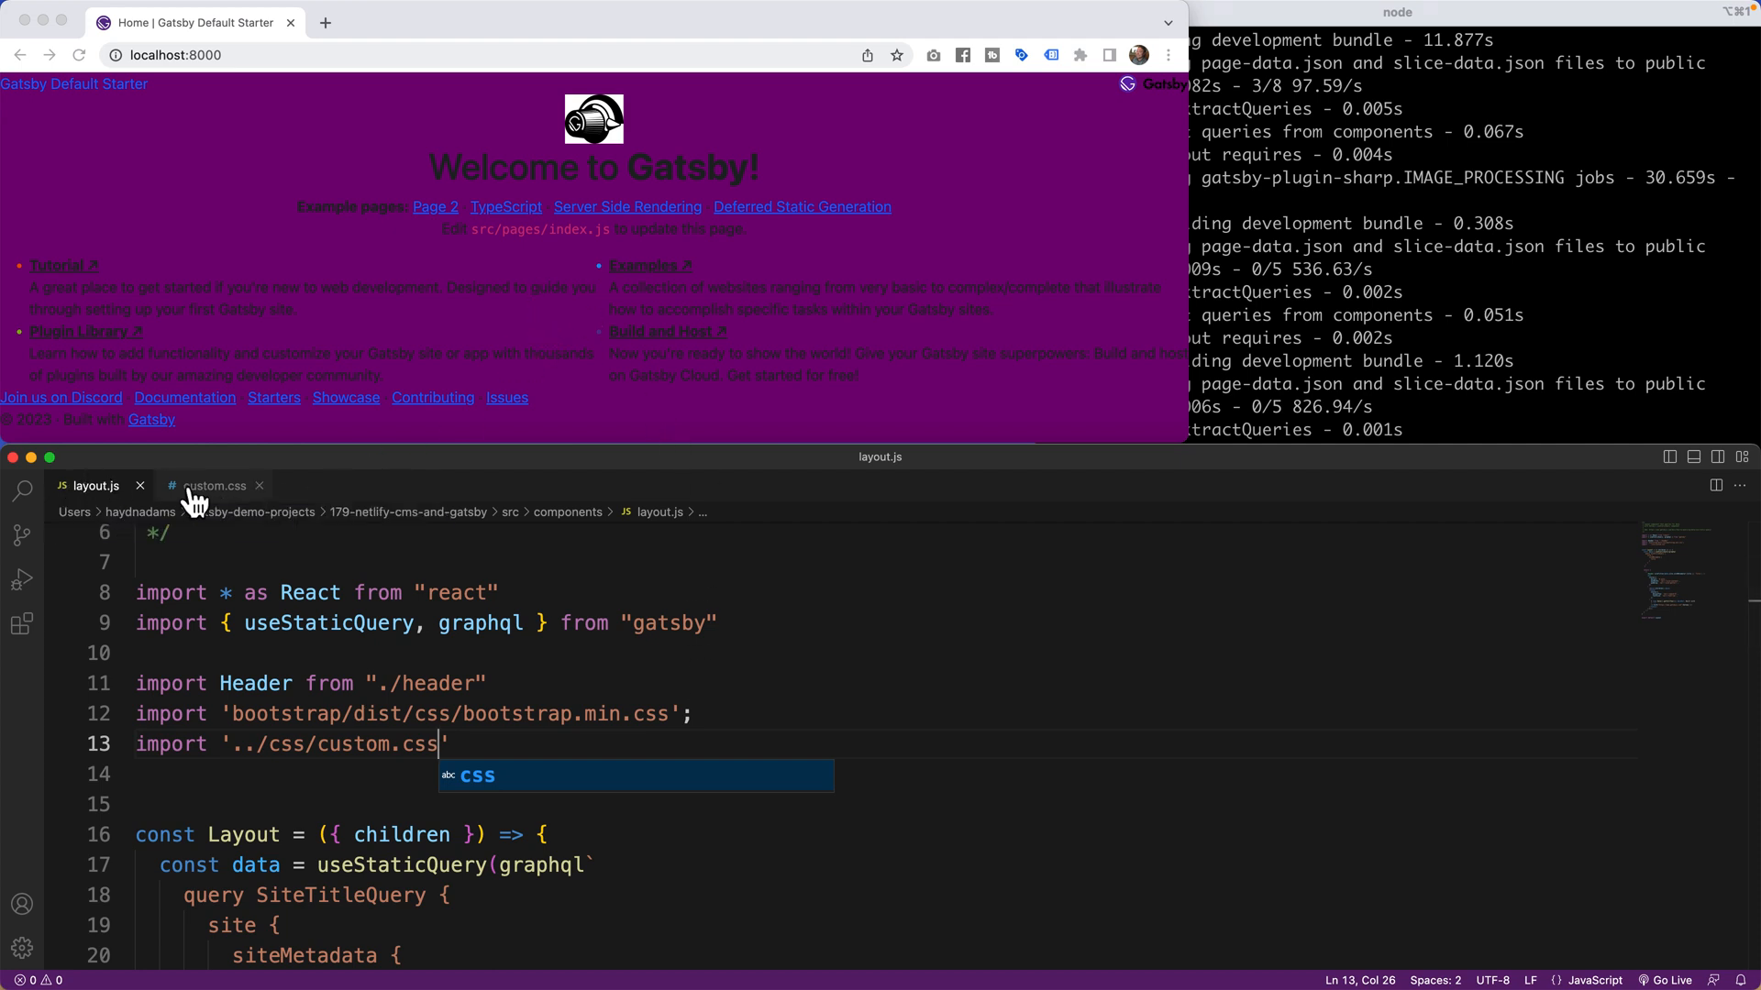
click(212, 485)
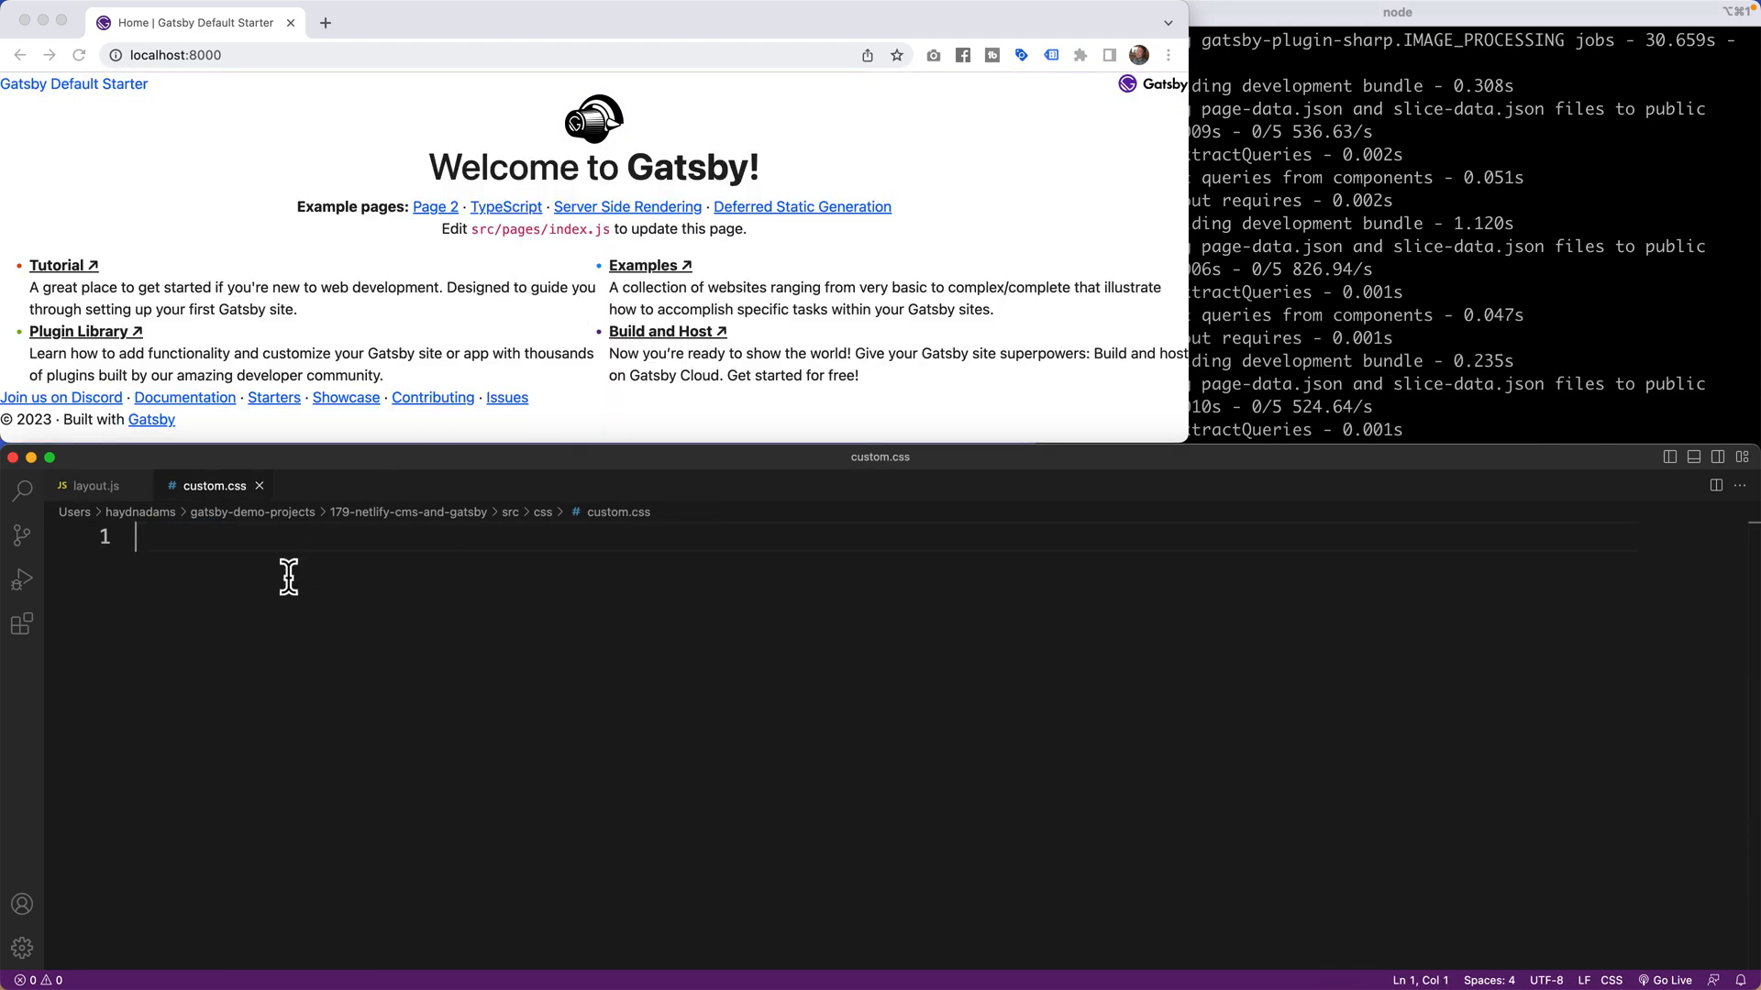
Scroll layout.js down to the return block with the main and footer markup.
click(96, 485)
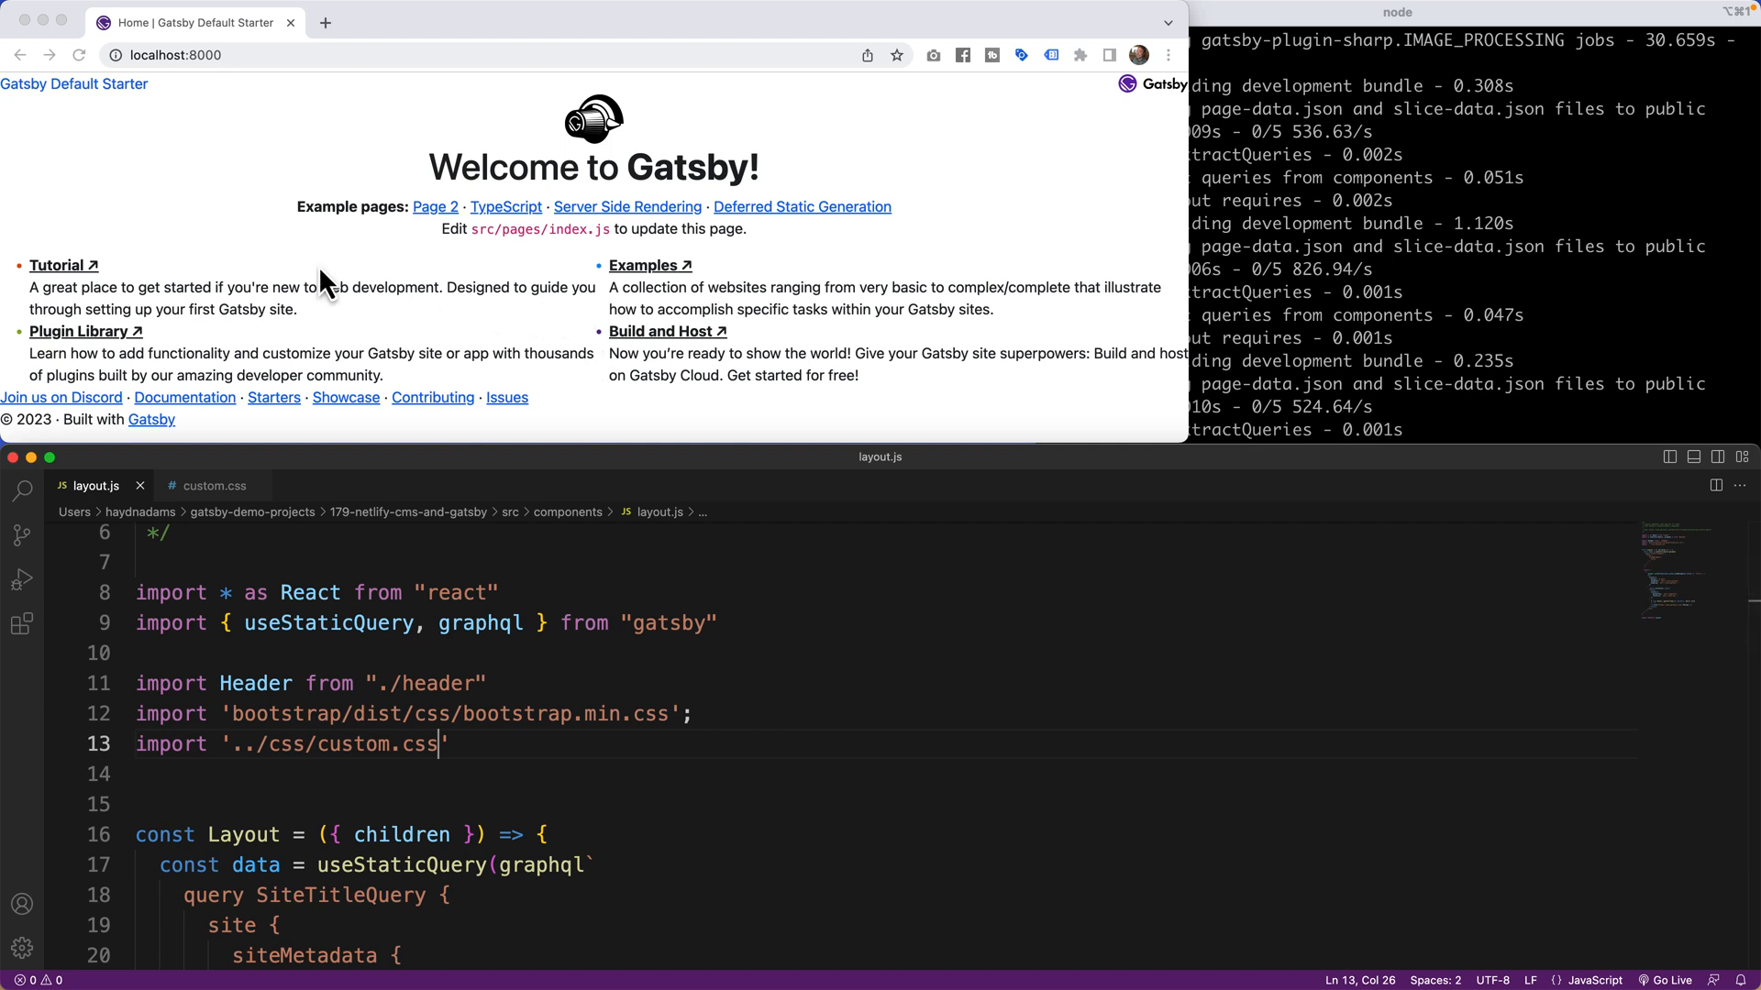
mouse_move(283, 567)
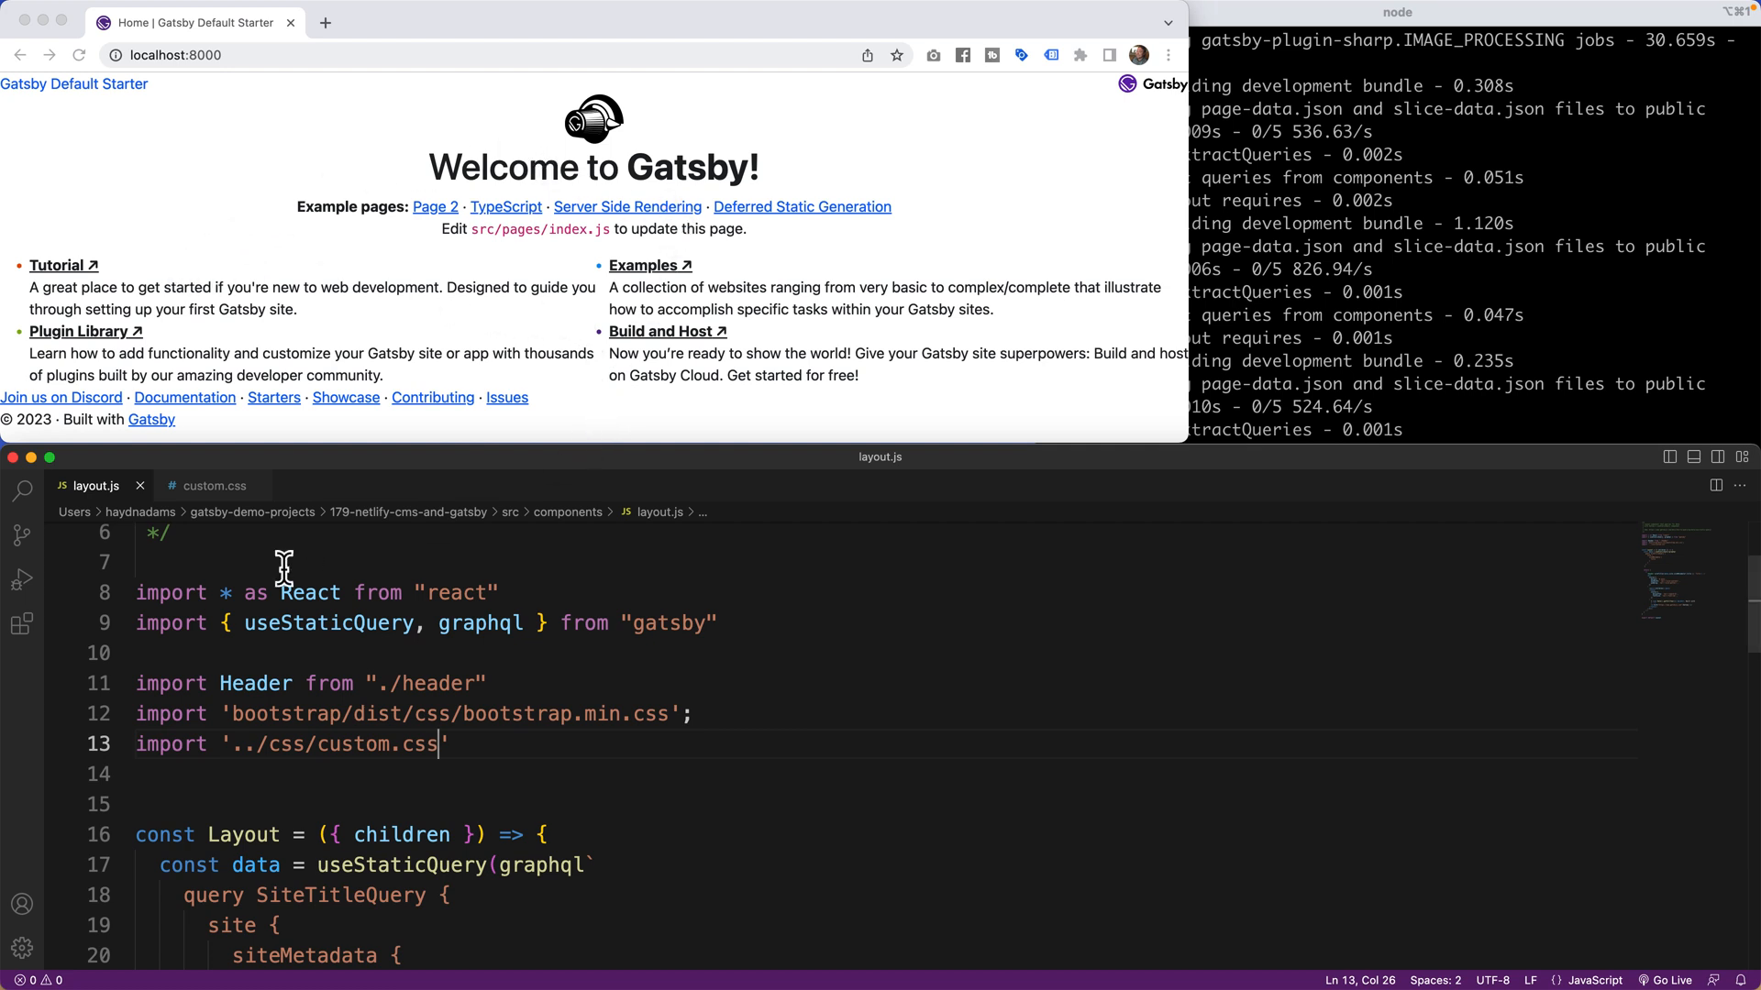
scroll(down, 3)
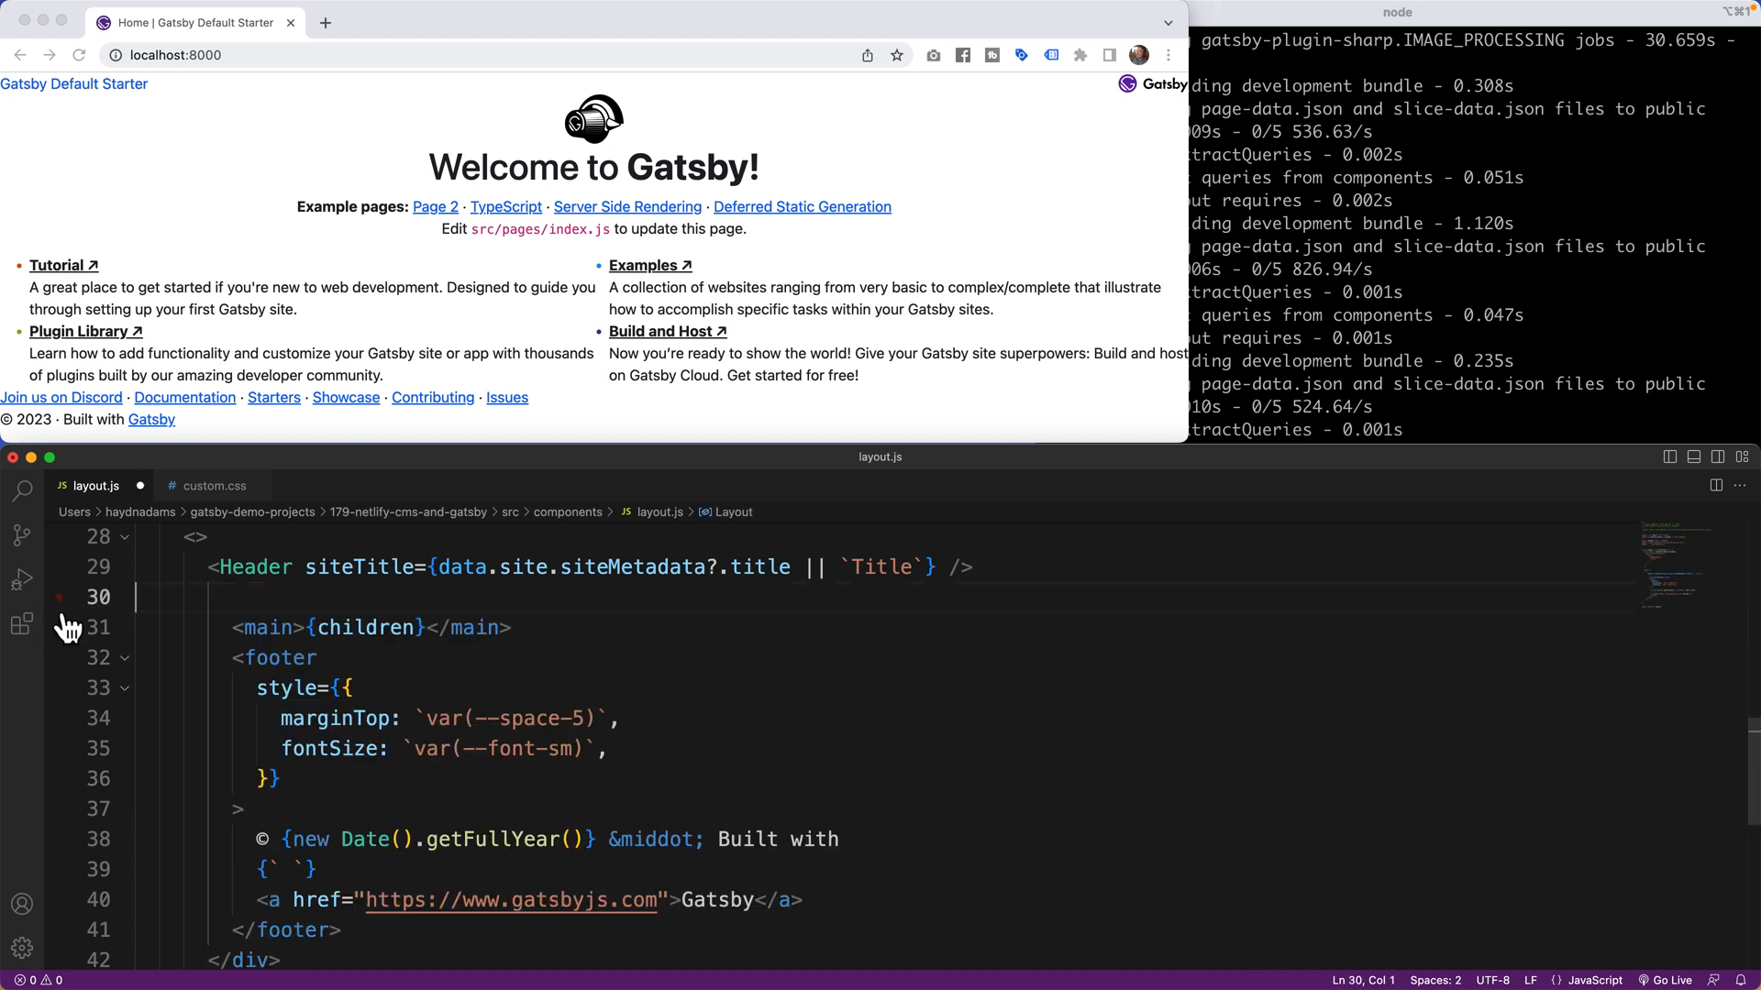
scroll(down, 3)
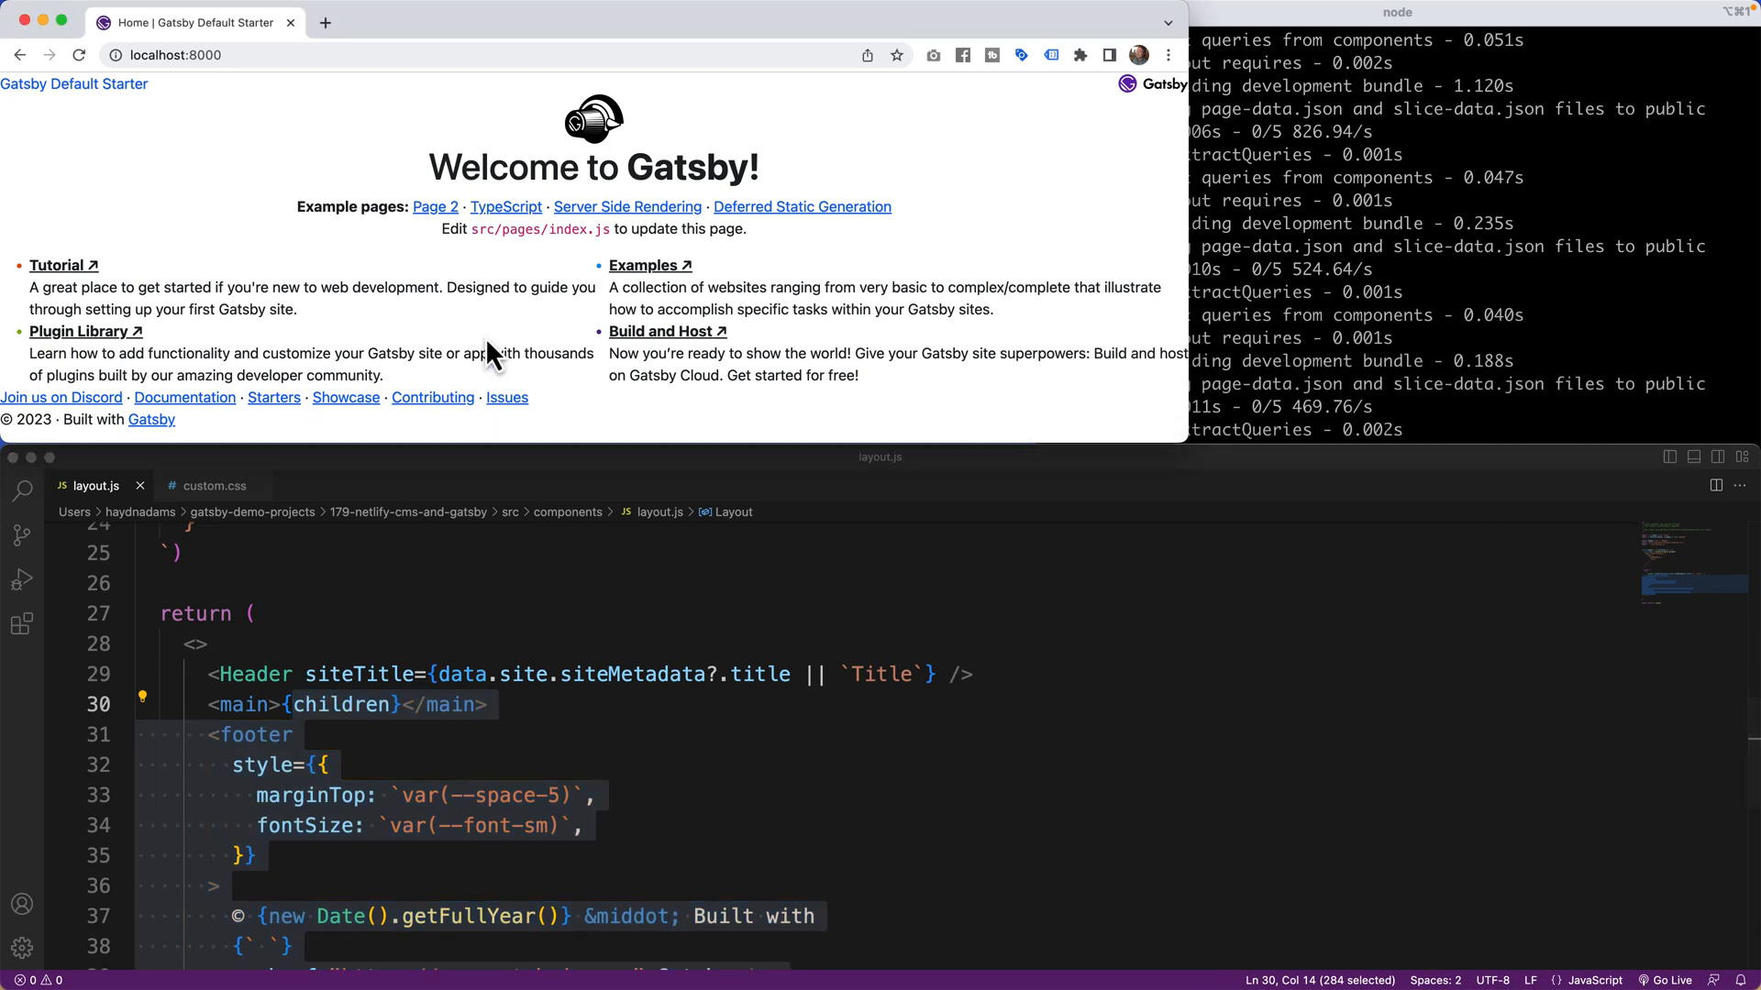
mouse_move(1141, 272)
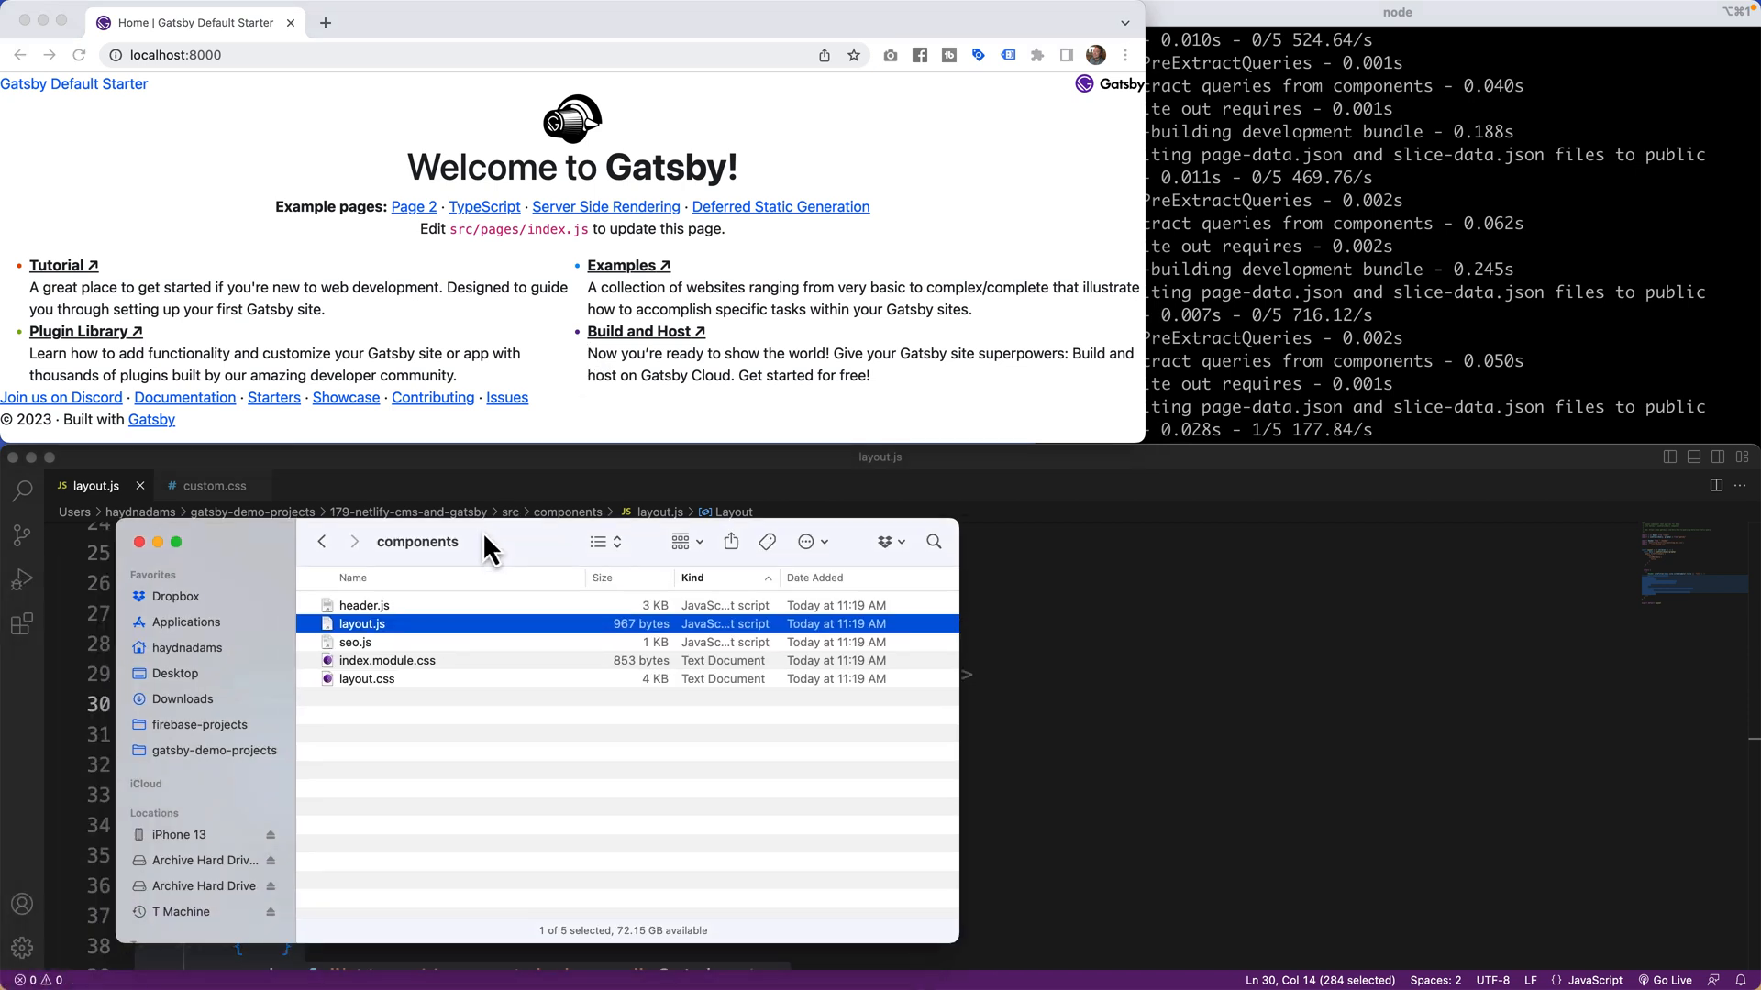
Delete layout.css from components, then navigate from src into the pages folder.
click(366, 678)
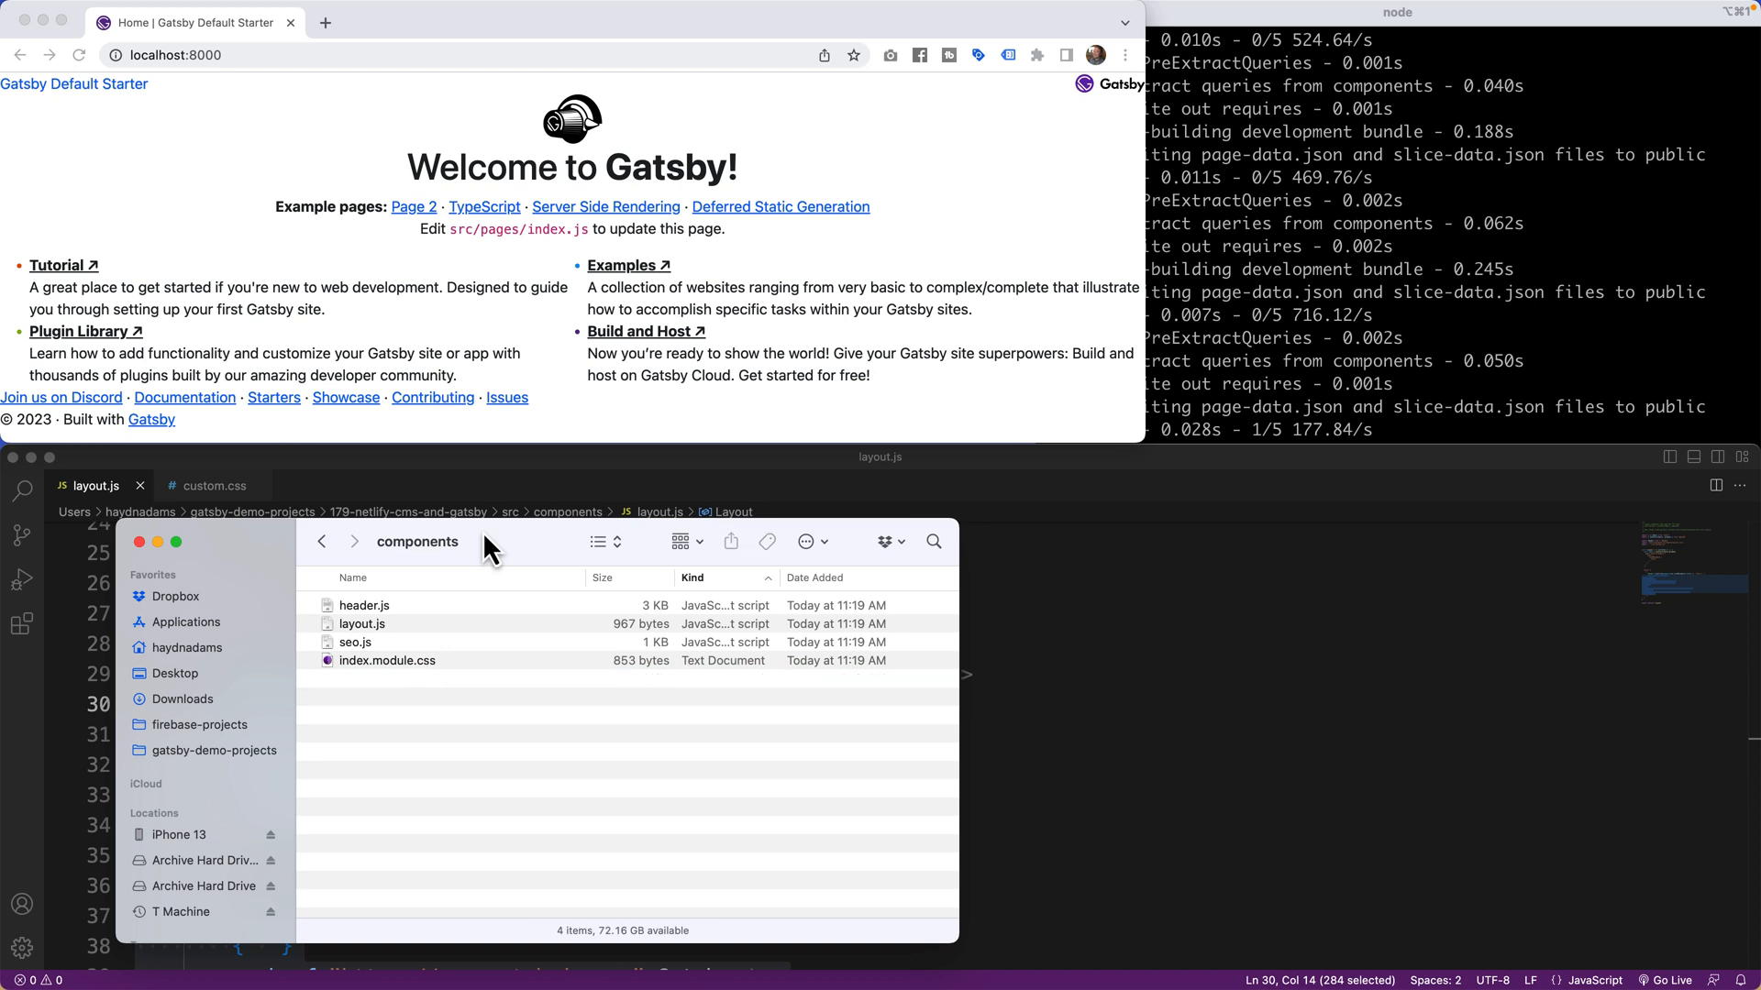
click(386, 660)
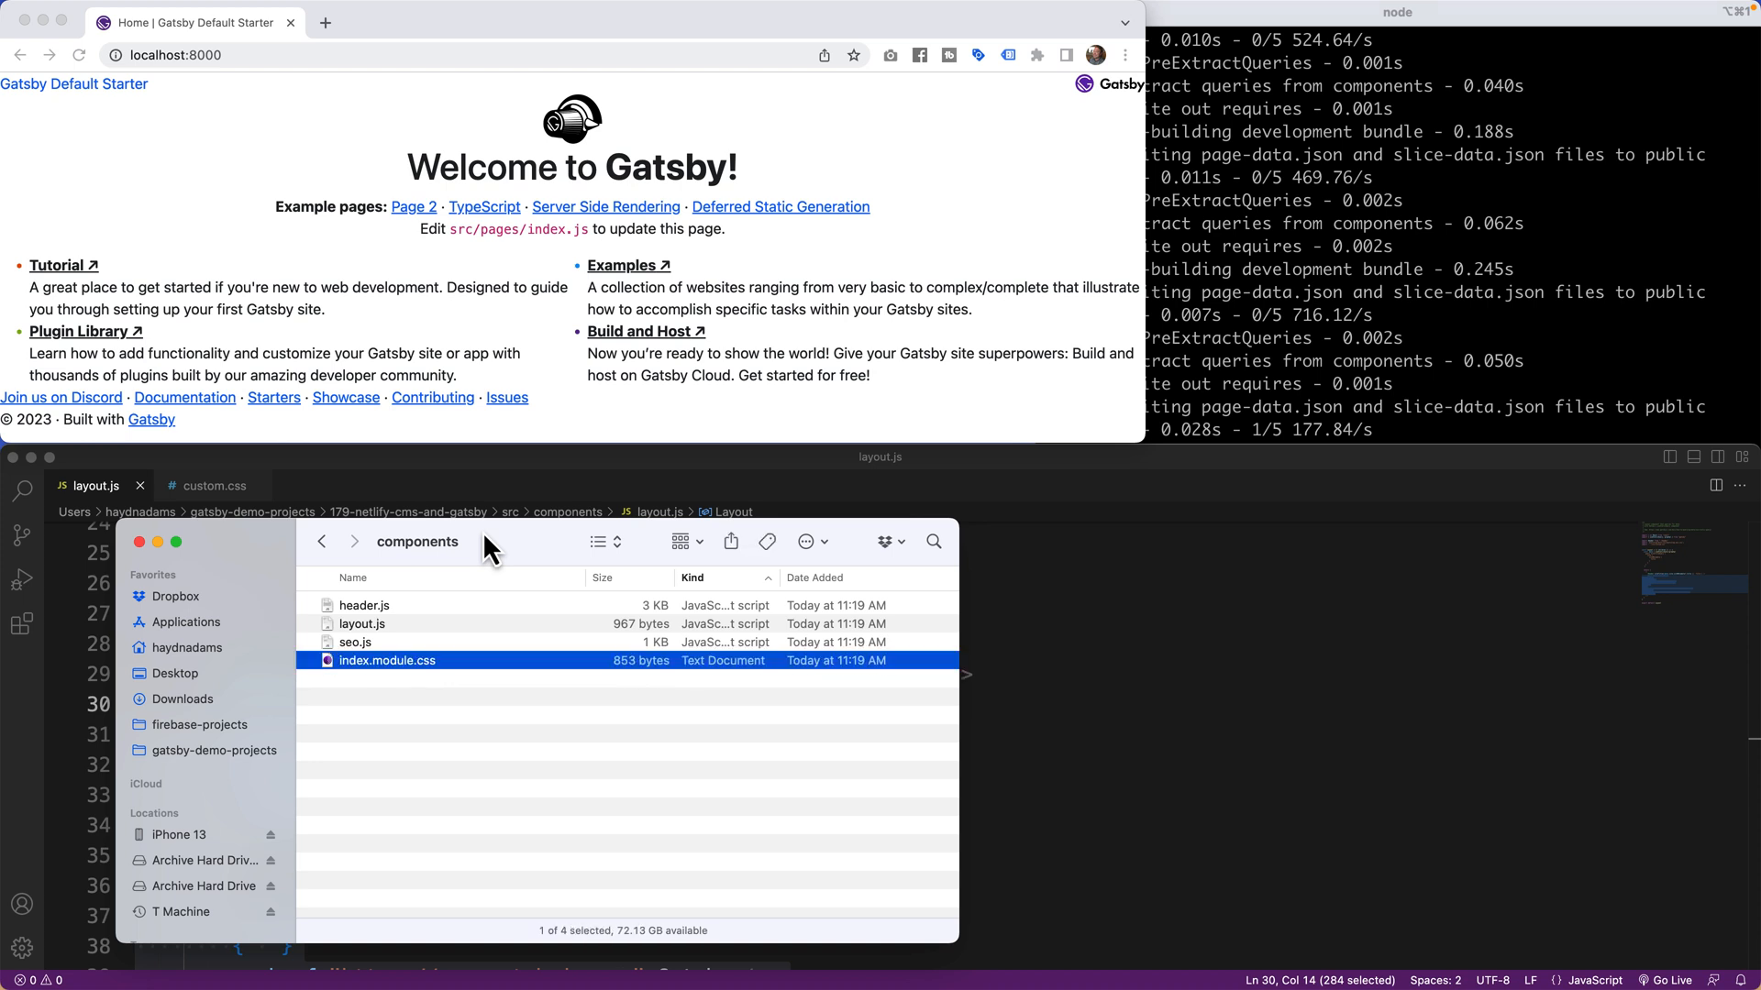
click(321, 541)
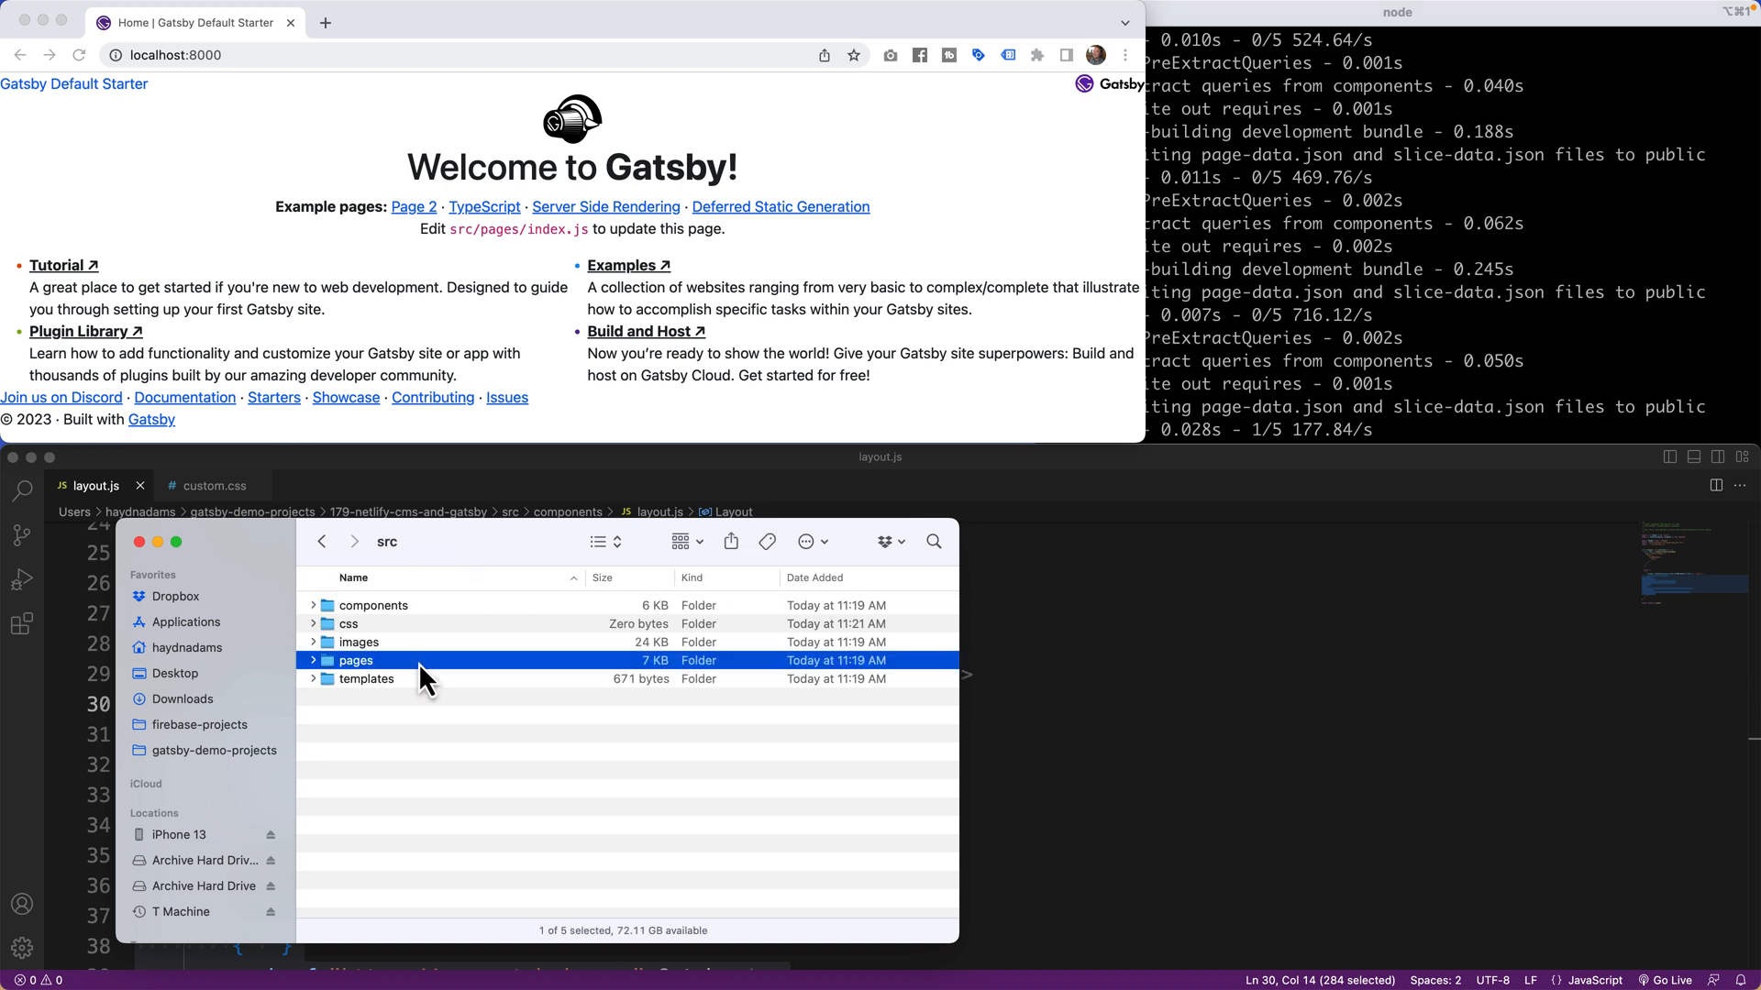
double_click(356, 660)
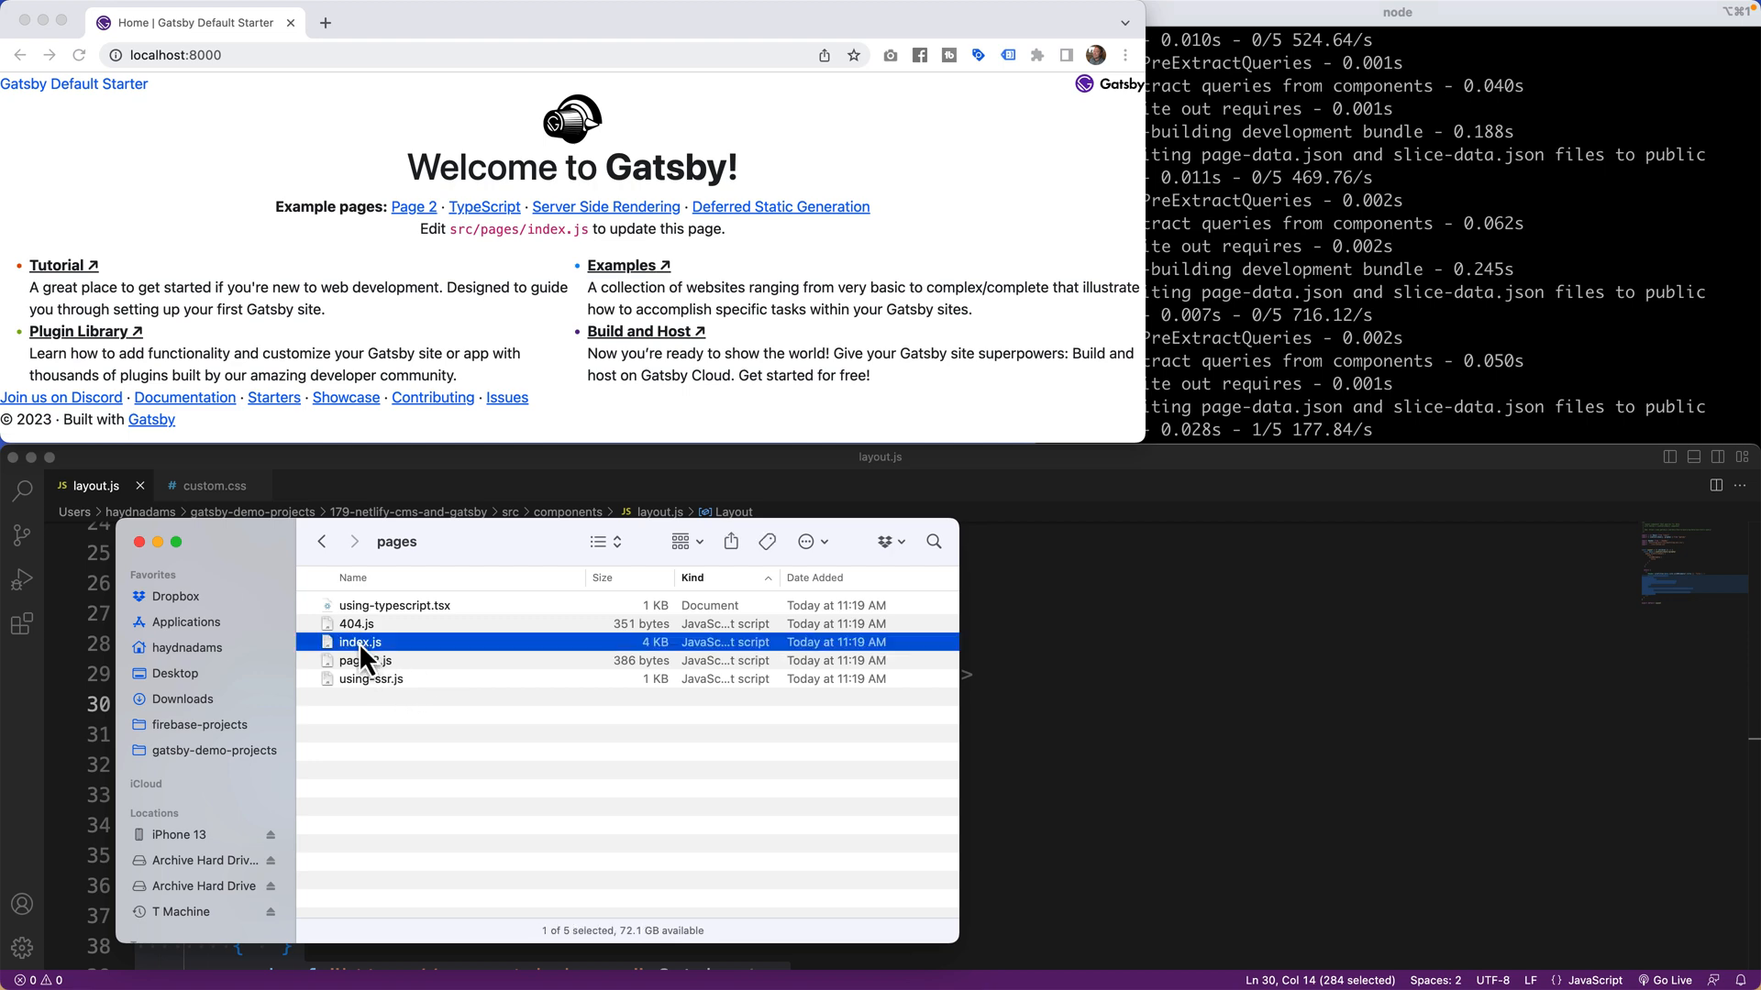
Replace the content inside Layout in index.js with the text 'Hello World'.
double_click(360, 641)
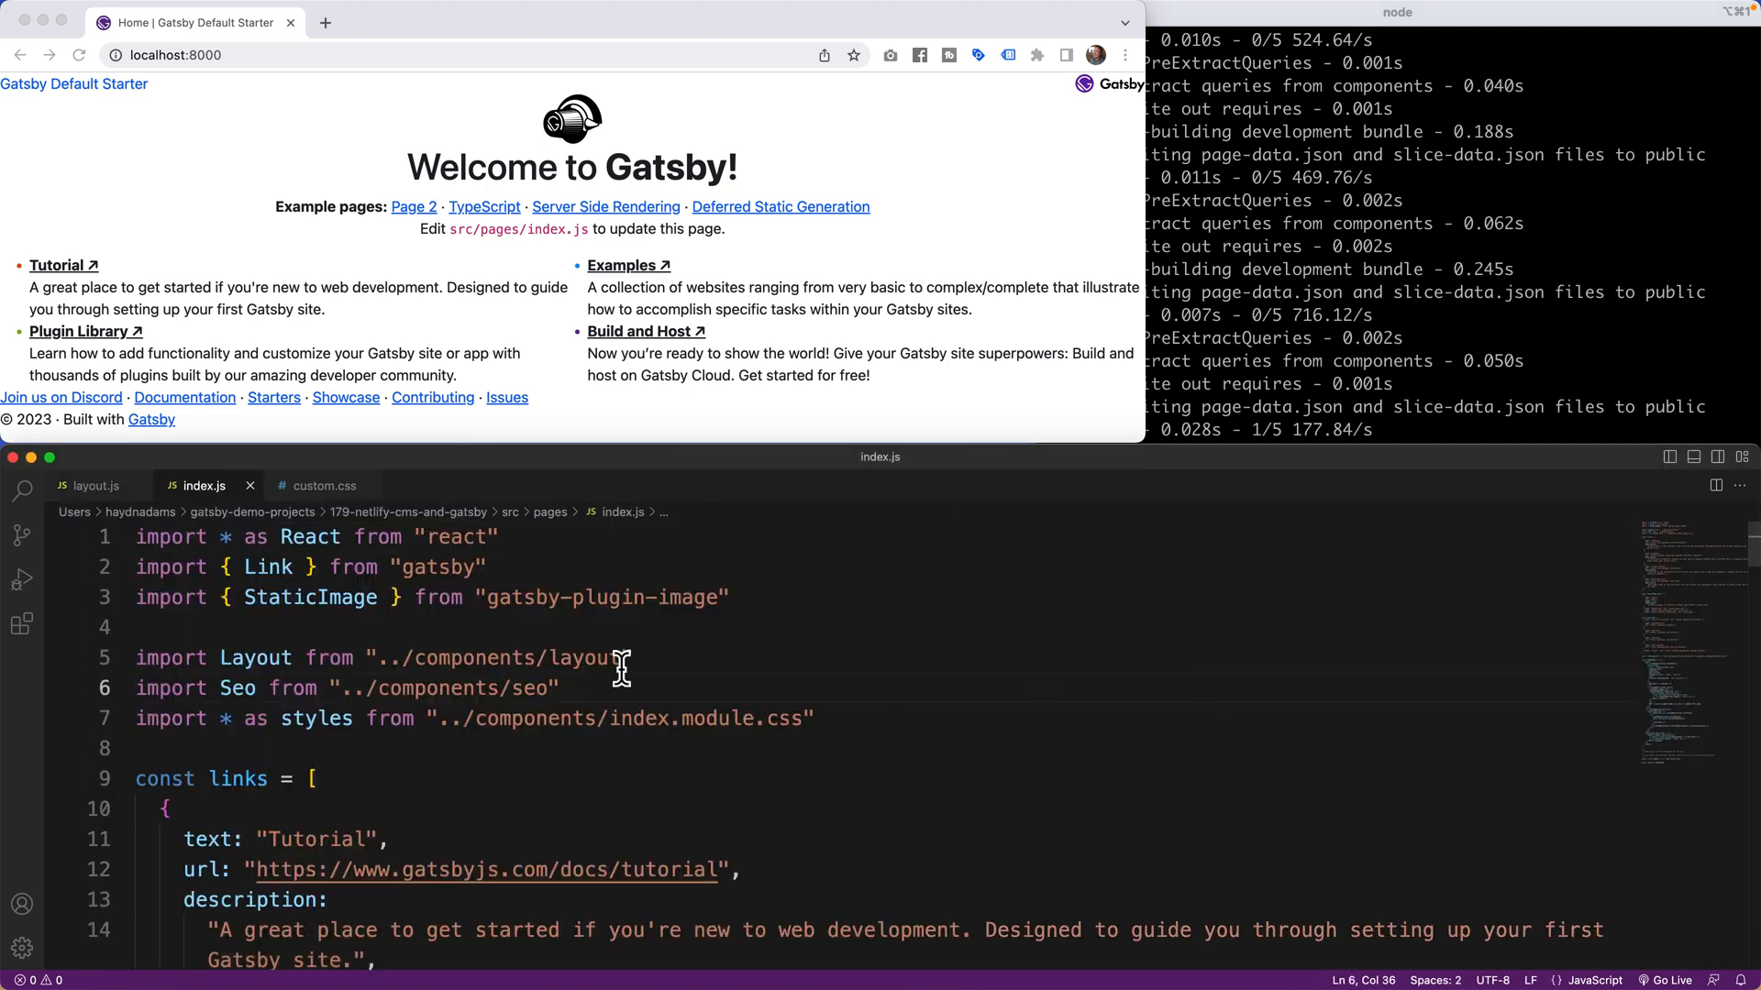
scroll(down, 3)
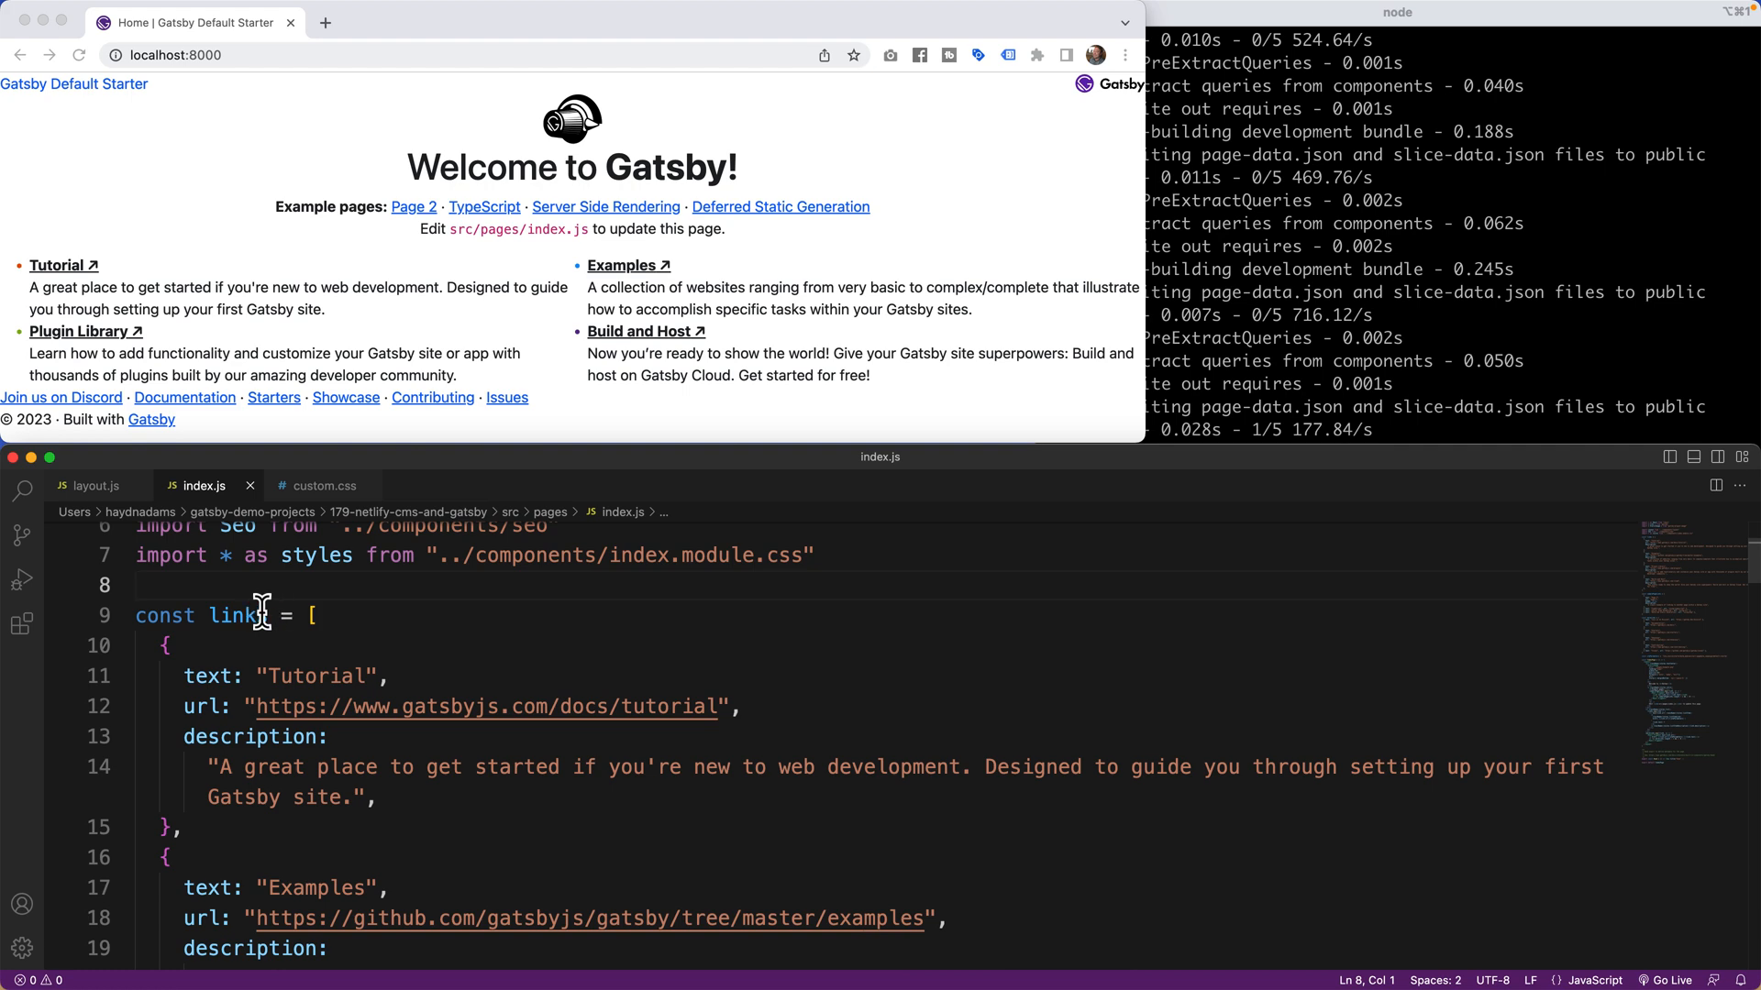
scroll(down, 3)
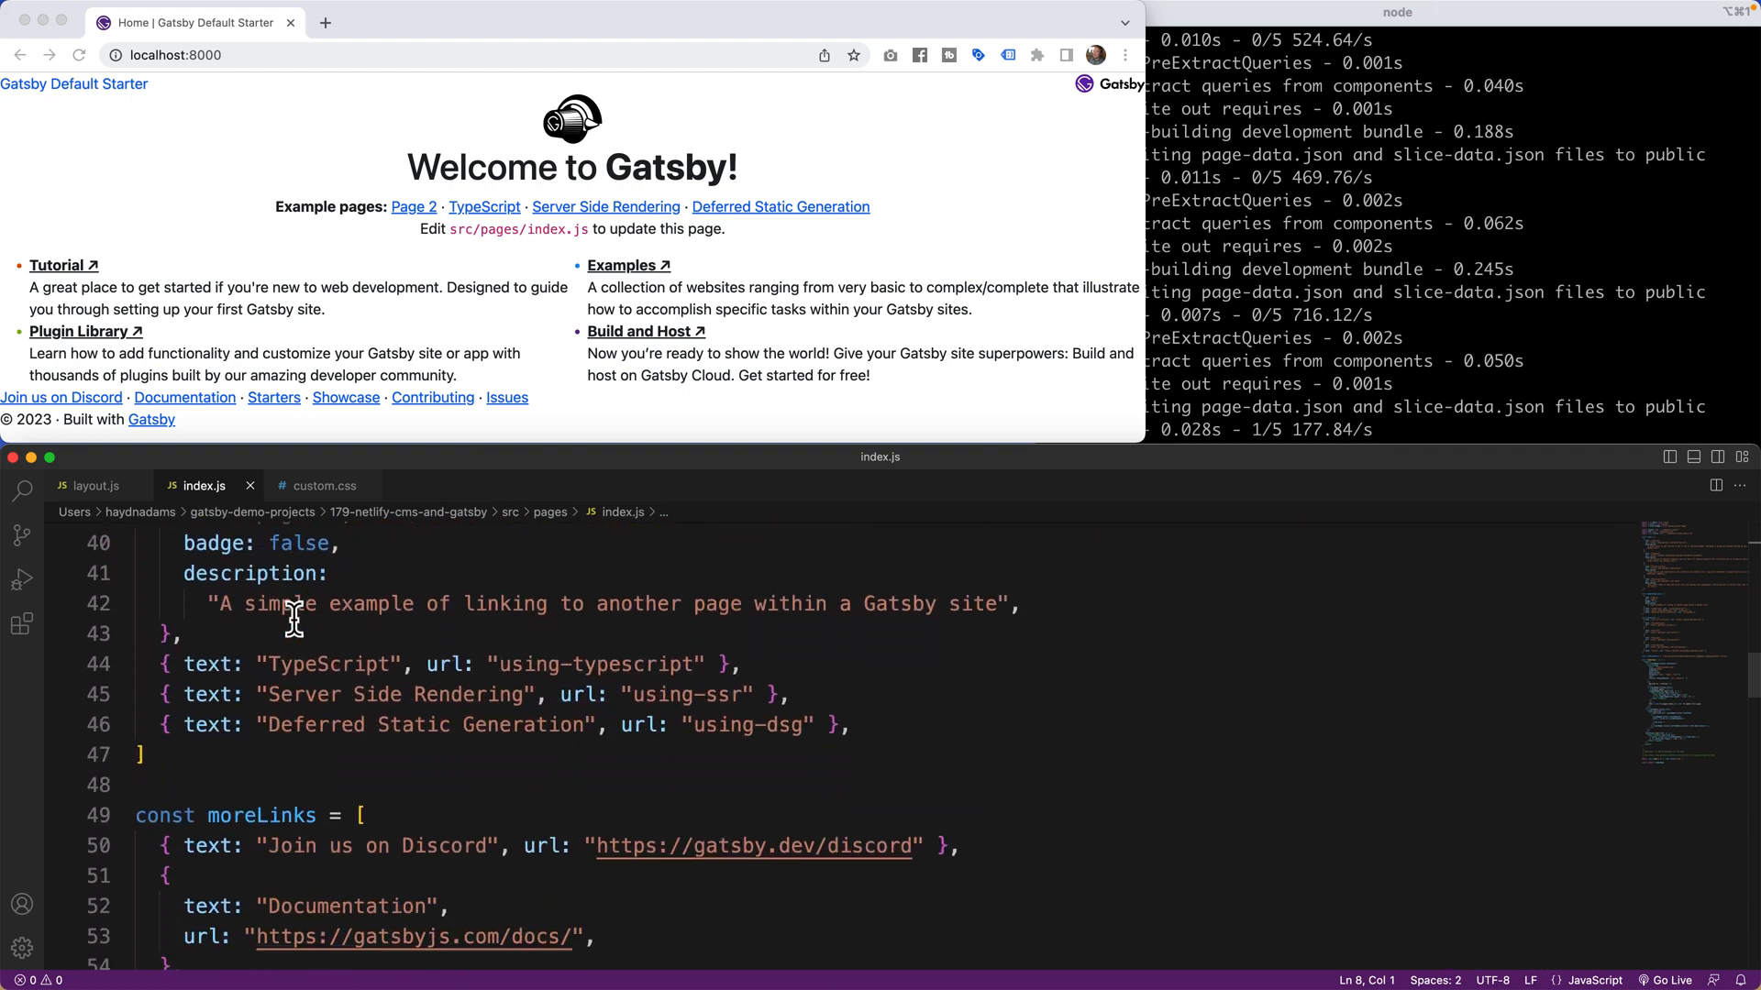
scroll(down, 3)
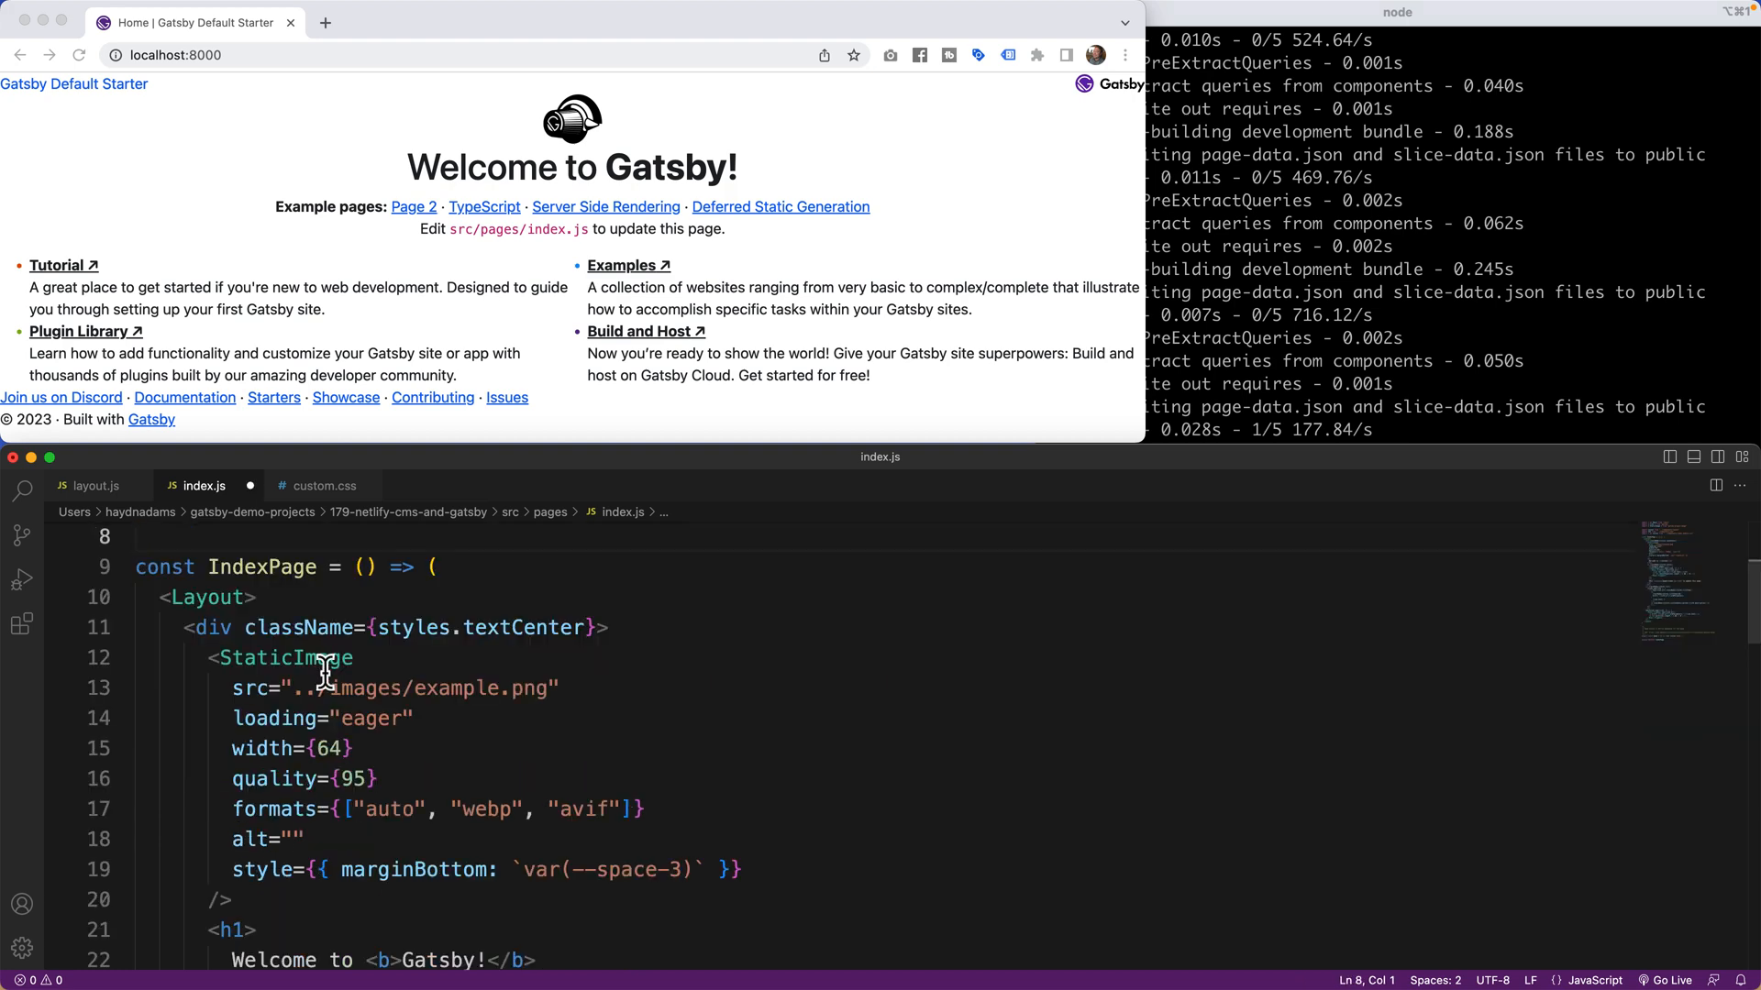
click(320, 656)
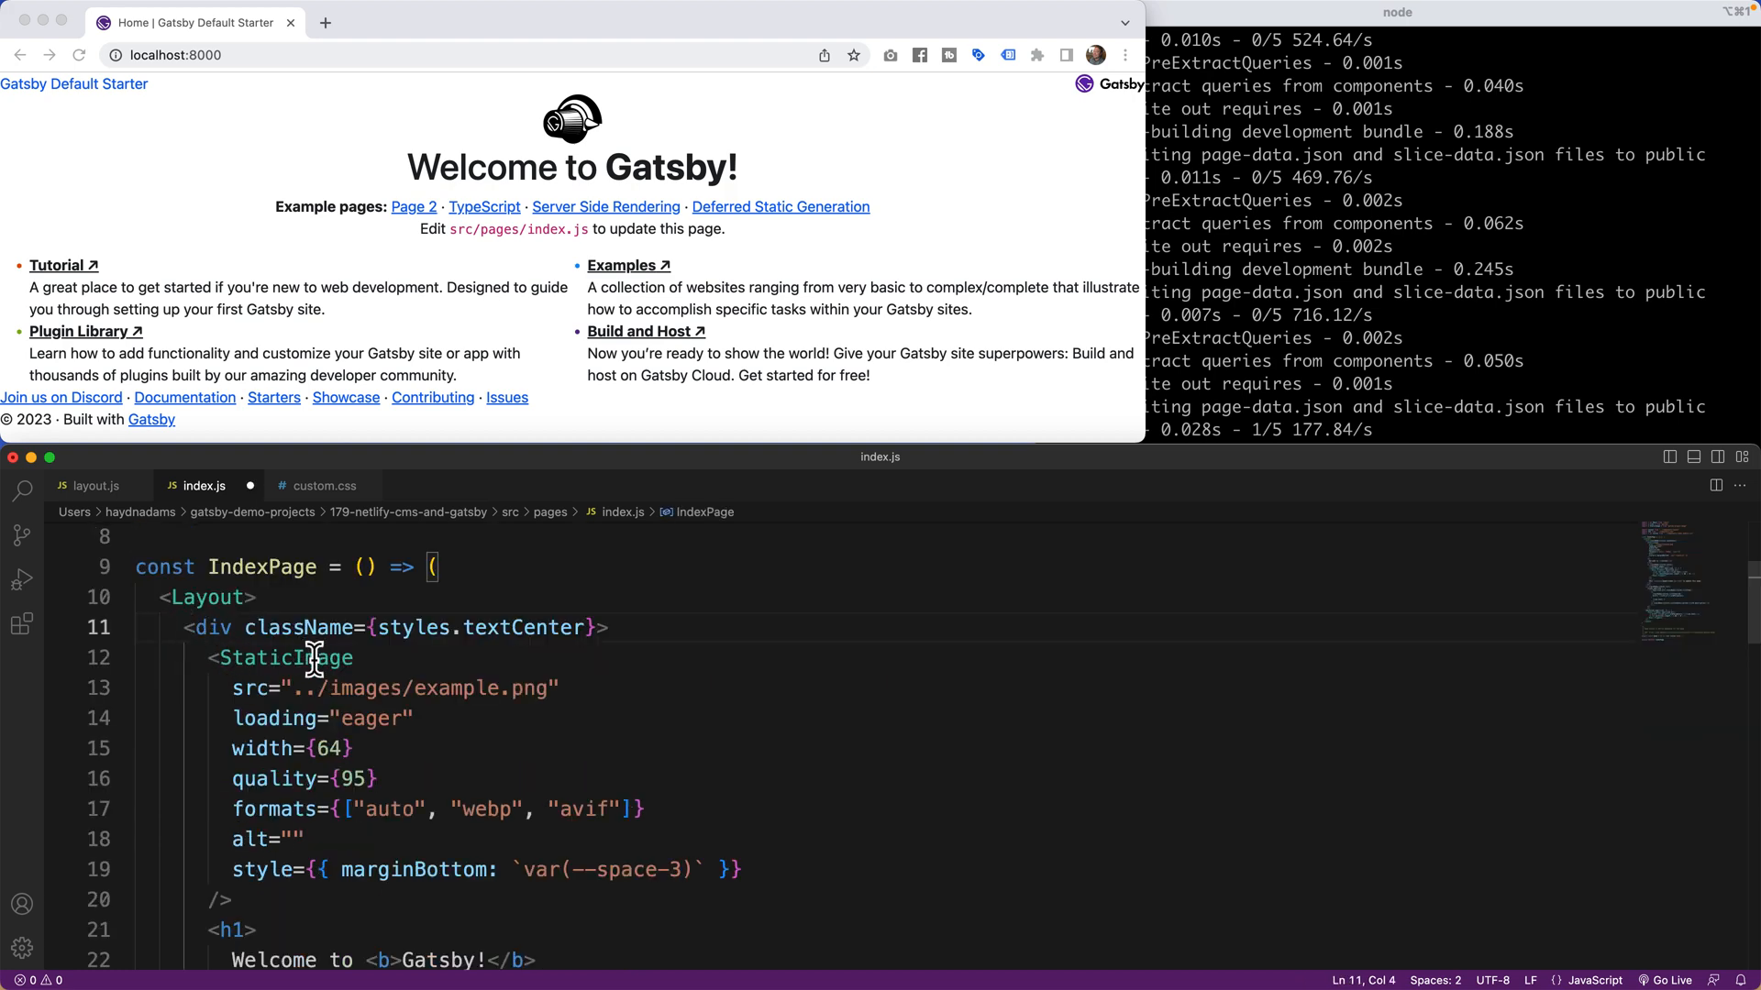
scroll(down, 3)
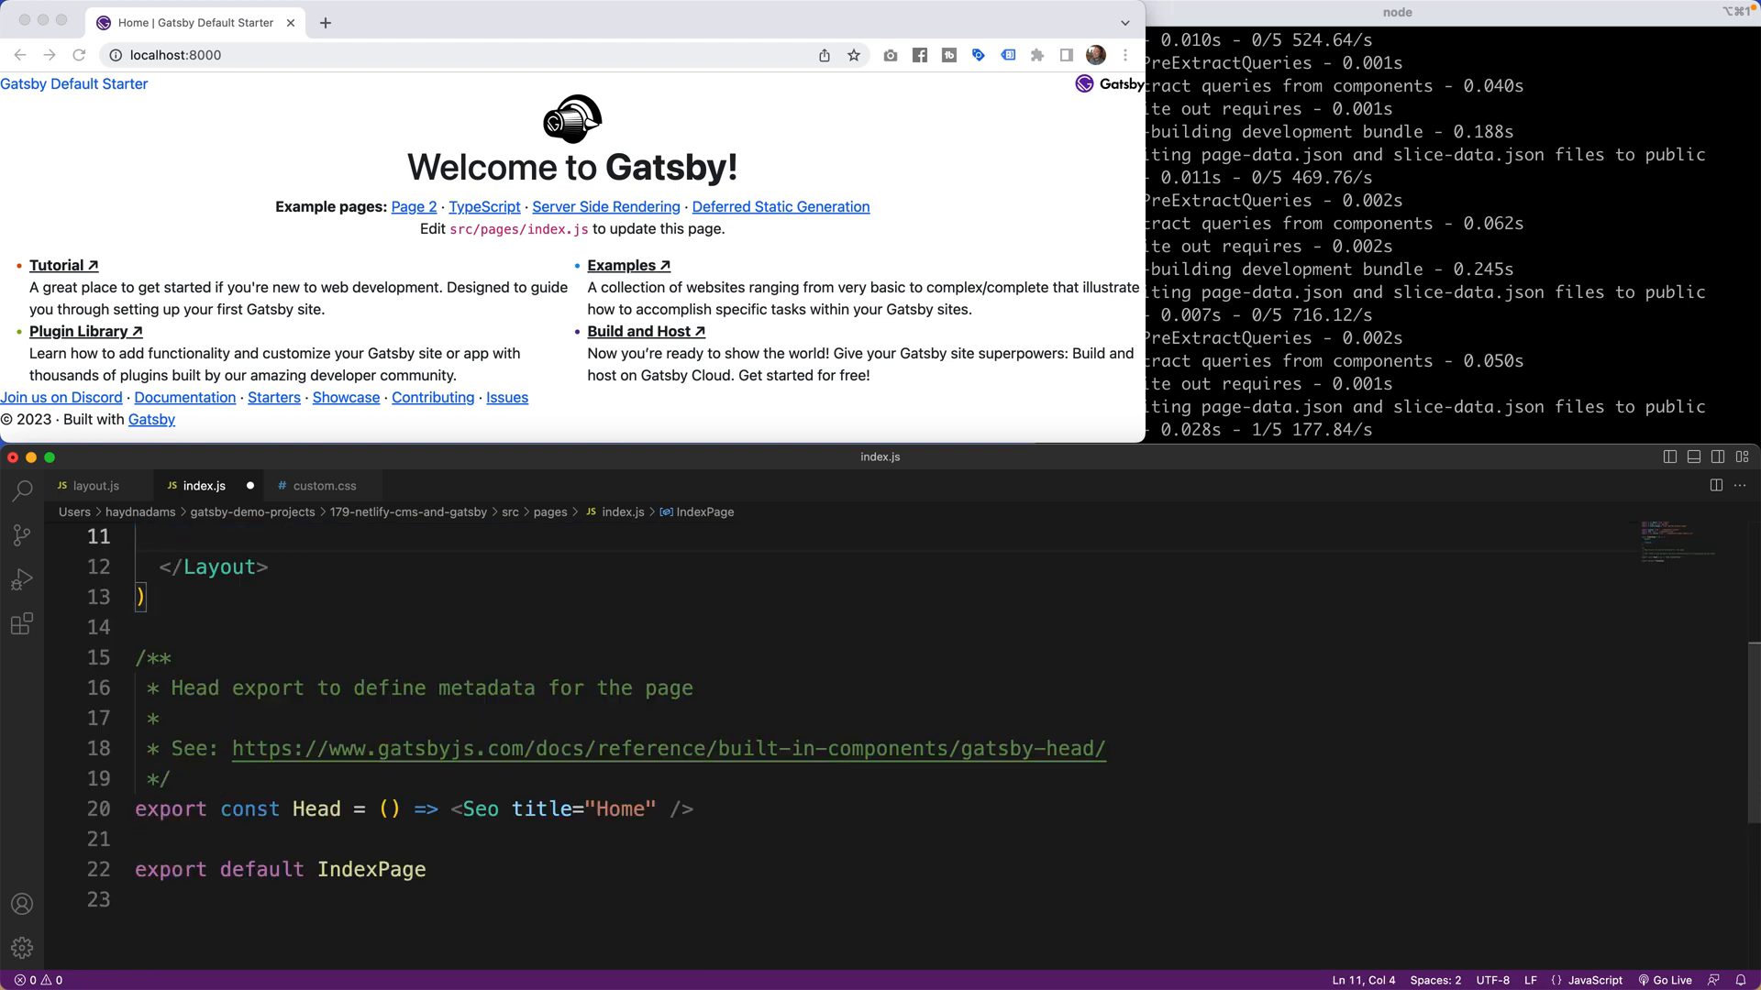
text(Hell)
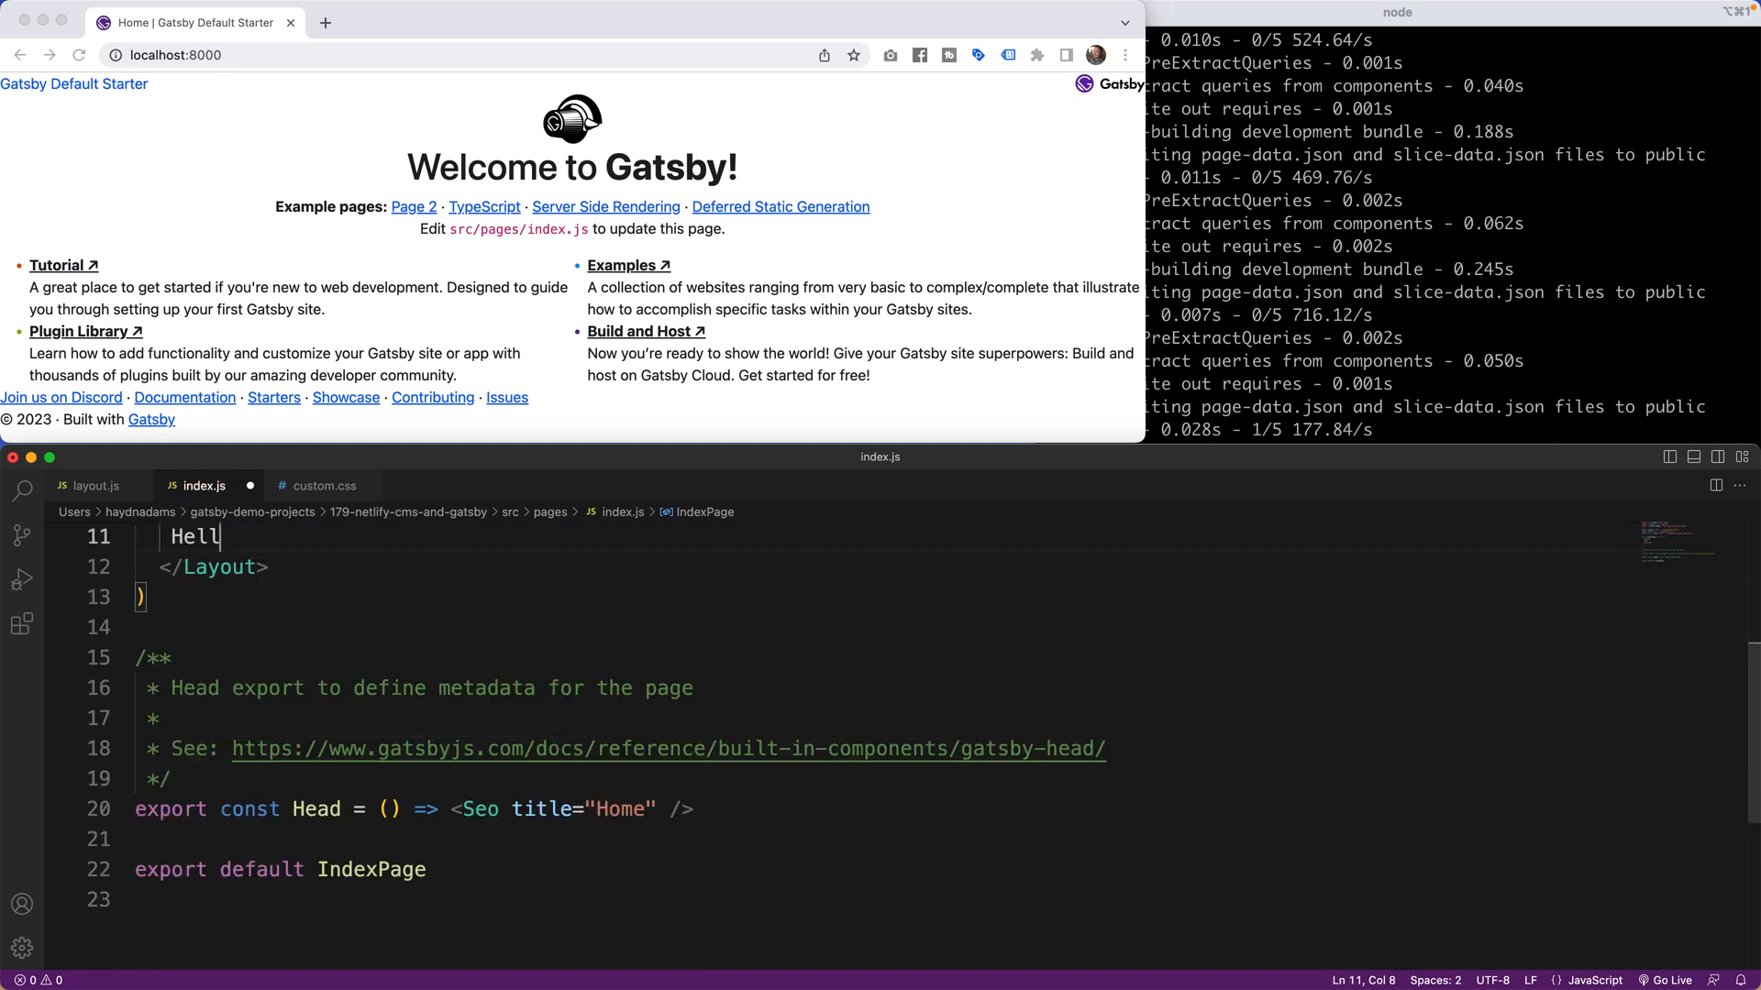
text(o World)
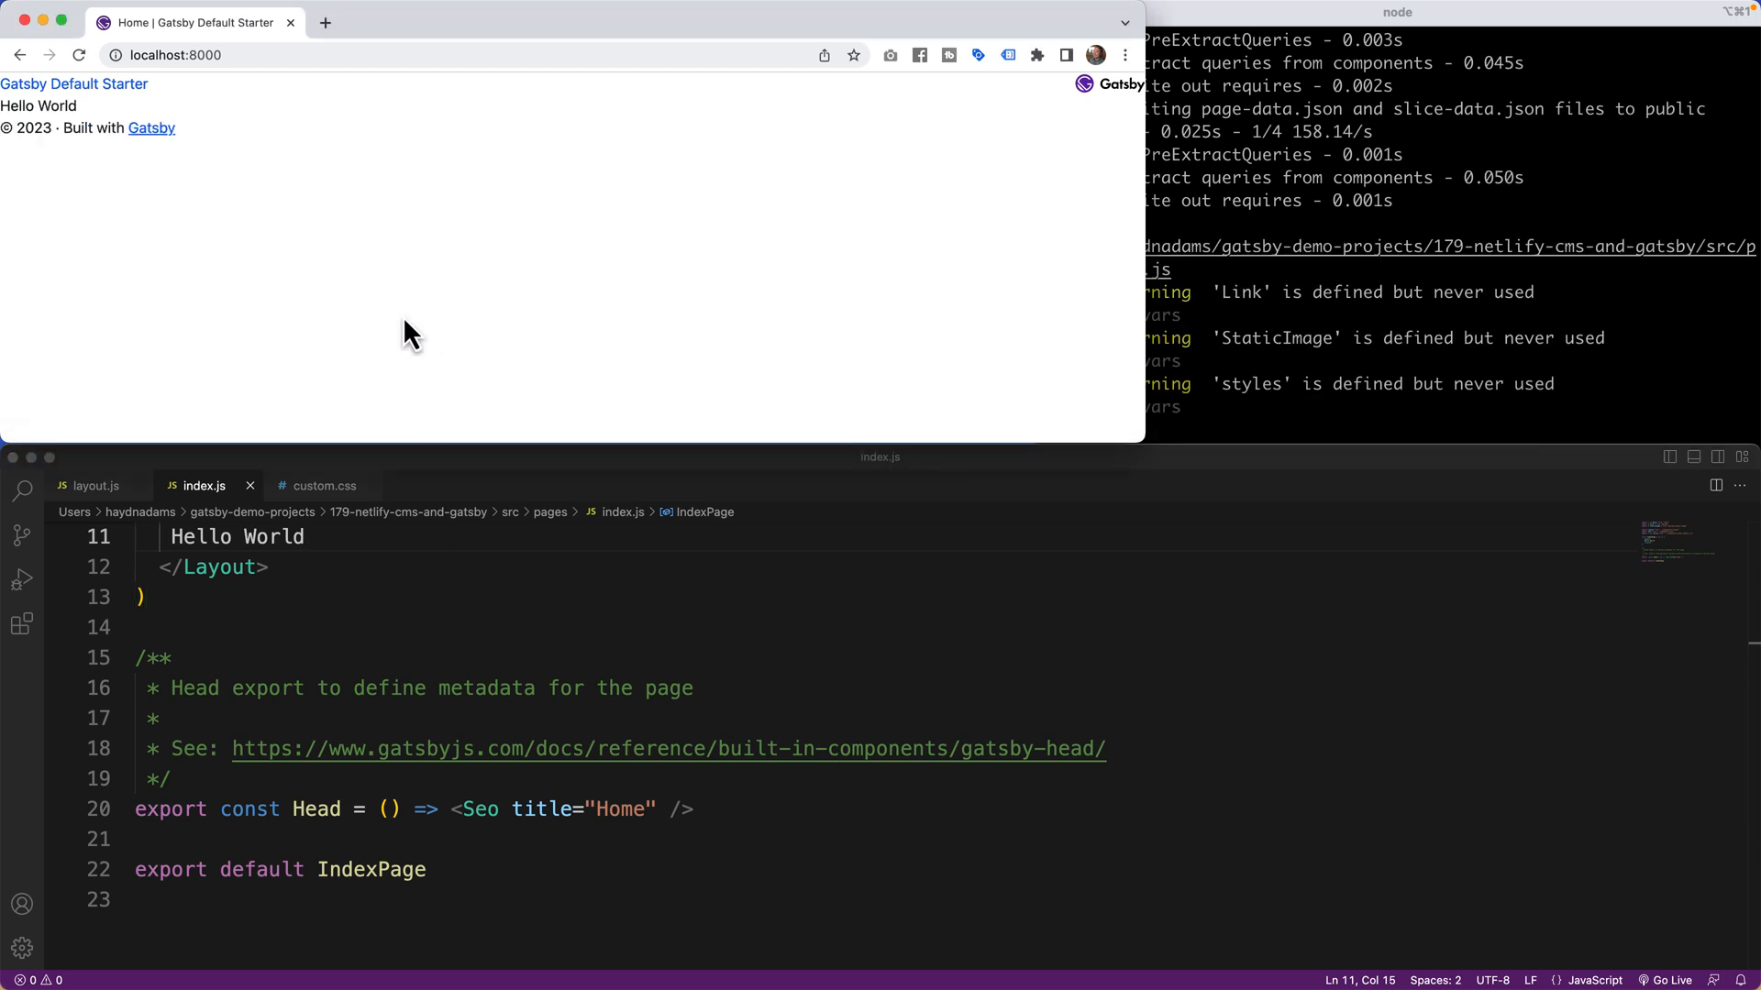
mouse_move(31, 100)
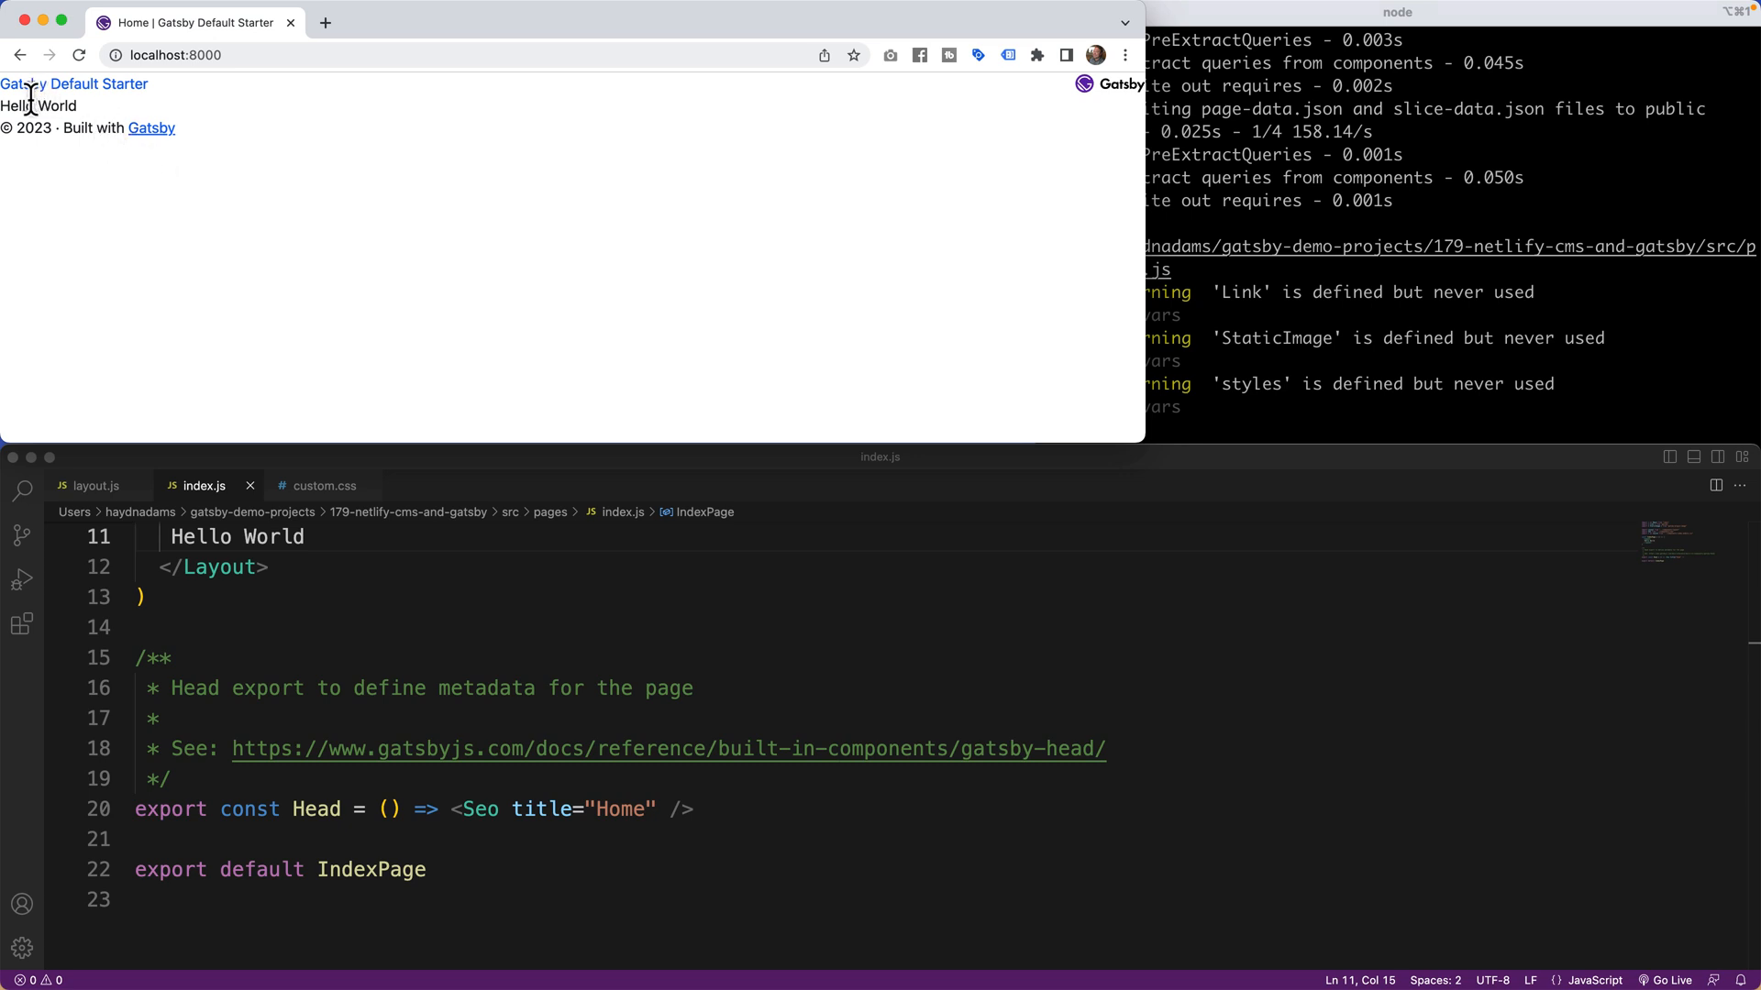
mouse_move(826, 146)
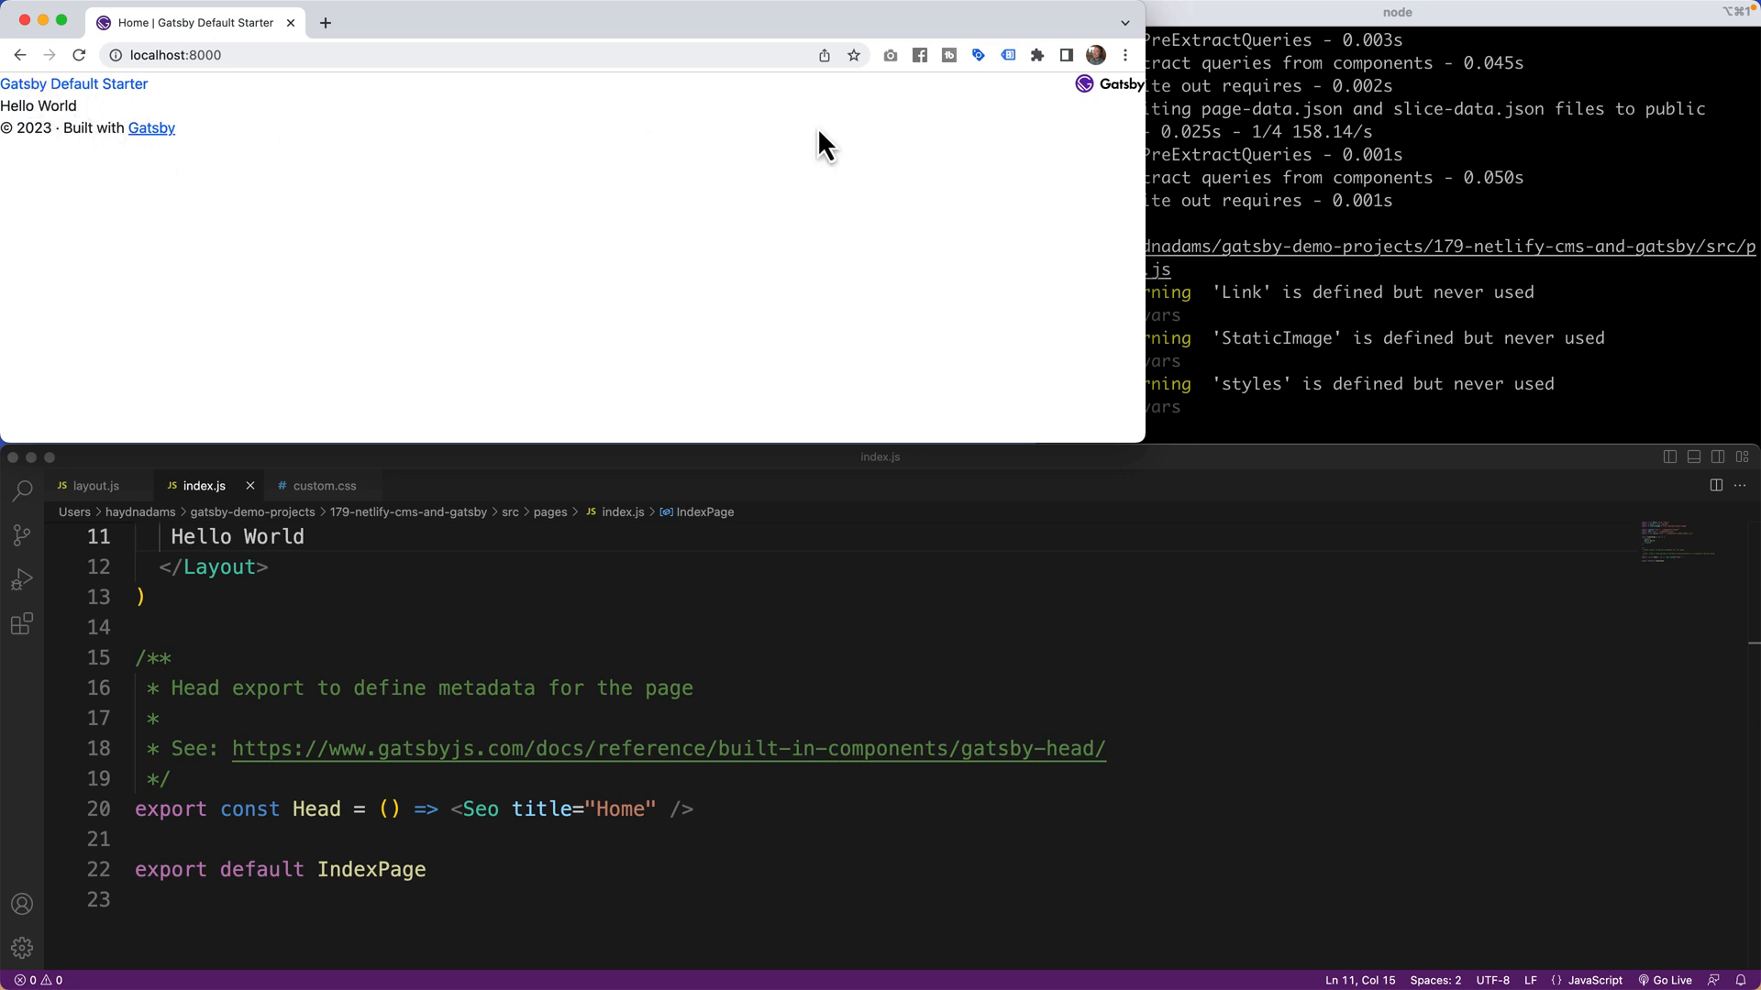
mouse_move(731, 650)
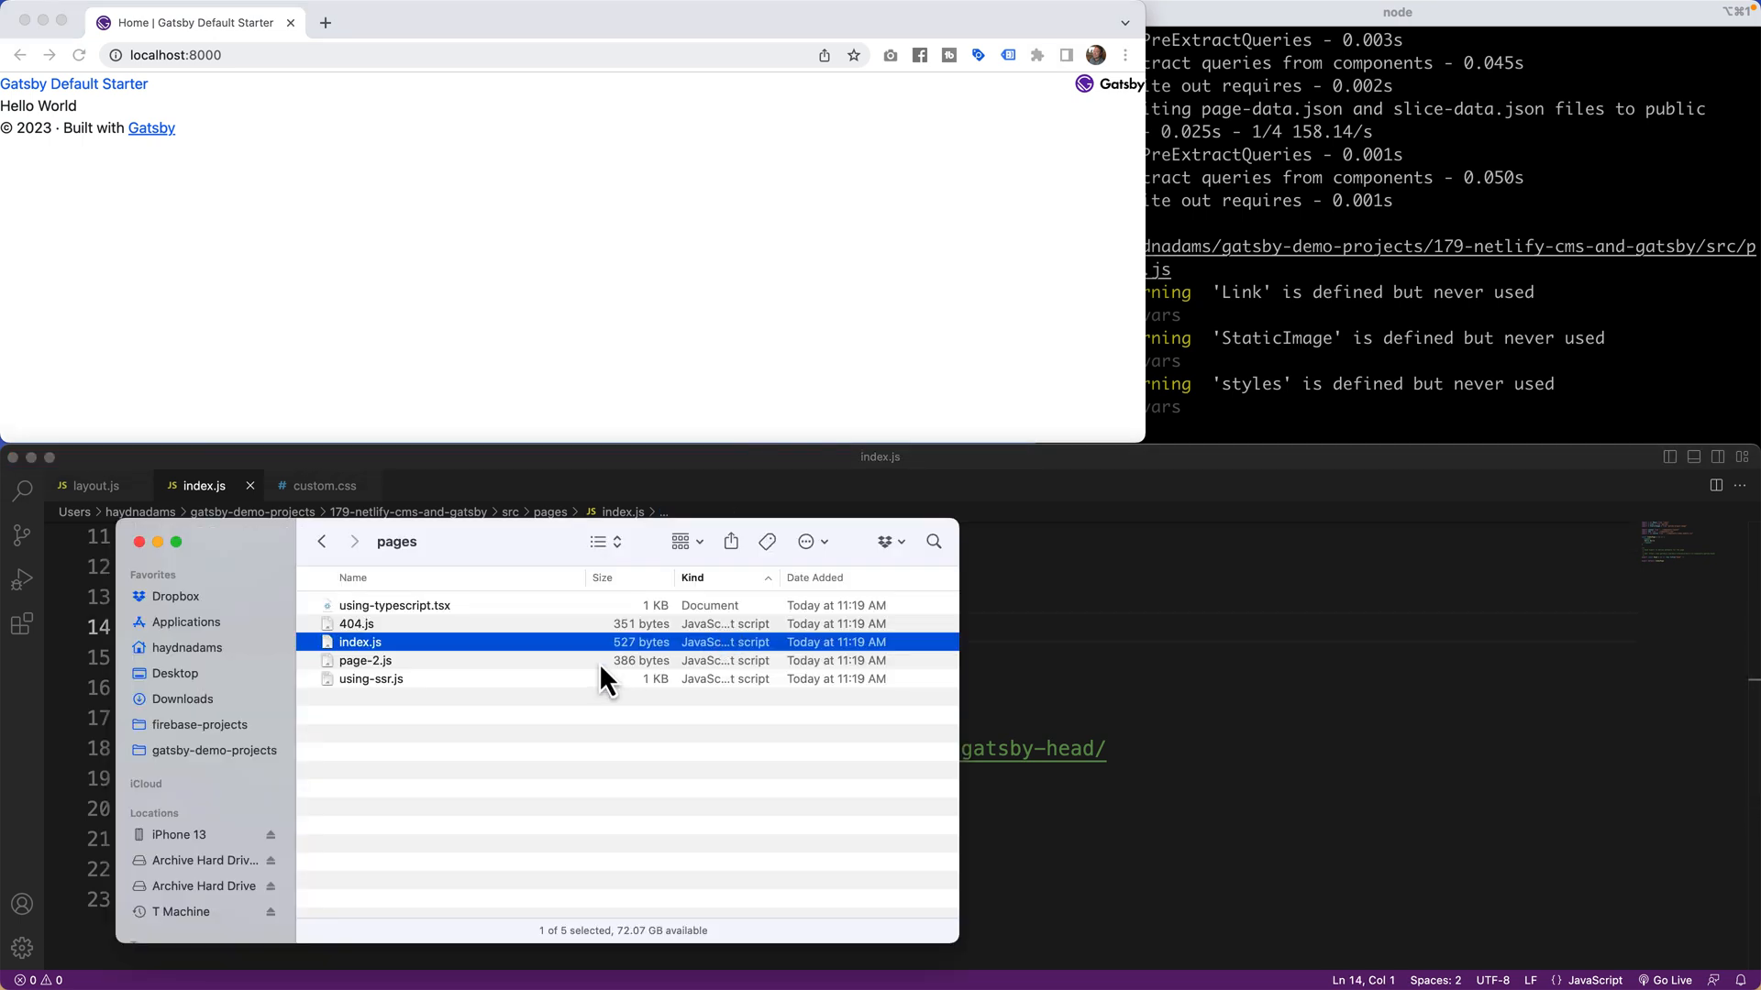
Delete using-typescript.tsx from pages and clear all code in gatsby-node.js.
click(395, 605)
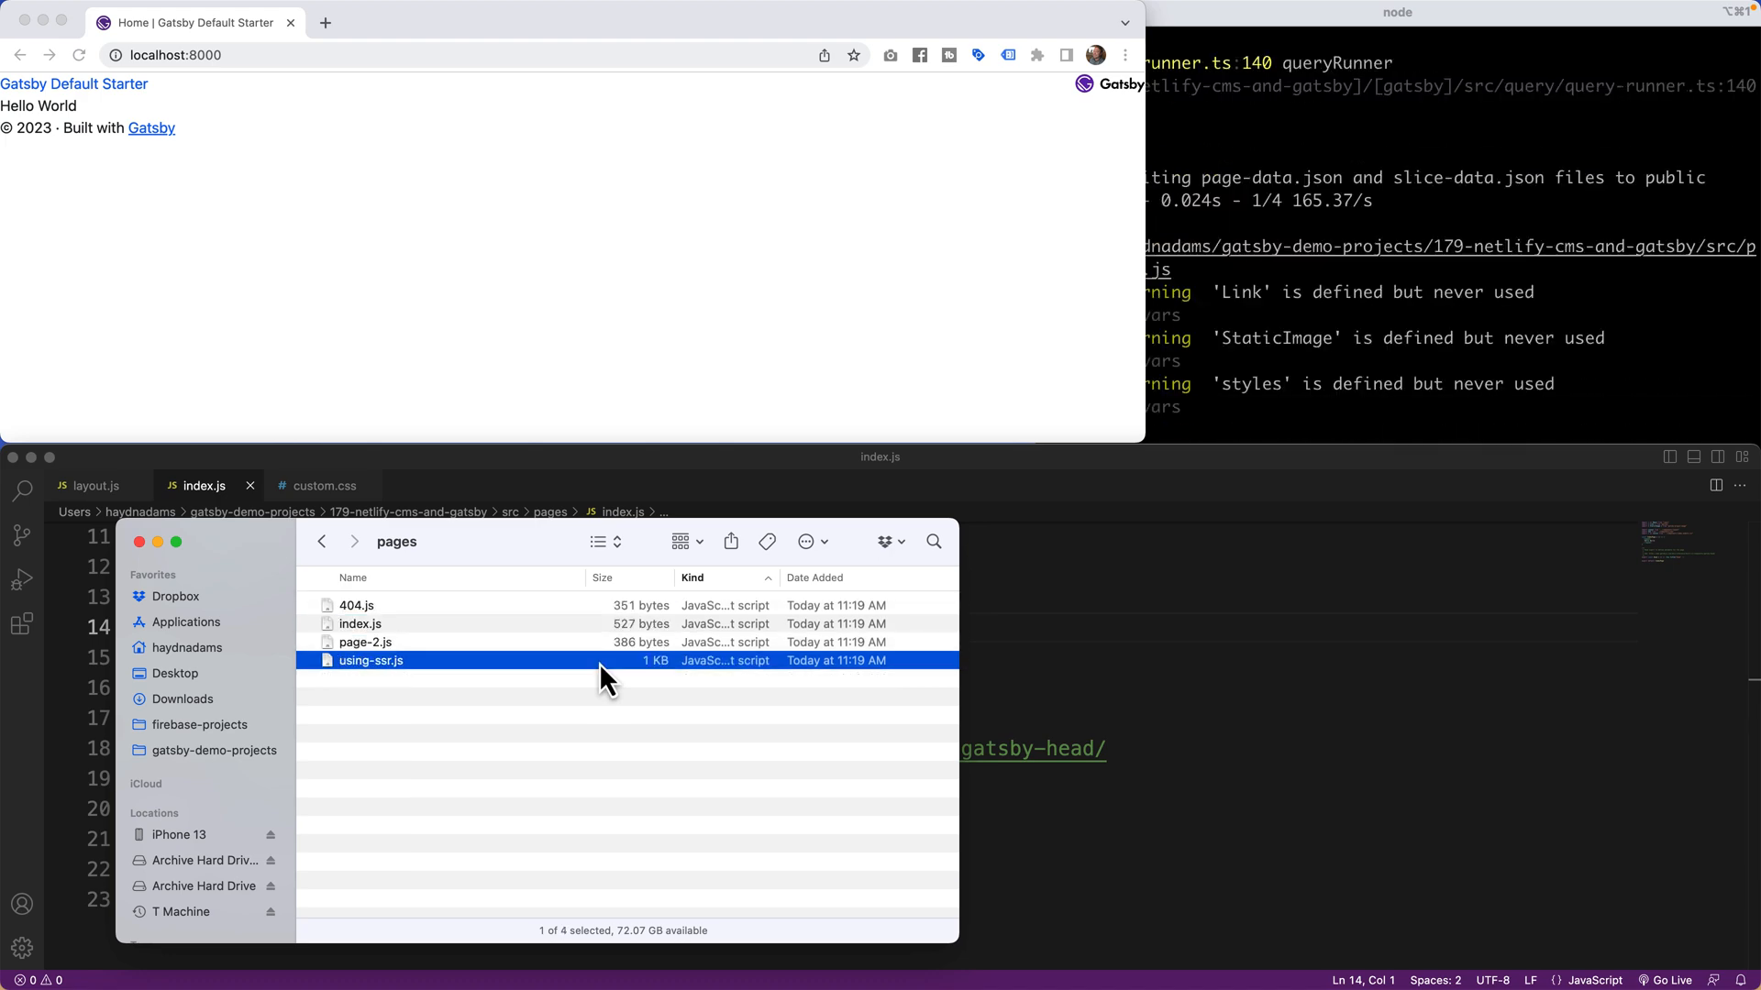
click(322, 541)
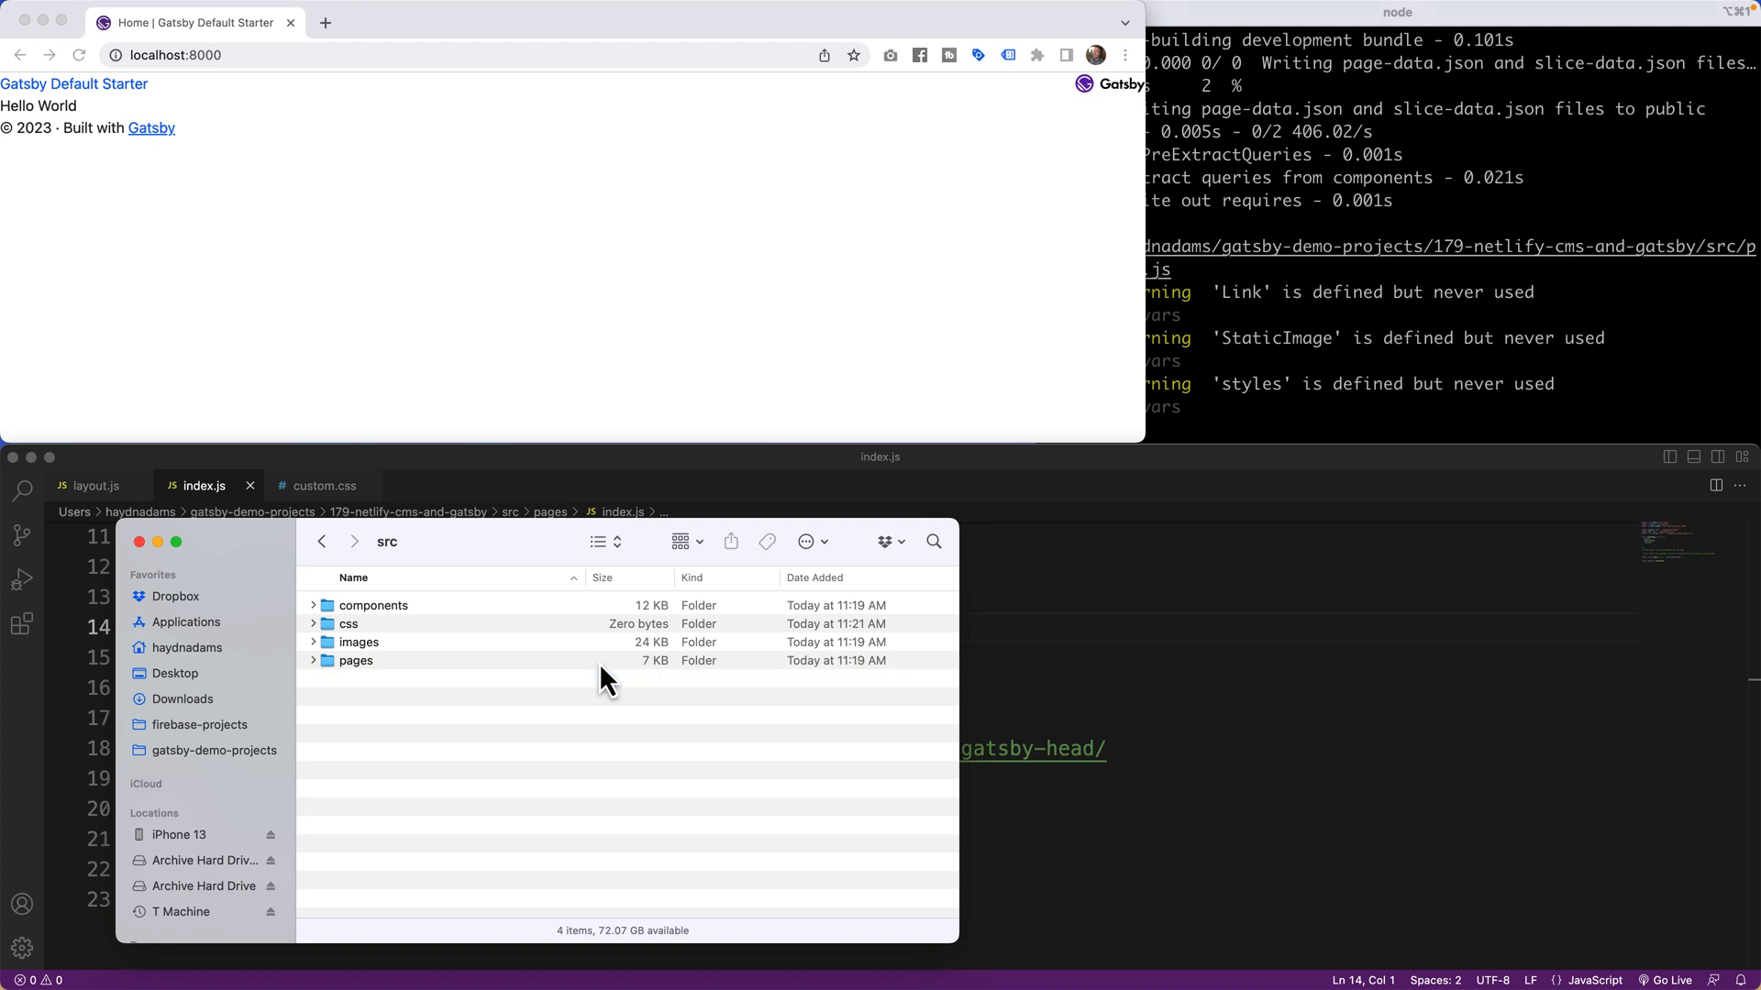
click(322, 541)
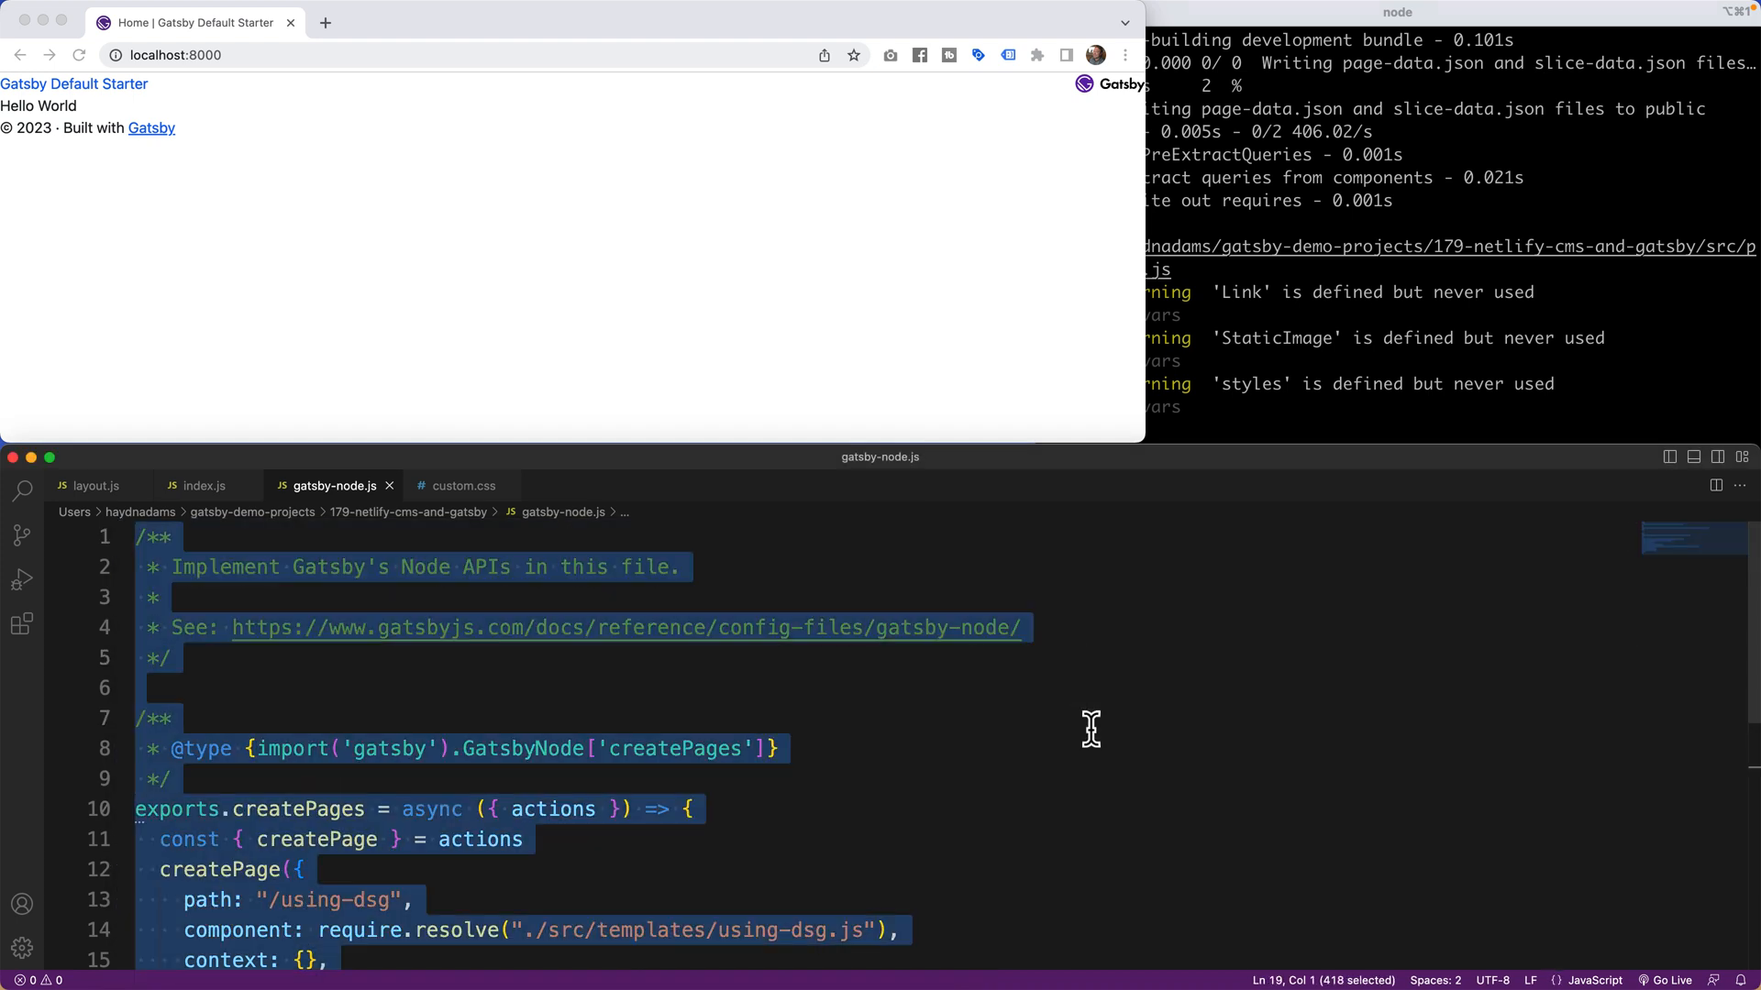
key(Delete)
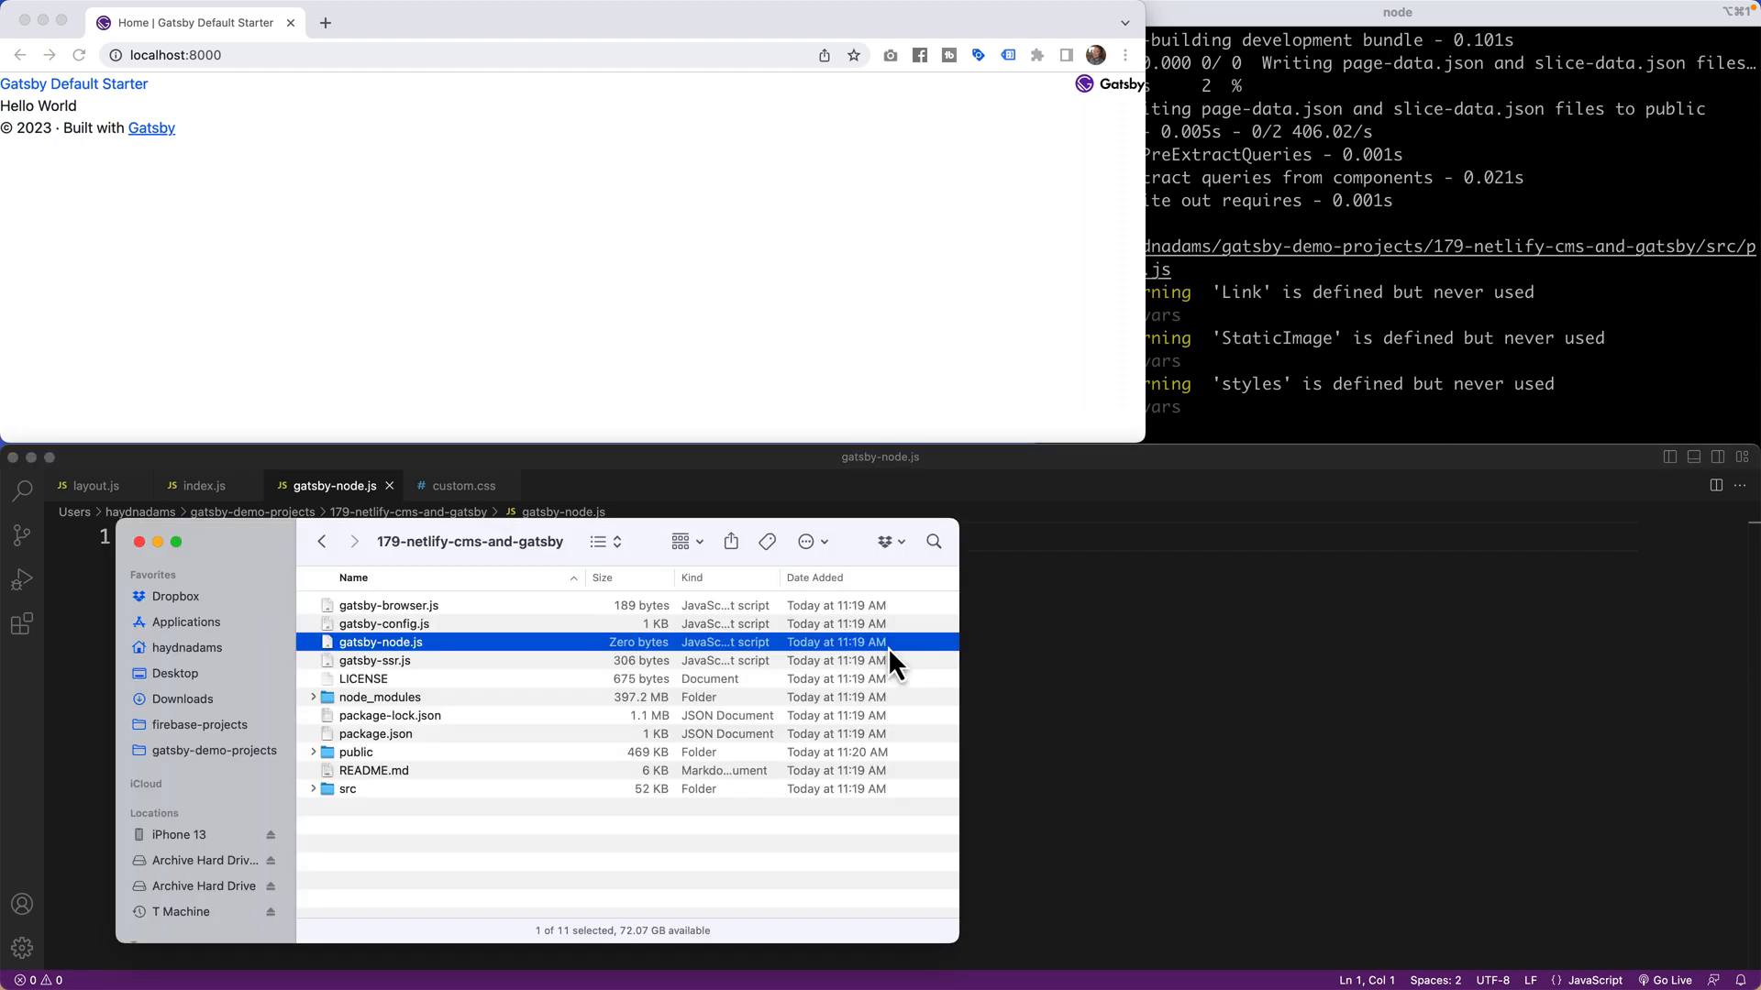
Browse src/components, then return to the project root to open gatsby-config.js.
double_click(347, 789)
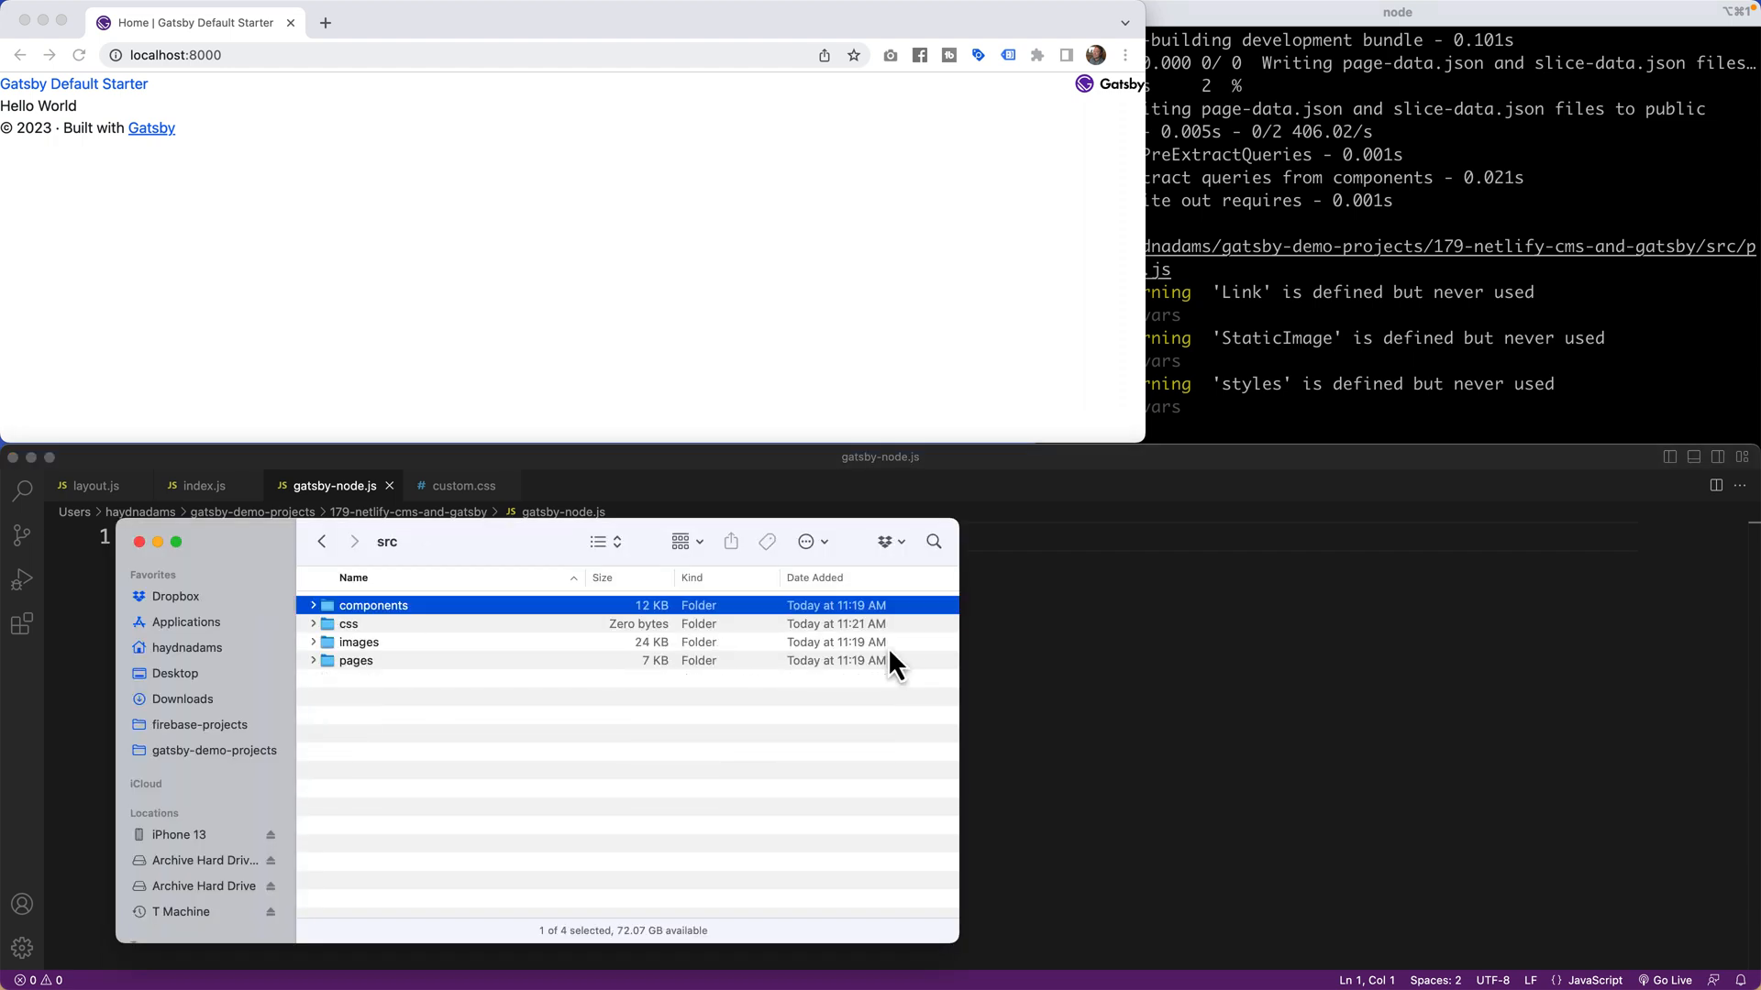
double_click(374, 605)
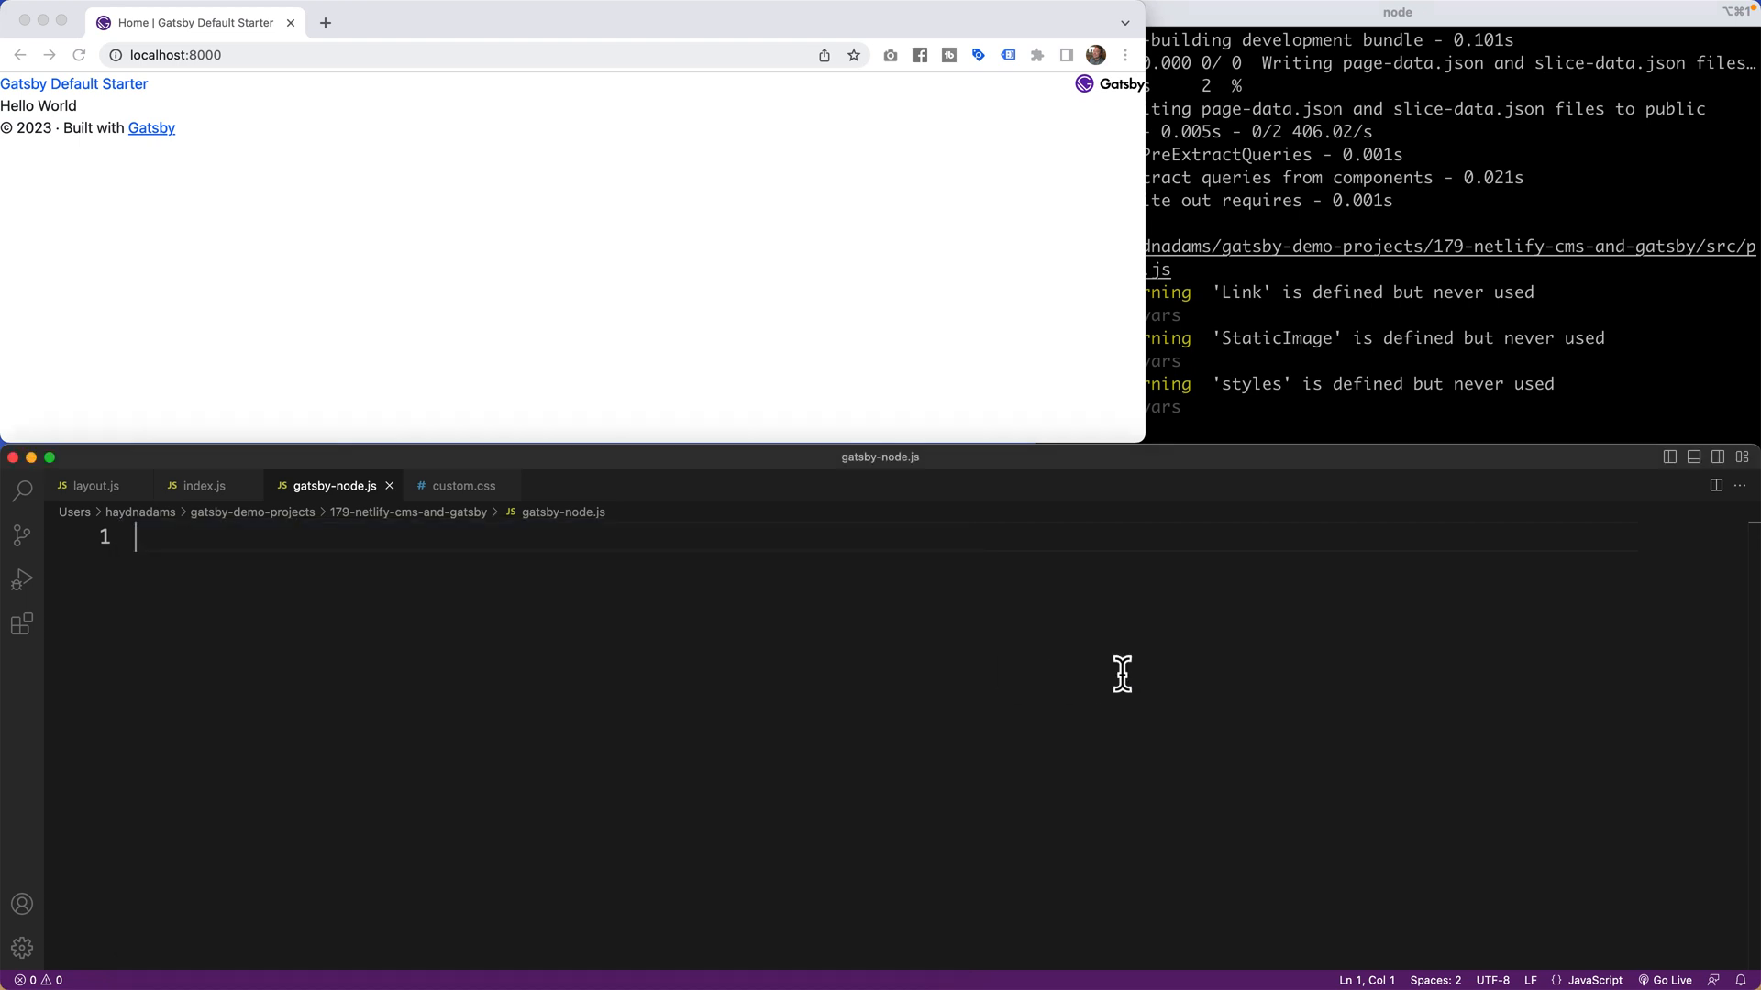
mouse_move(477, 617)
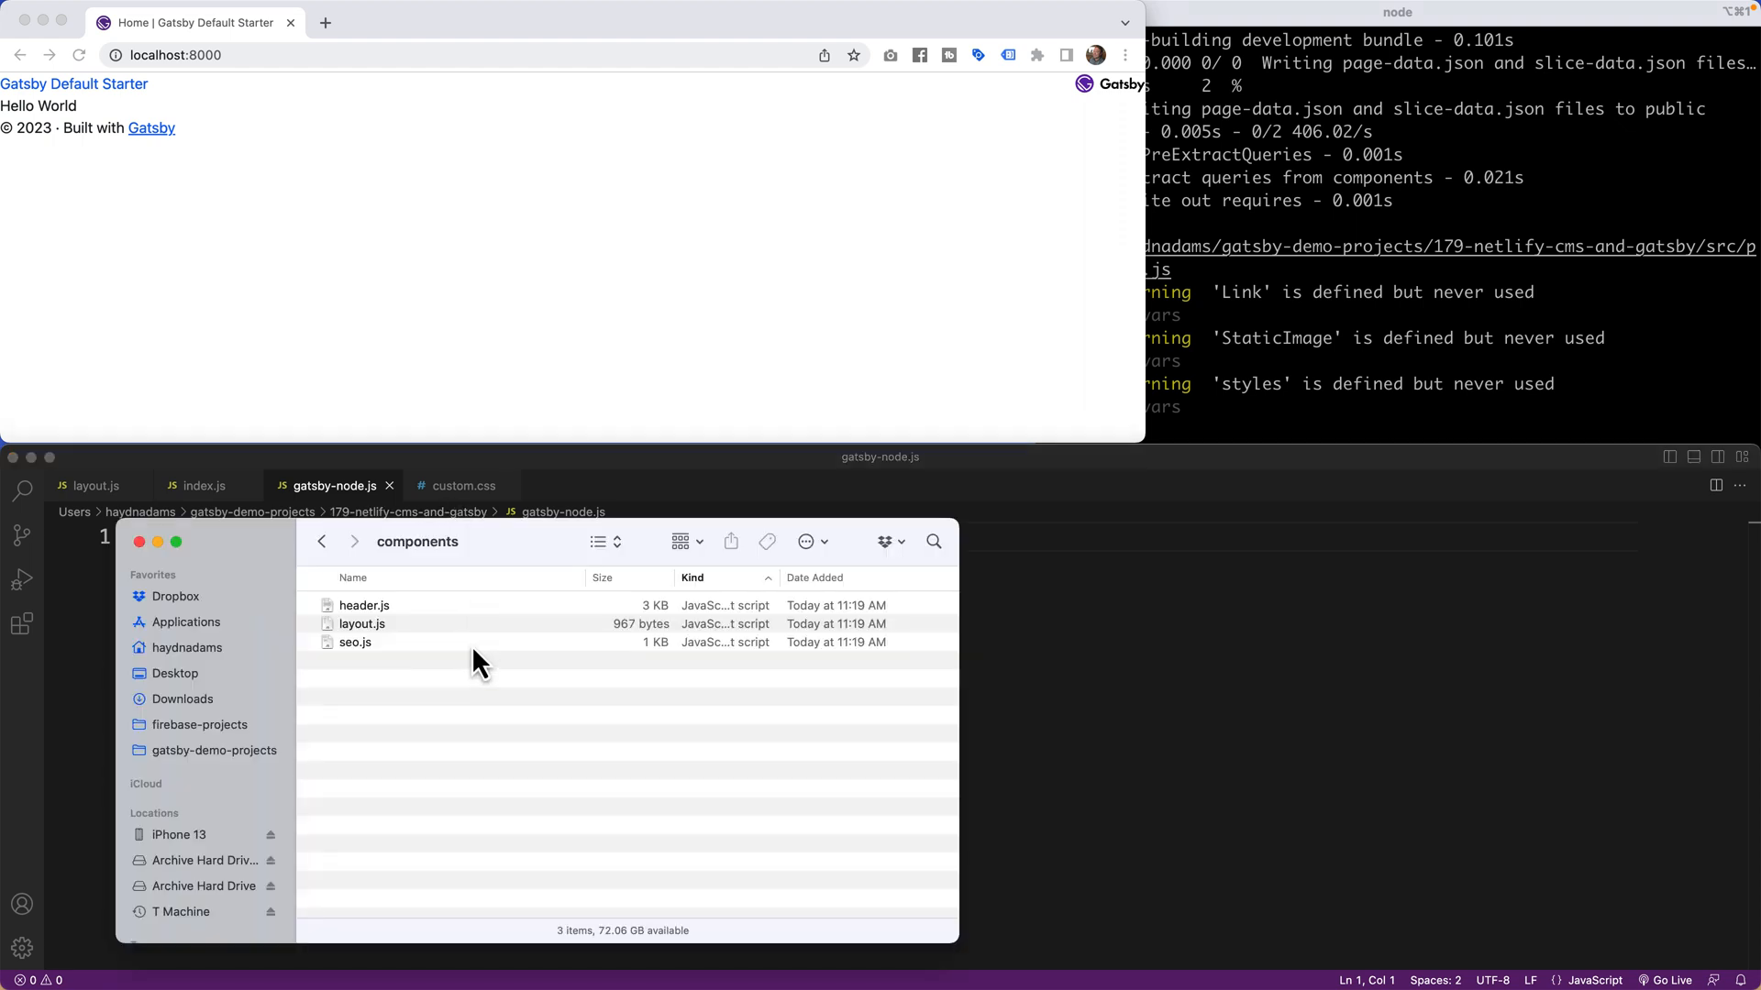
click(322, 541)
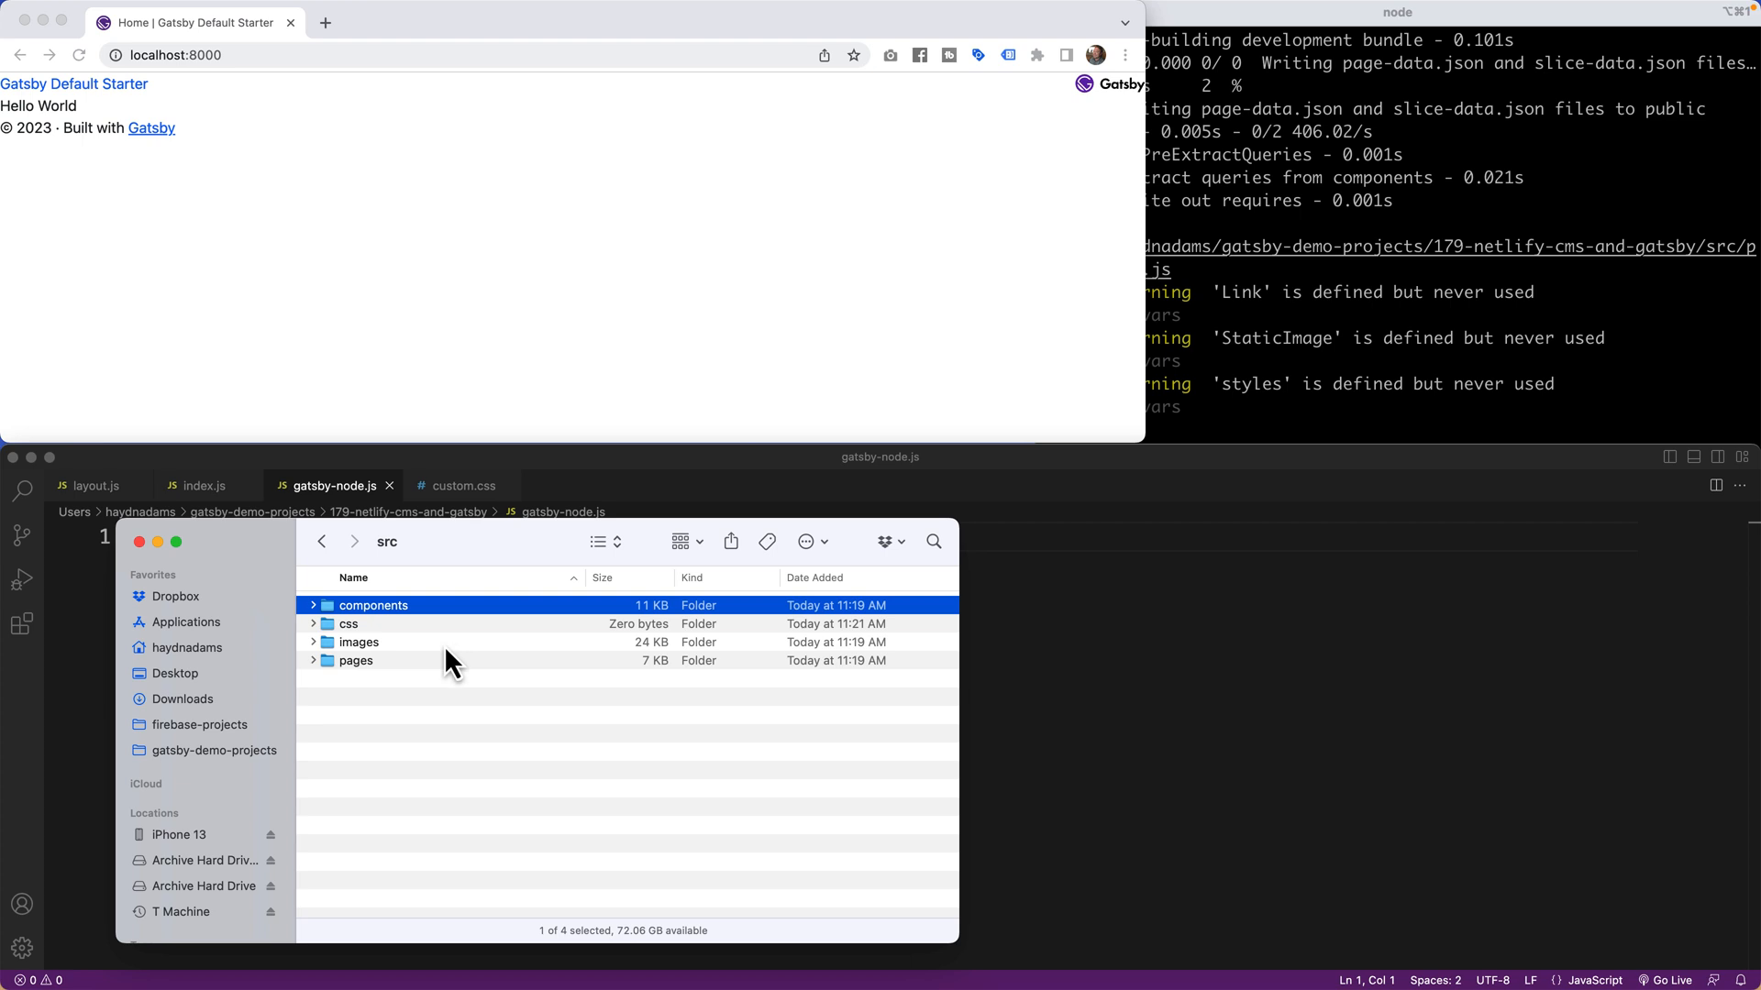
click(321, 542)
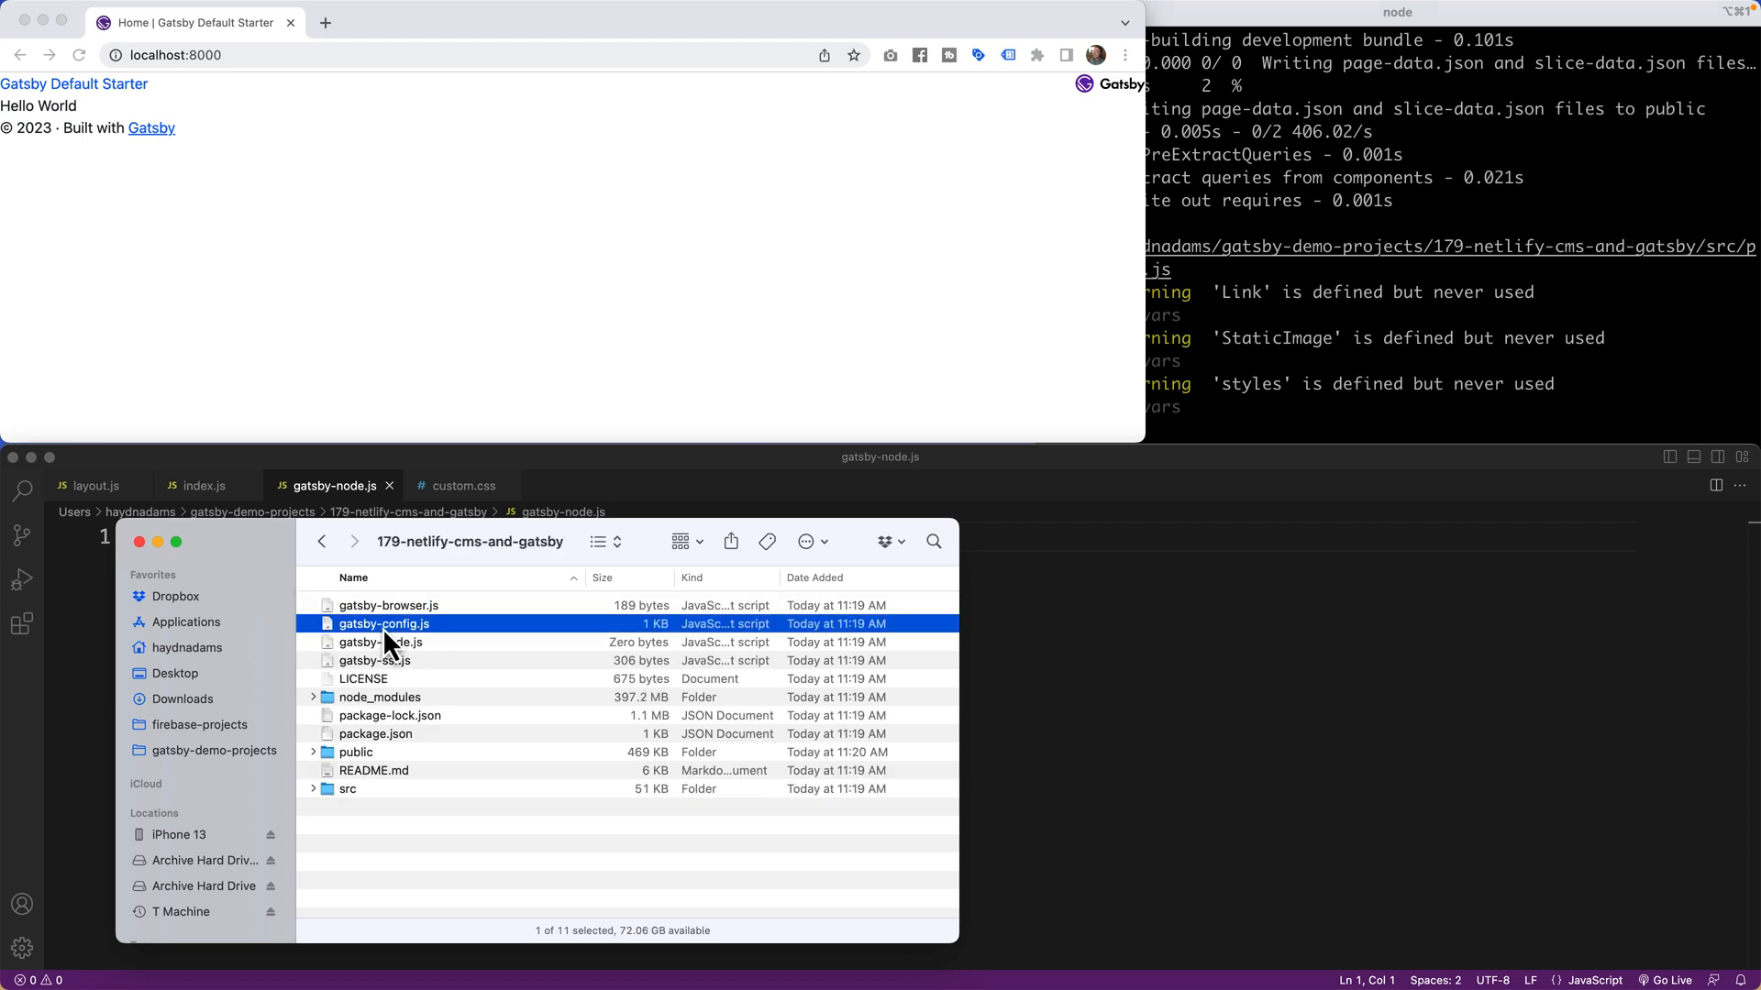
double_click(384, 624)
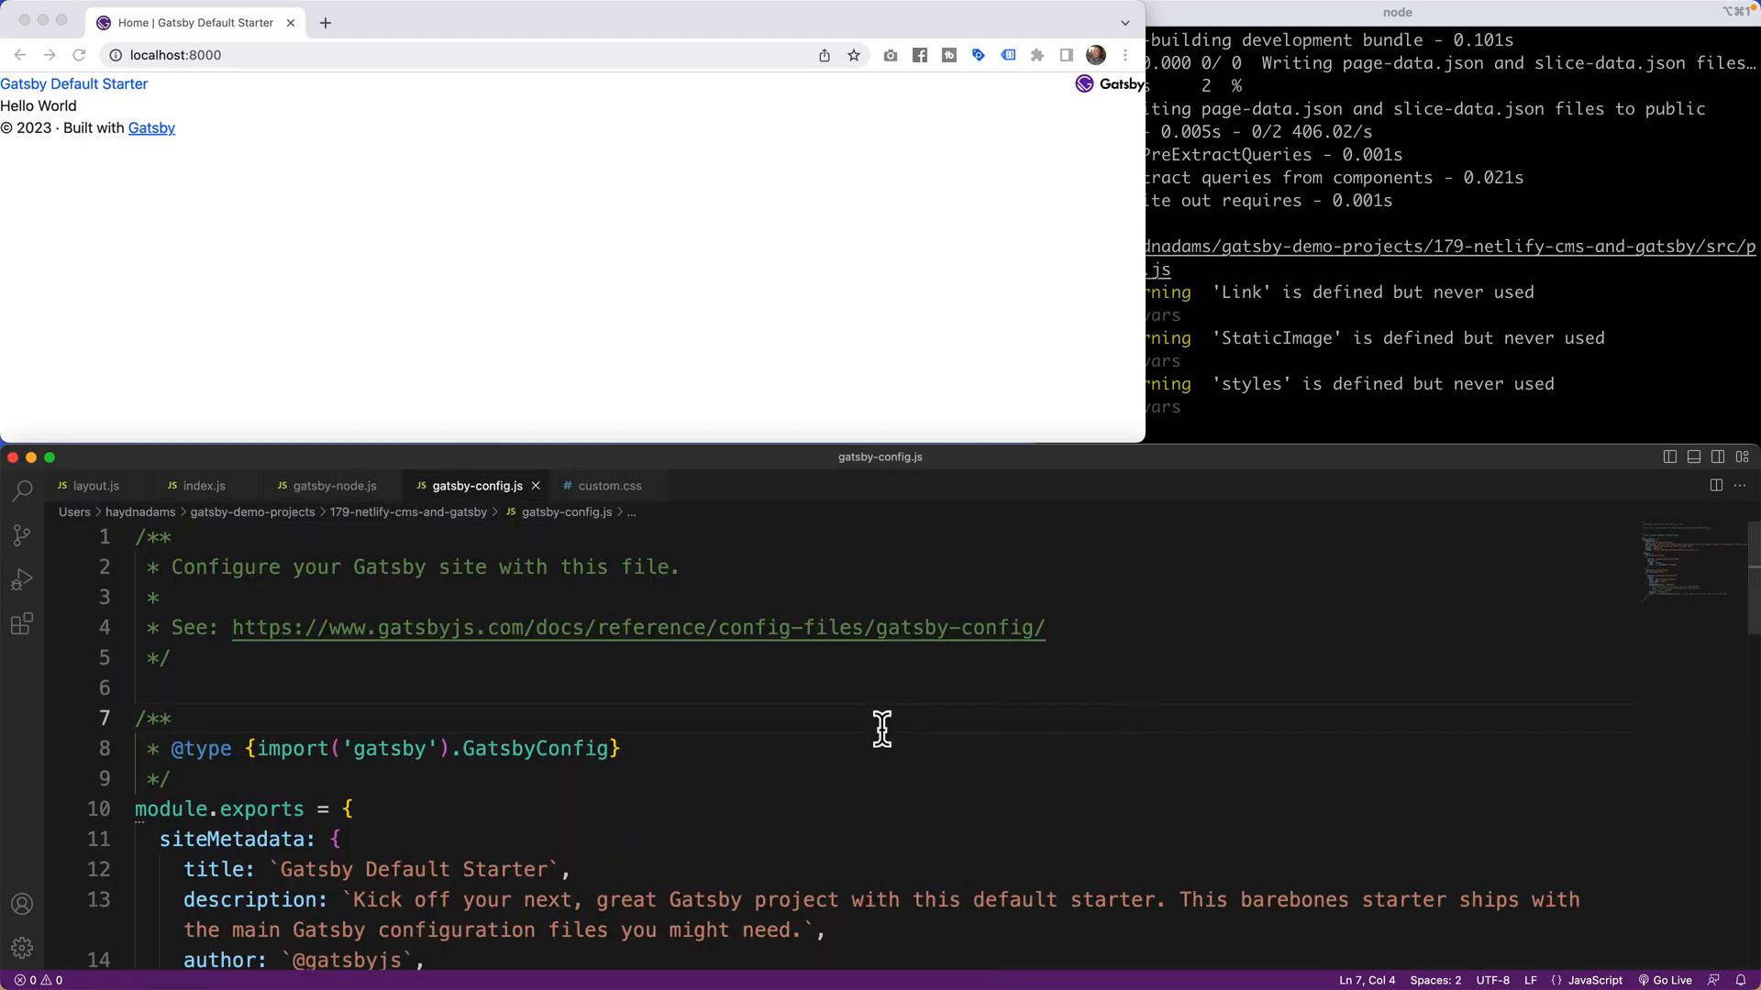
scroll(down, 3)
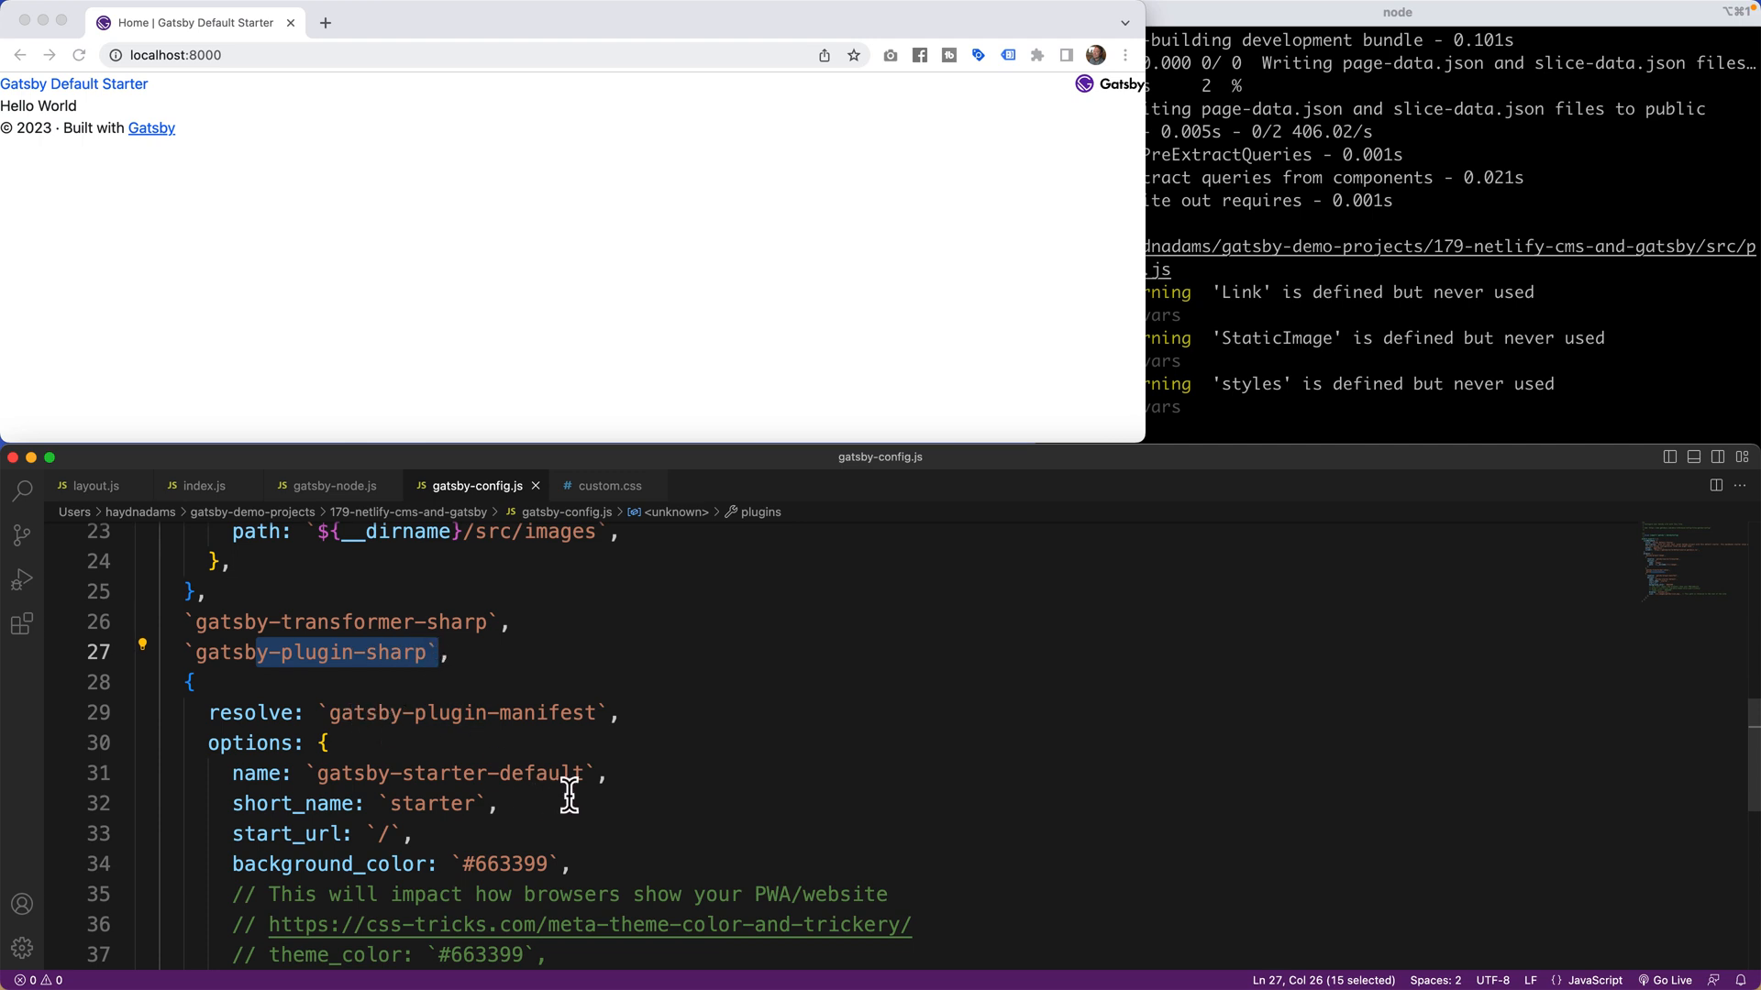
scroll(down, 3)
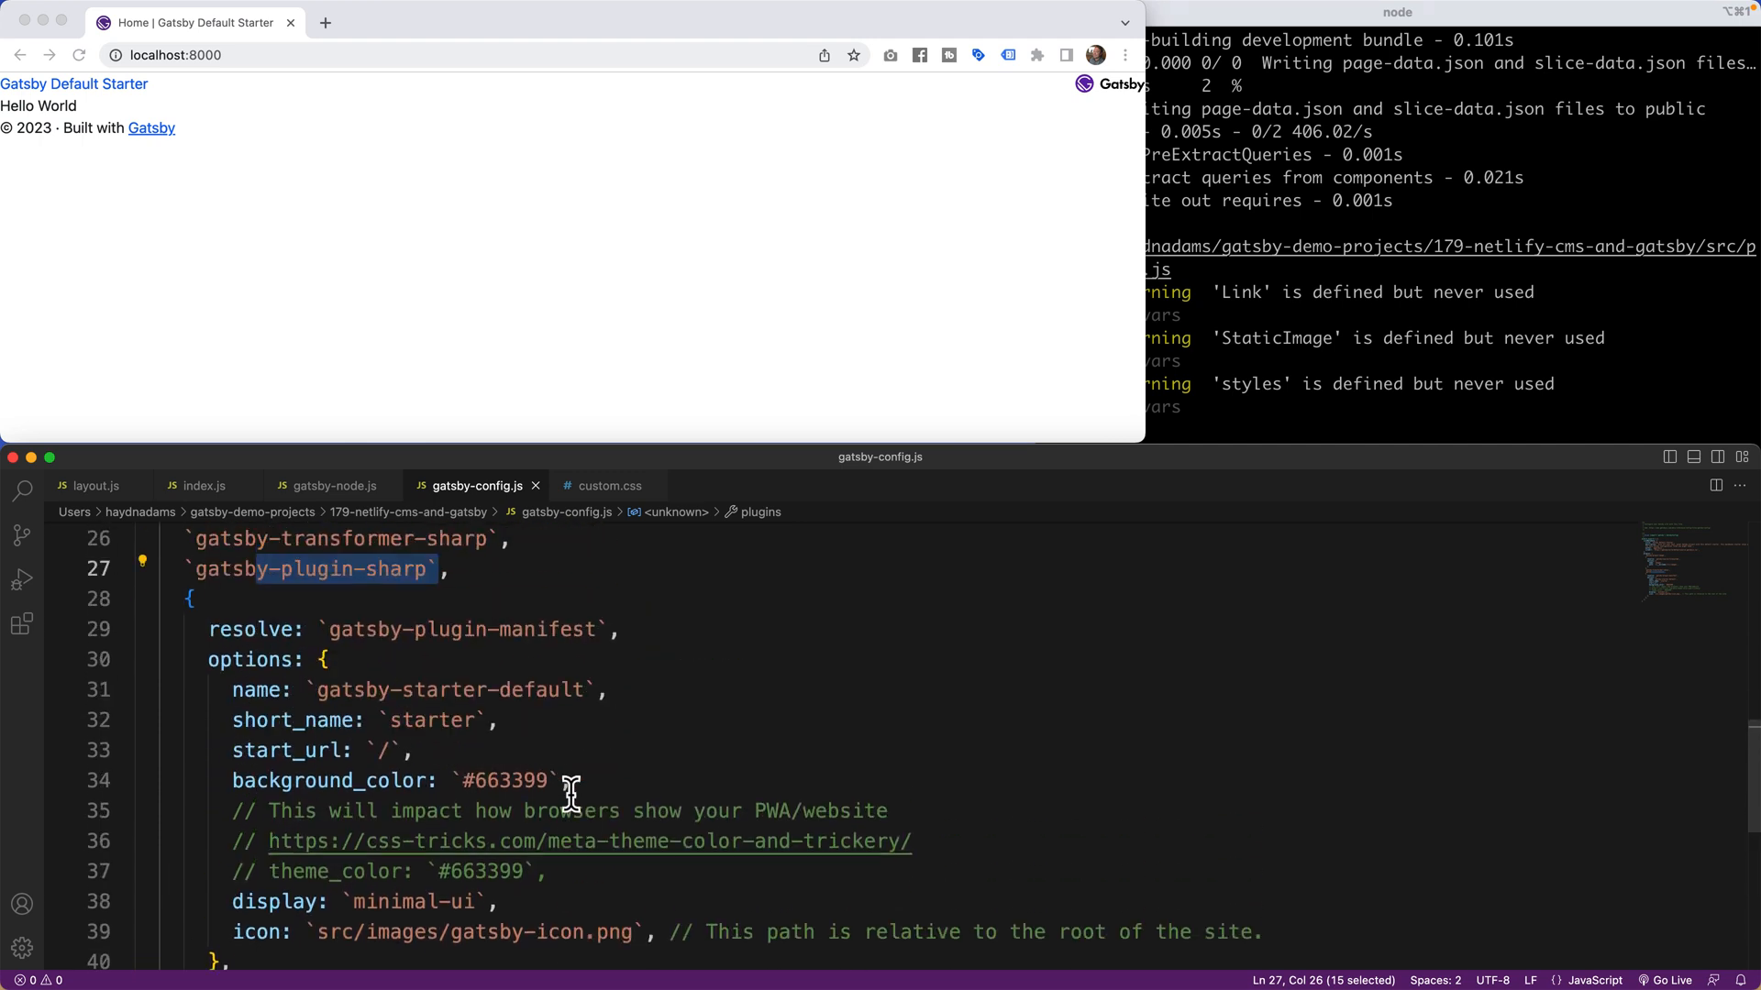
scroll(up, 3)
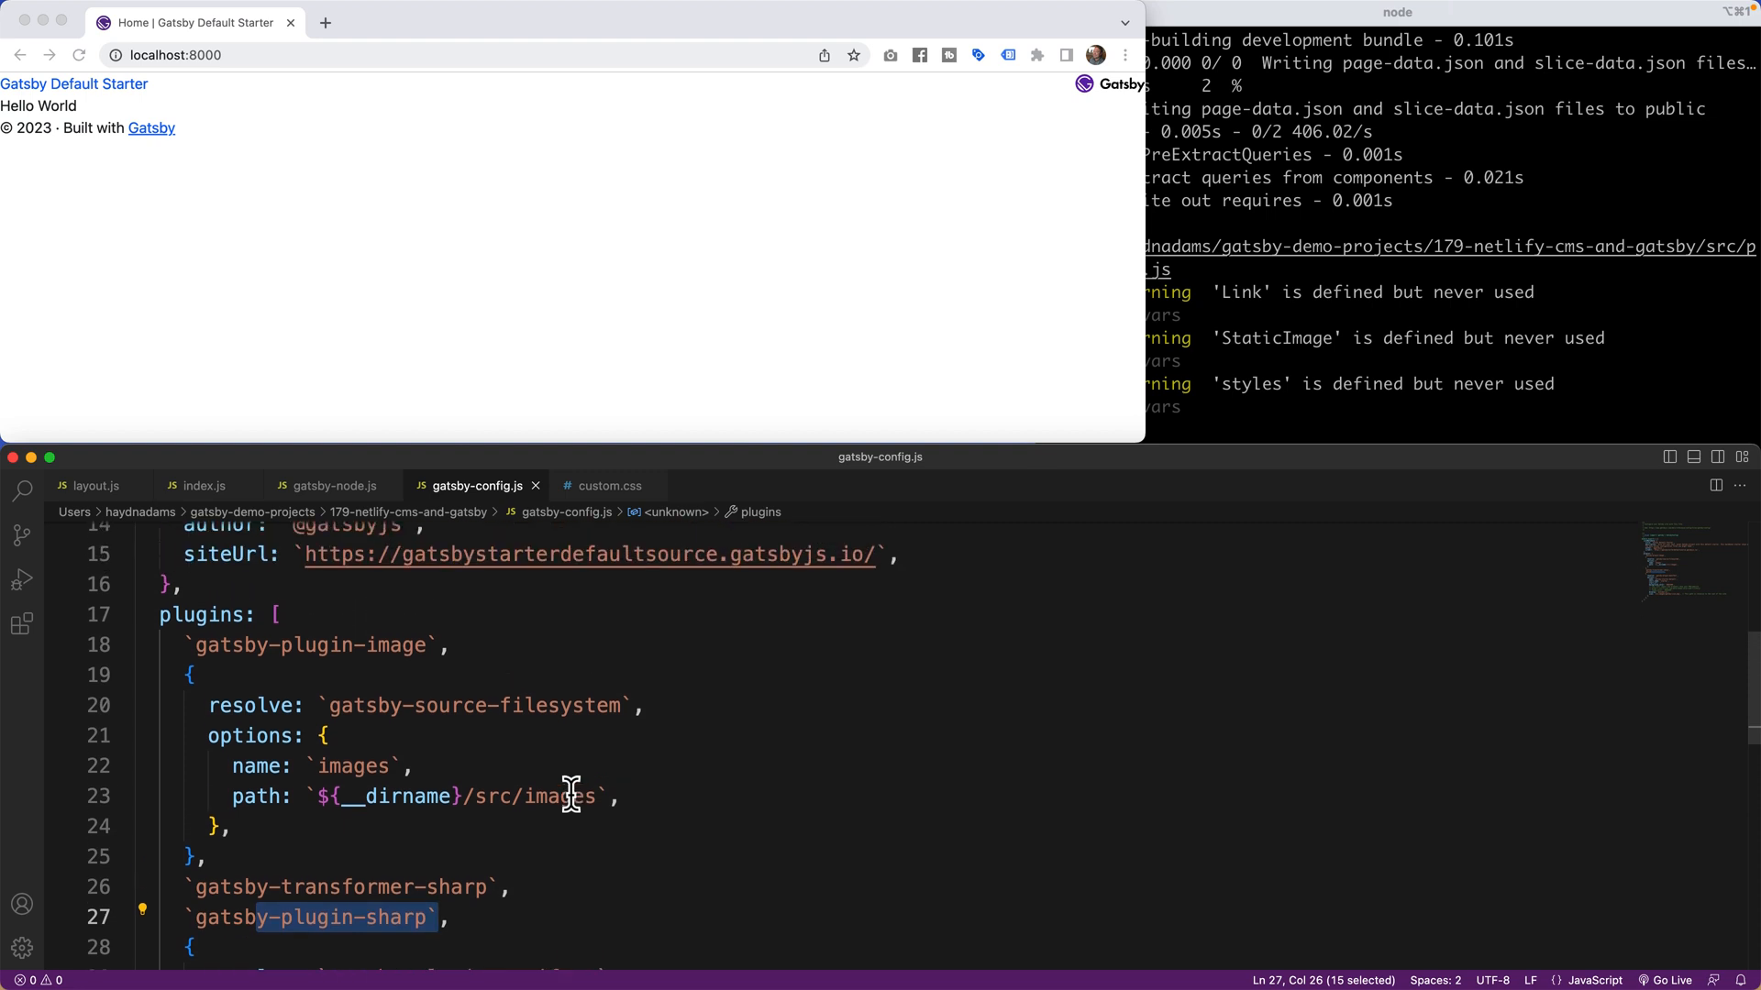
click(377, 394)
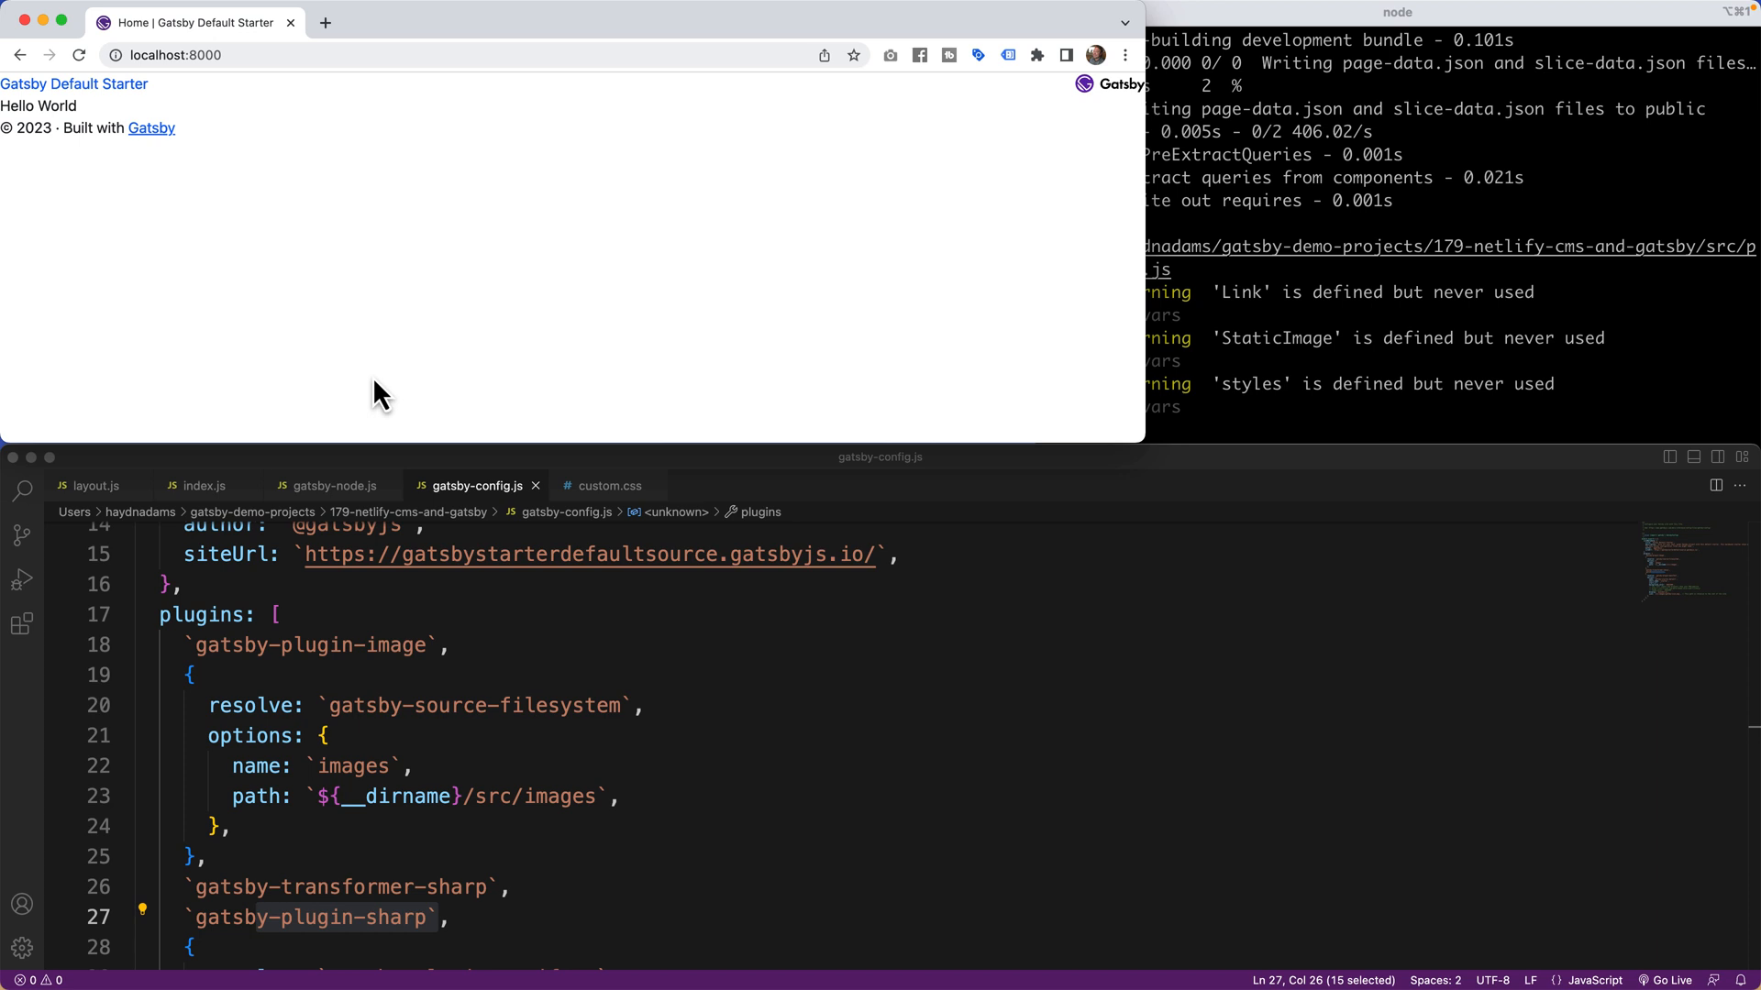
mouse_move(230, 253)
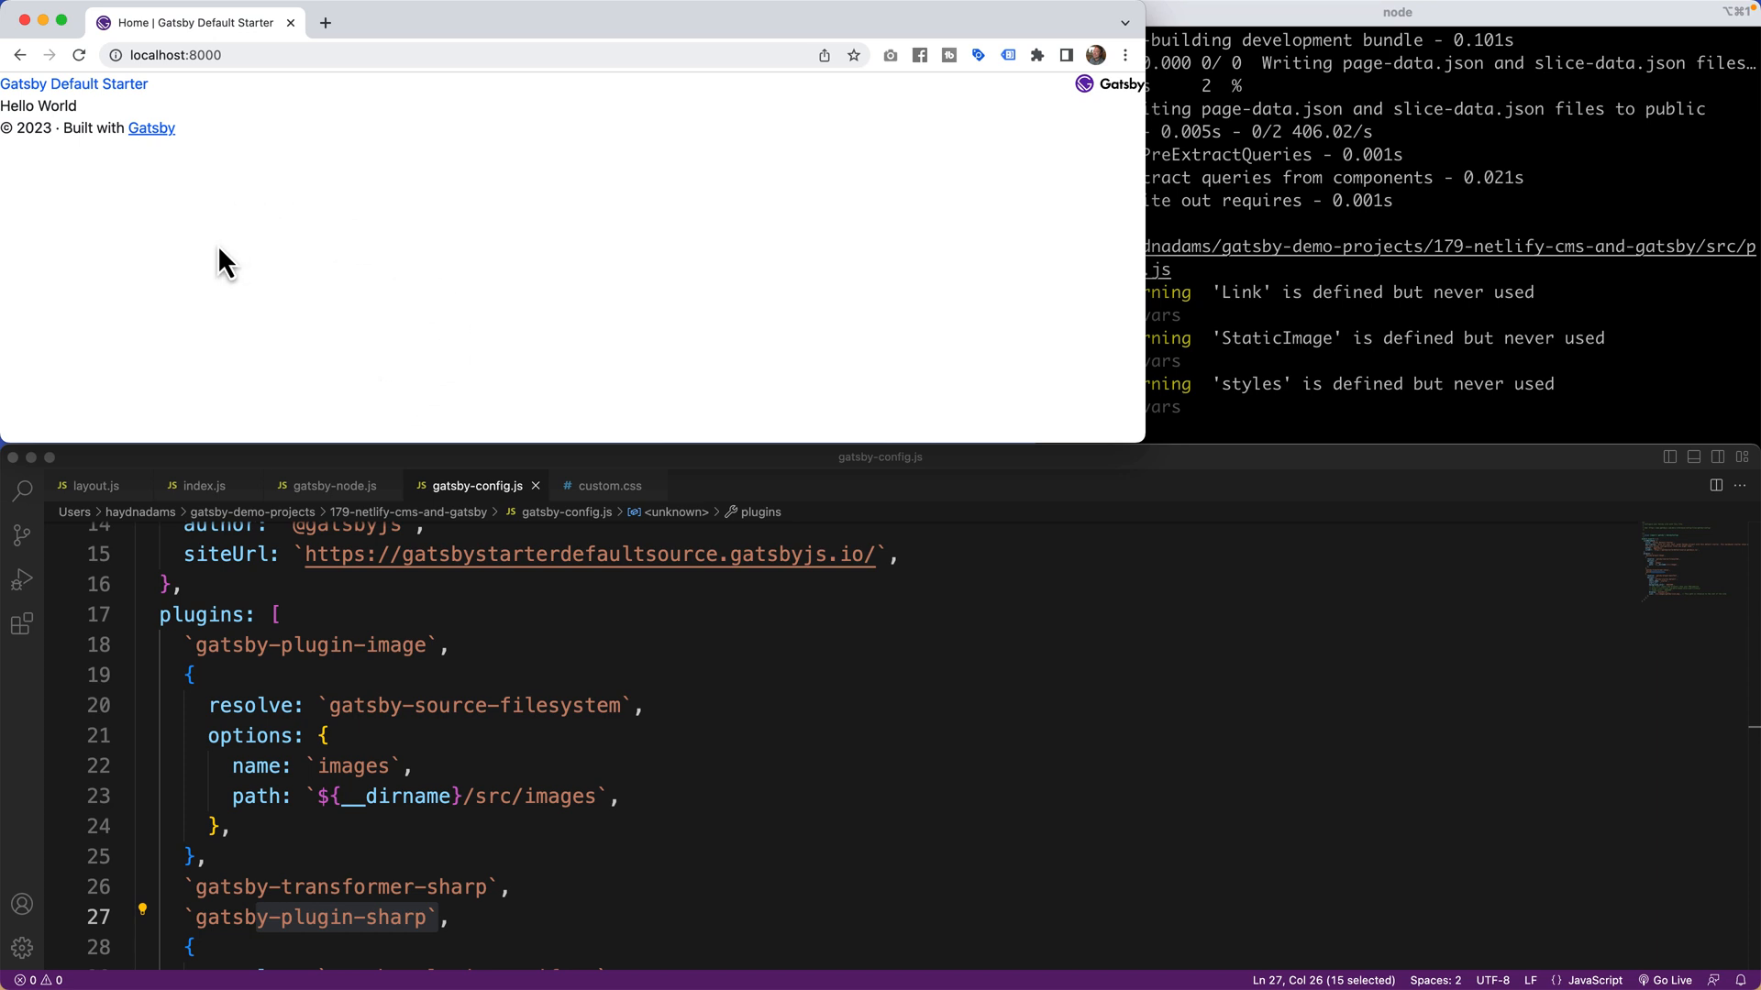
mouse_move(461, 230)
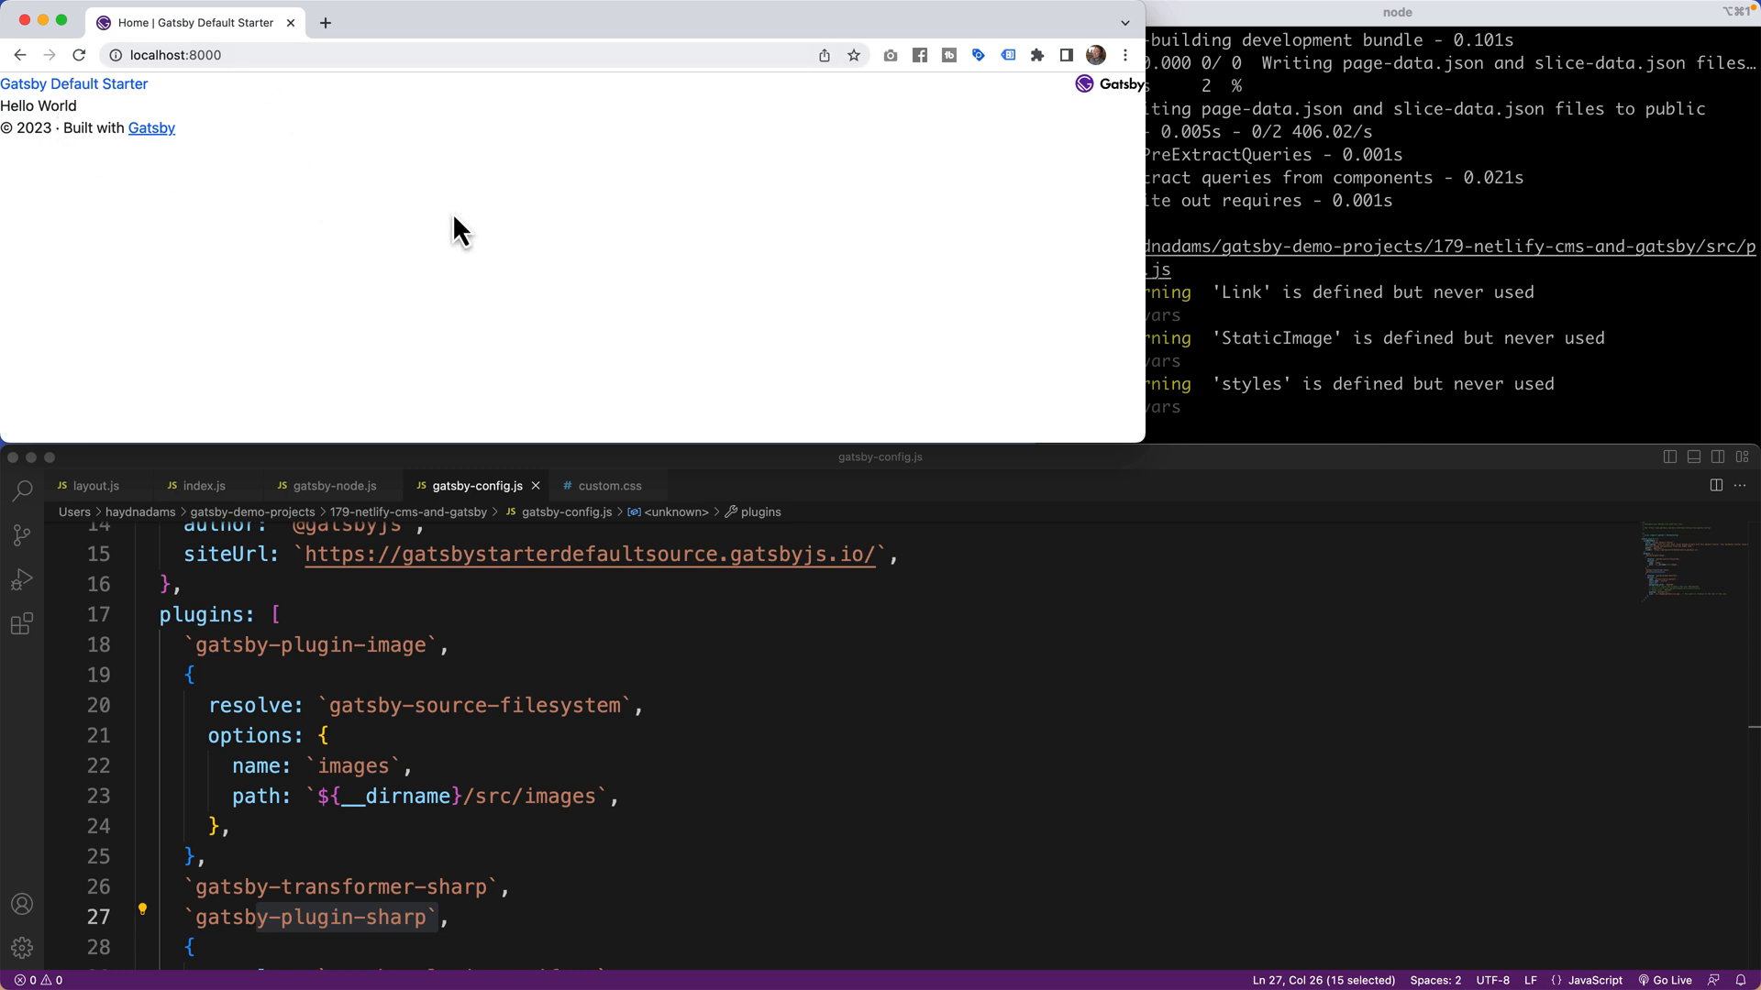